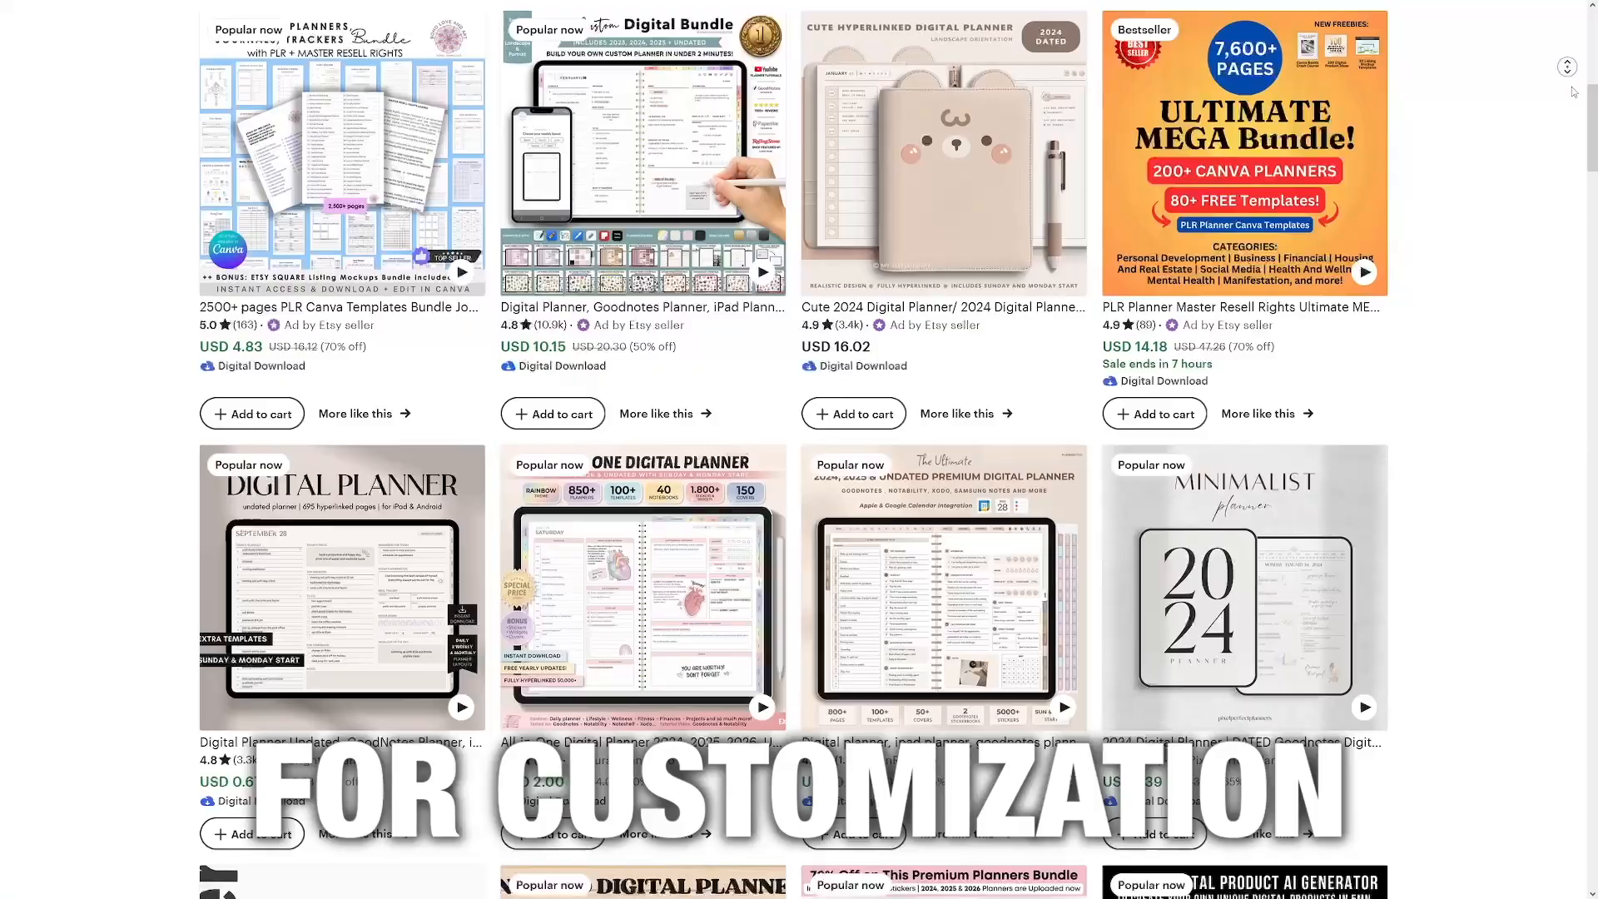
- Scroll through Google Trends and search the terms 'monthly planner' then 'weekly planner'
{"action": "scroll", "scroll_direction": "down", "scroll_amount": 3}
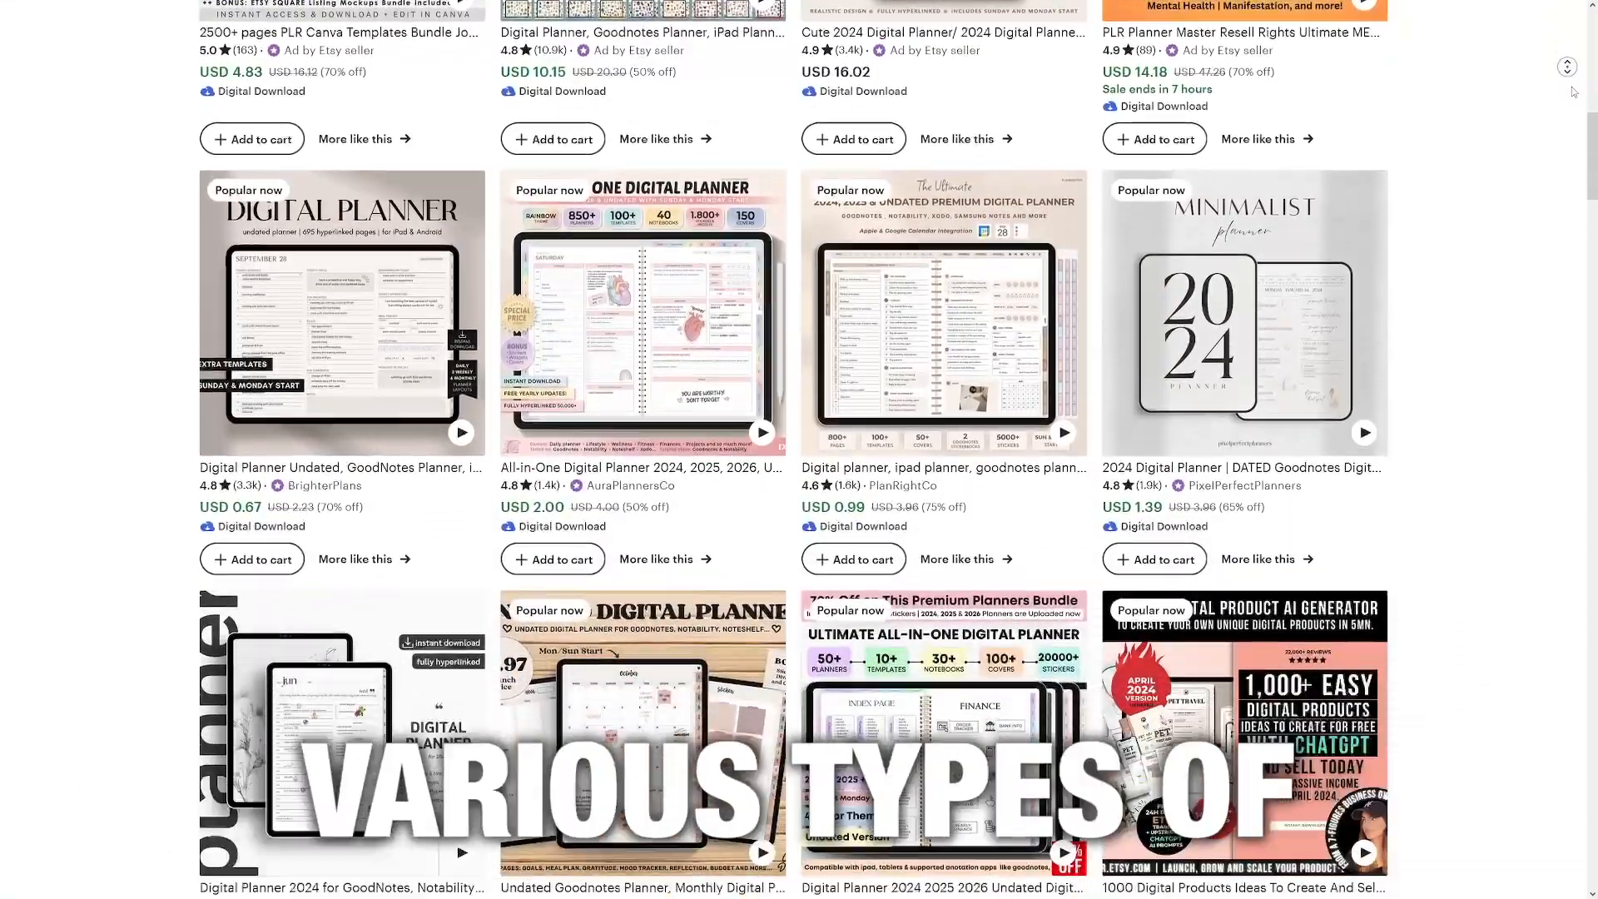
{"action": "scroll", "scroll_direction": "down", "scroll_amount": 3}
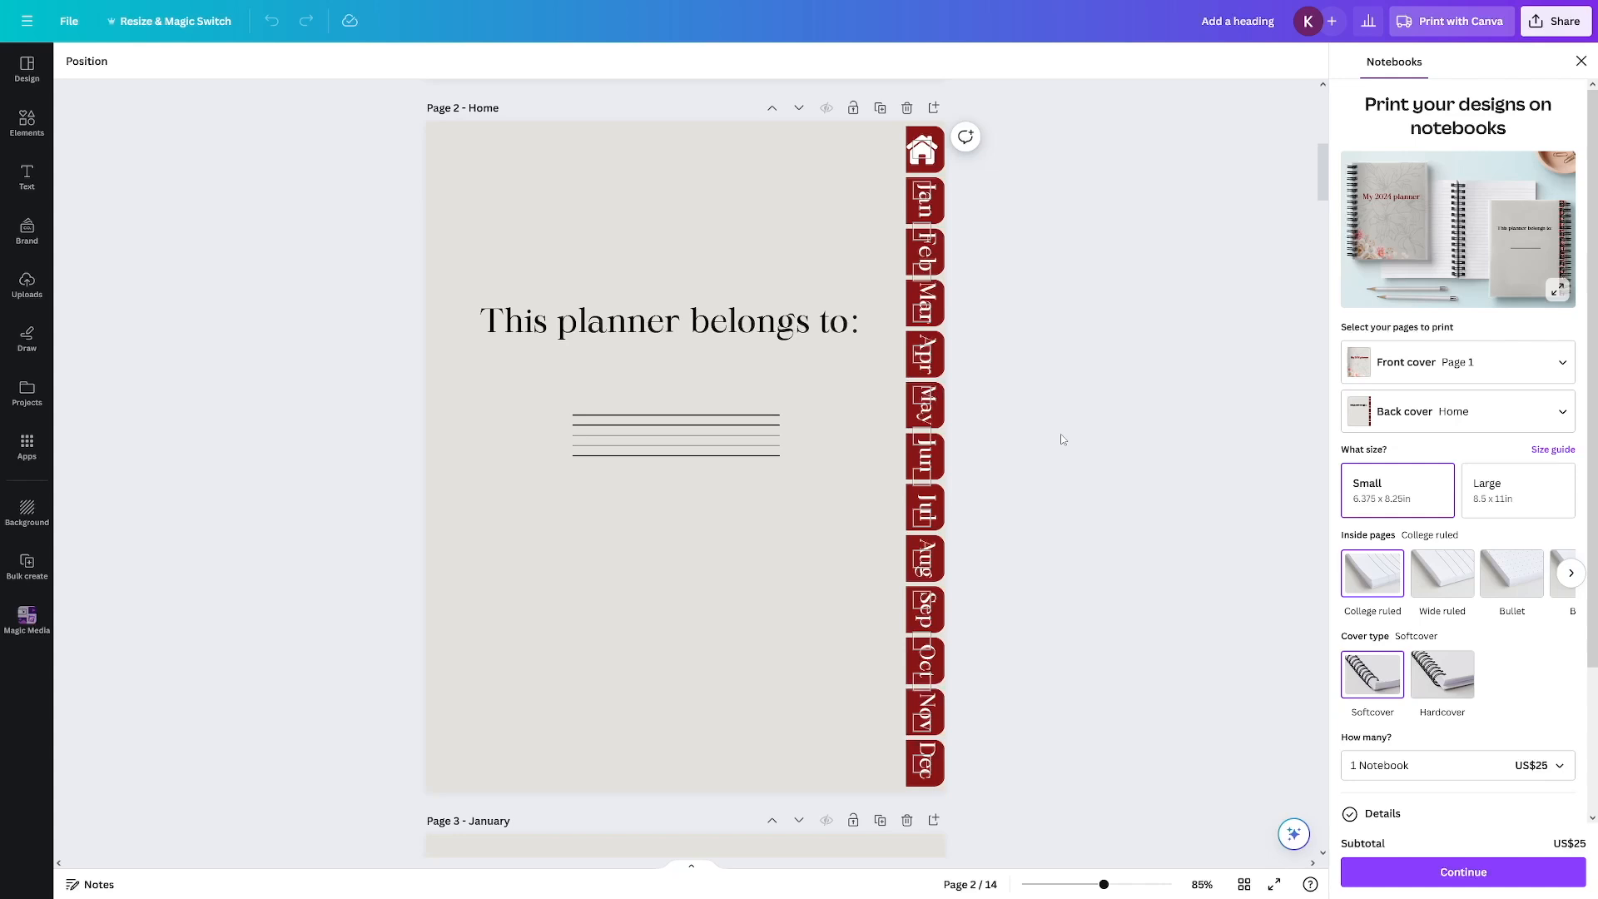
{"action": "mouse_move", "coordinate": [982, 357]}
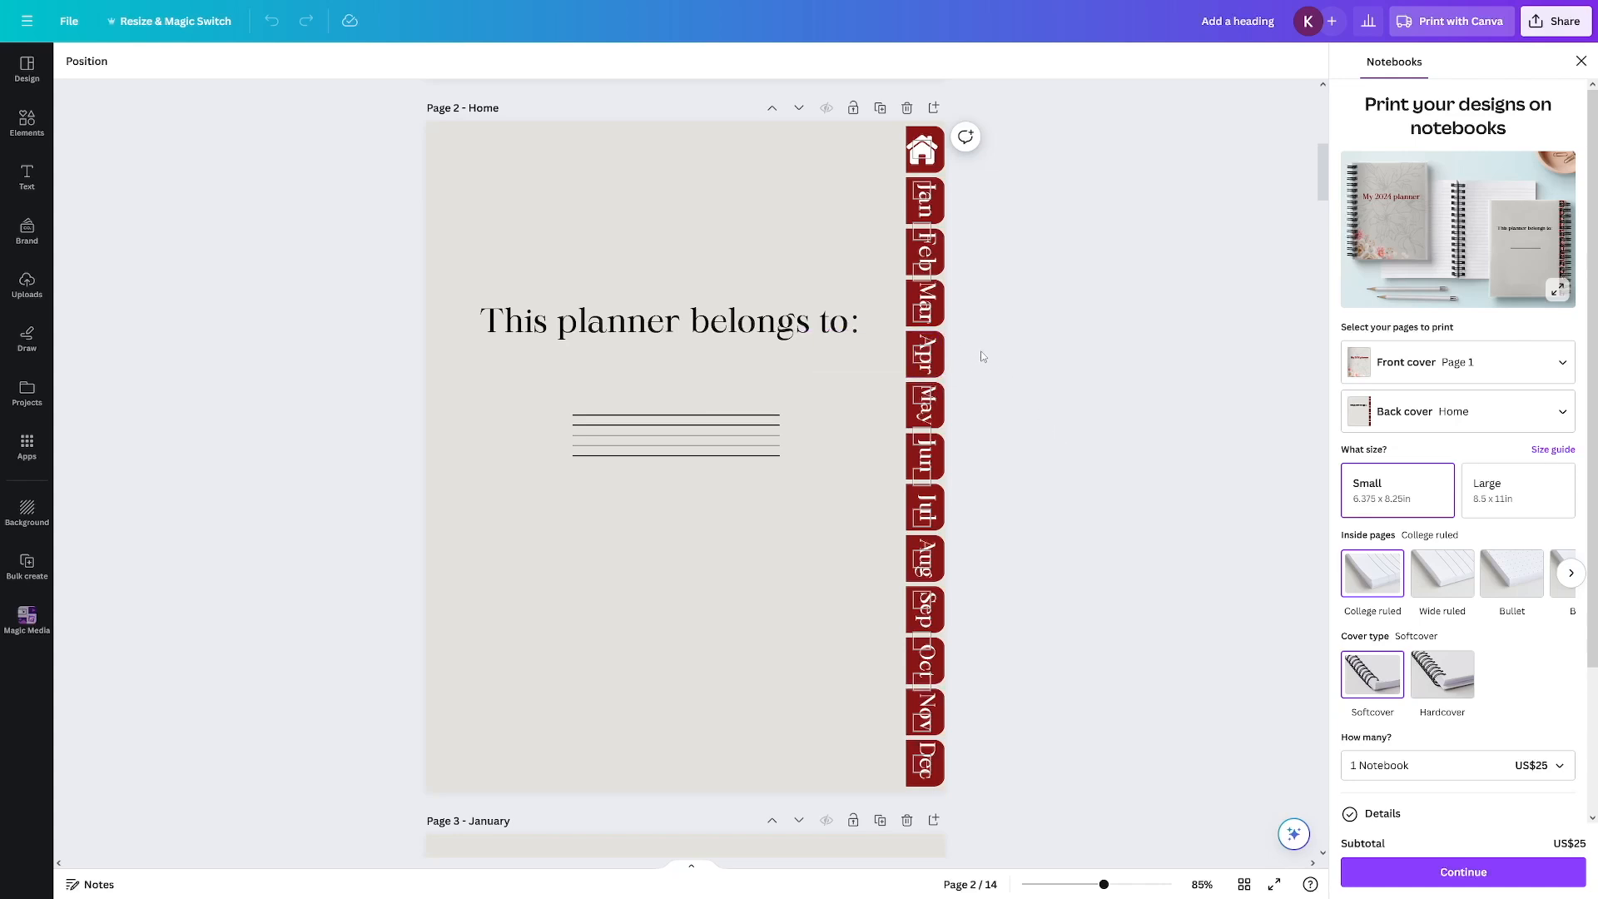
{"action": "scroll", "scroll_direction": "down", "scroll_amount": 3}
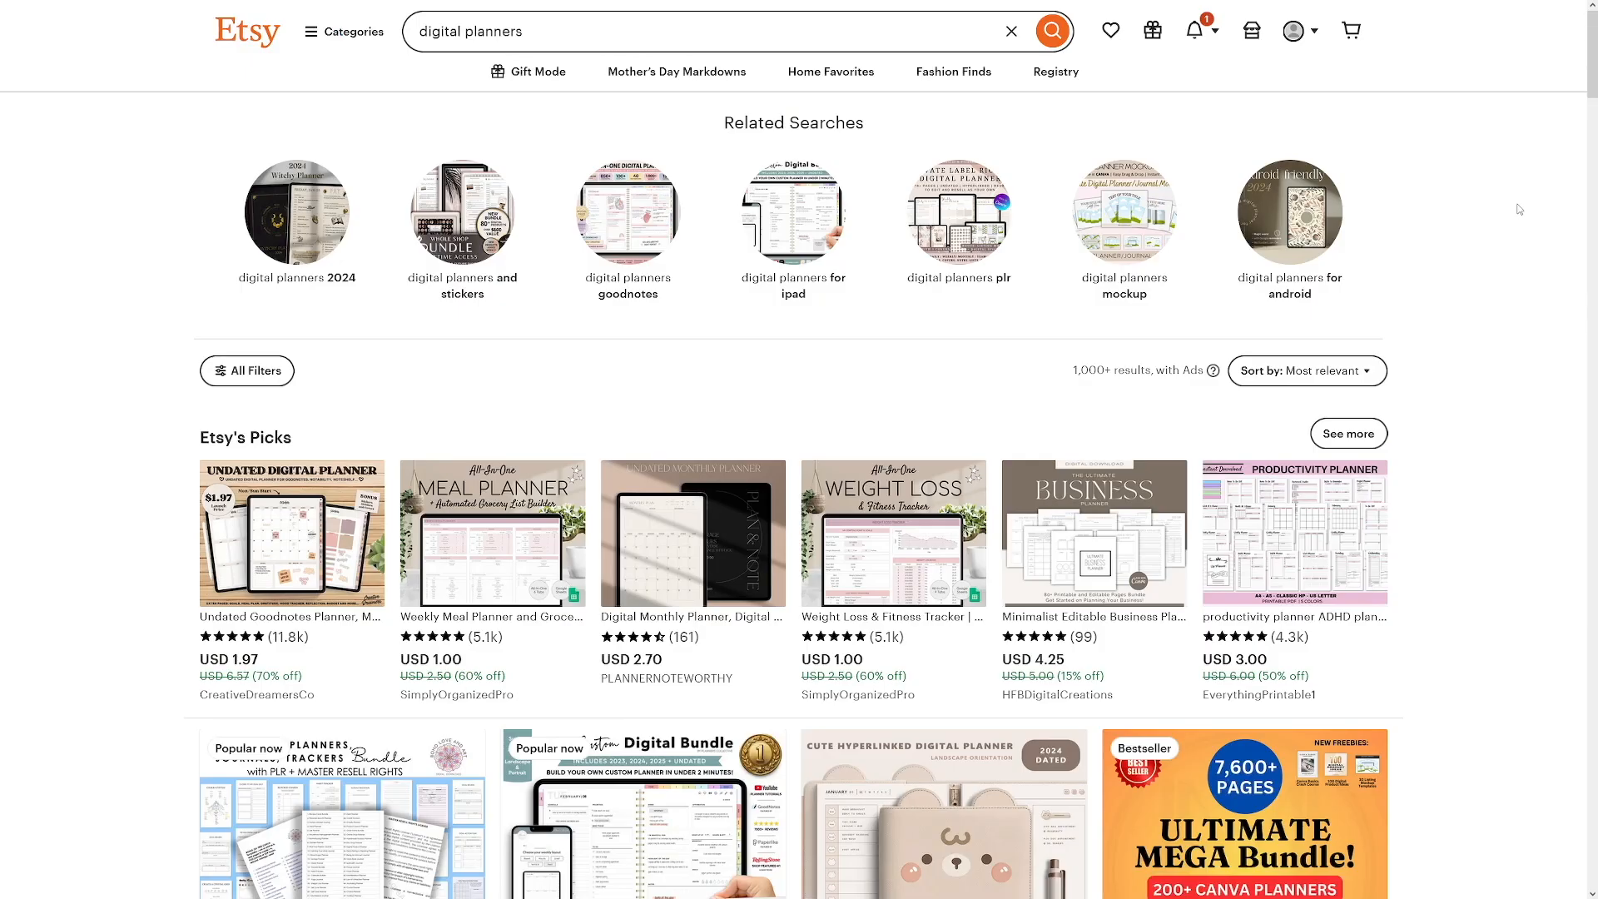
{"action": "mouse_move", "coordinate": [1499, 221]}
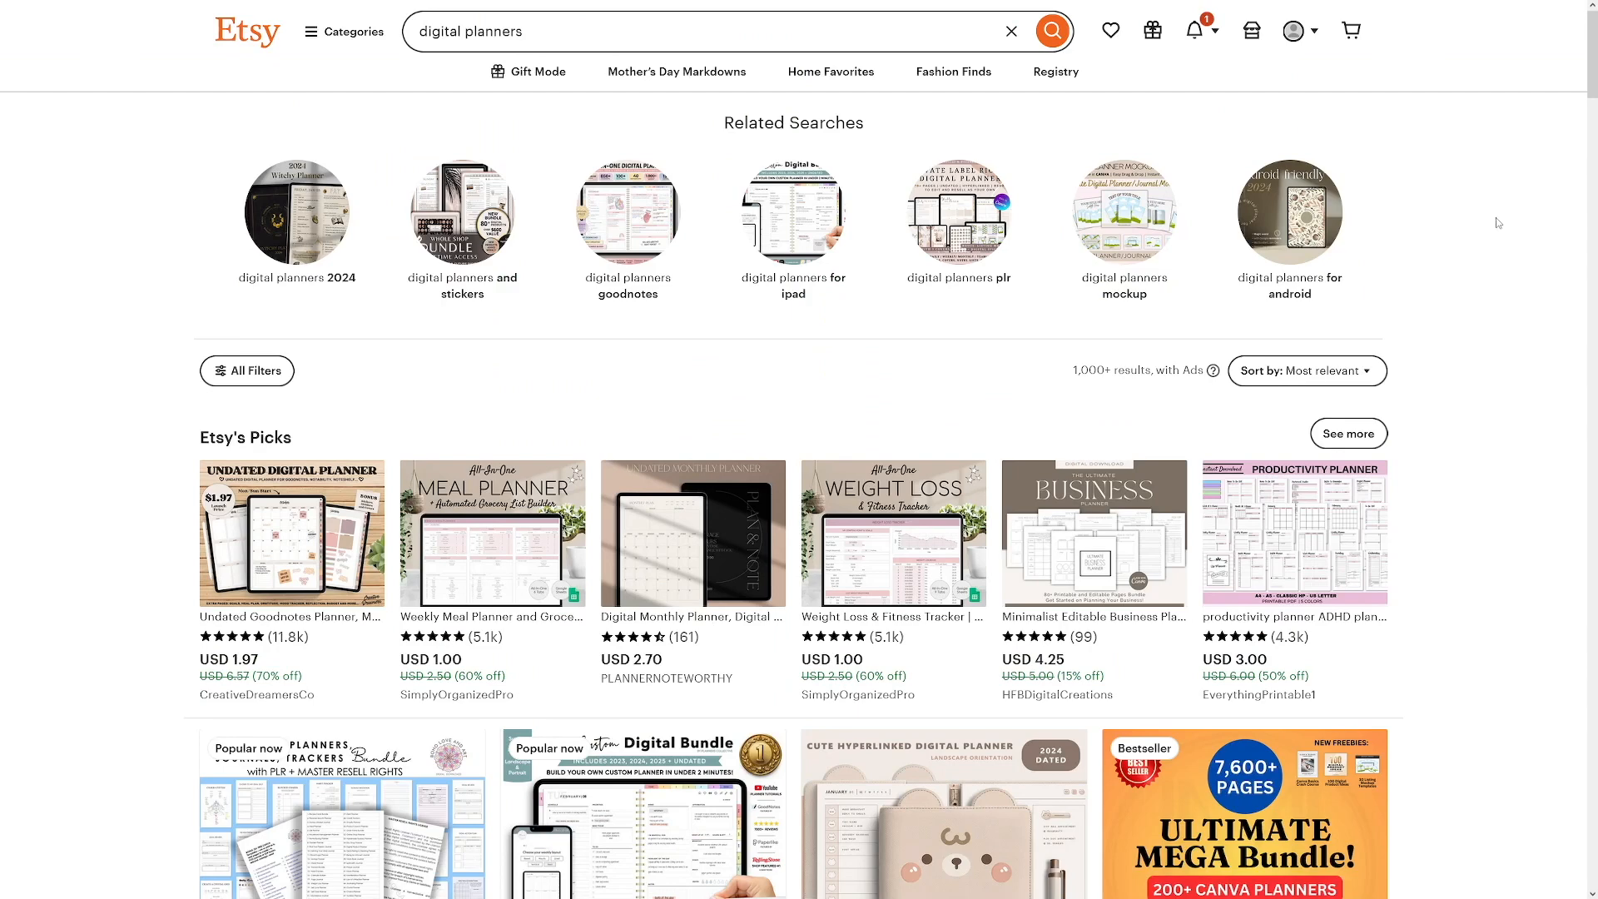
{"action": "scroll", "scroll_direction": "down", "scroll_amount": 3}
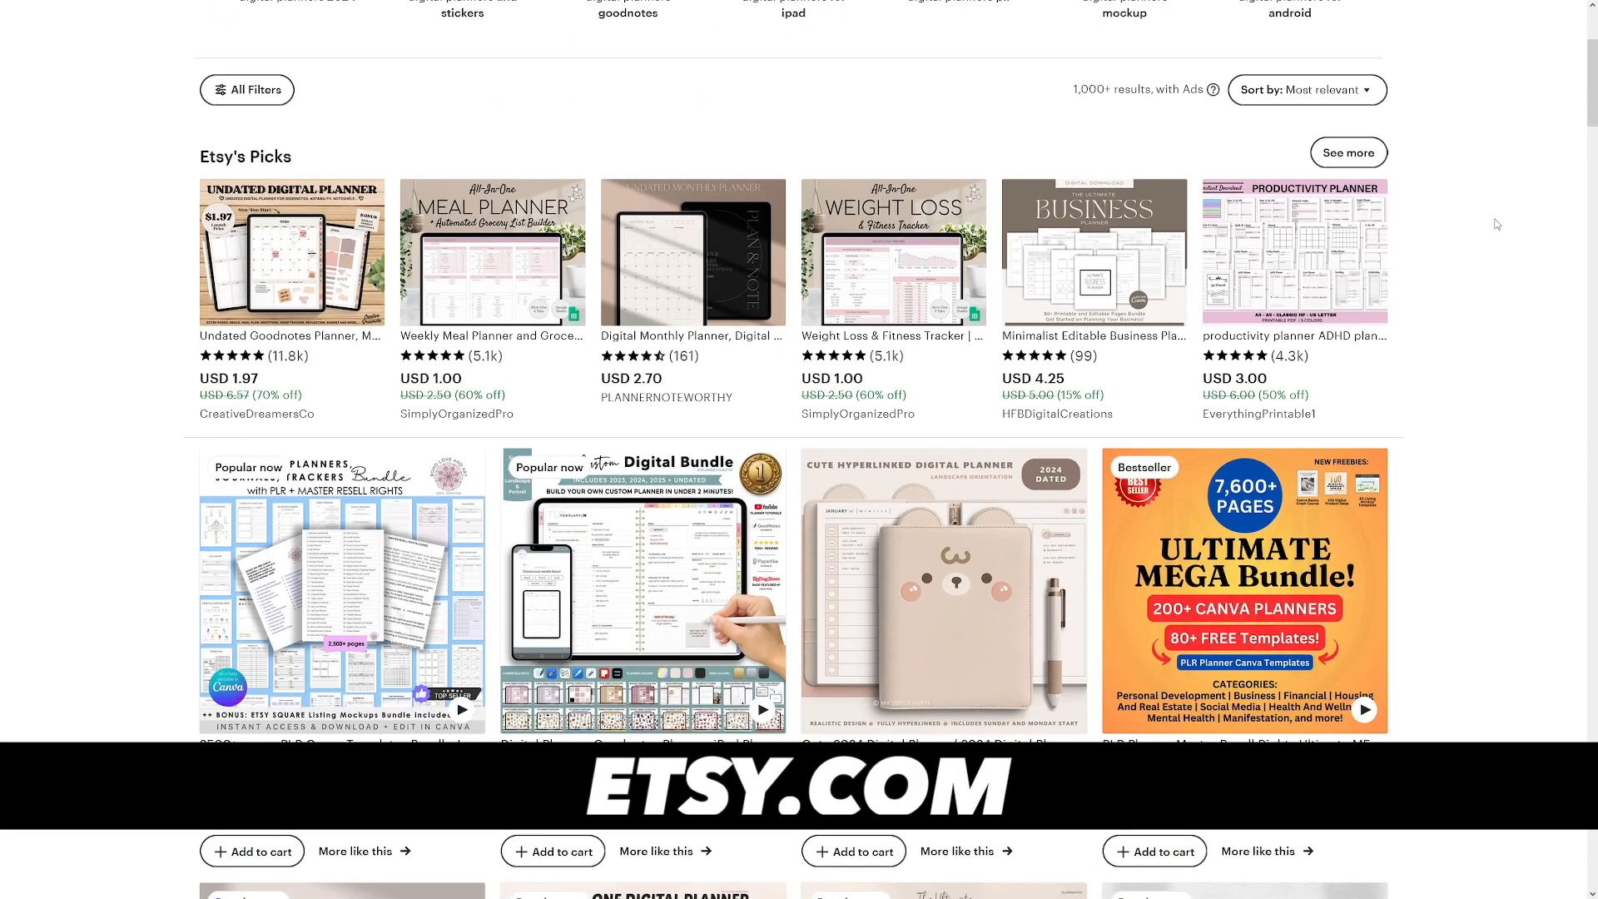
{"action": "scroll", "scroll_direction": "down", "scroll_amount": 3}
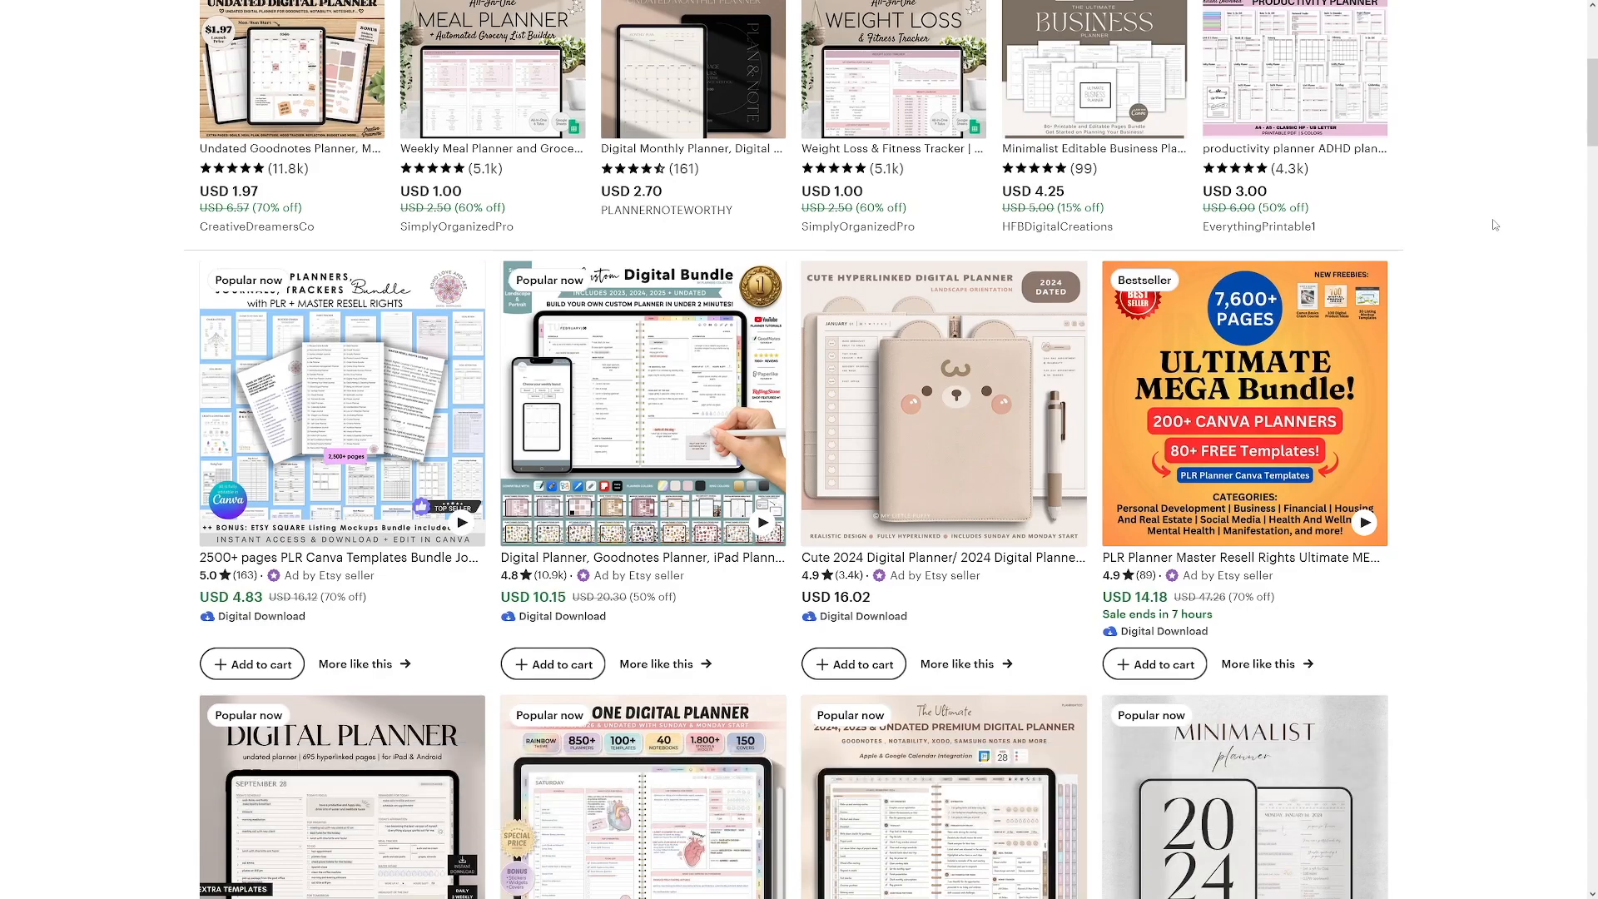
{"action": "scroll", "scroll_direction": "down", "scroll_amount": 3}
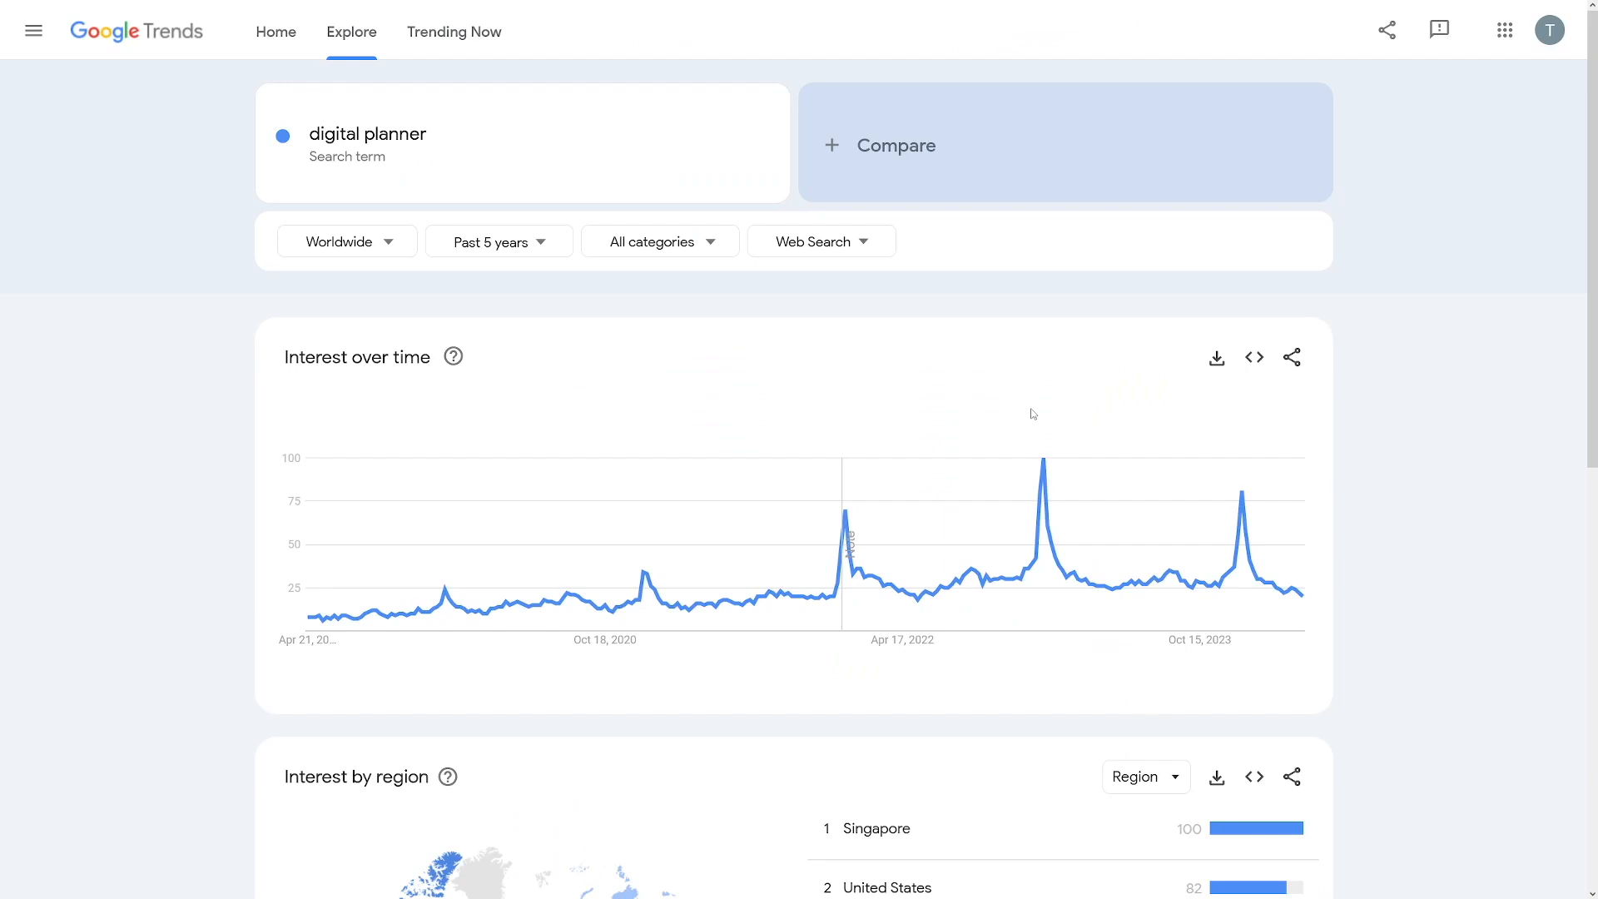
{"action": "type", "text": "monthly planner"}
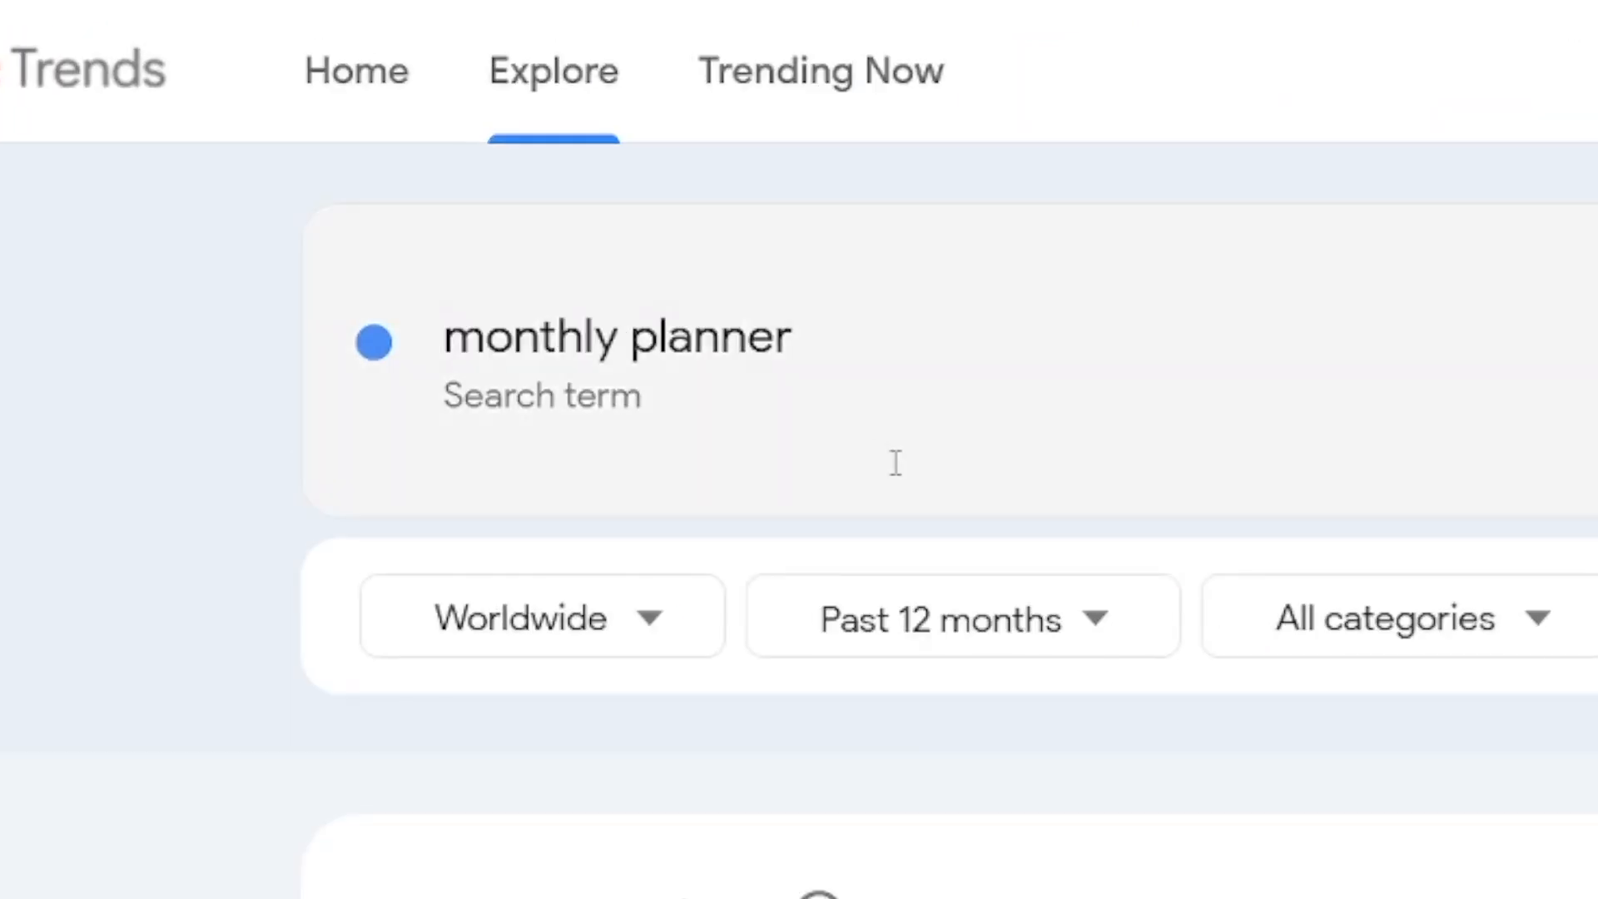
{"action": "type", "text": "weekly planner"}
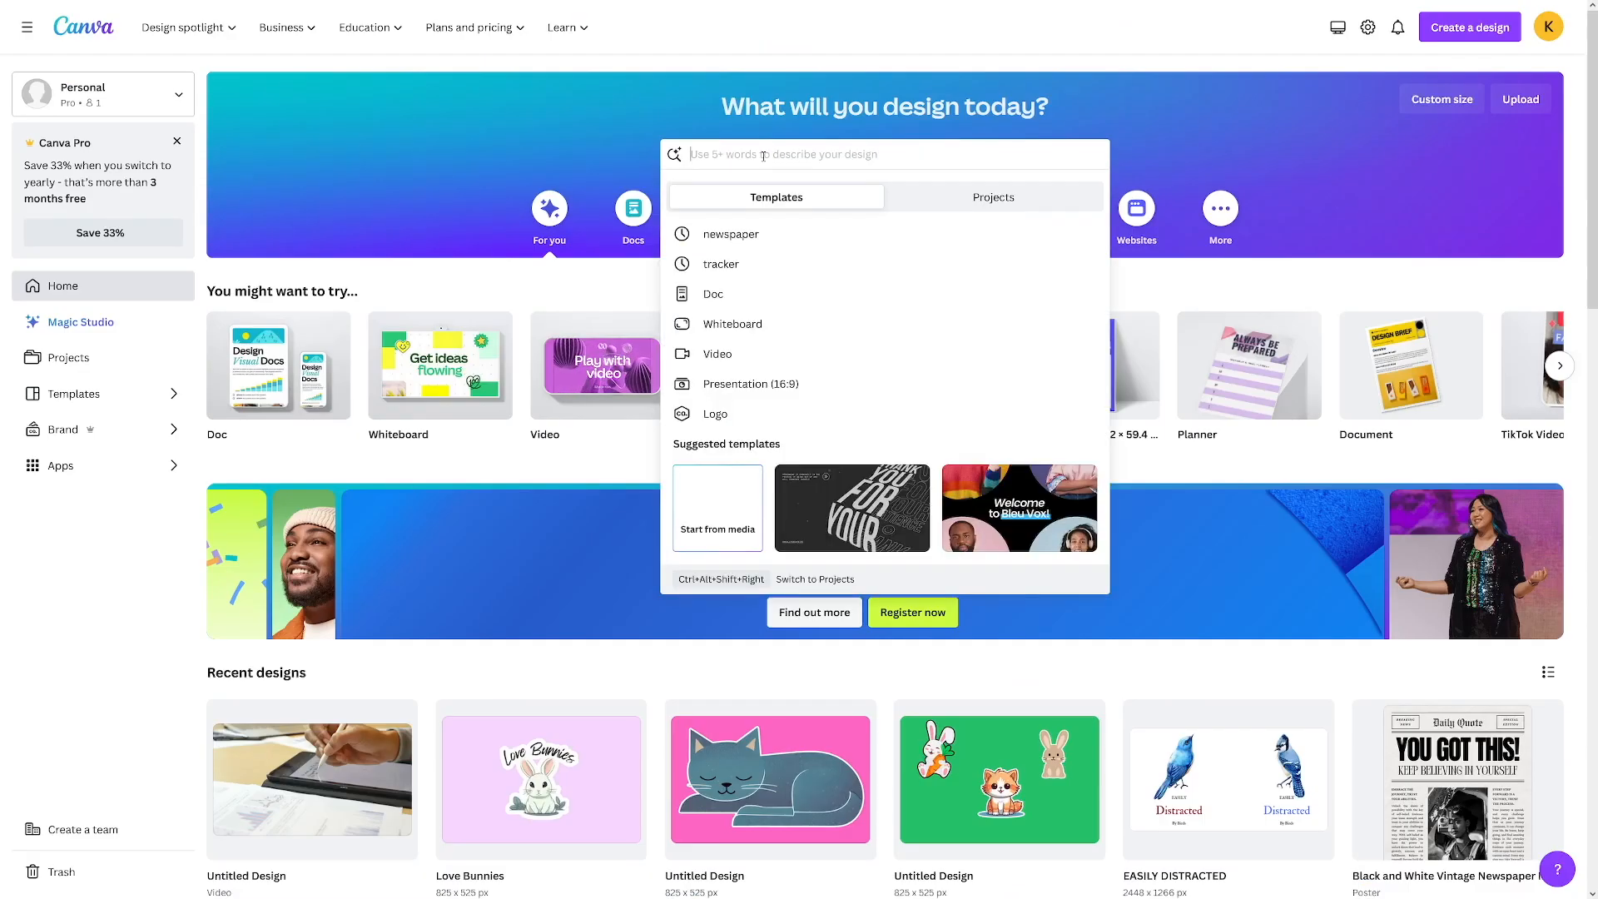
- Search Canva templates for planners, then 'digital', and preview the Customizable Daily Planner Template
{"action": "type", "text": "p"}
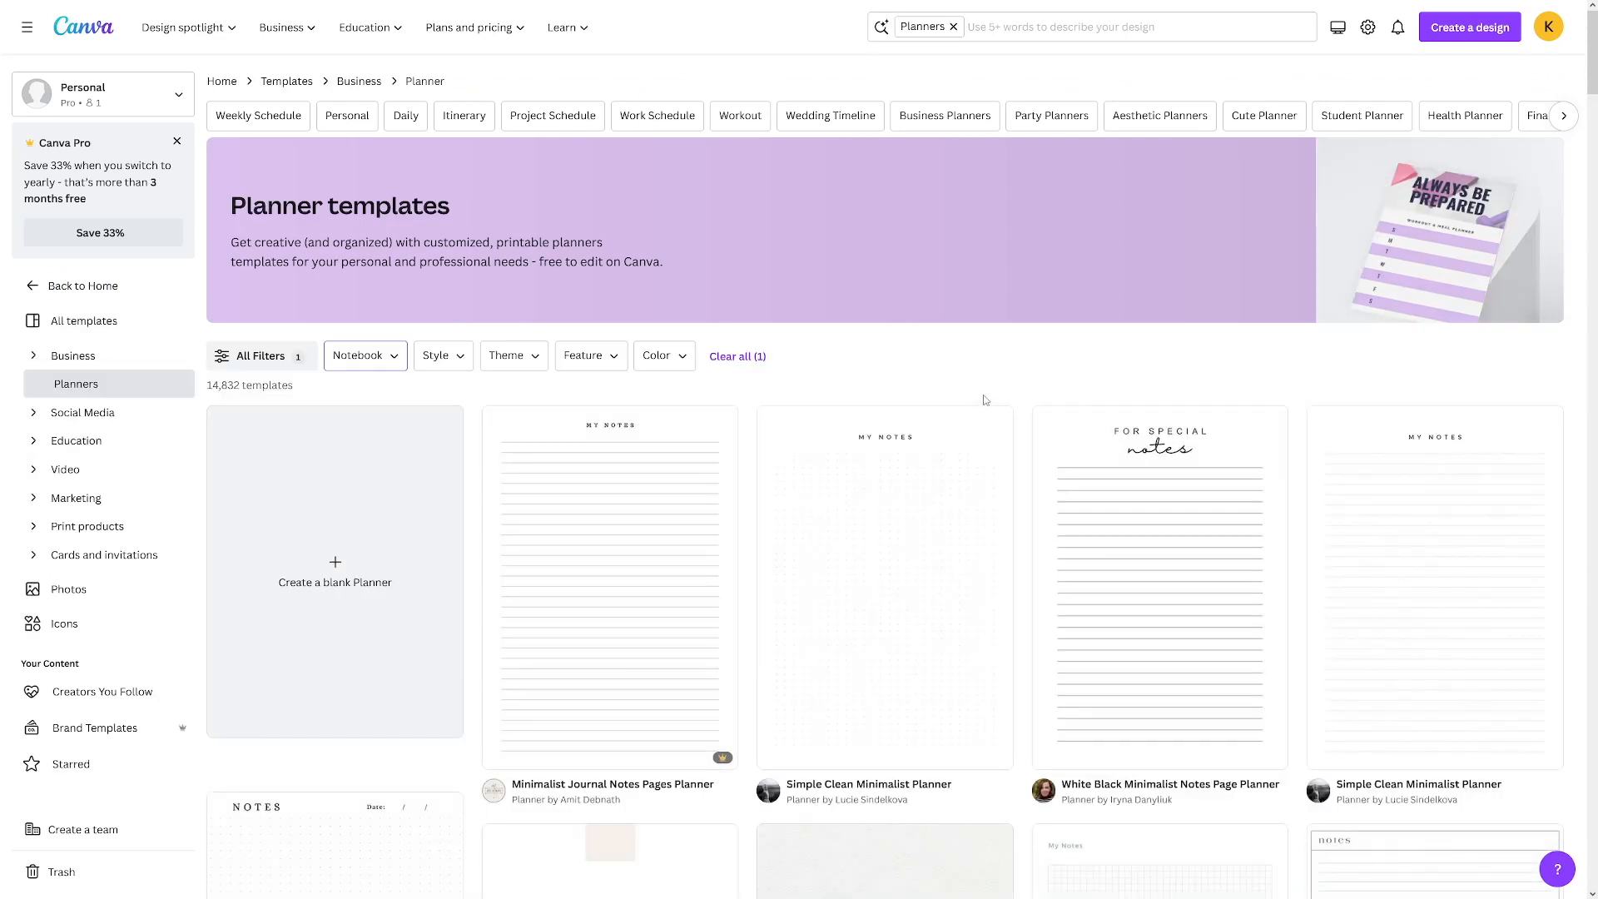
{"action": "scroll", "scroll_direction": "down", "scroll_amount": 3}
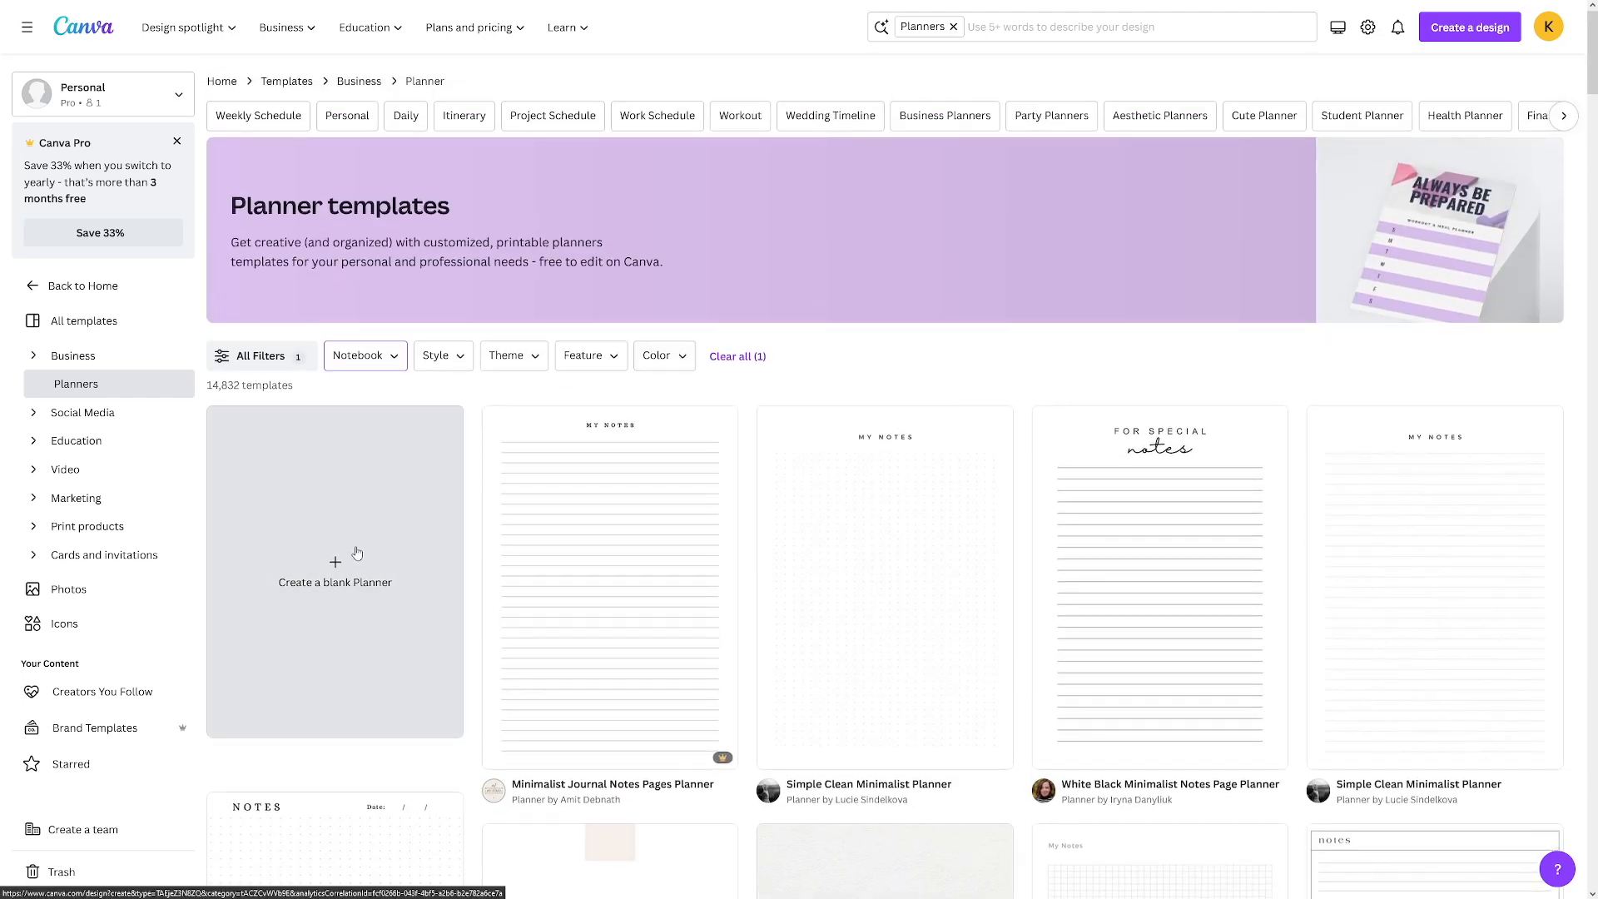
{"action": "left_click", "coordinate": [952, 27]}
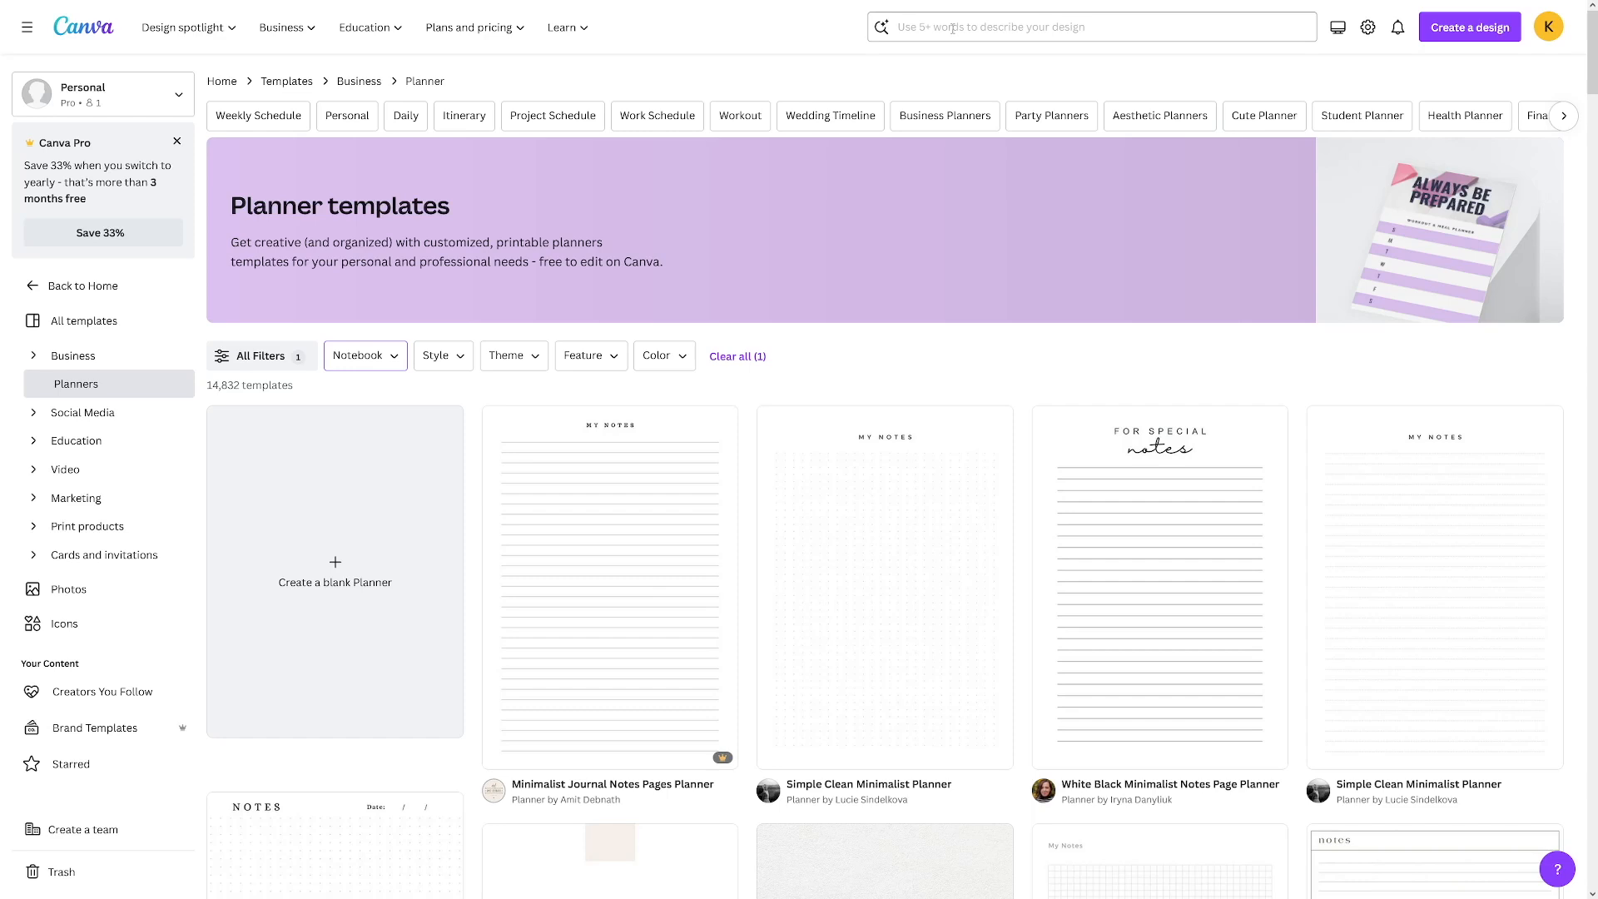
{"action": "type", "text": "digital planner"}
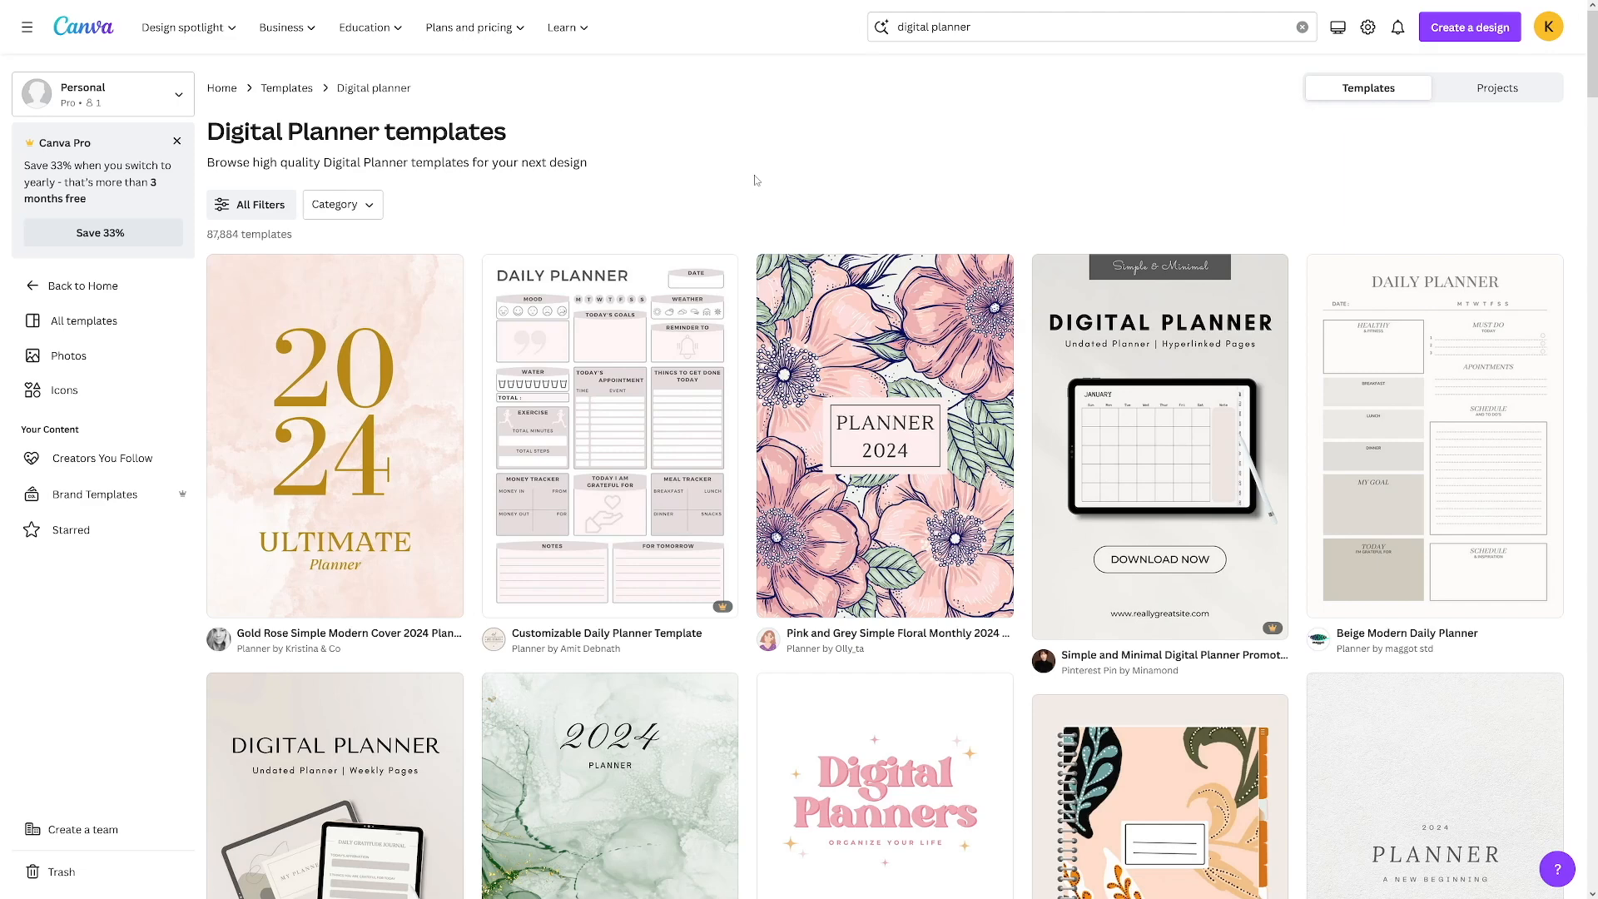
{"action": "left_click", "coordinate": [610, 434]}
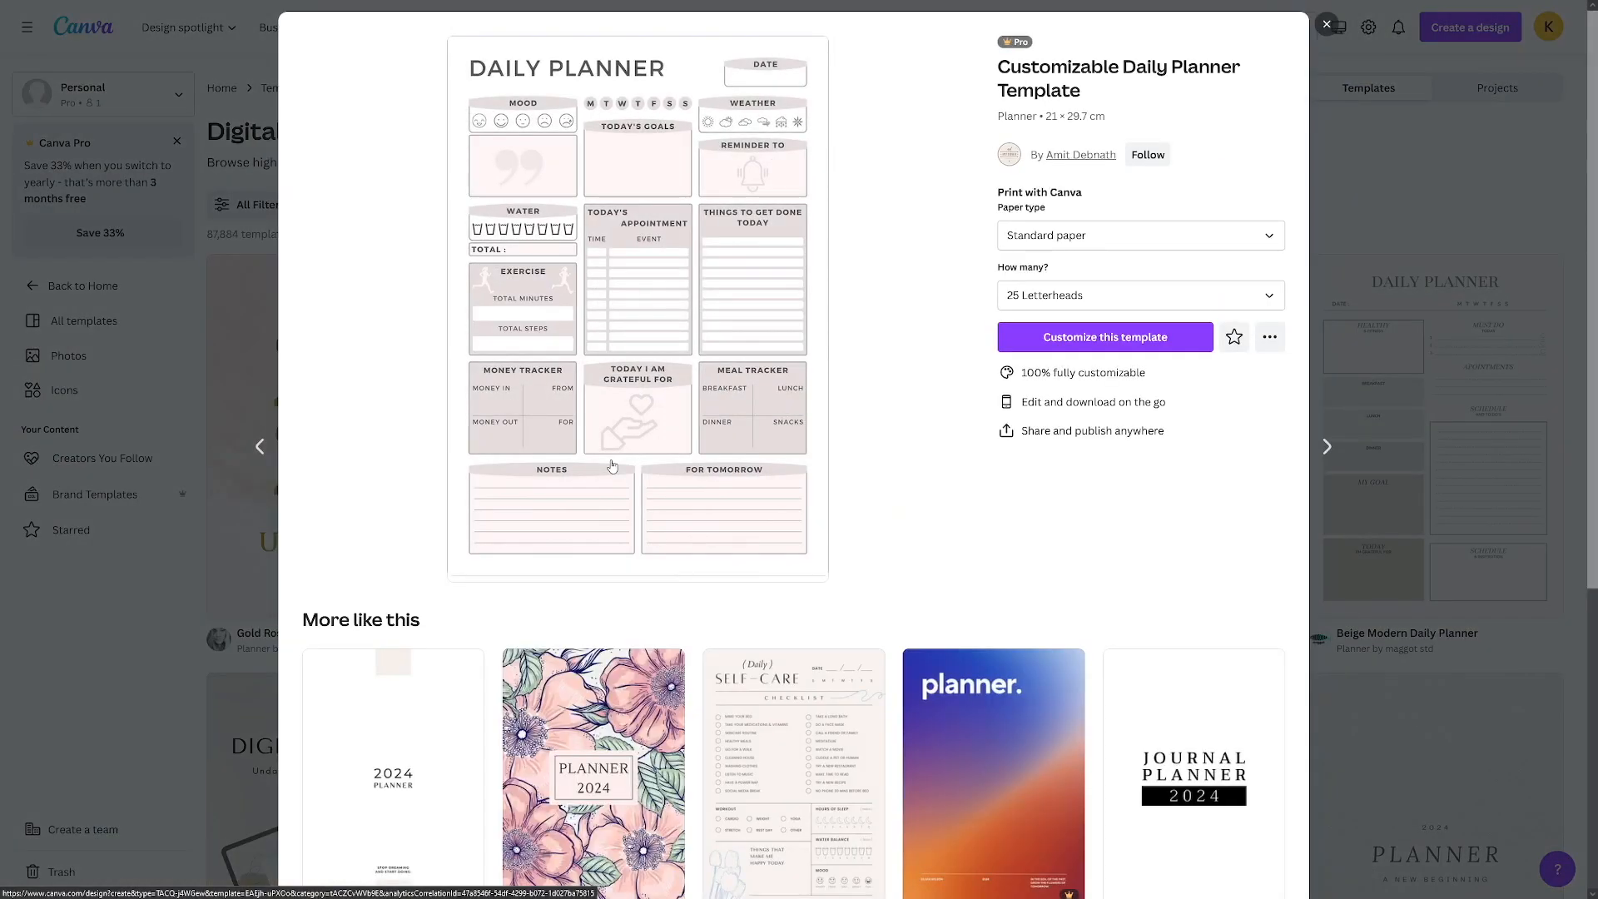
{"action": "left_click", "coordinate": [1327, 23]}
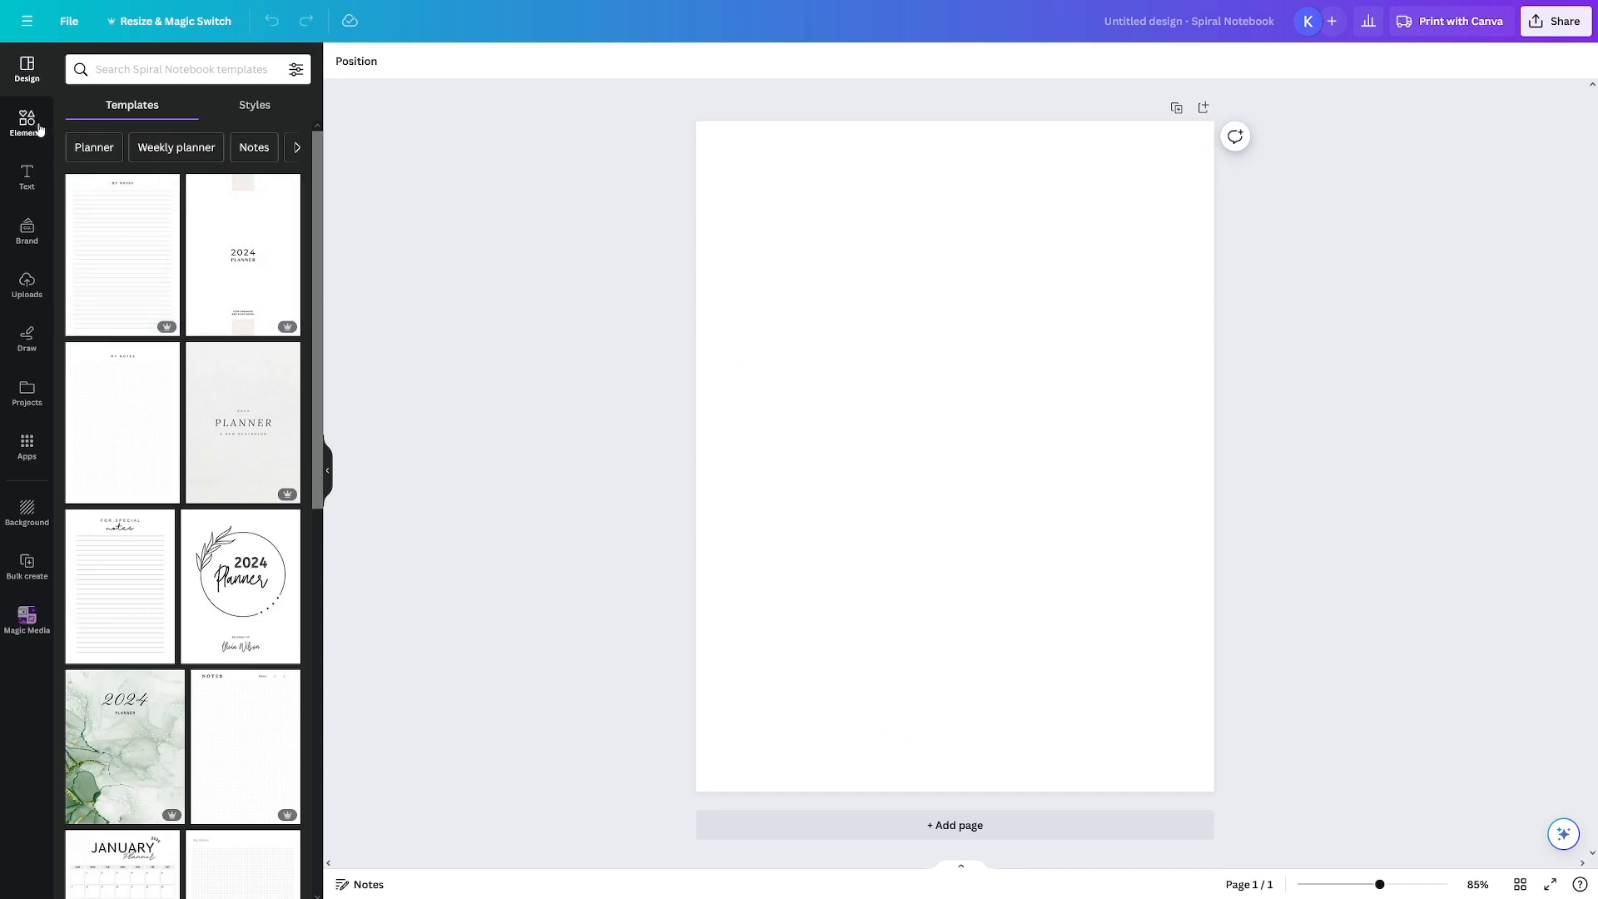
- Search the Elements graphics library for 'flower'
{"action": "left_click", "coordinate": [25, 122]}
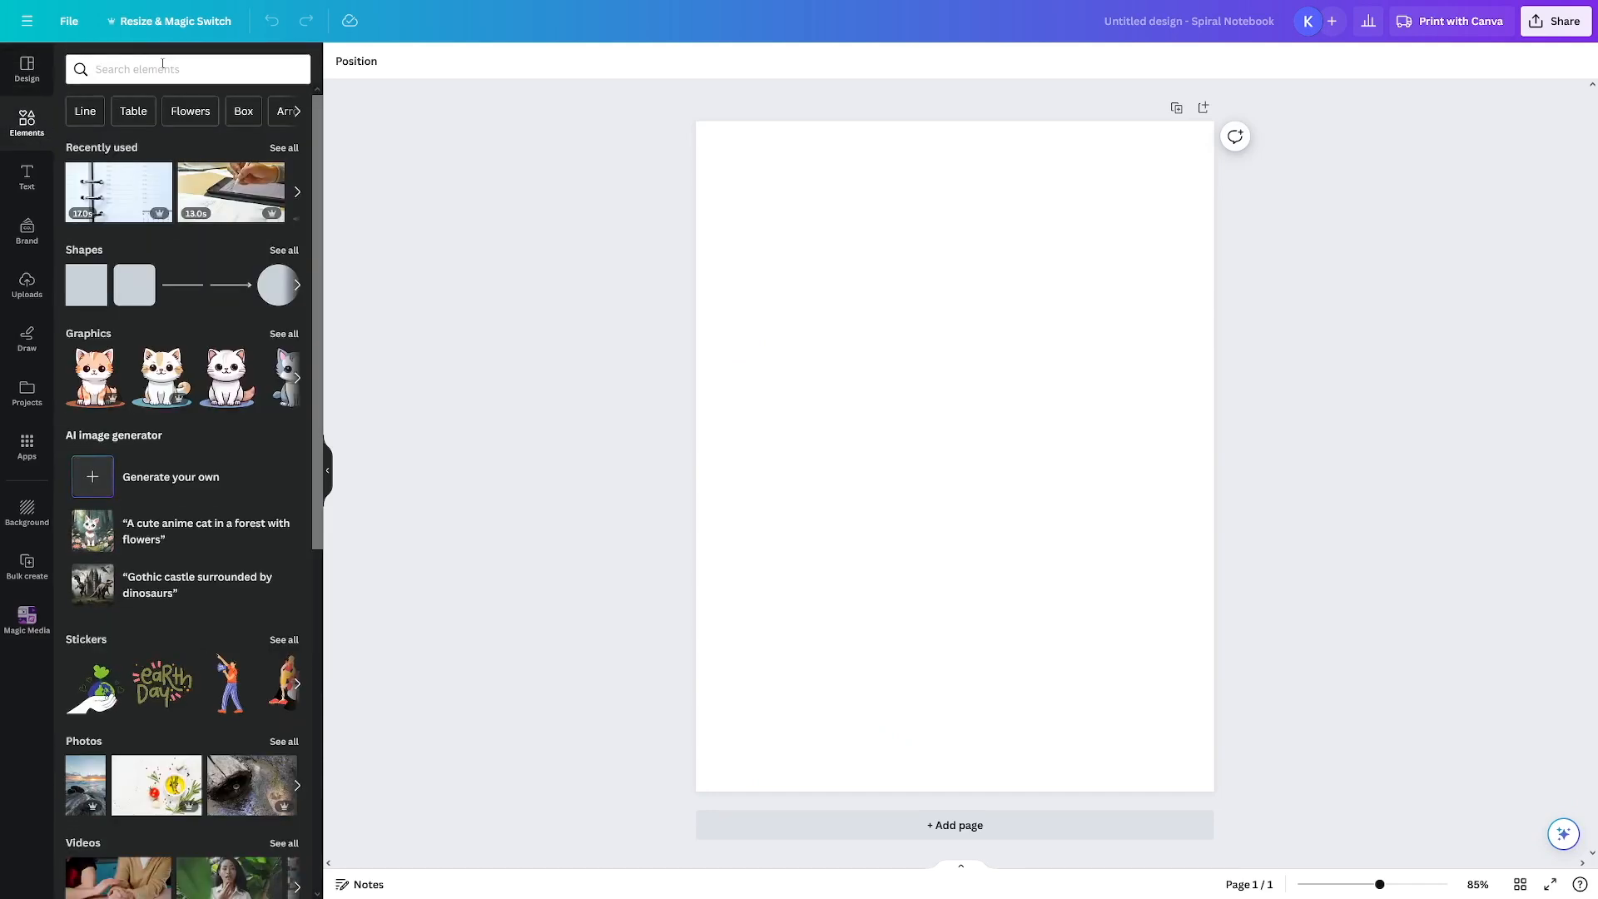
{"action": "left_click", "coordinate": [188, 68]}
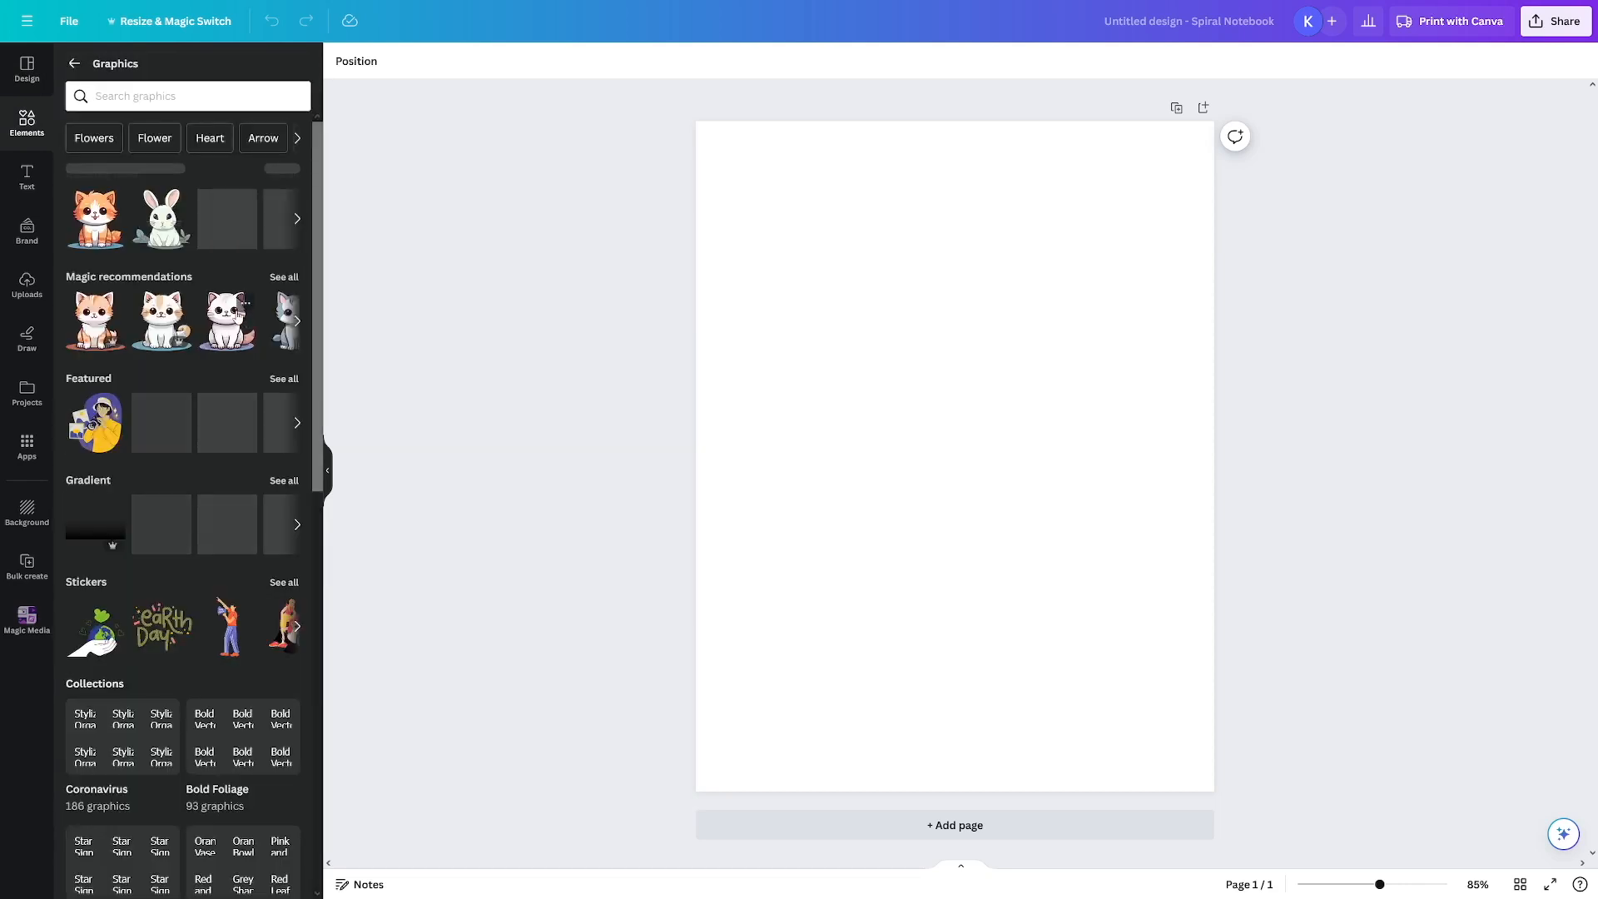
{"action": "type", "text": "flower"}
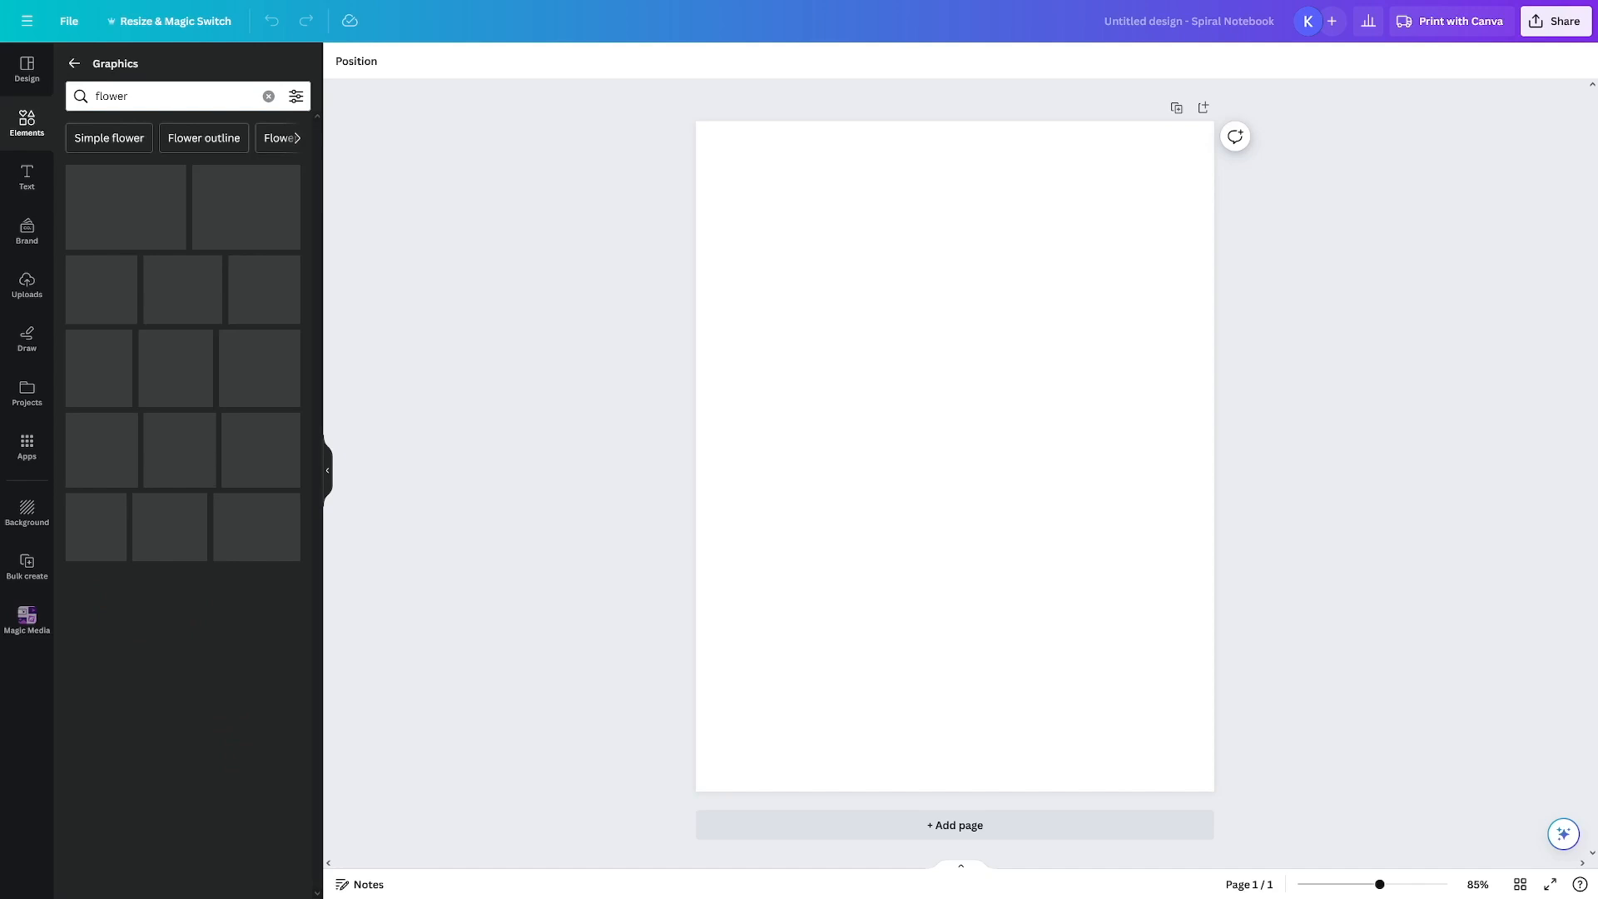
- Browse the flower graphics, then give the cover page a soft gradient background colour
{"action": "scroll", "scroll_direction": "down", "scroll_amount": 3}
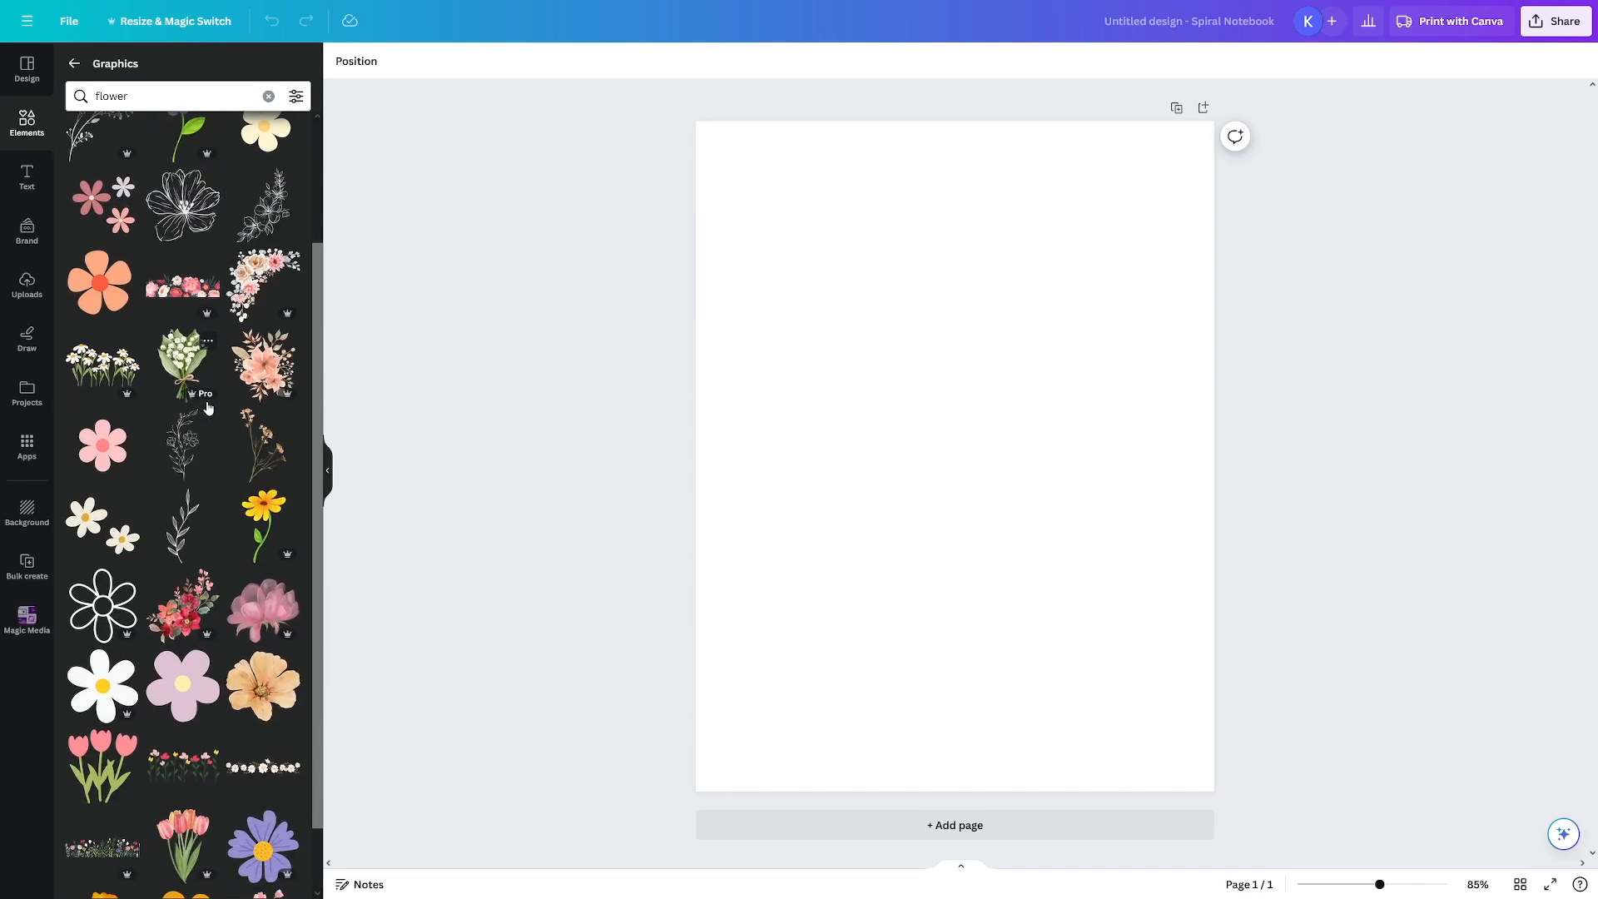
{"action": "scroll", "scroll_direction": "down", "scroll_amount": 3}
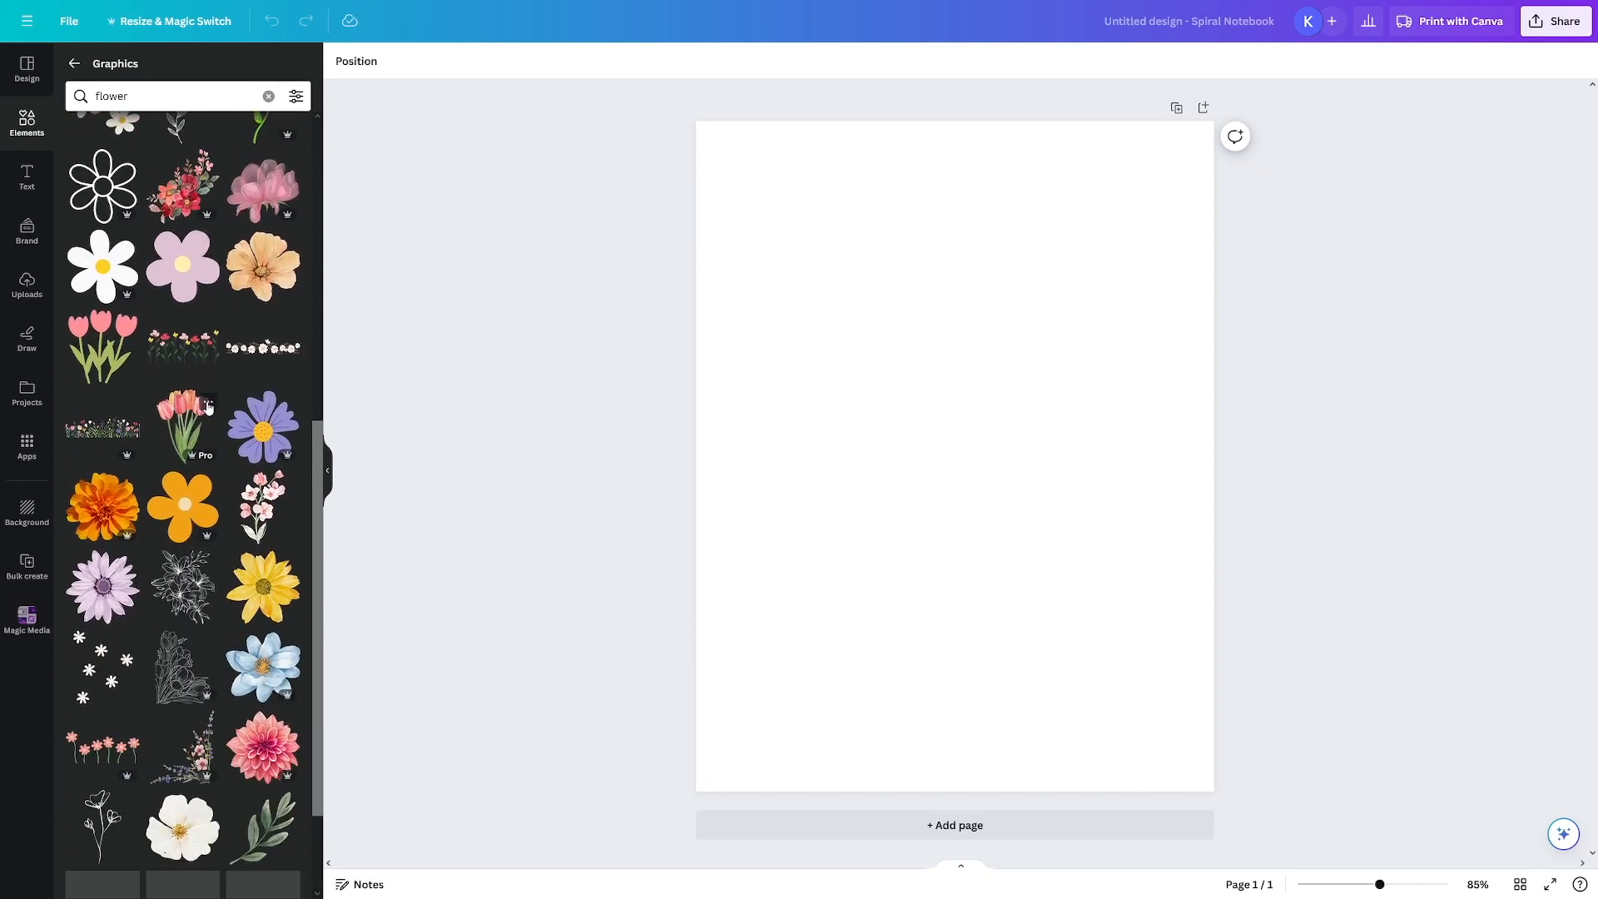
{"action": "scroll", "scroll_direction": "down", "scroll_amount": 3}
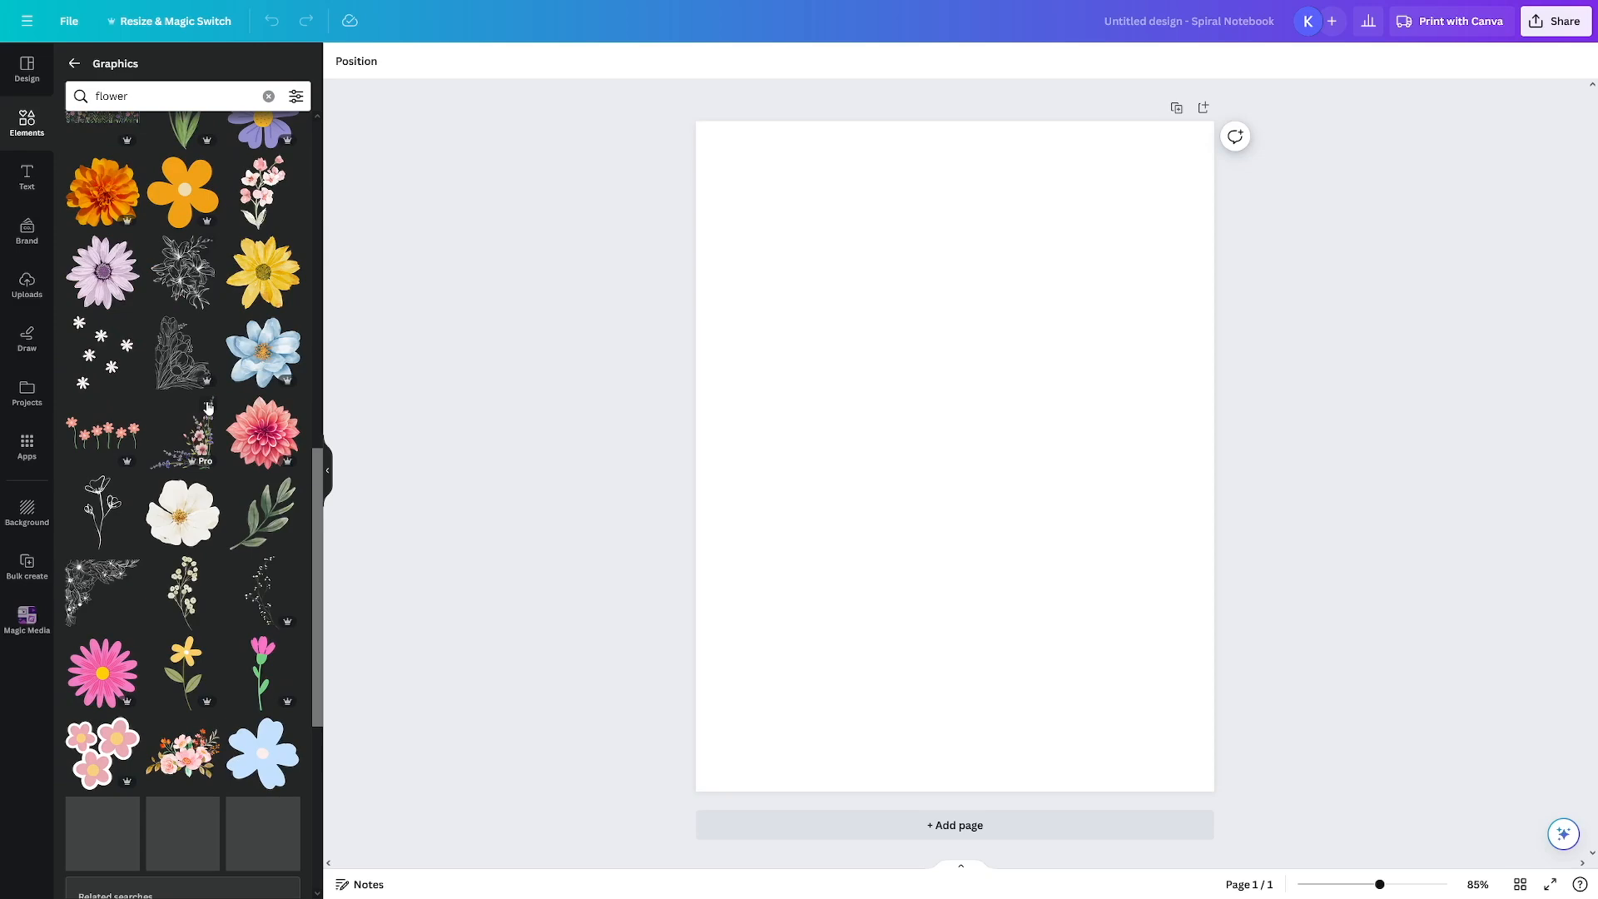
{"action": "scroll", "scroll_direction": "down", "scroll_amount": 3}
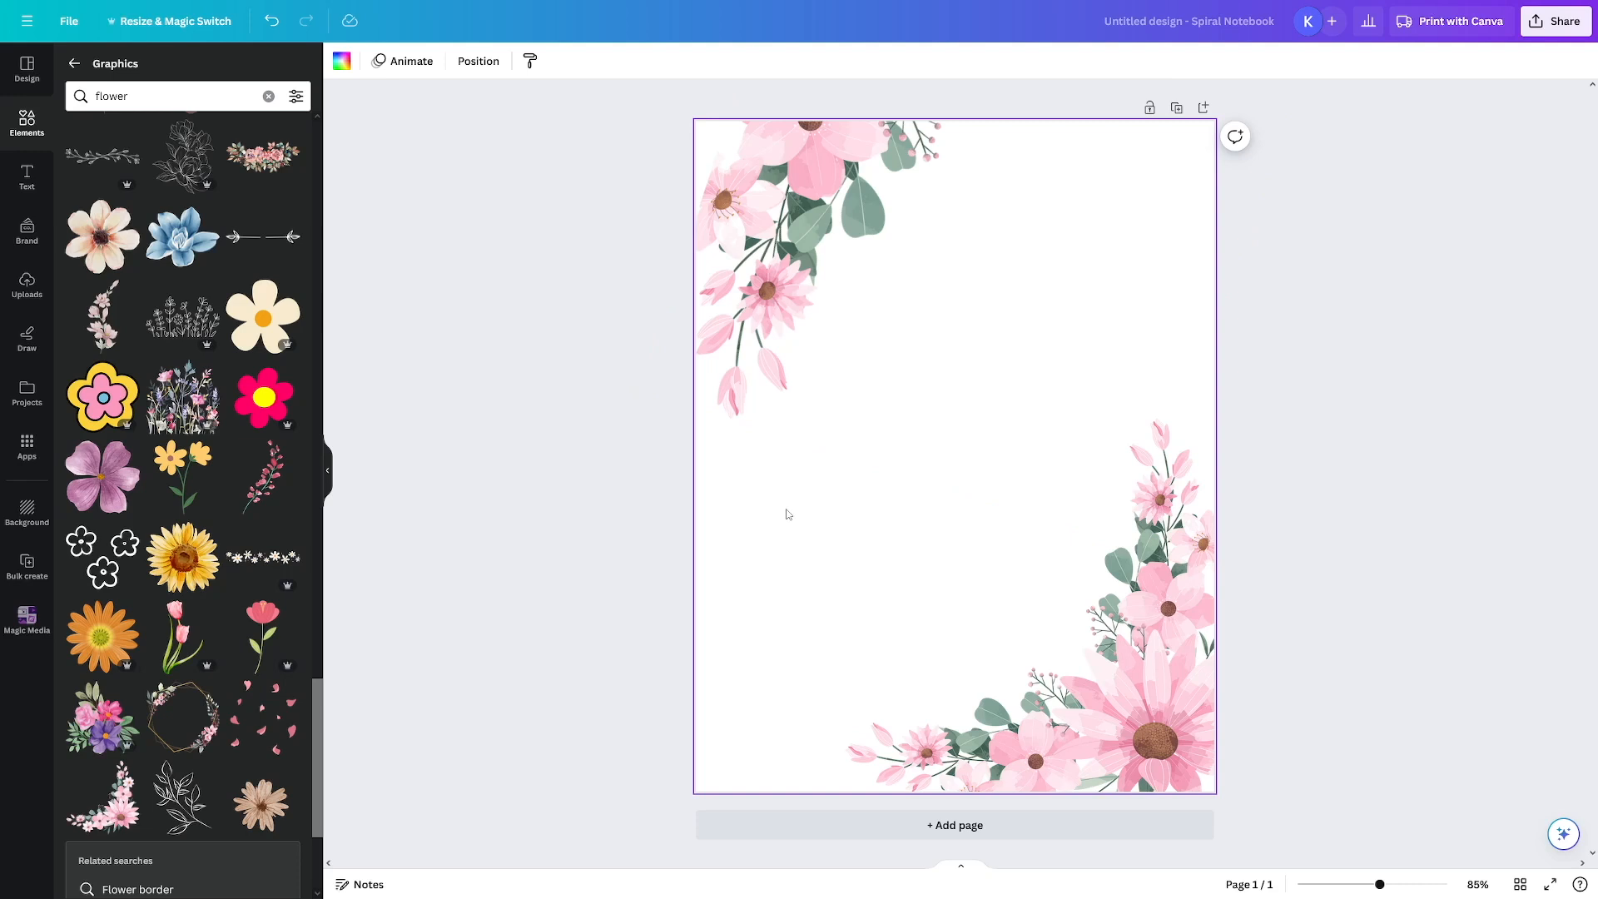
{"action": "mouse_move", "coordinate": [753, 515]}
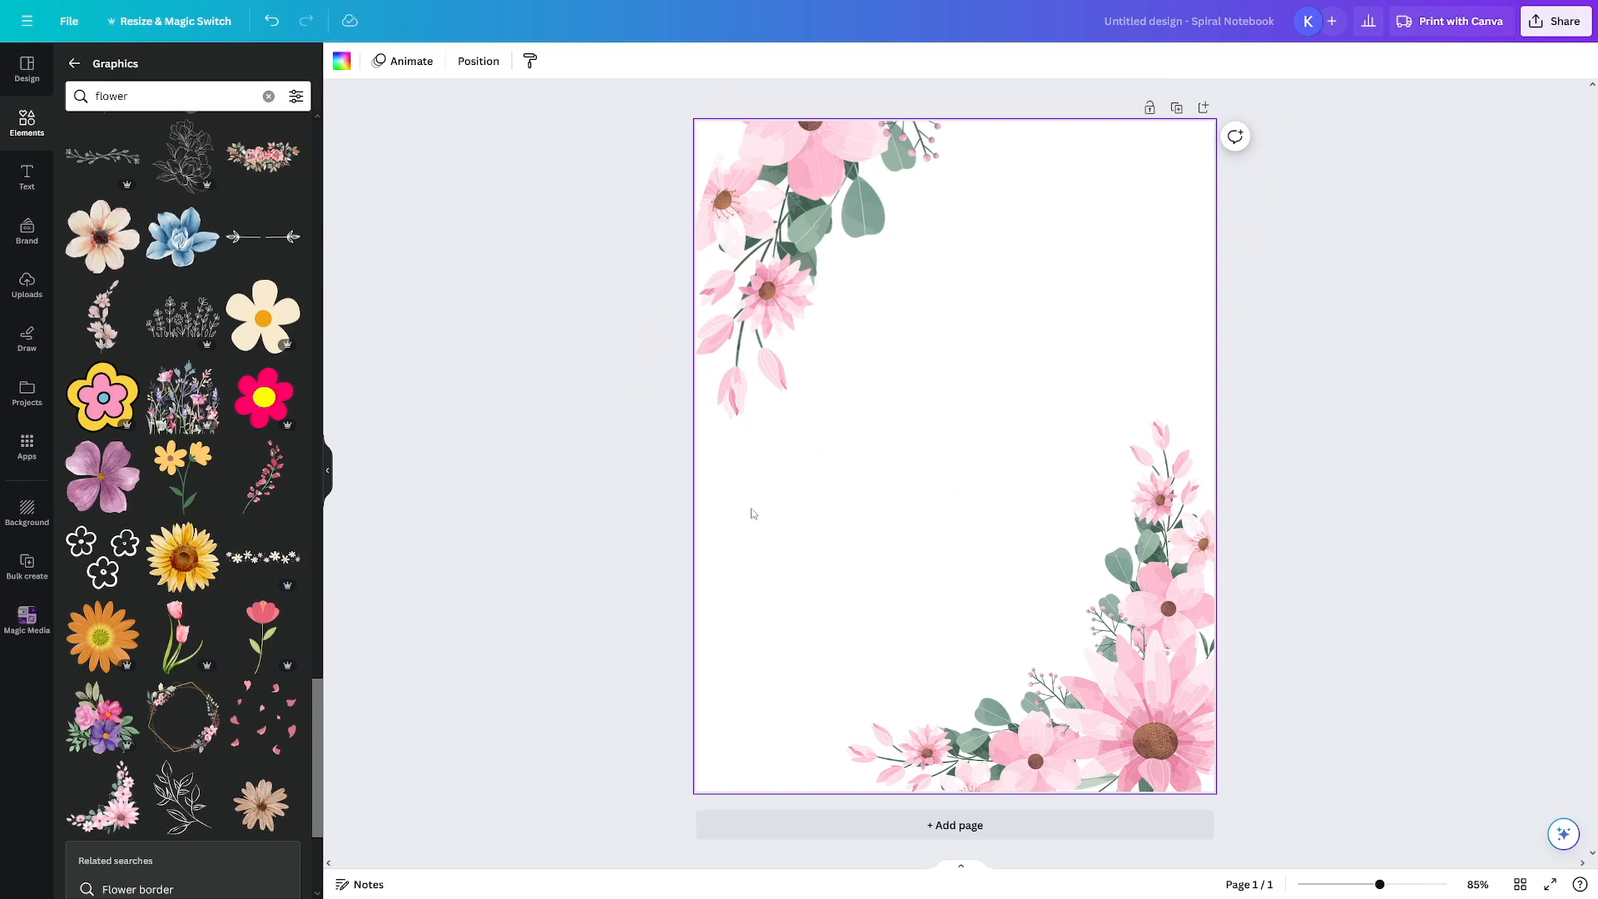
{"action": "left_click", "coordinate": [342, 60]}
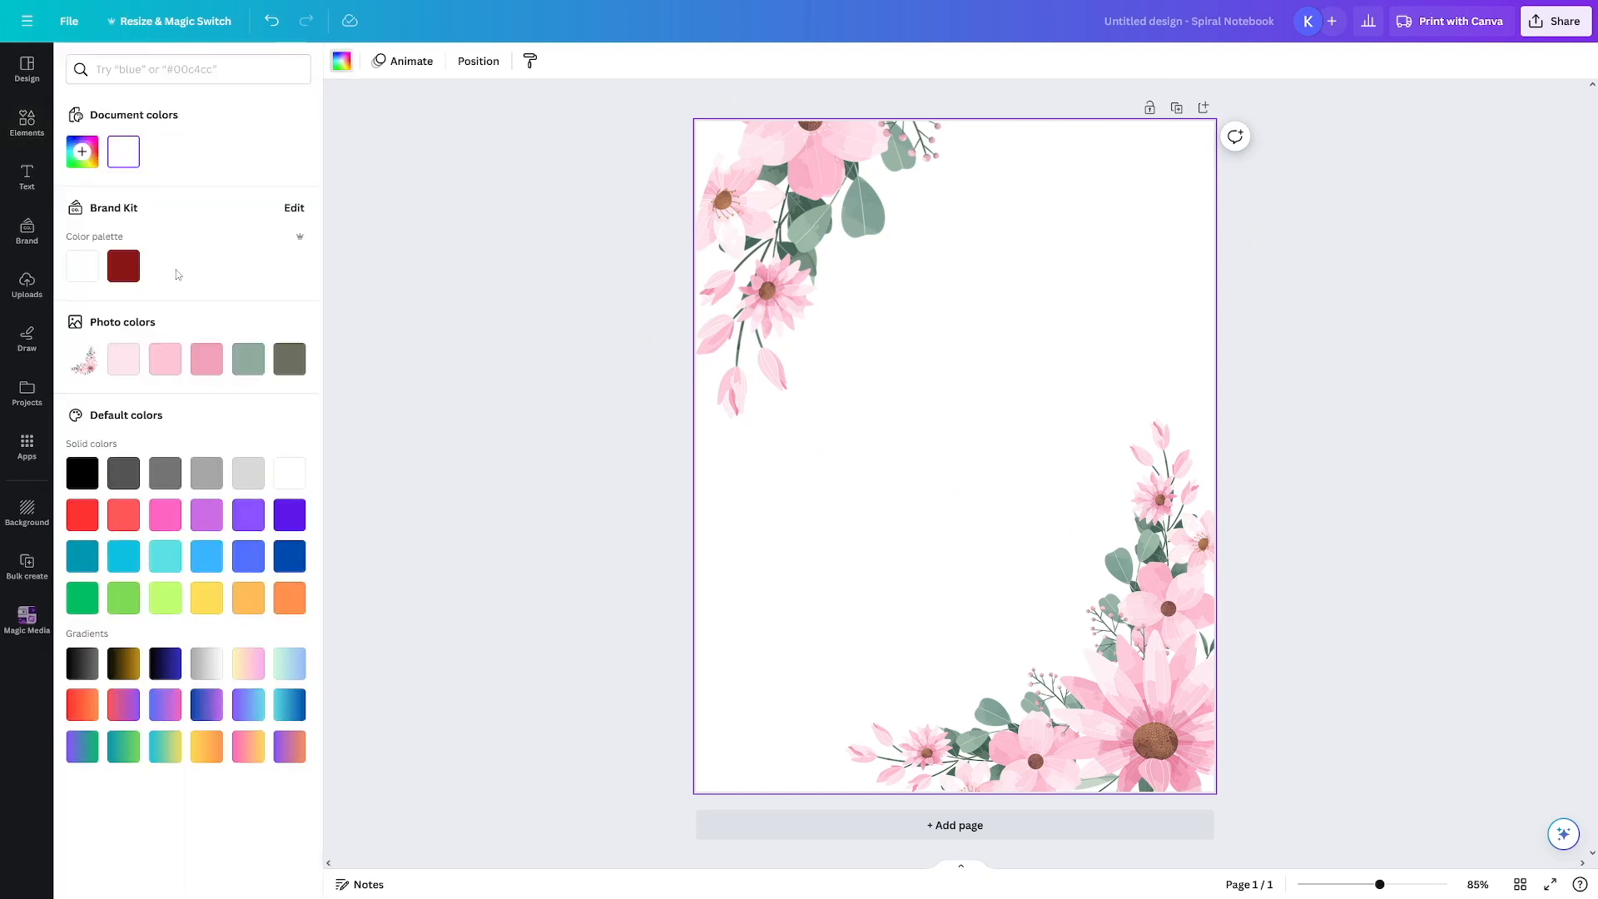
{"action": "left_click", "coordinate": [248, 471]}
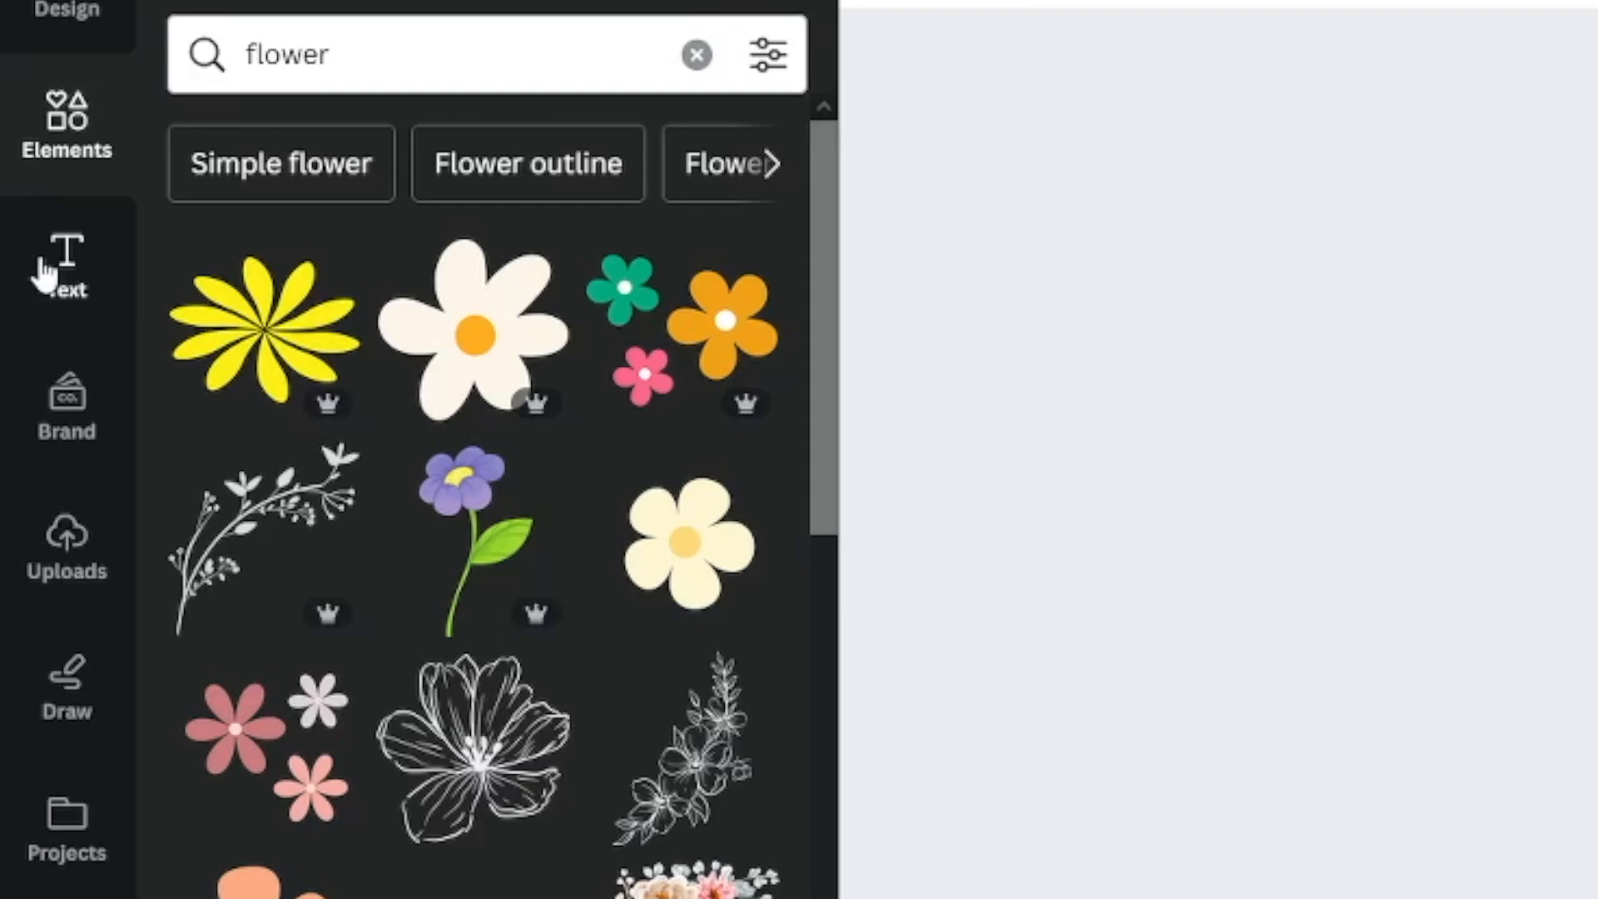
- Add a heading text box on the cover reading '2024'
{"action": "left_click", "coordinate": [65, 267]}
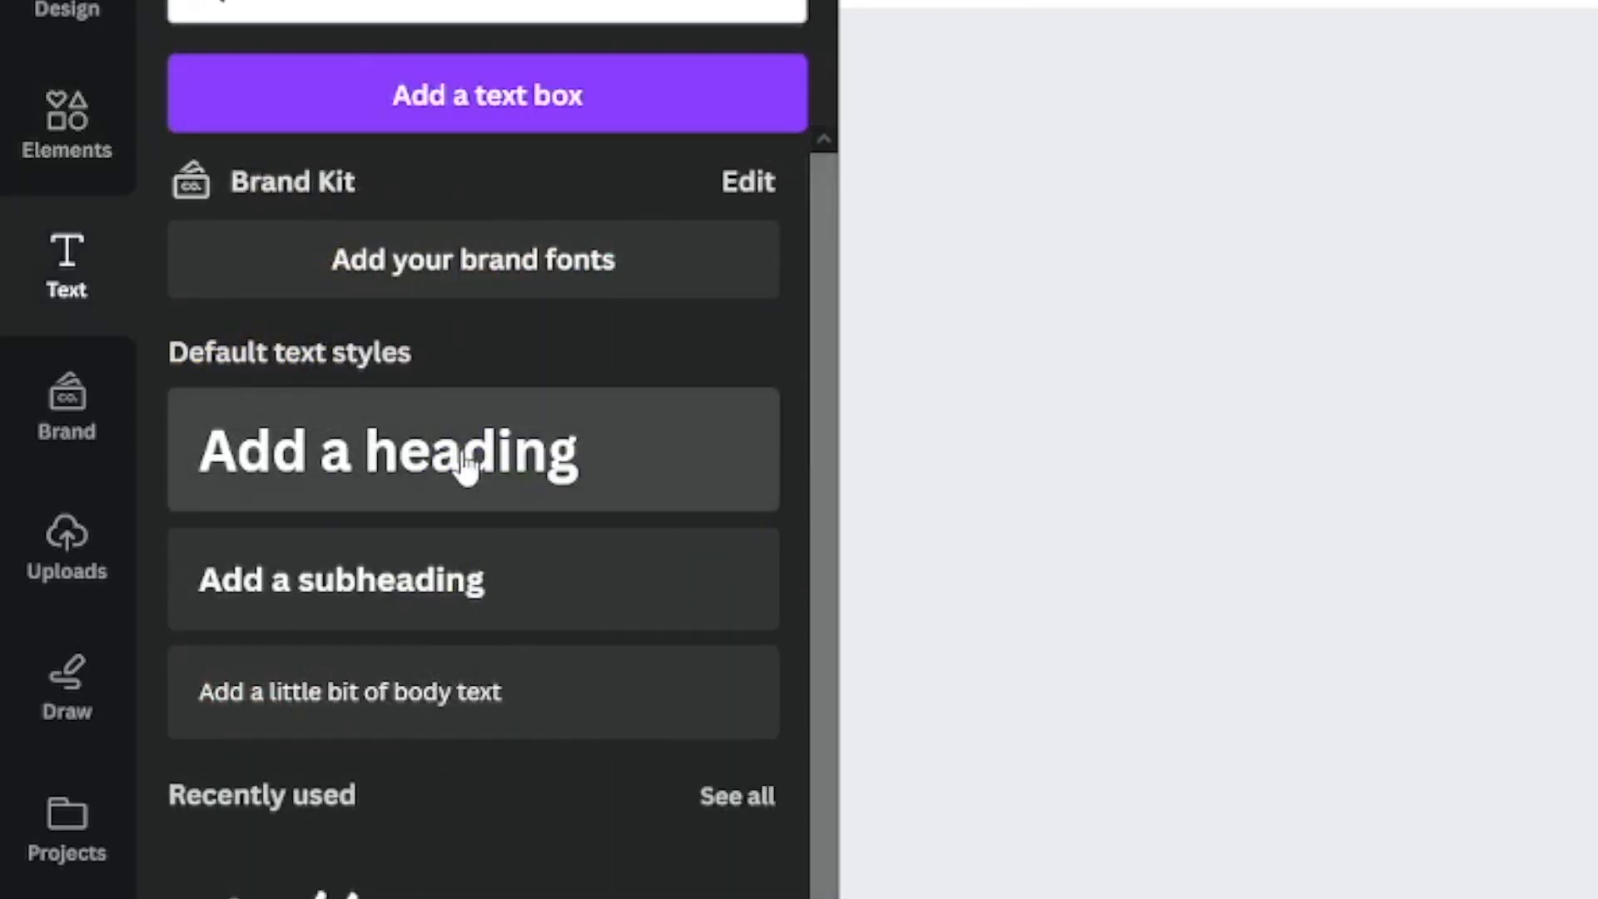
{"action": "left_click", "coordinate": [470, 452]}
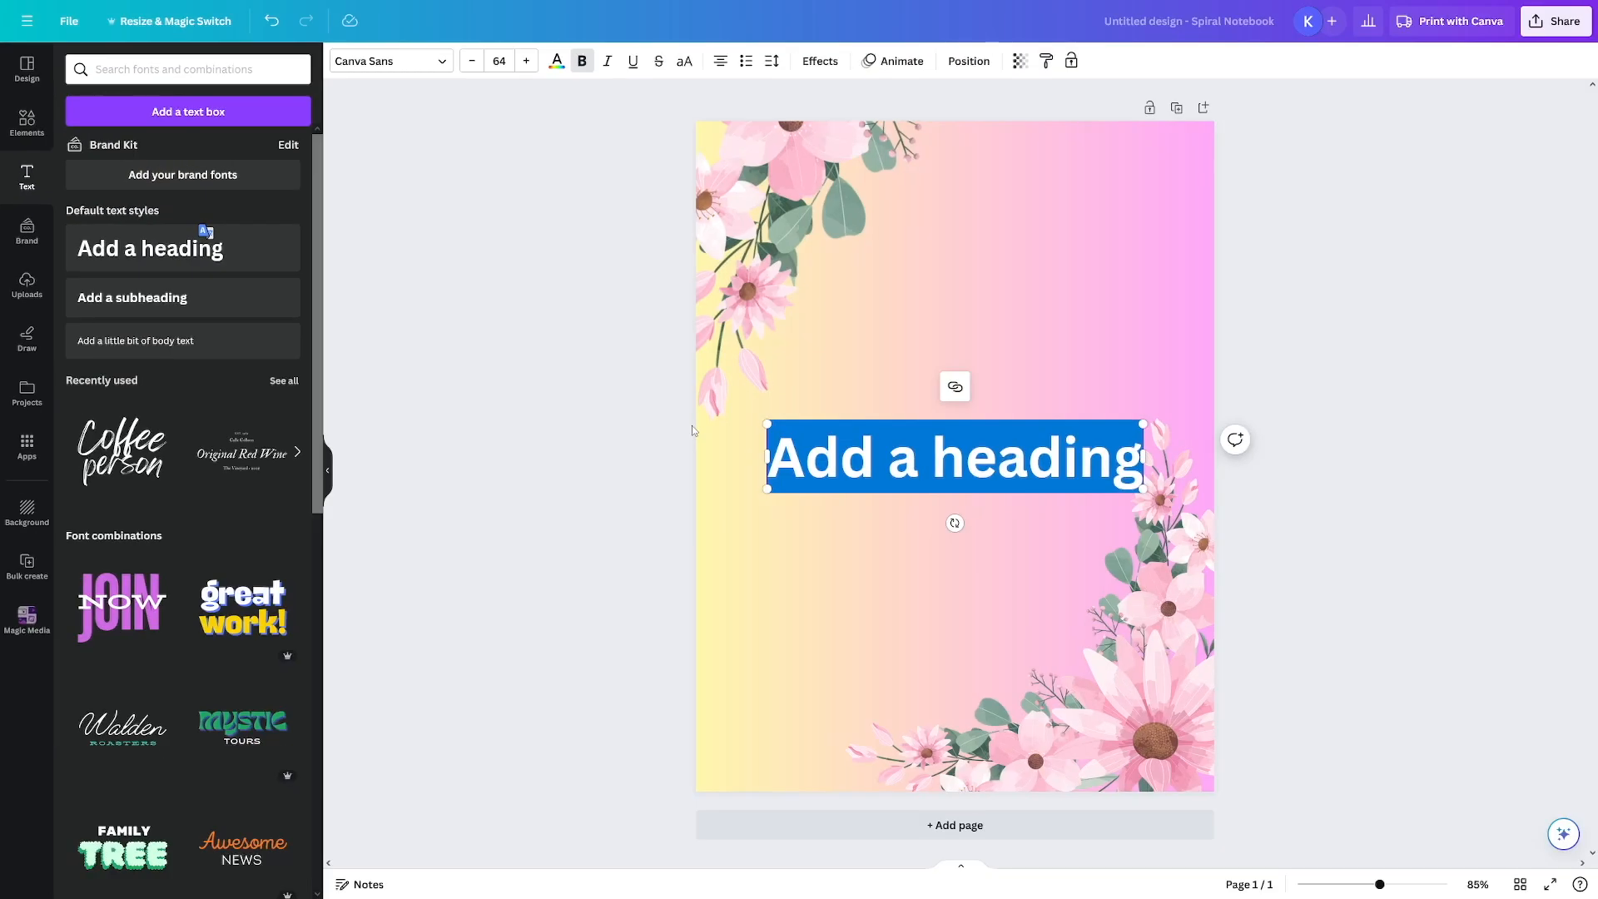
{"action": "type", "text": "202"}
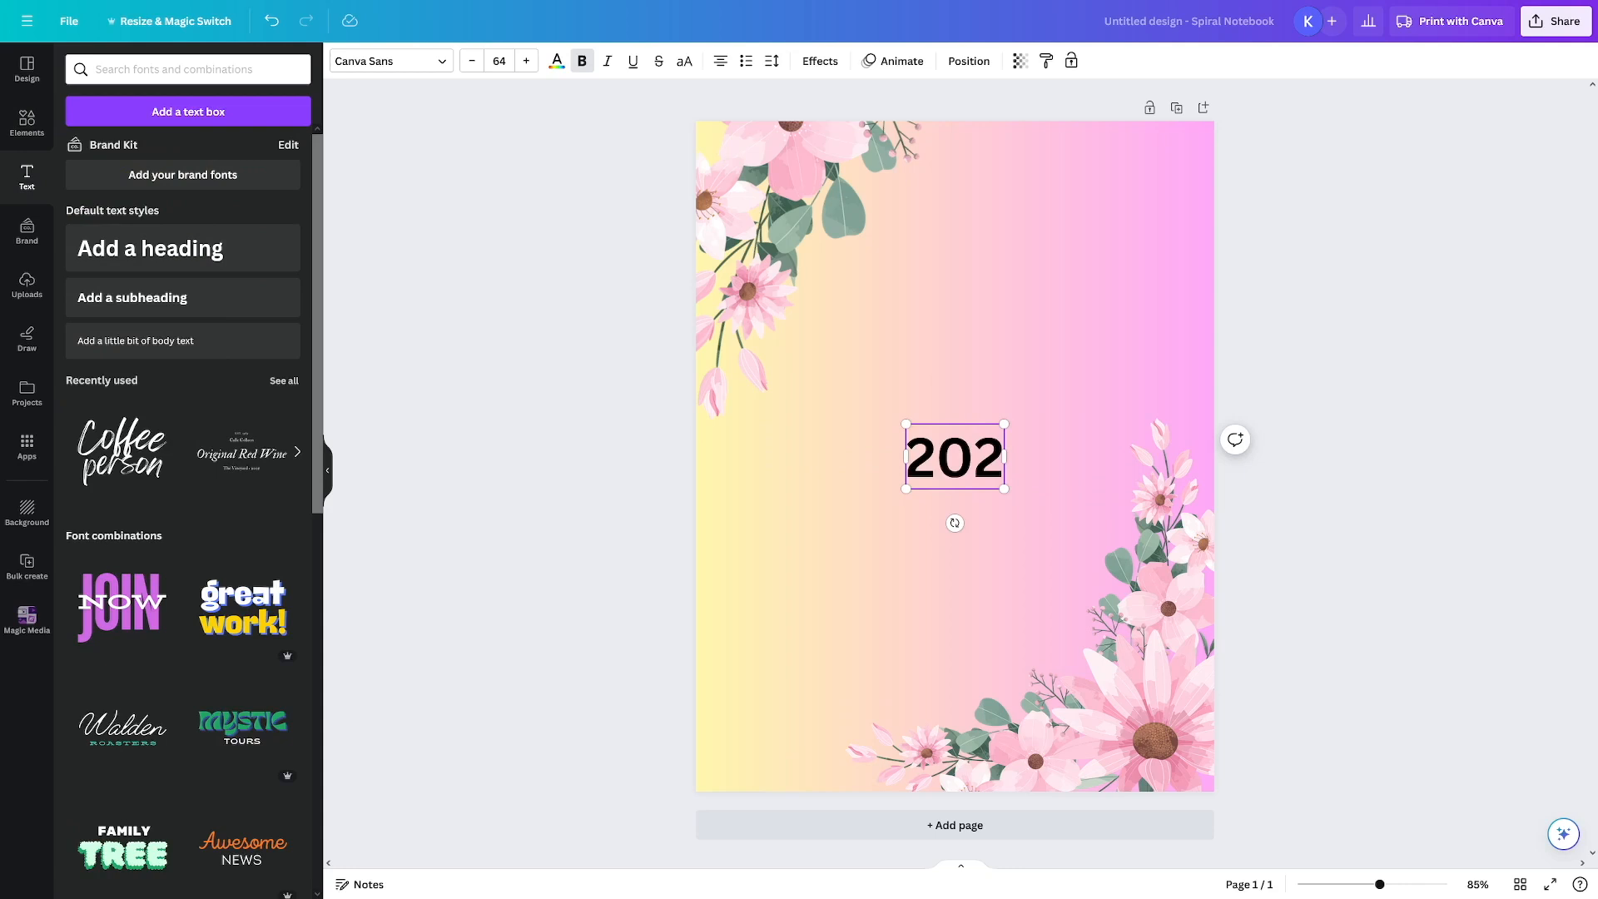
{"action": "type", "text": "2024 Pllanner"}
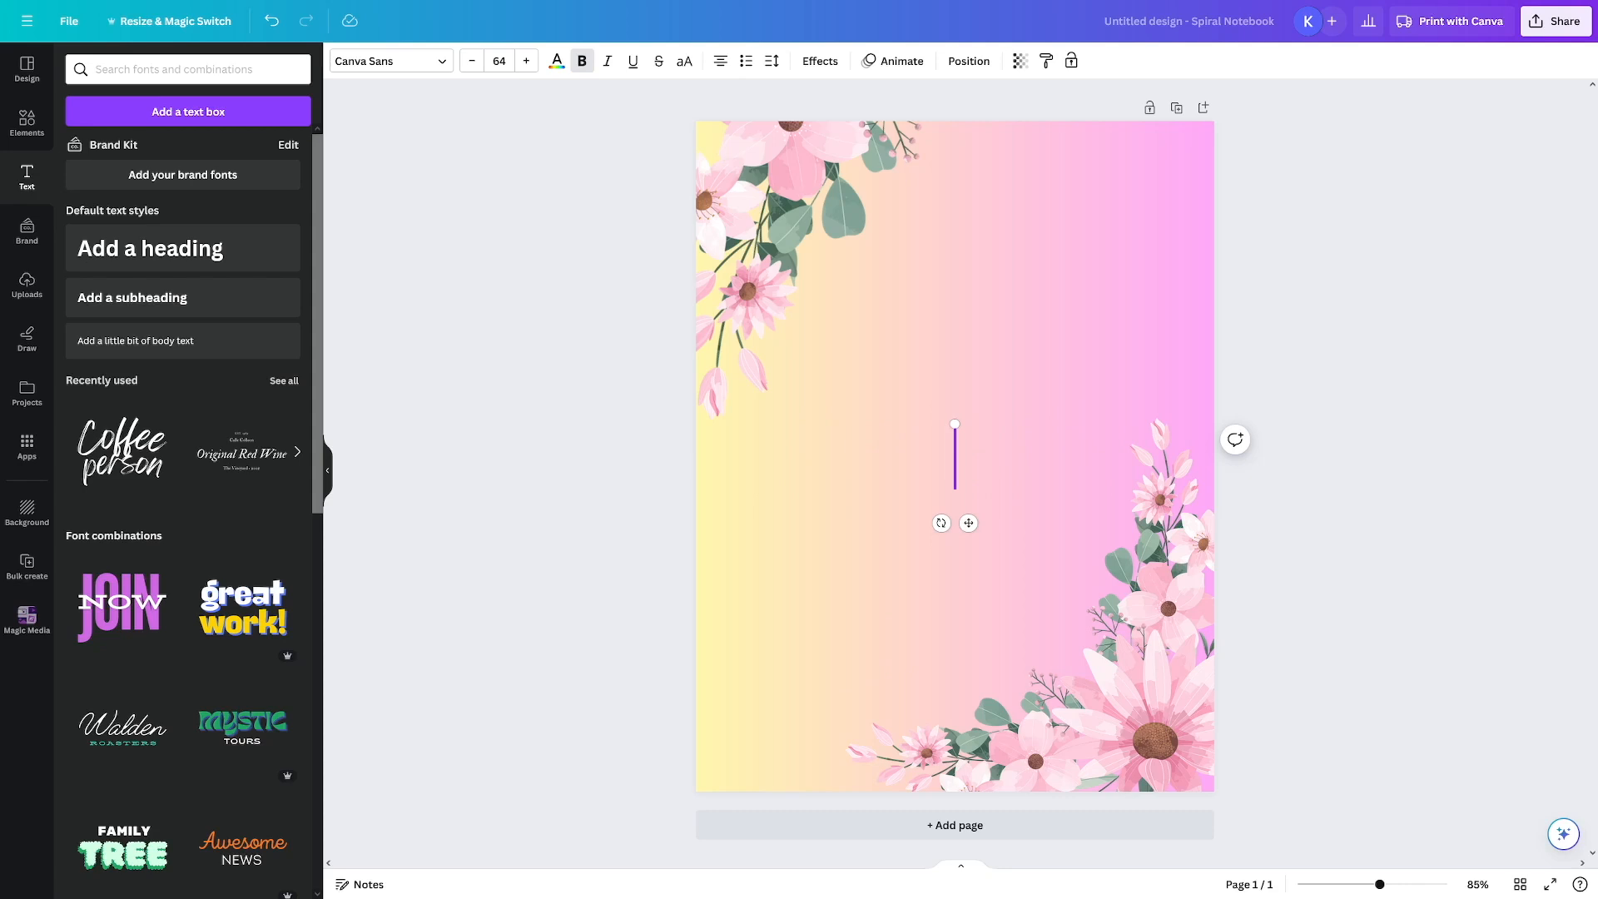
{"action": "type", "text": "2024"}
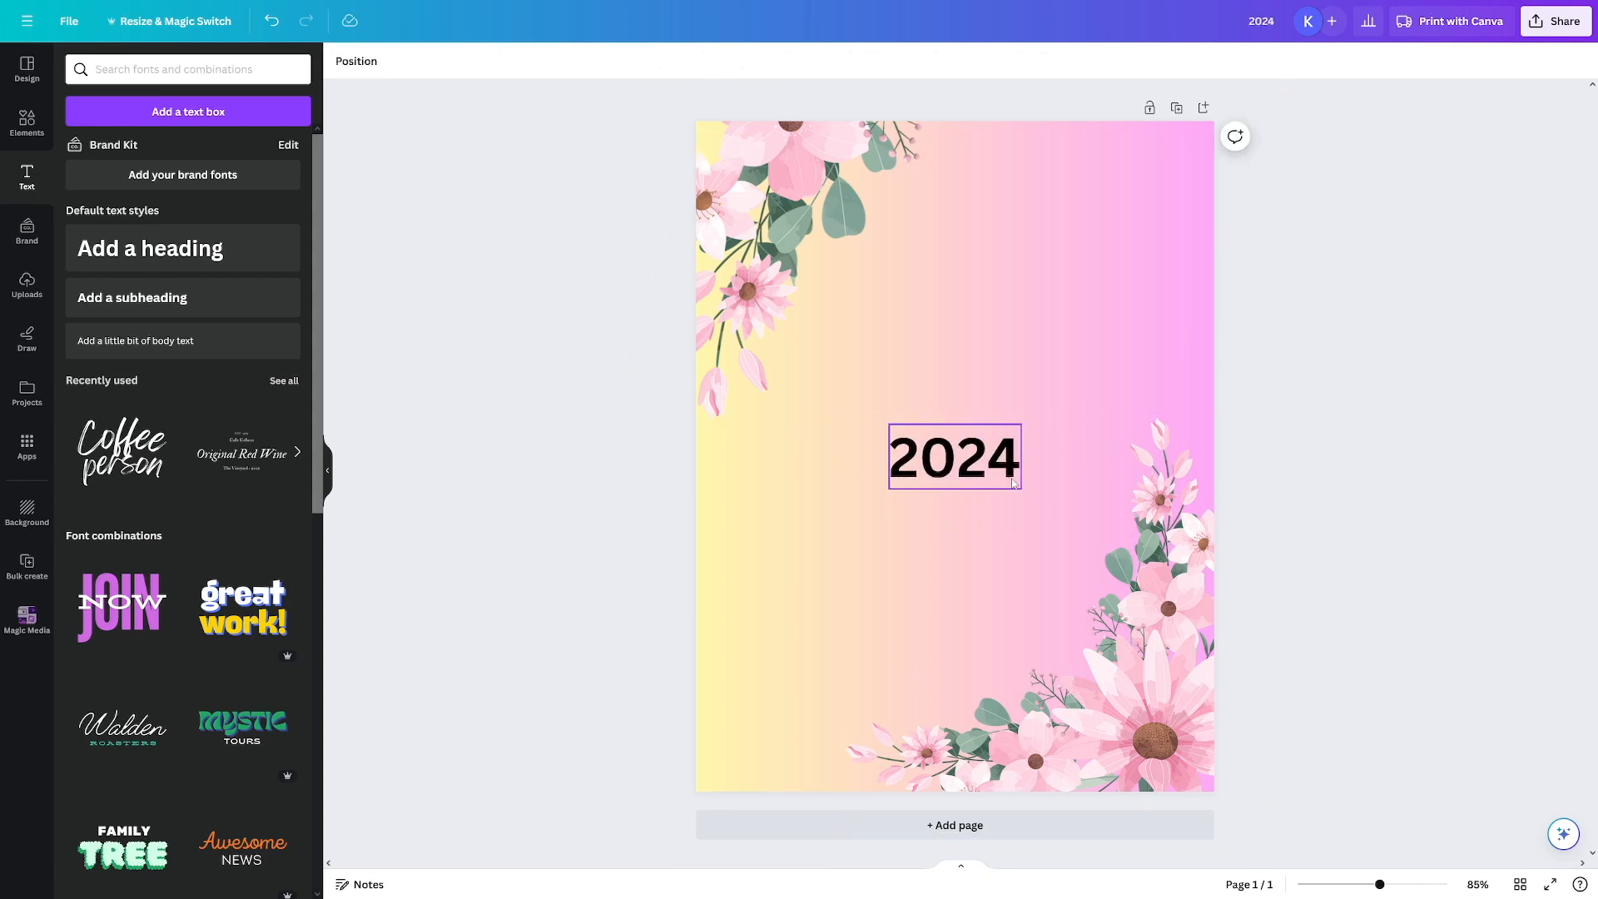
- Add a subheading reading 'Planner' beneath the 2024 title
{"action": "left_click", "coordinate": [134, 296]}
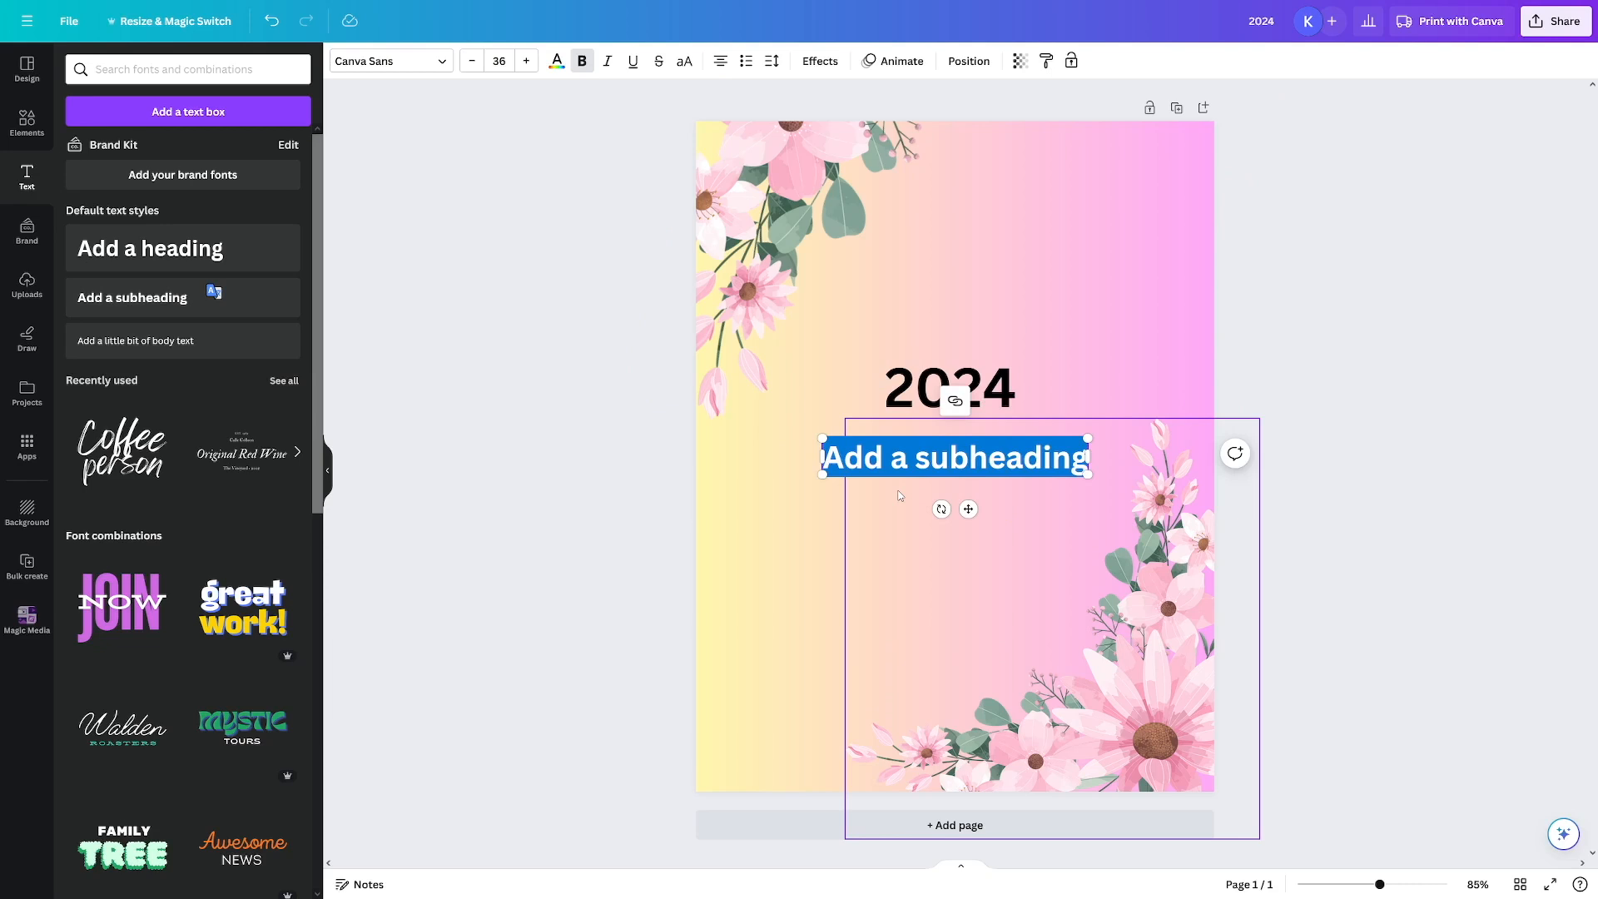
{"action": "type", "text": "Planner"}
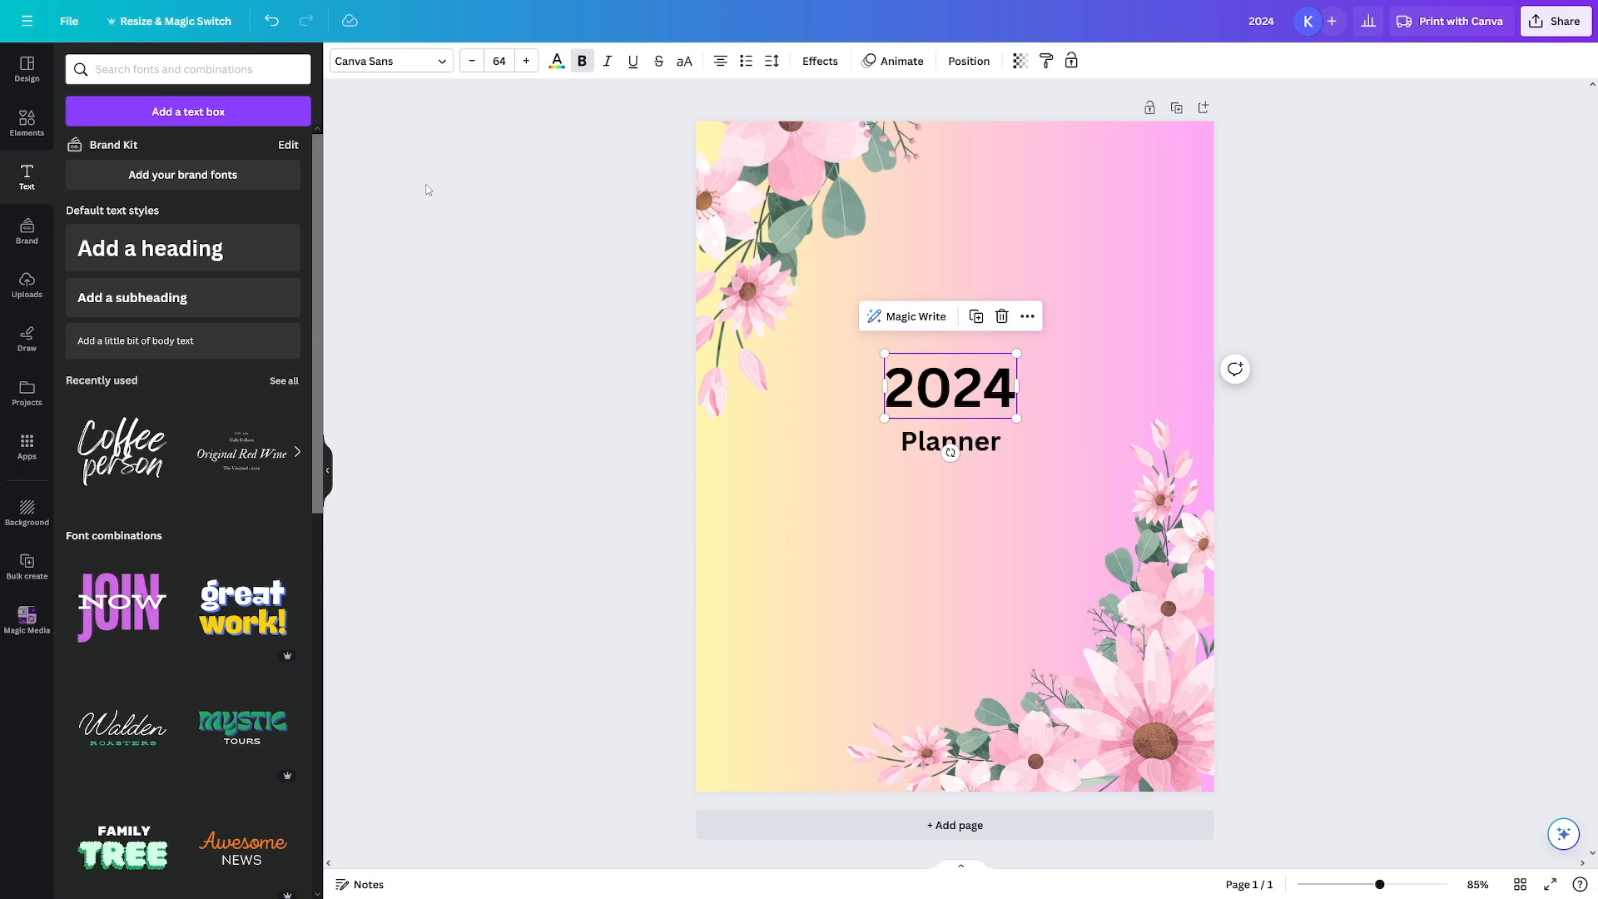
{"action": "left_click", "coordinate": [889, 388]}
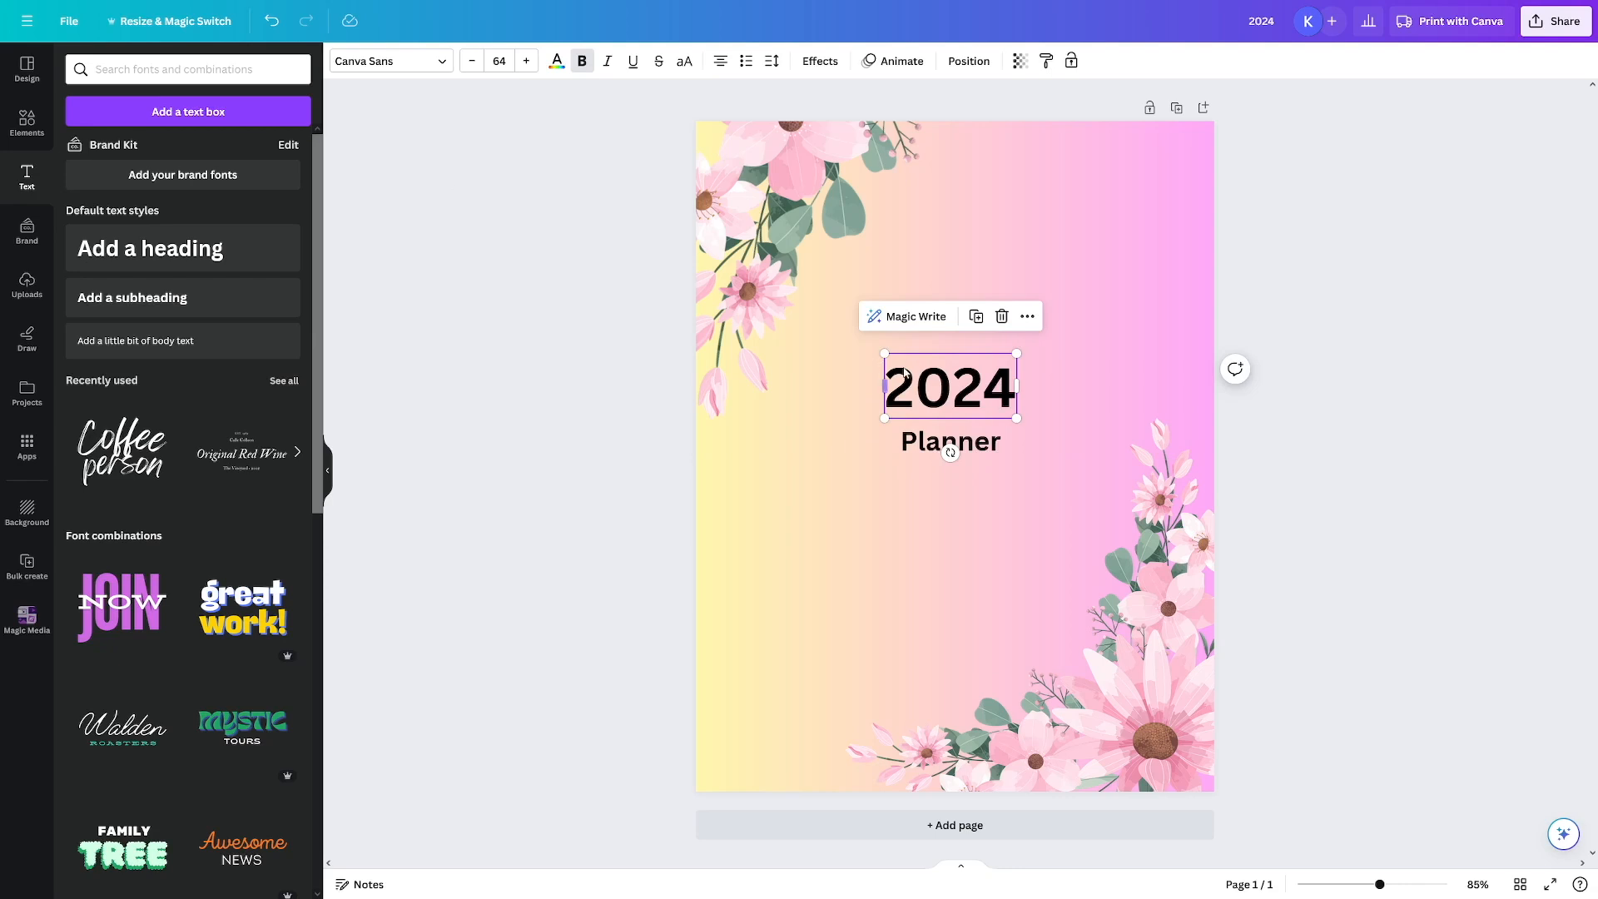
- Set both '2024' and 'Planner' in the Finger Paint font and enlarge the Planner subheading
{"action": "left_click", "coordinate": [556, 60]}
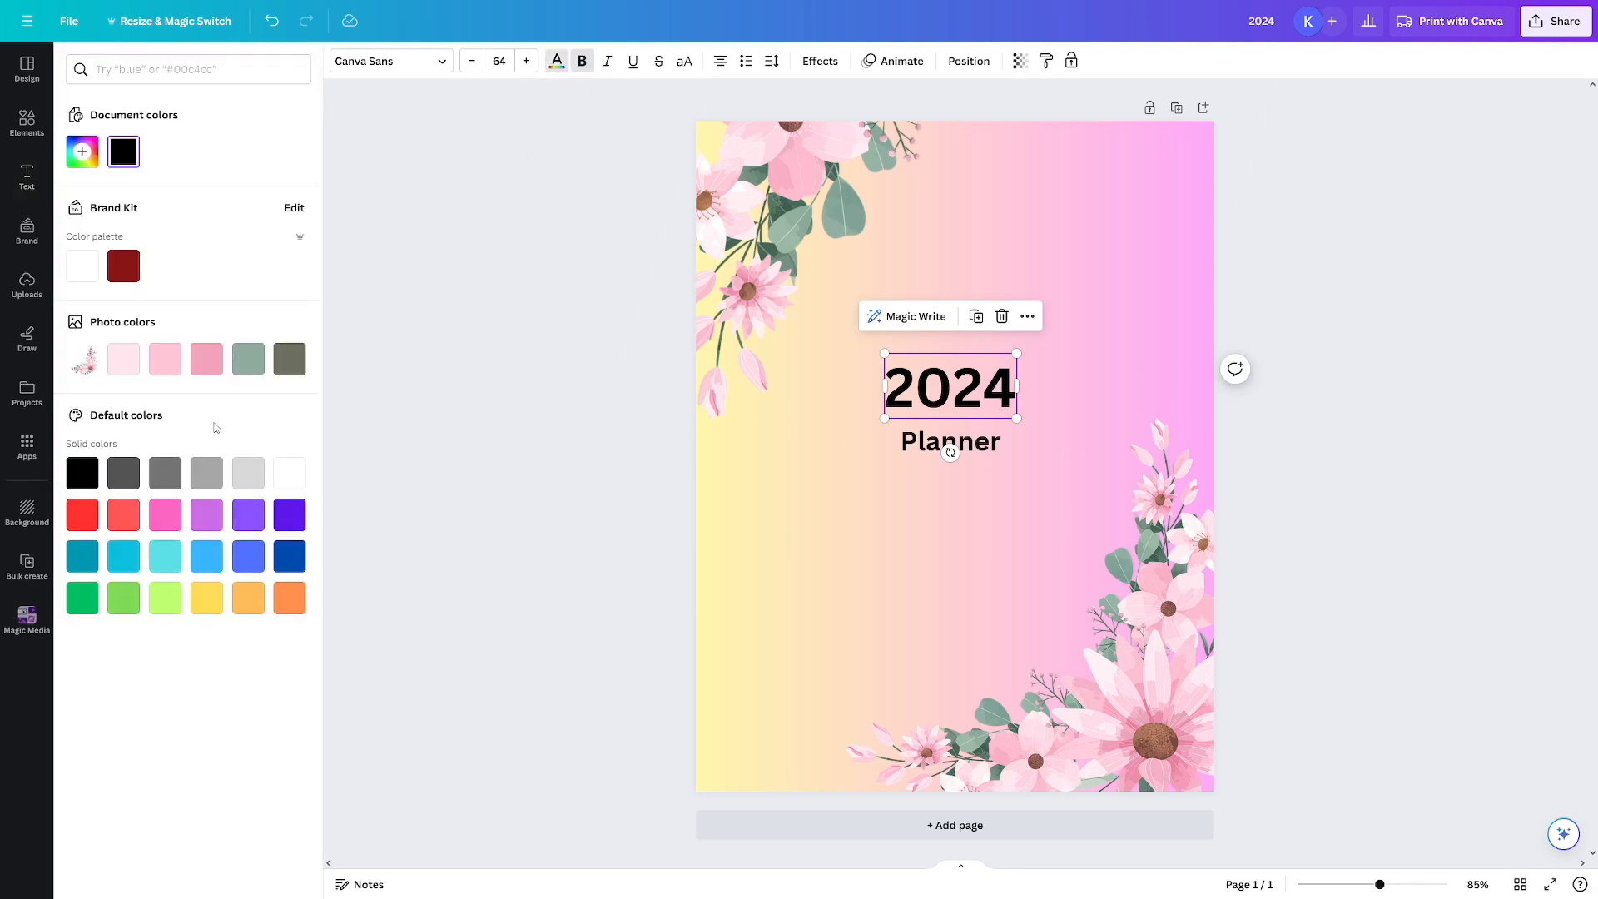
{"action": "left_click", "coordinate": [385, 59]}
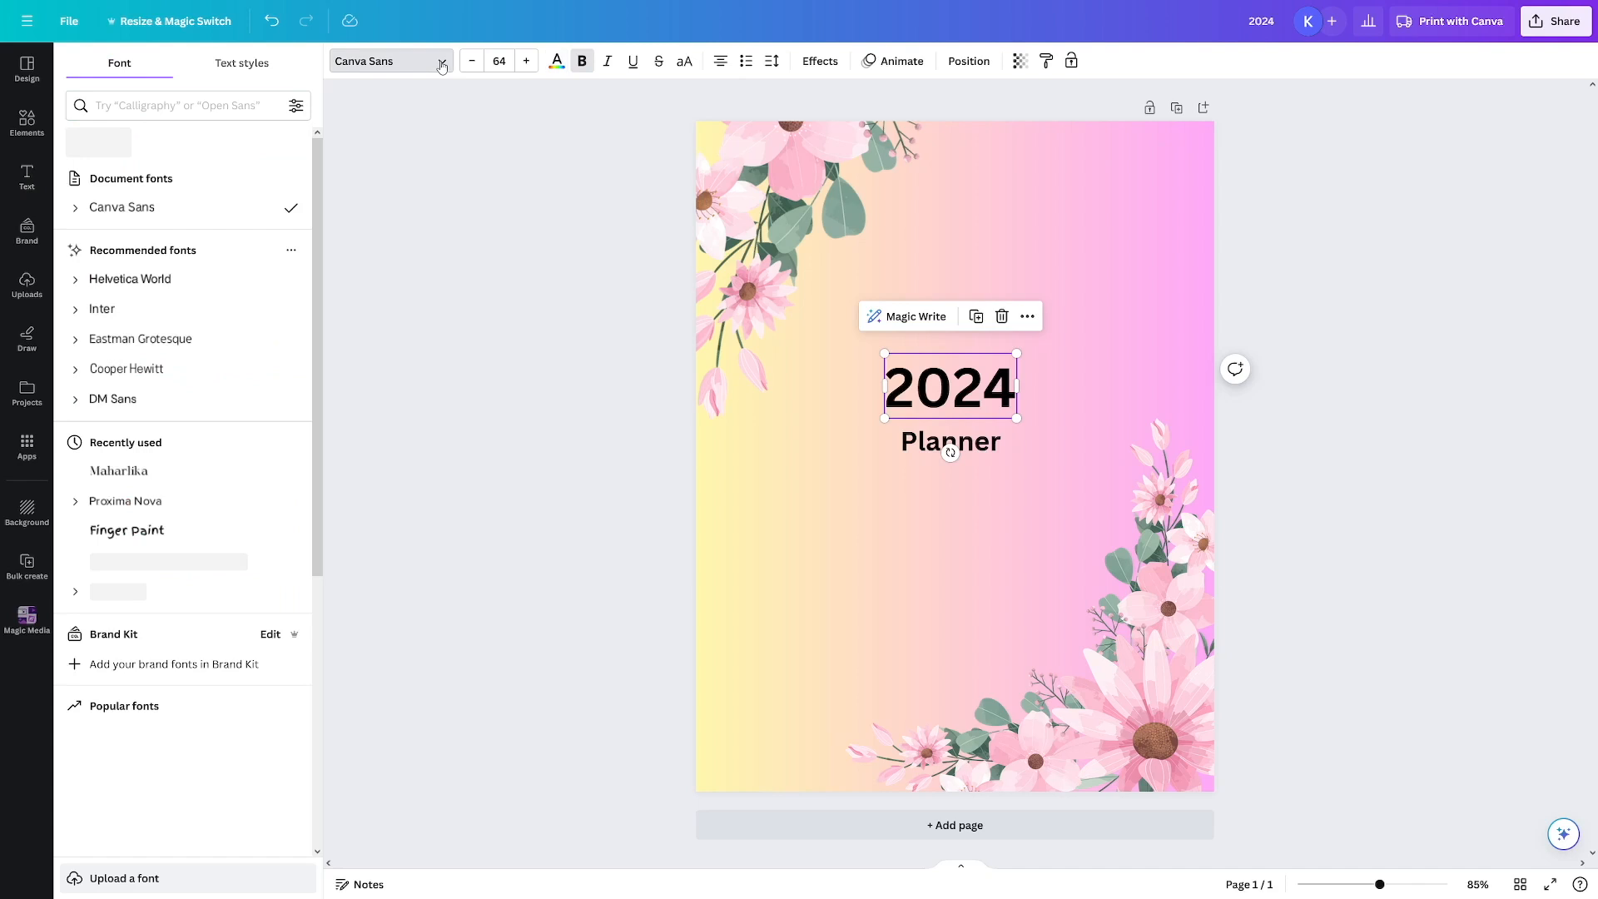
{"action": "left_click", "coordinate": [140, 338]}
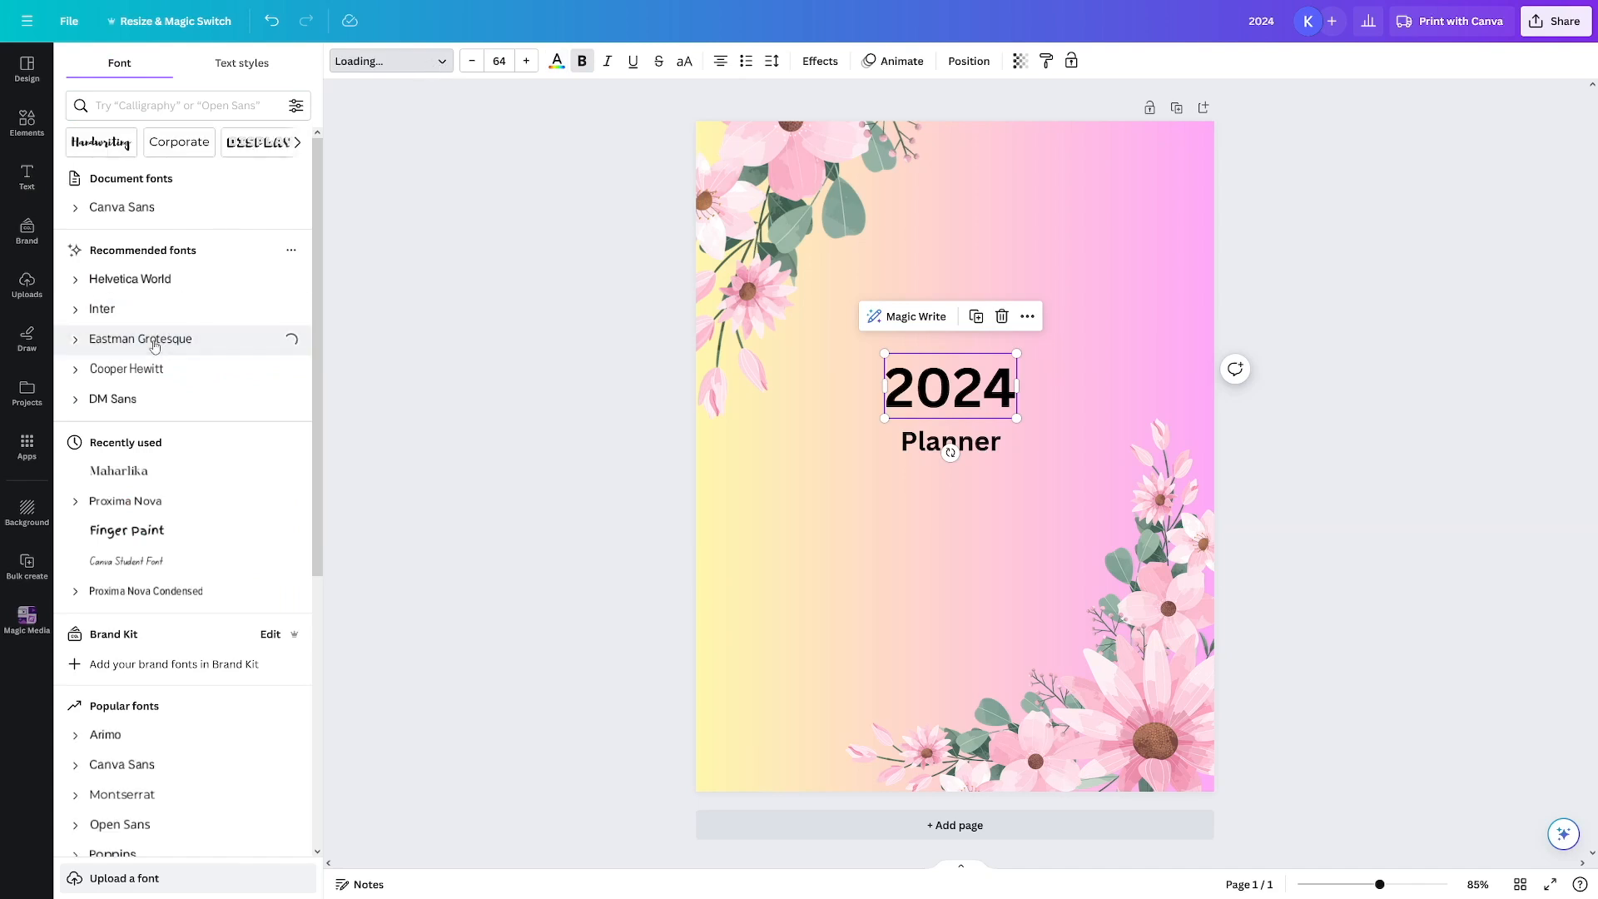
{"action": "left_click", "coordinate": [140, 338]}
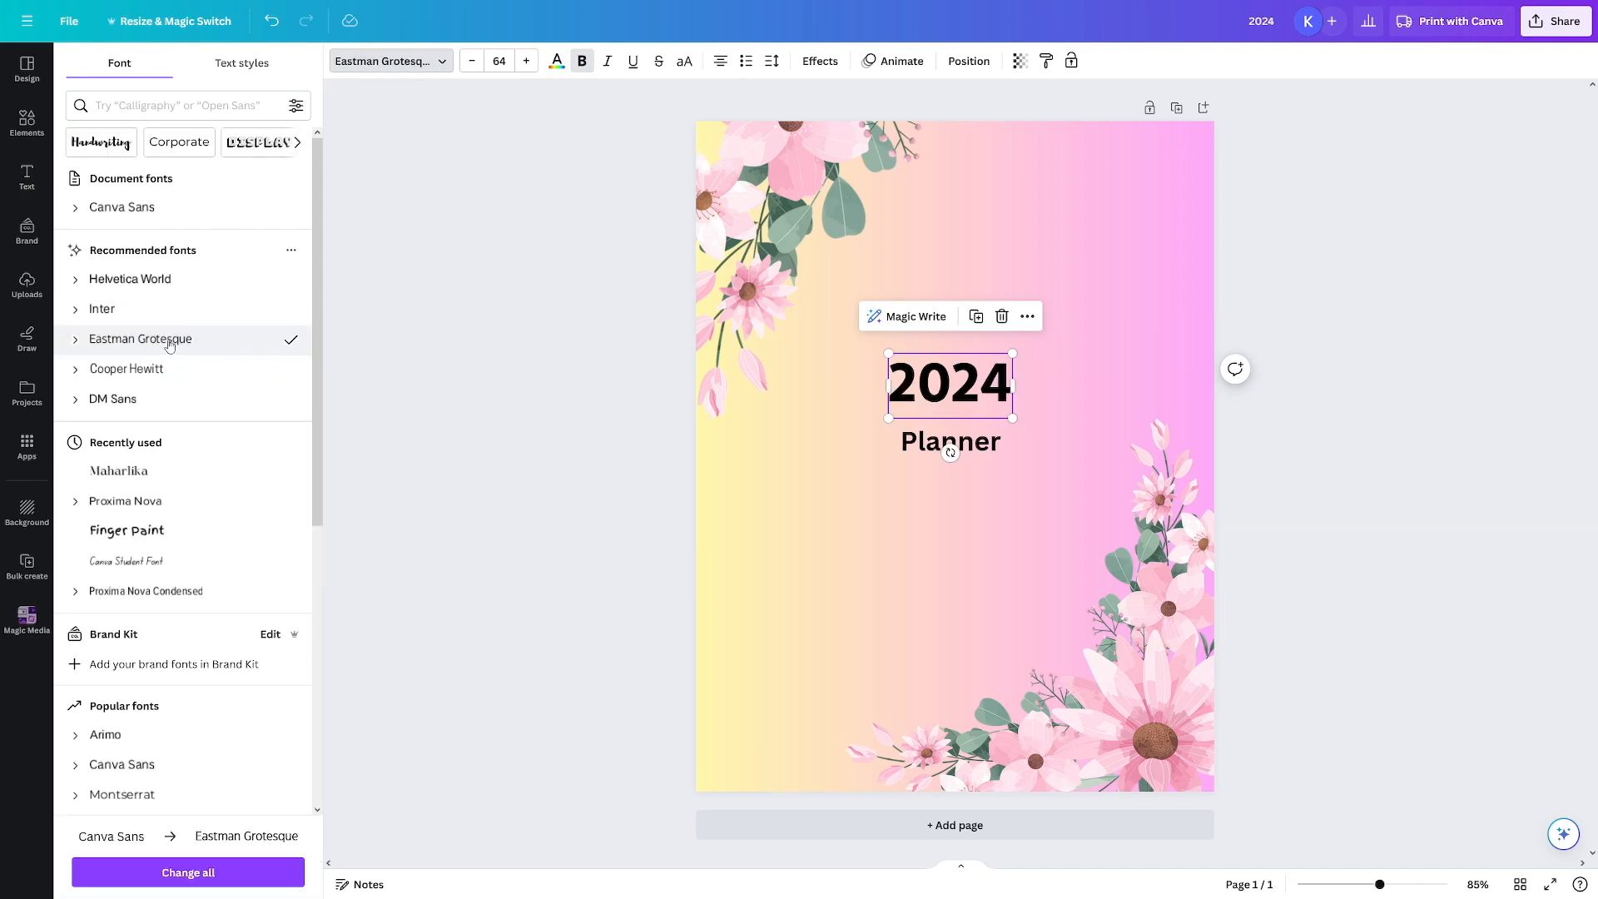
{"action": "left_click", "coordinate": [127, 529]}
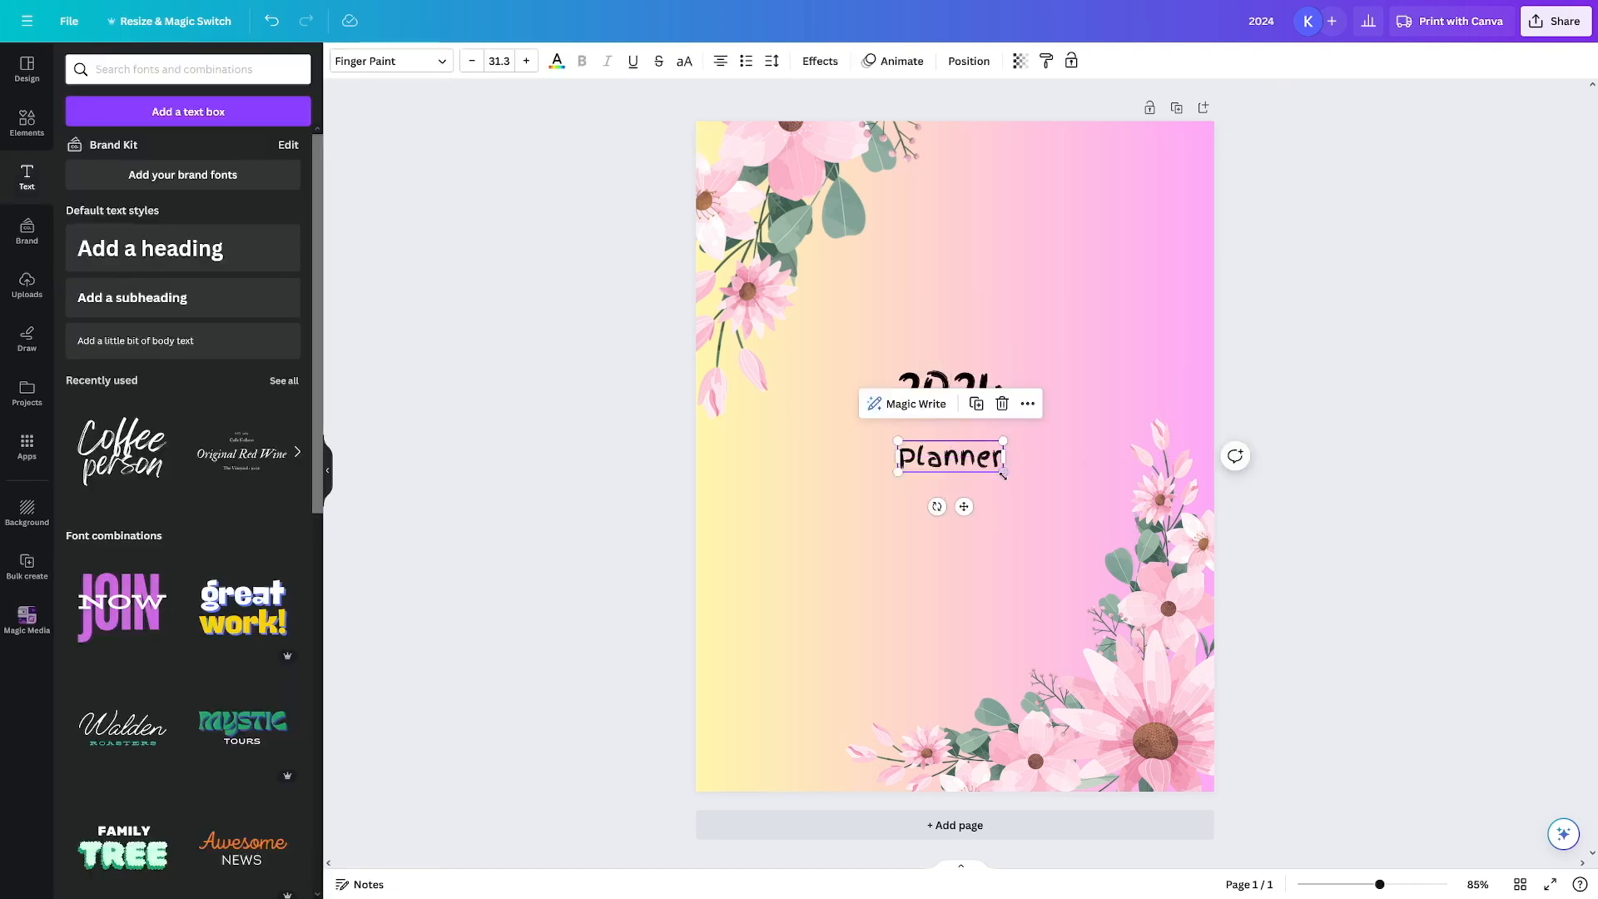
{"action": "left_click_drag", "start_coordinate": [1008, 478], "coordinate": [1047, 485]}
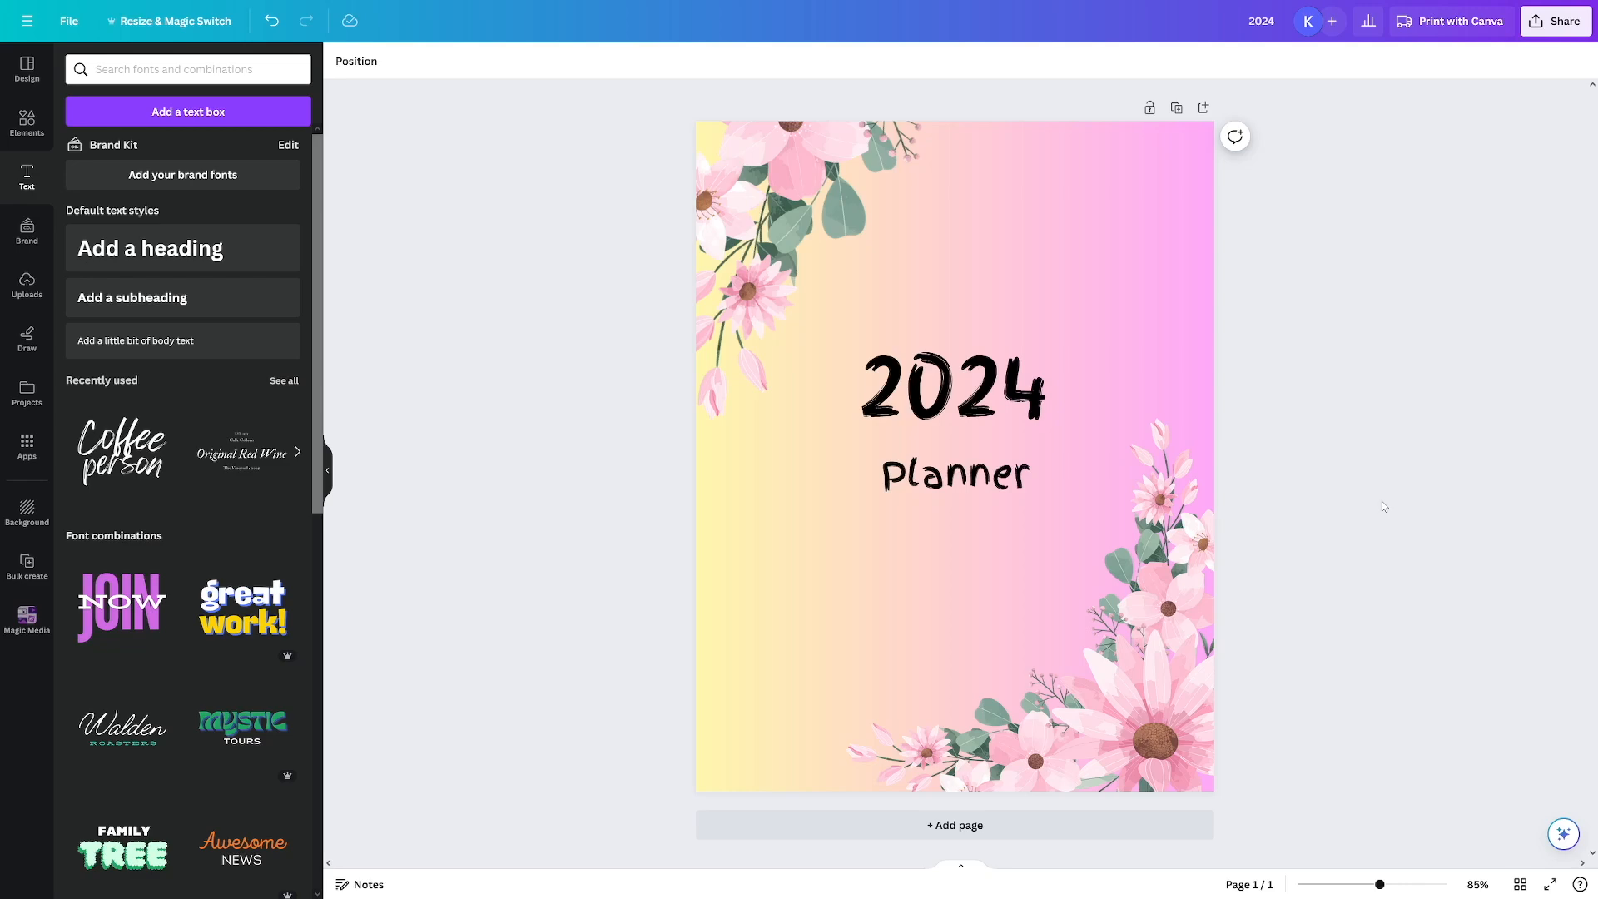
{"action": "mouse_move", "coordinate": [1372, 515]}
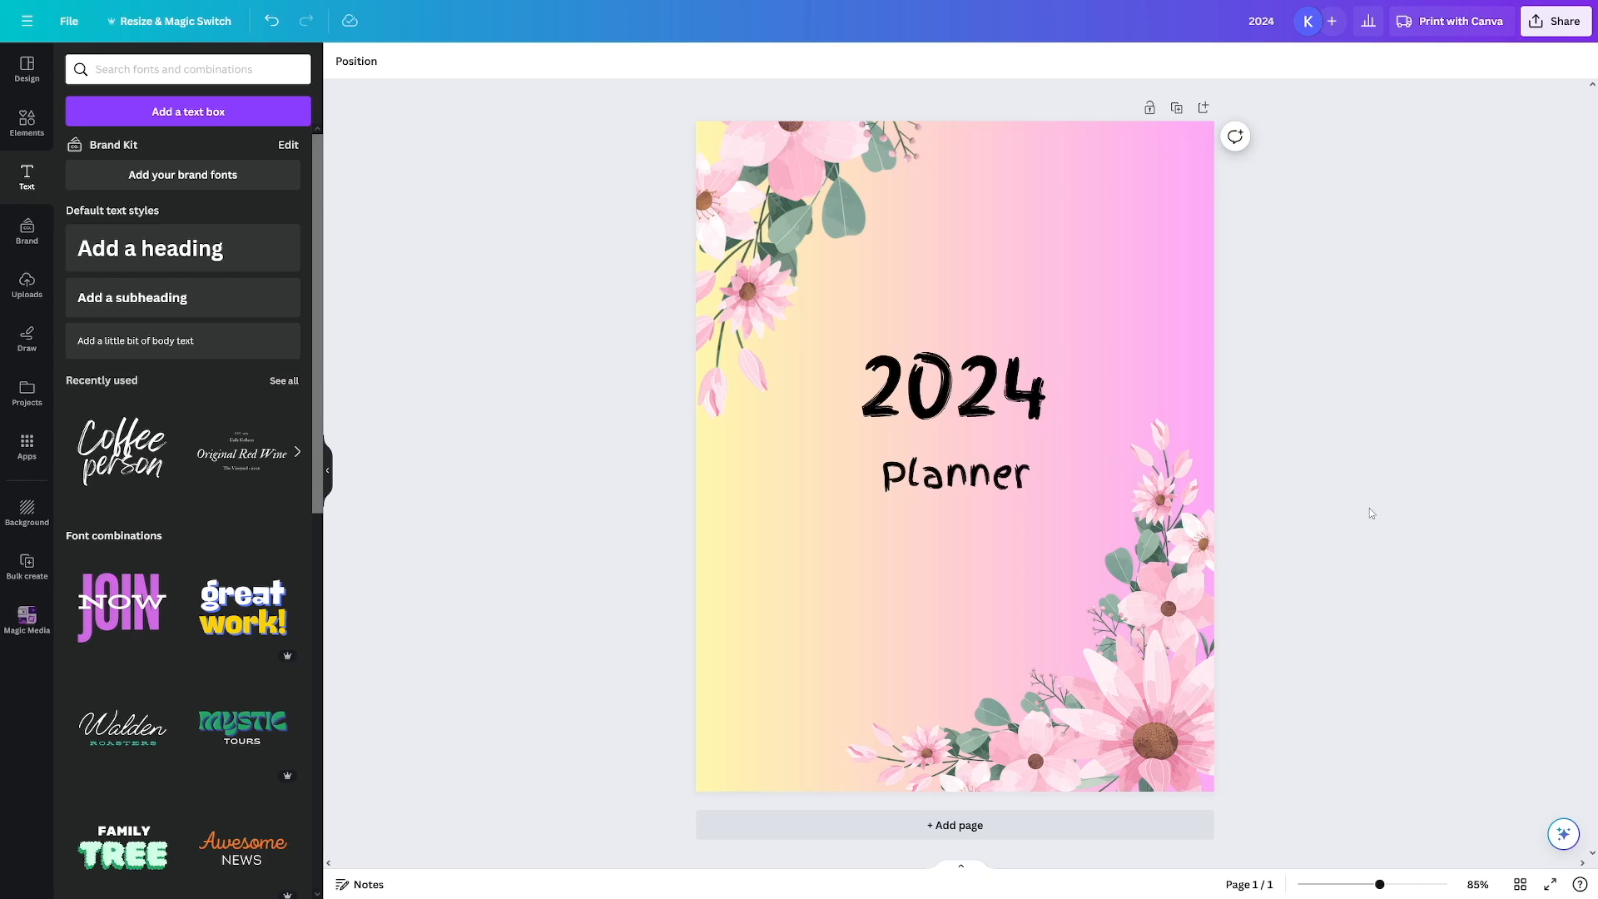
- Add a second page with the same gradient background below the cover
{"action": "left_click", "coordinate": [954, 824]}
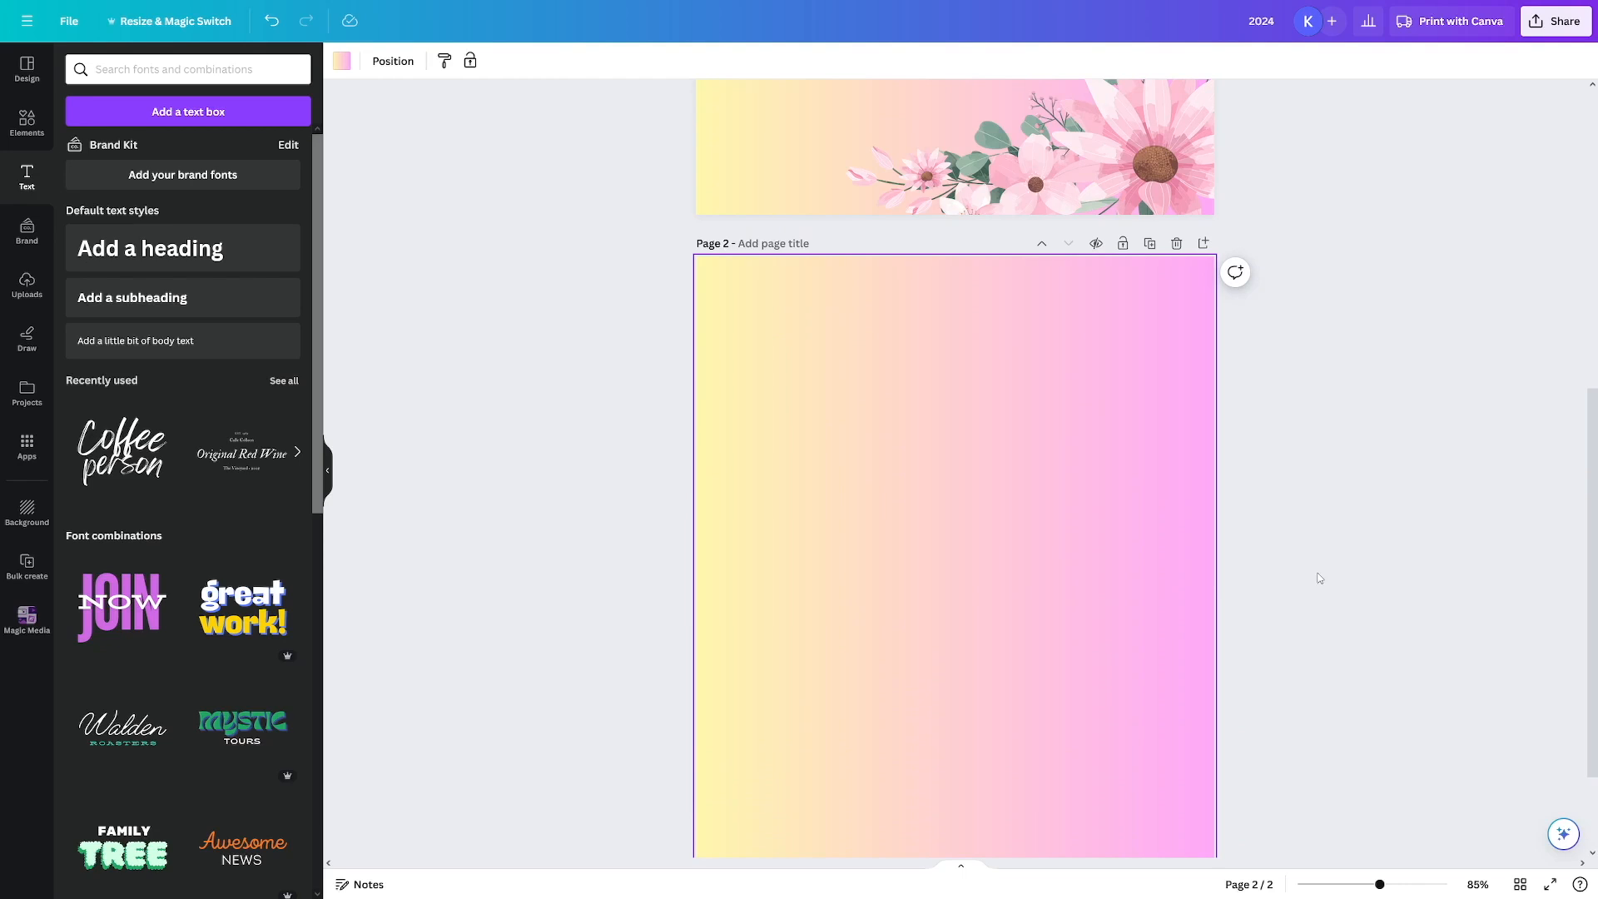
{"action": "scroll", "scroll_direction": "down", "scroll_amount": 3}
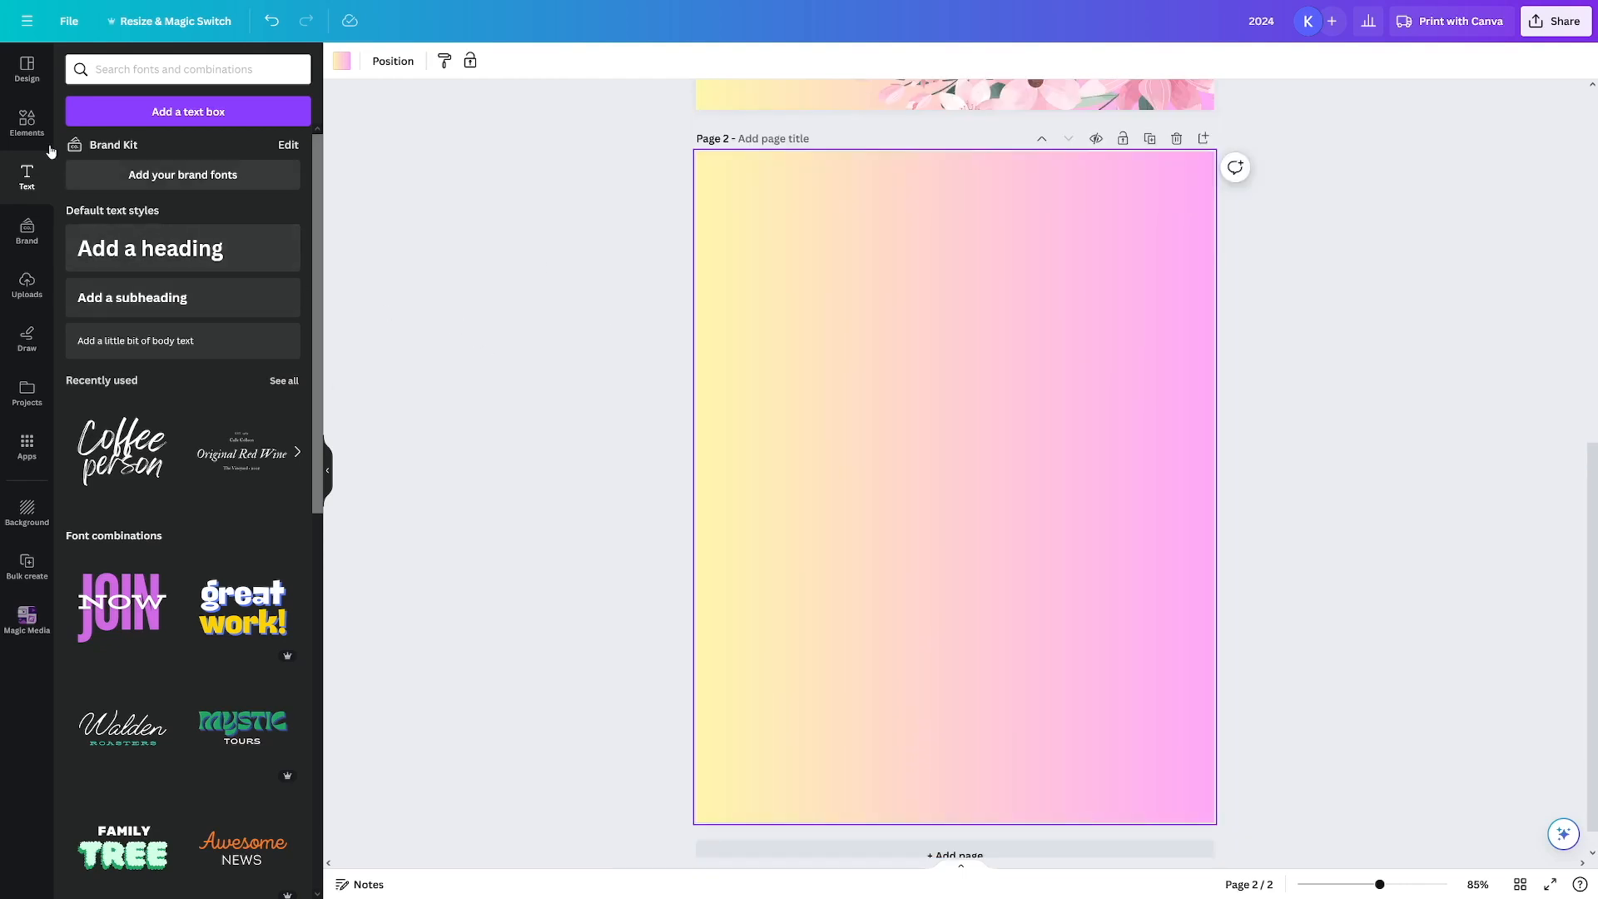
- Add a rectangle in page 2's top-right corner and round its corners
{"action": "left_click", "coordinate": [25, 122]}
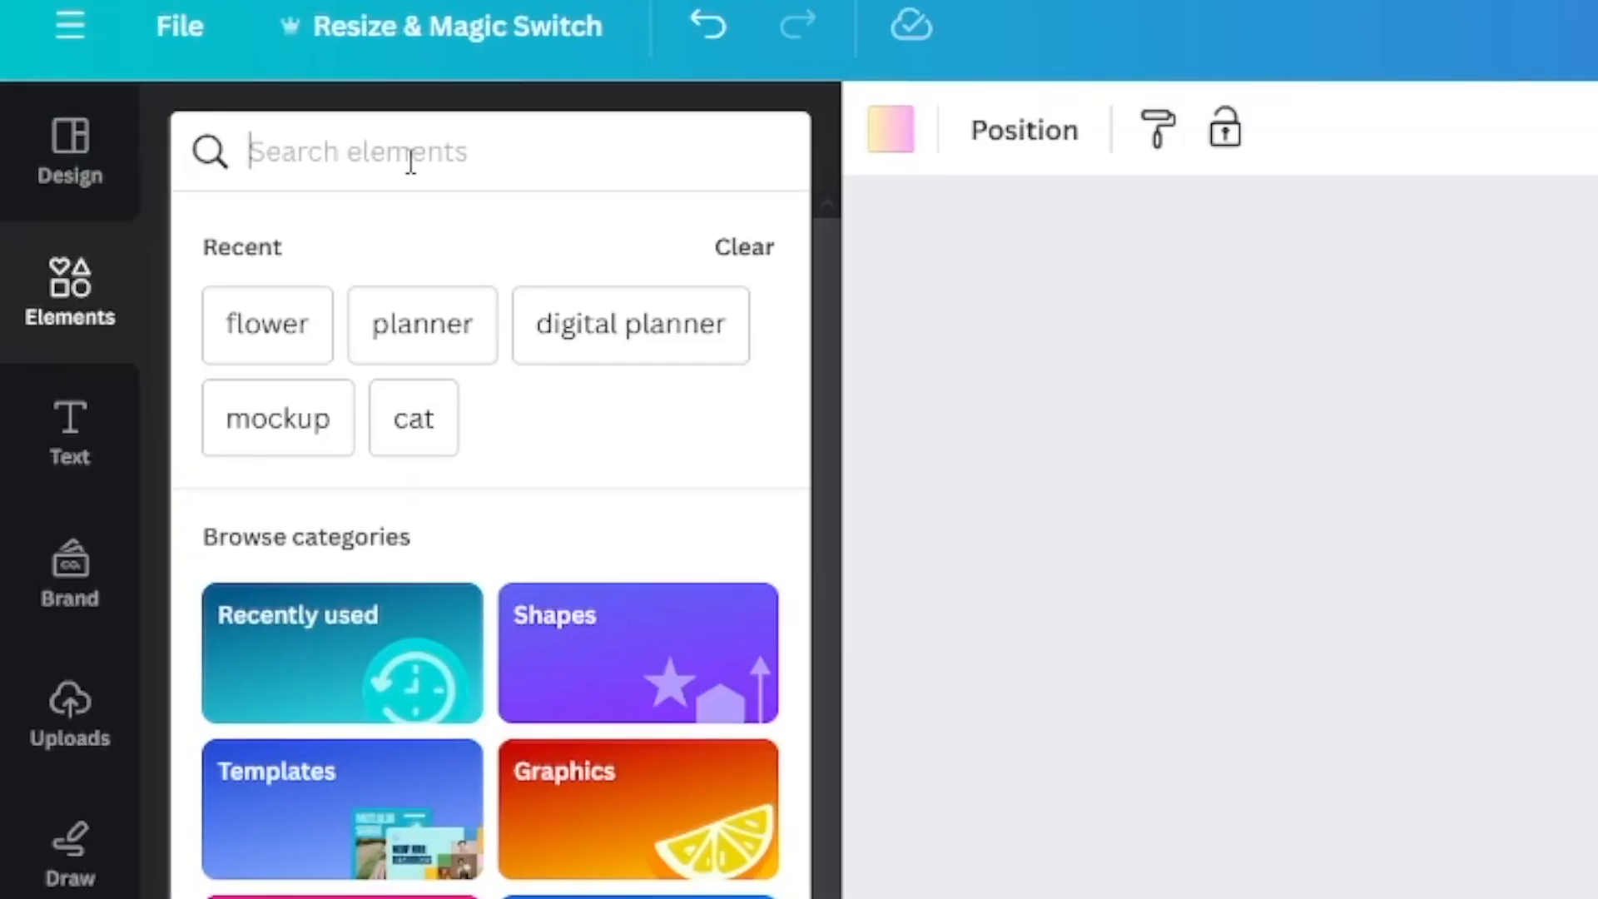
{"action": "type", "text": "rect"}
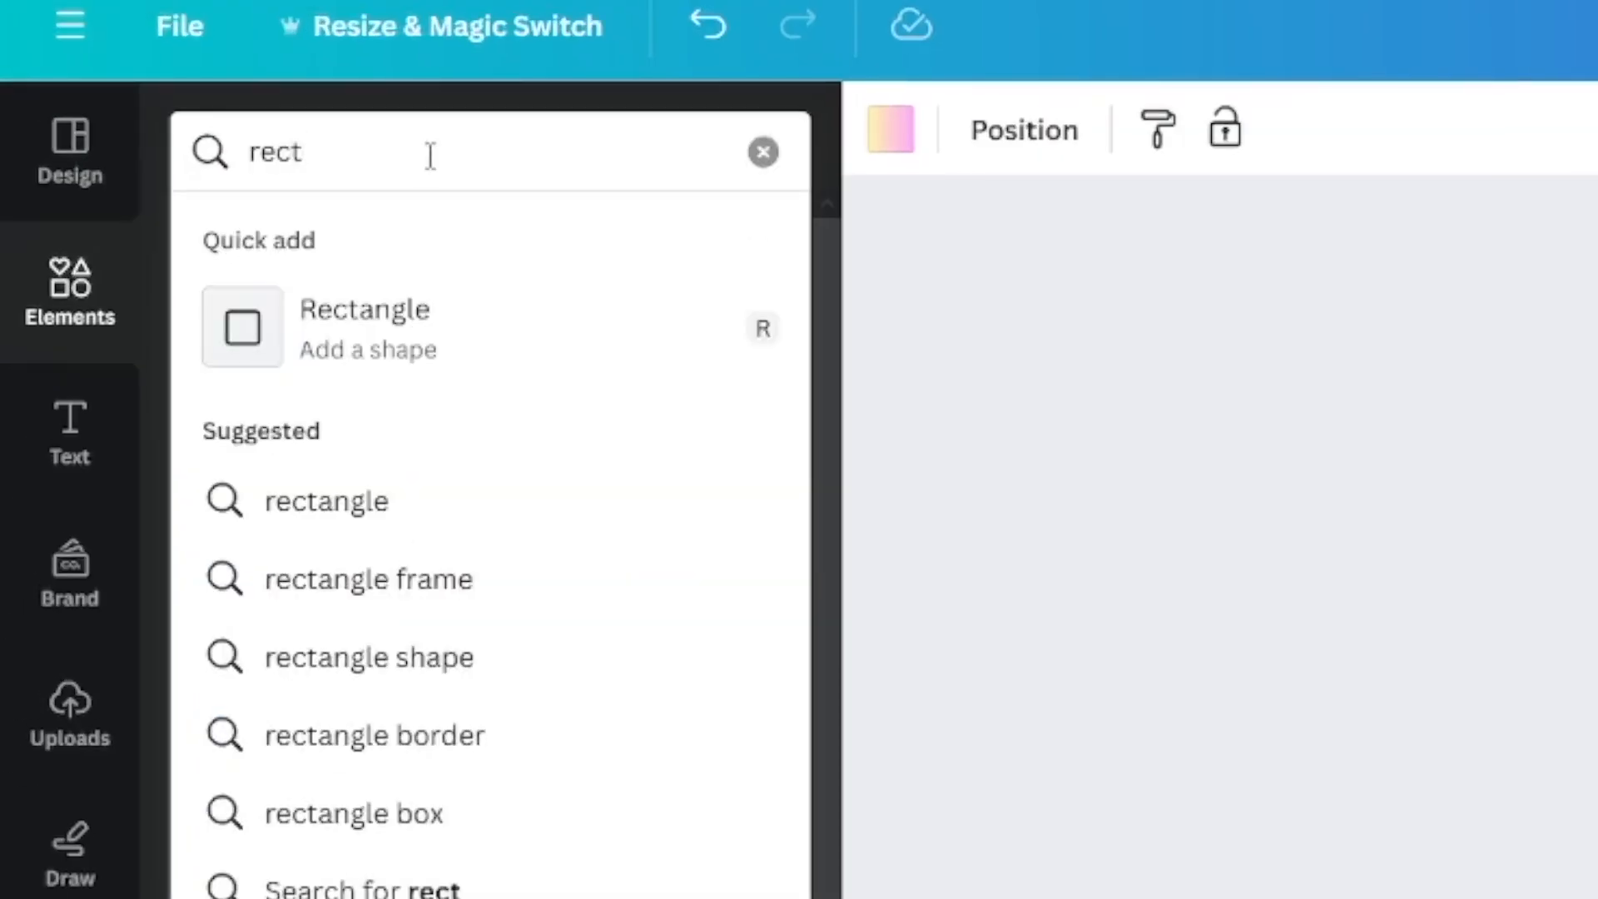
{"action": "left_click", "coordinate": [241, 328]}
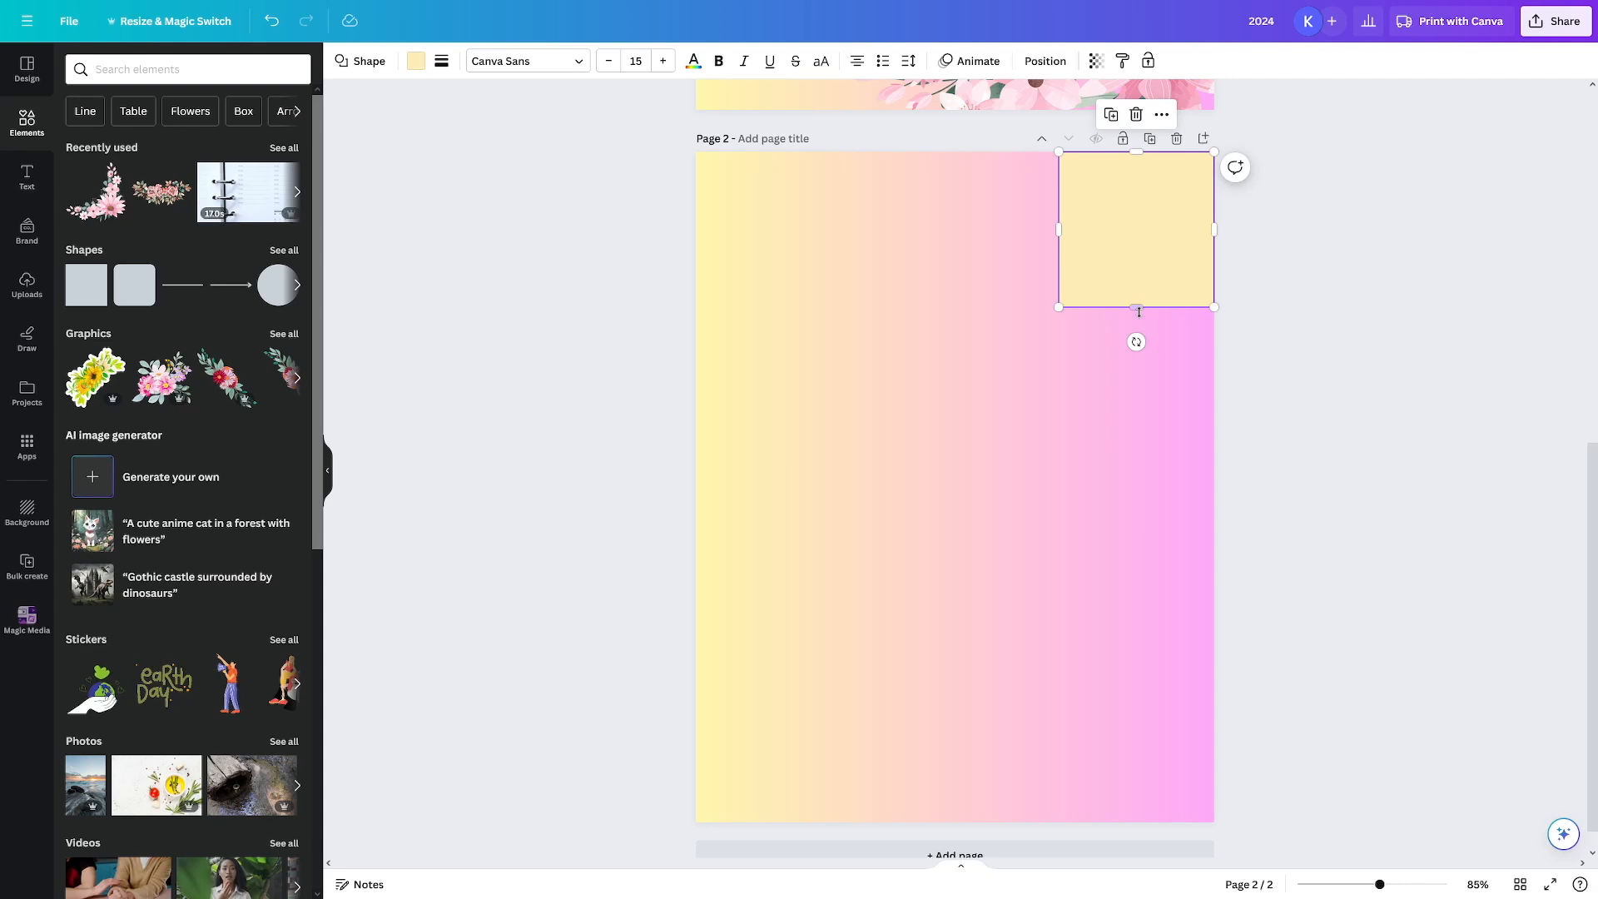
{"action": "left_click_drag", "start_coordinate": [1137, 310], "coordinate": [1137, 186]}
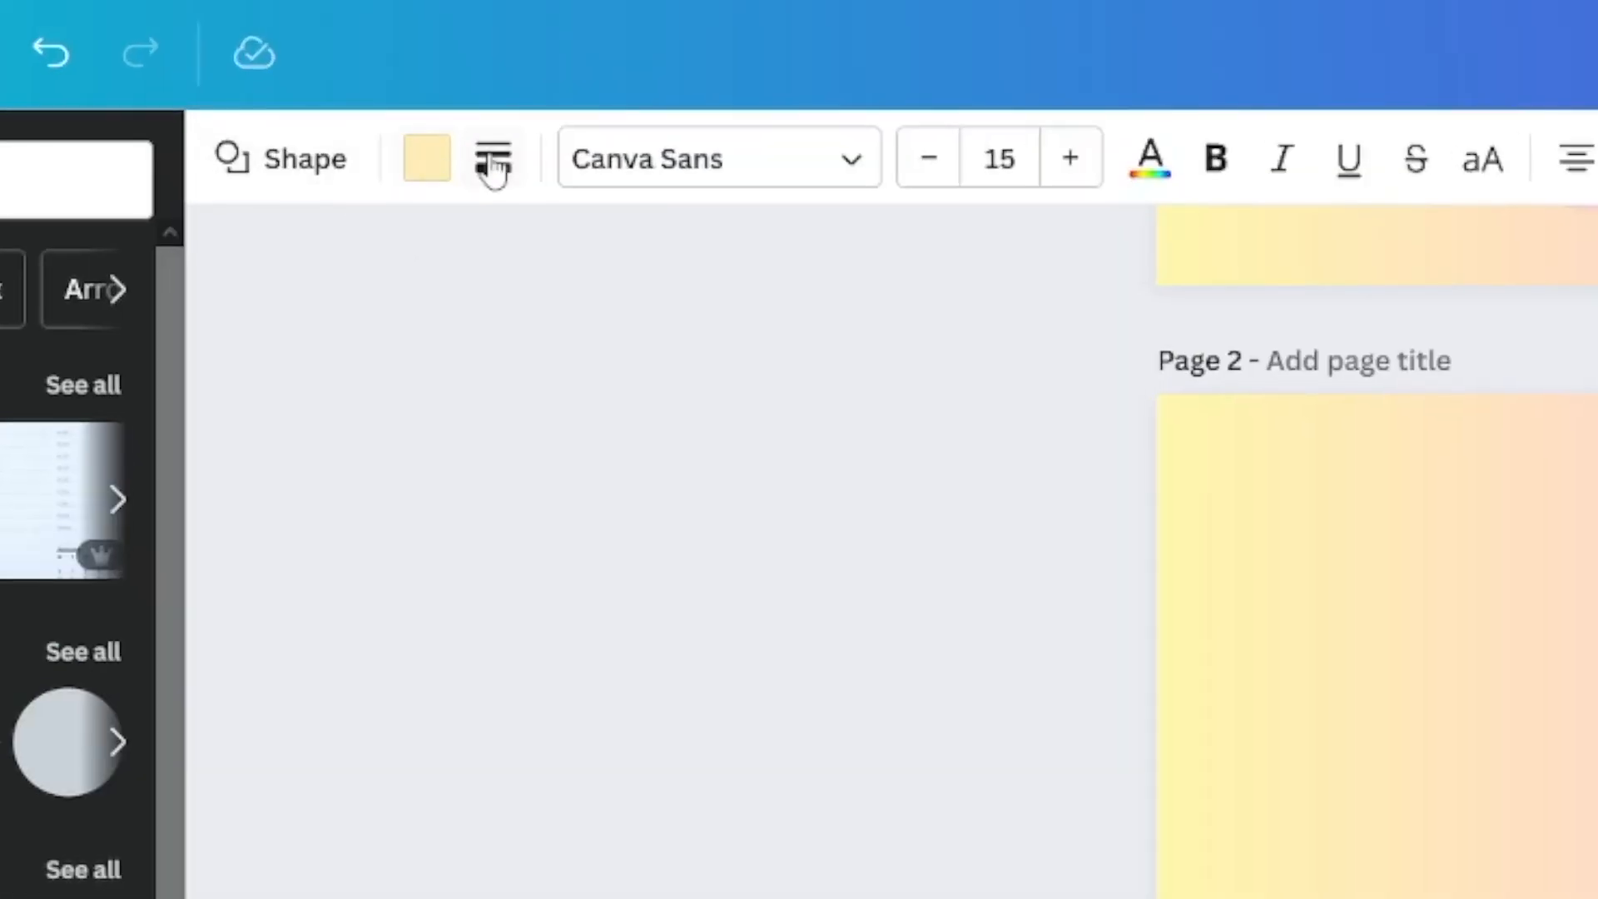
{"action": "left_click", "coordinate": [492, 158]}
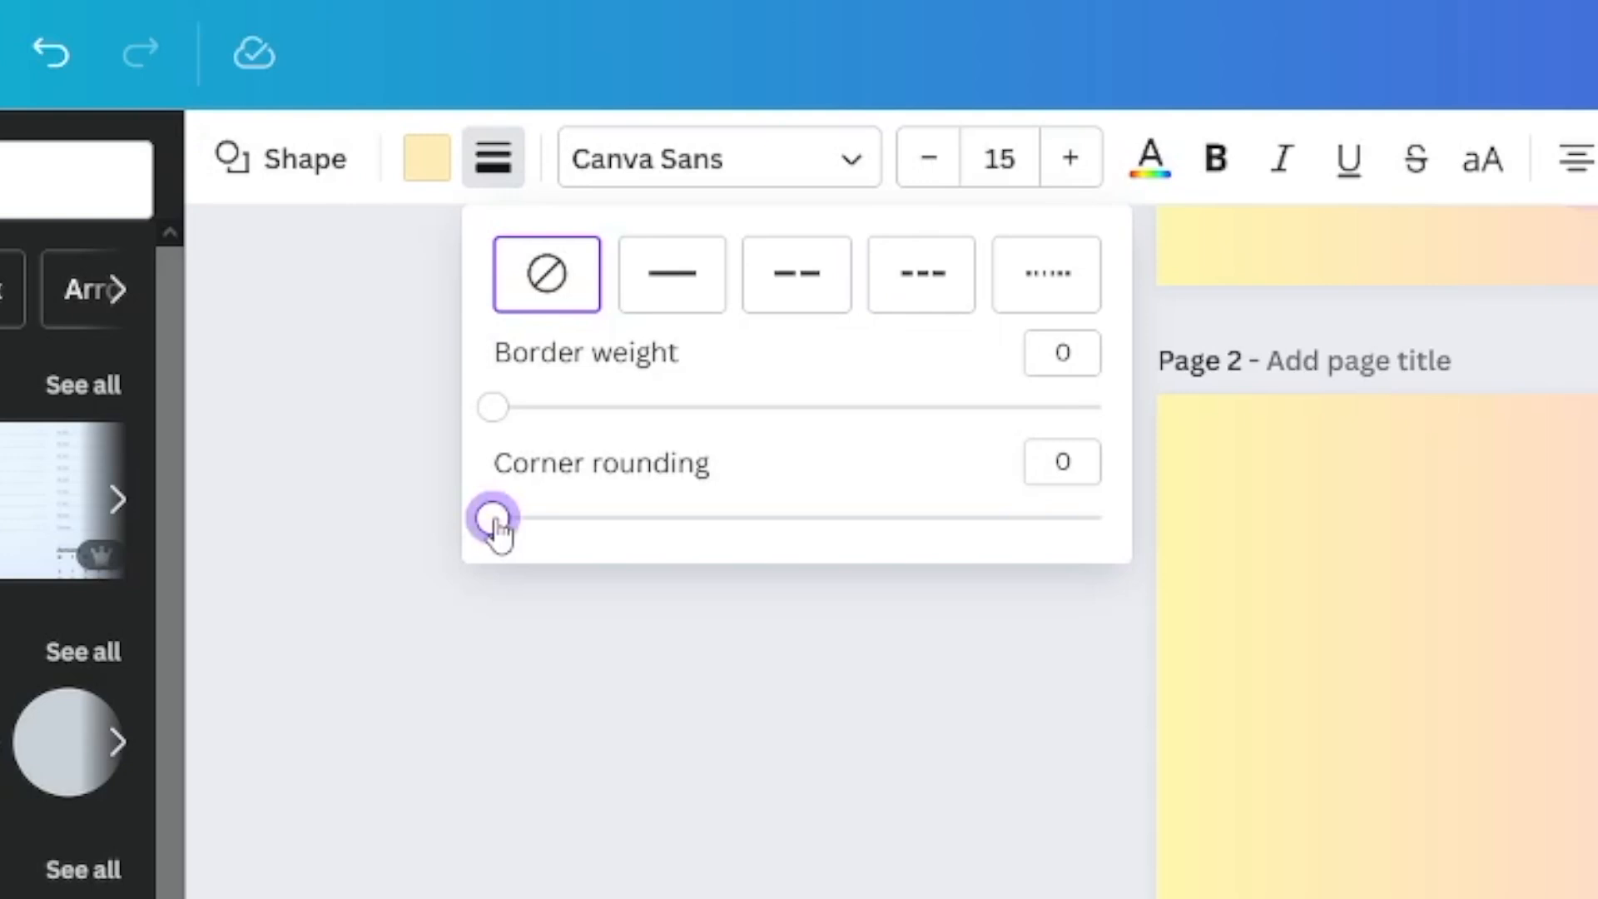
{"action": "left_click_drag", "start_coordinate": [493, 517], "coordinate": [591, 518]}
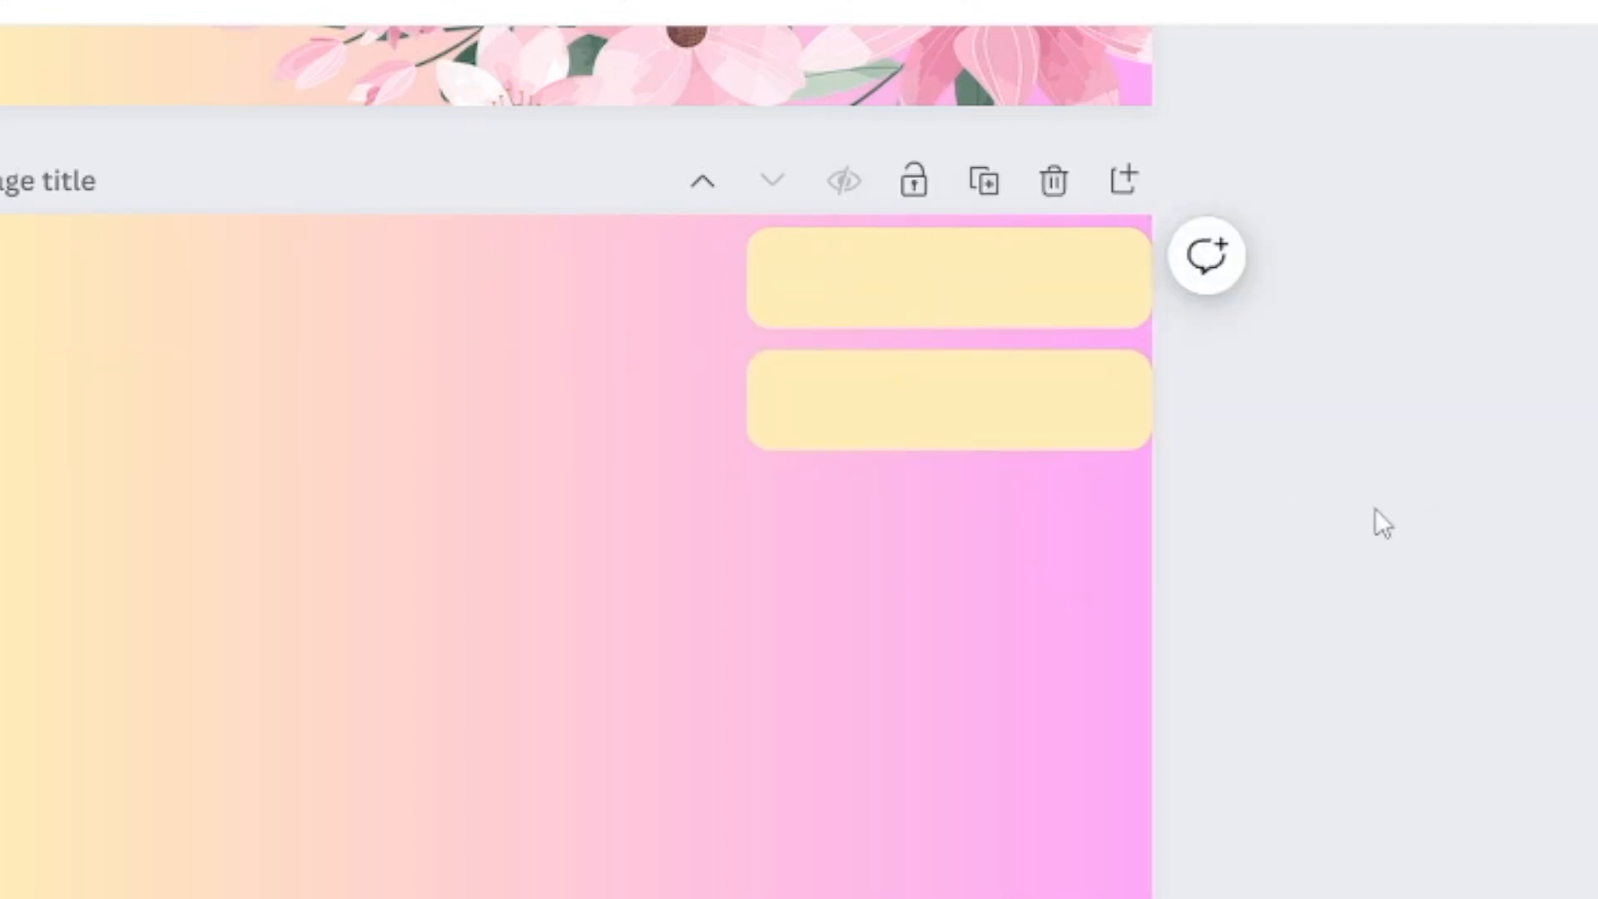
{"action": "mouse_move", "coordinate": [1382, 481]}
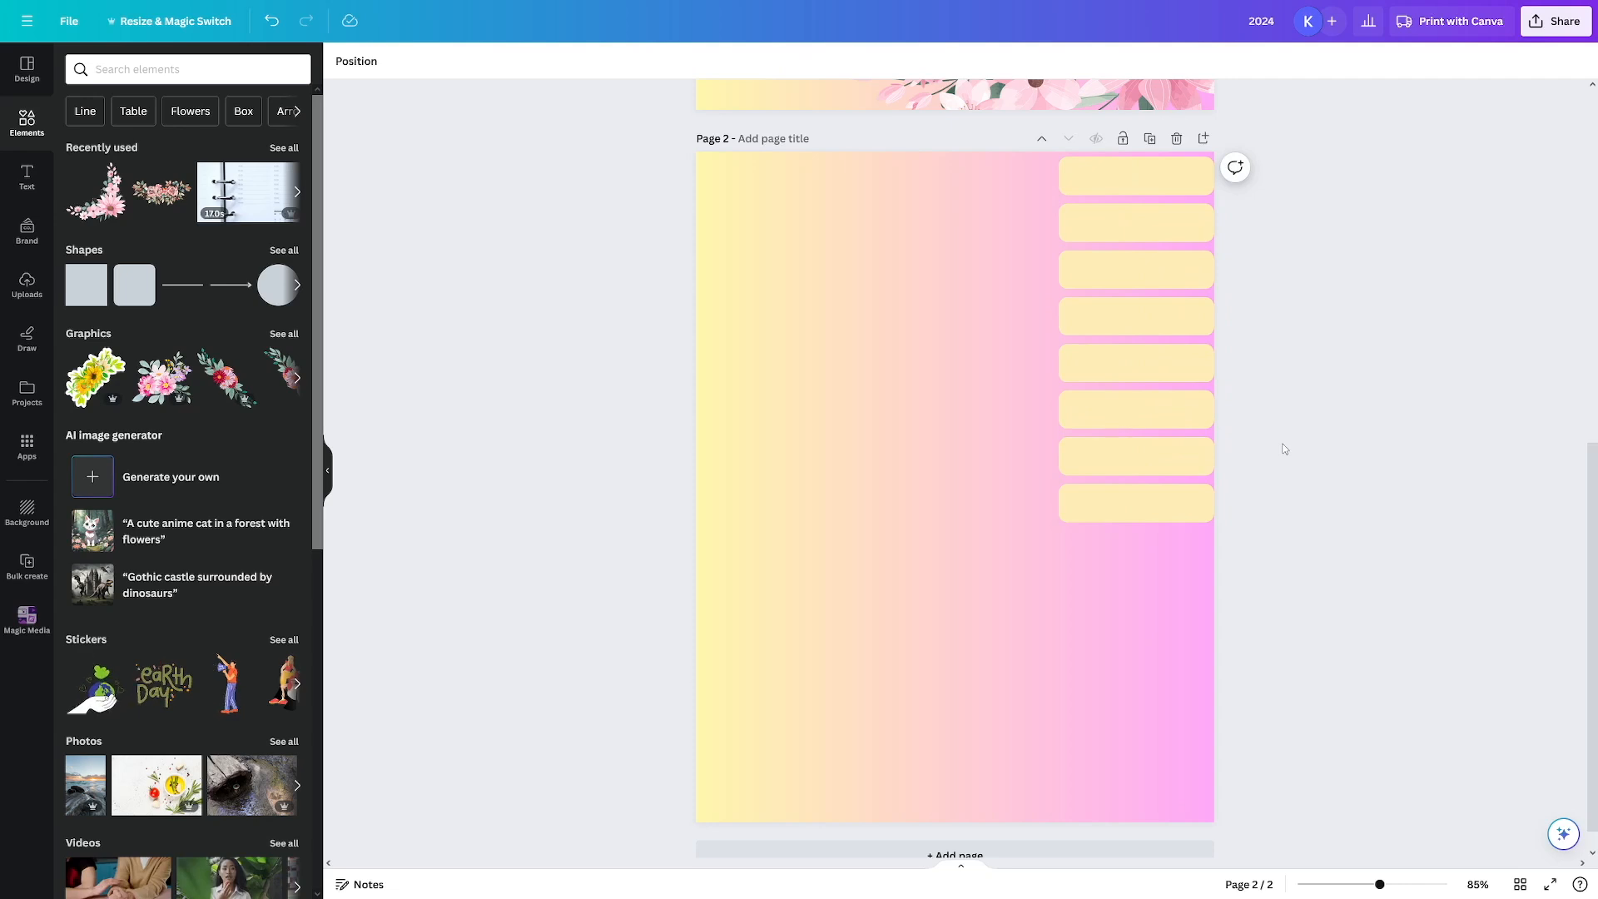
{"action": "mouse_move", "coordinate": [1379, 406]}
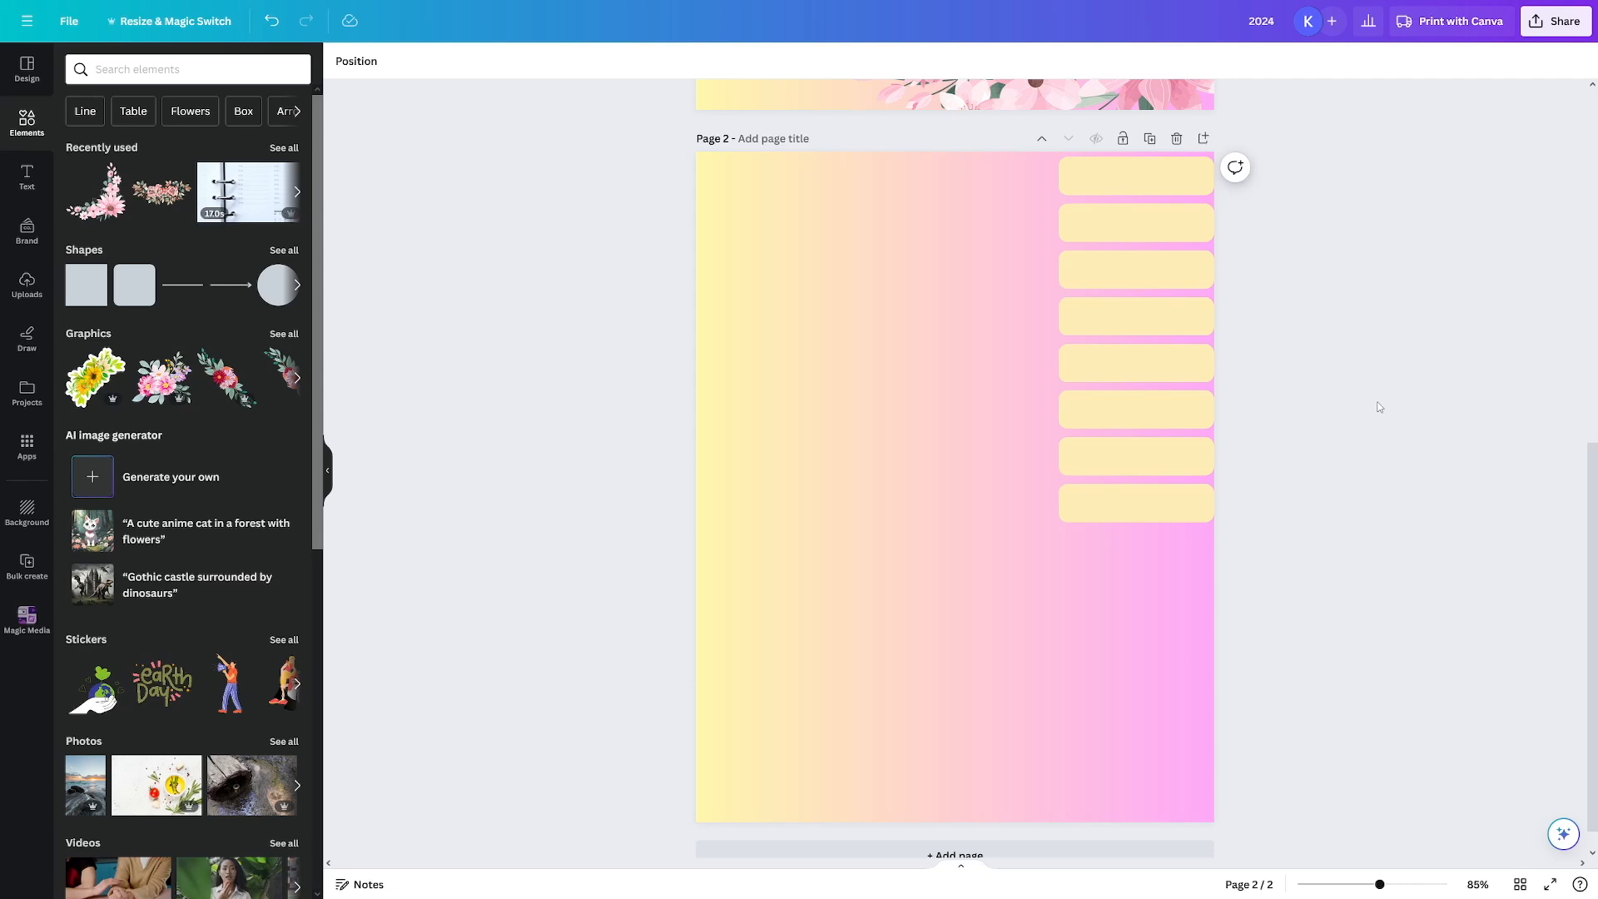
- Duplicate the rounded yellow tabs evenly down the full right edge of page 2
{"action": "left_click", "coordinate": [1134, 316]}
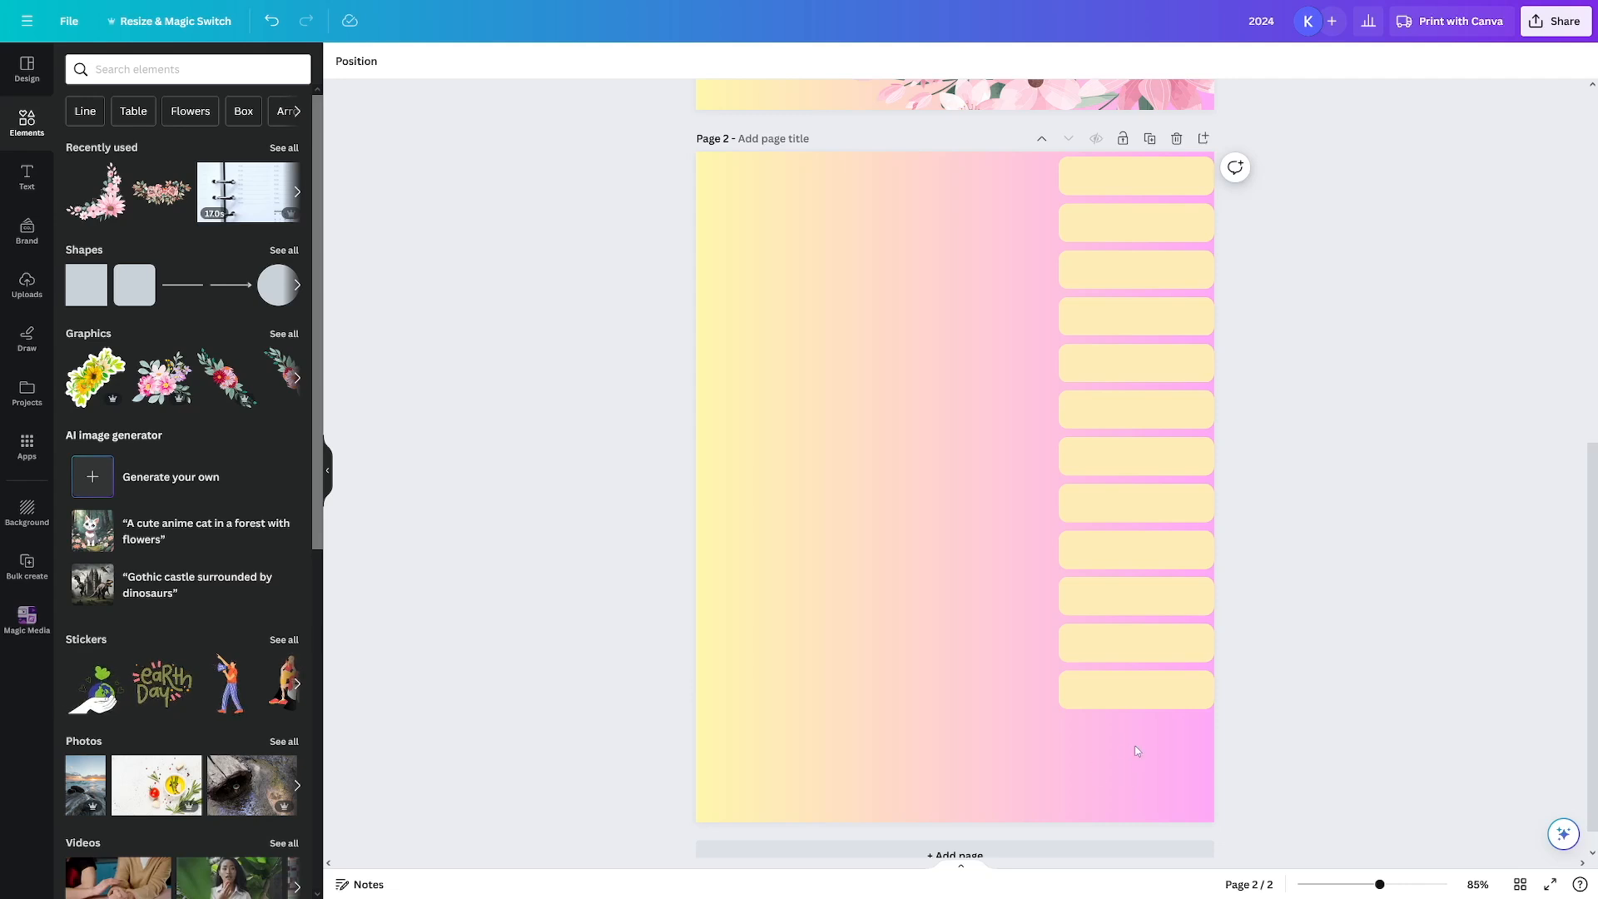
{"action": "left_click", "coordinate": [1134, 728]}
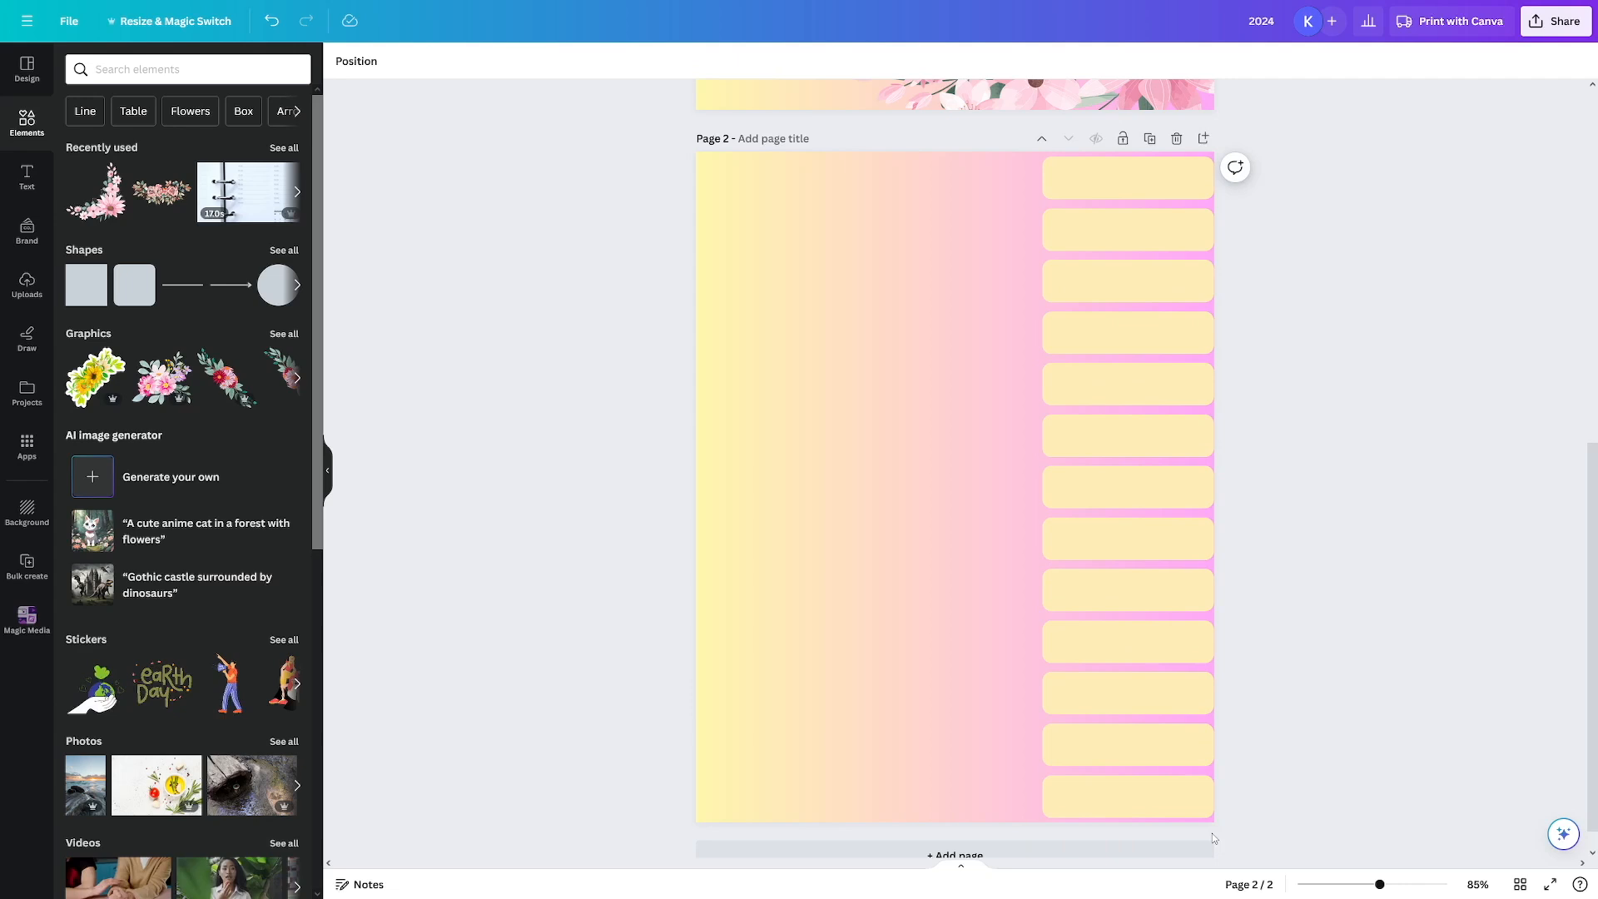
{"action": "left_click", "coordinate": [1127, 228]}
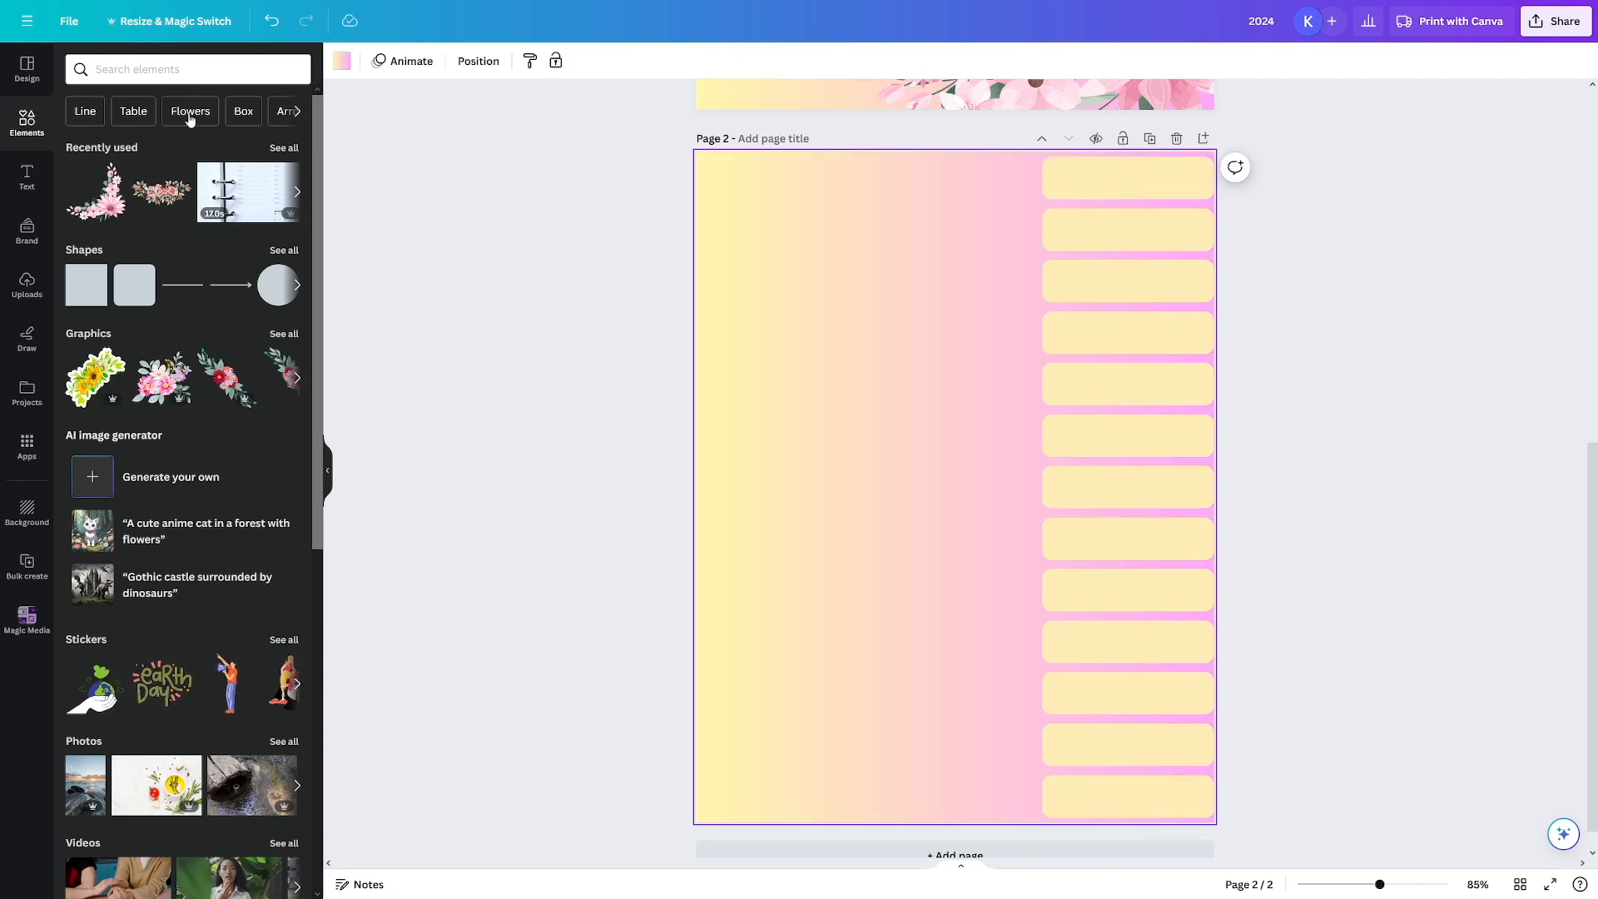
- Add a pink rectangle panel covering page 2 at full height, leaving the yellow tab tips peeking out
{"action": "type", "text": "rect"}
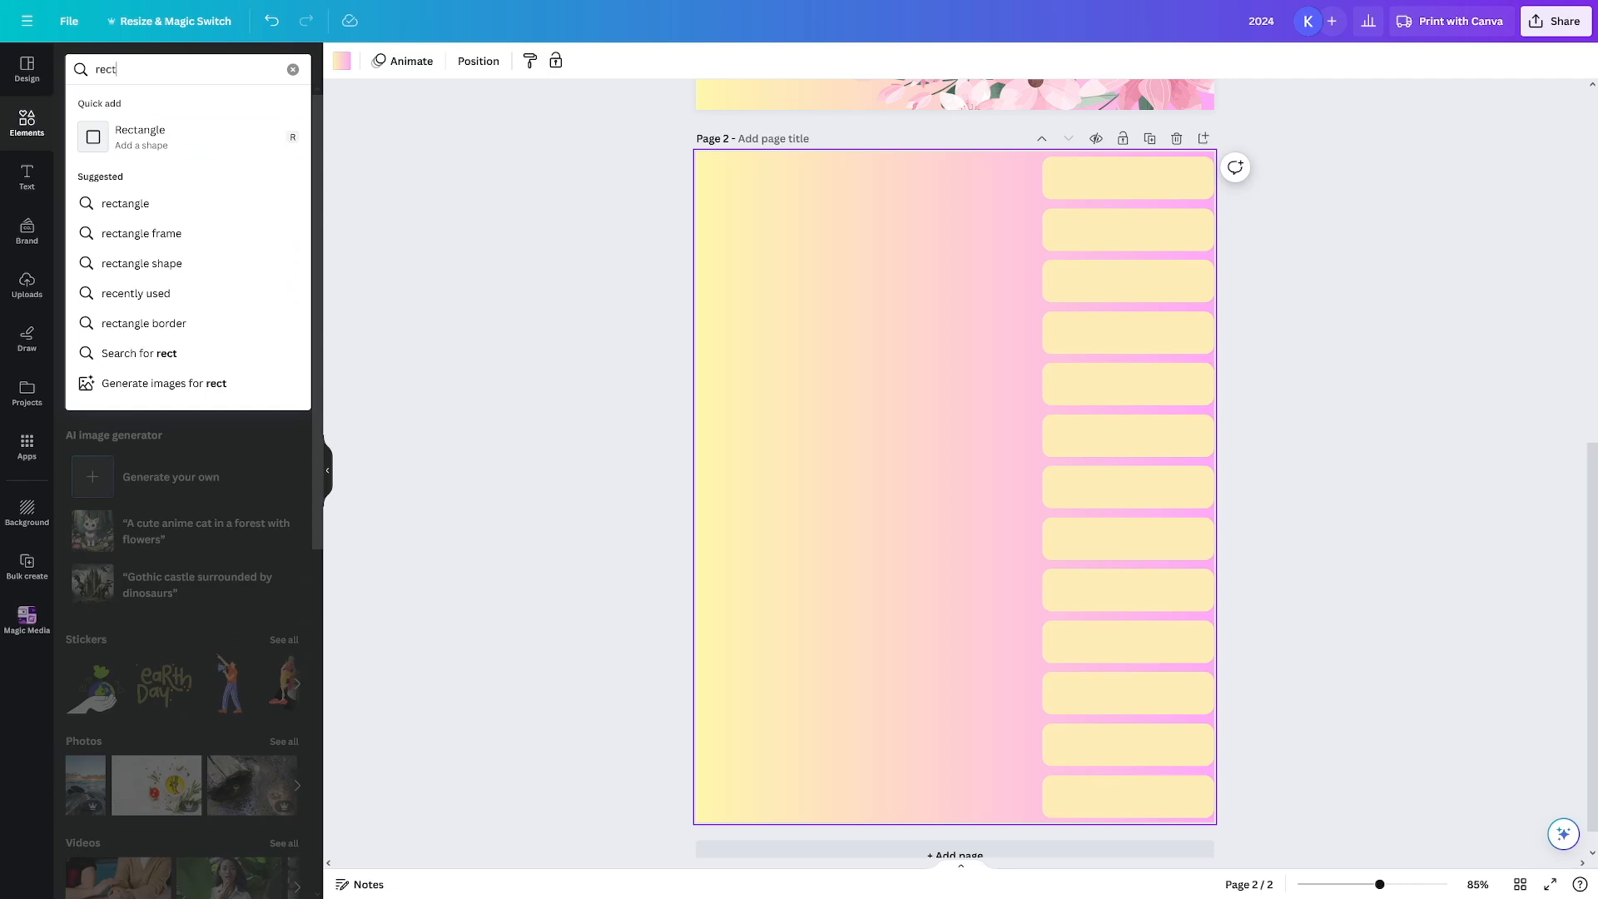
{"action": "left_click", "coordinate": [138, 136]}
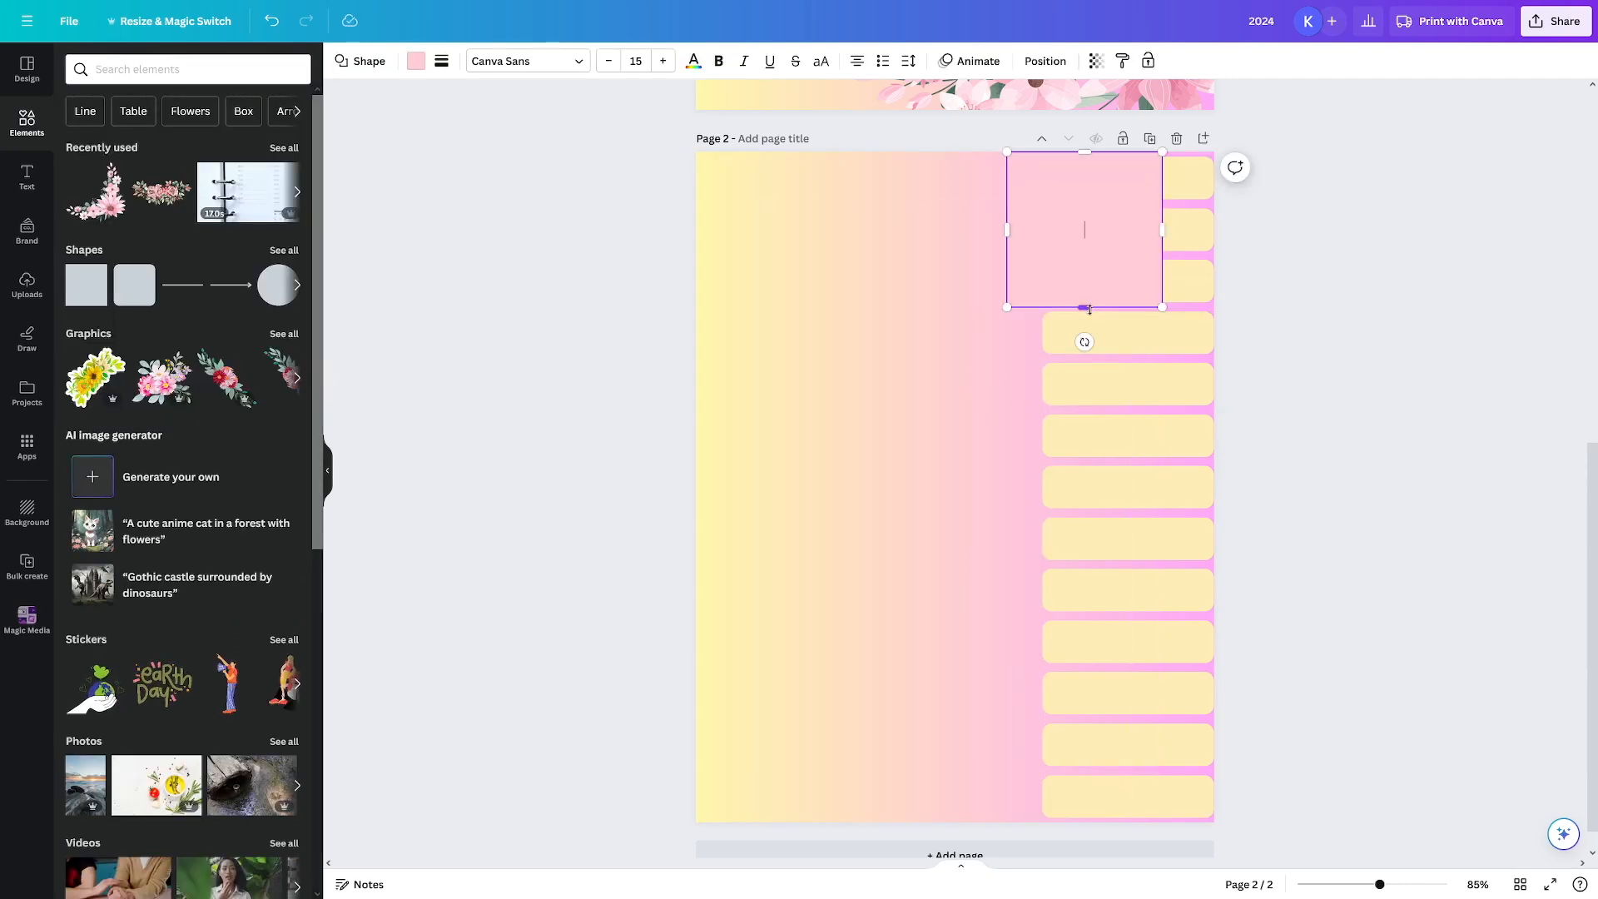
{"action": "left_click_drag", "start_coordinate": [1086, 309], "coordinate": [1085, 796]}
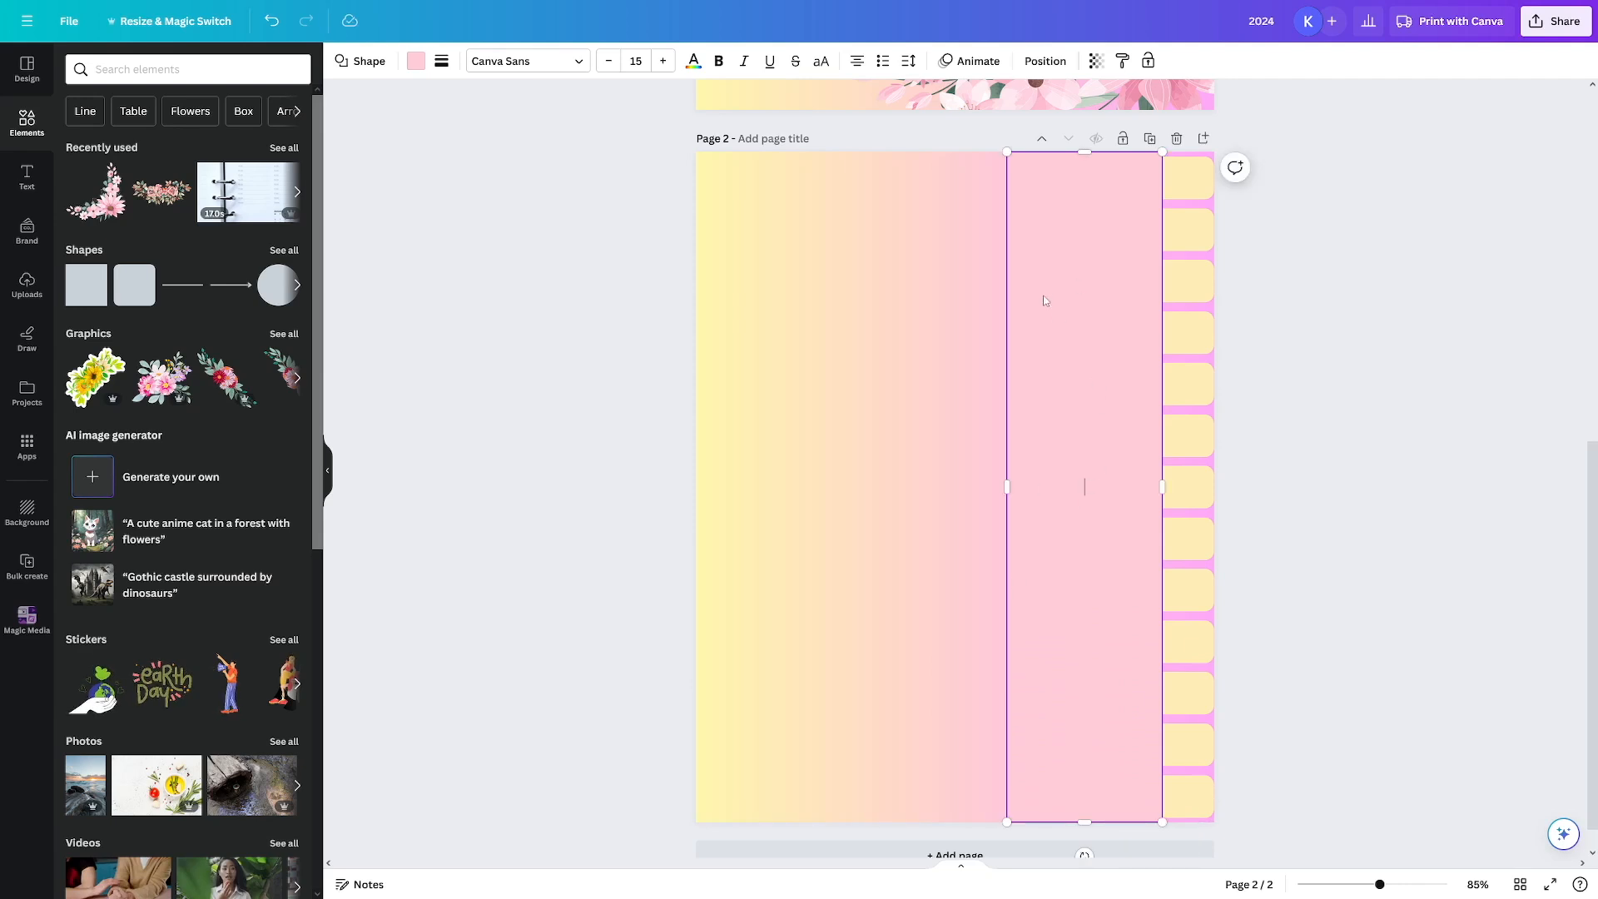
{"action": "mouse_move", "coordinate": [984, 288]}
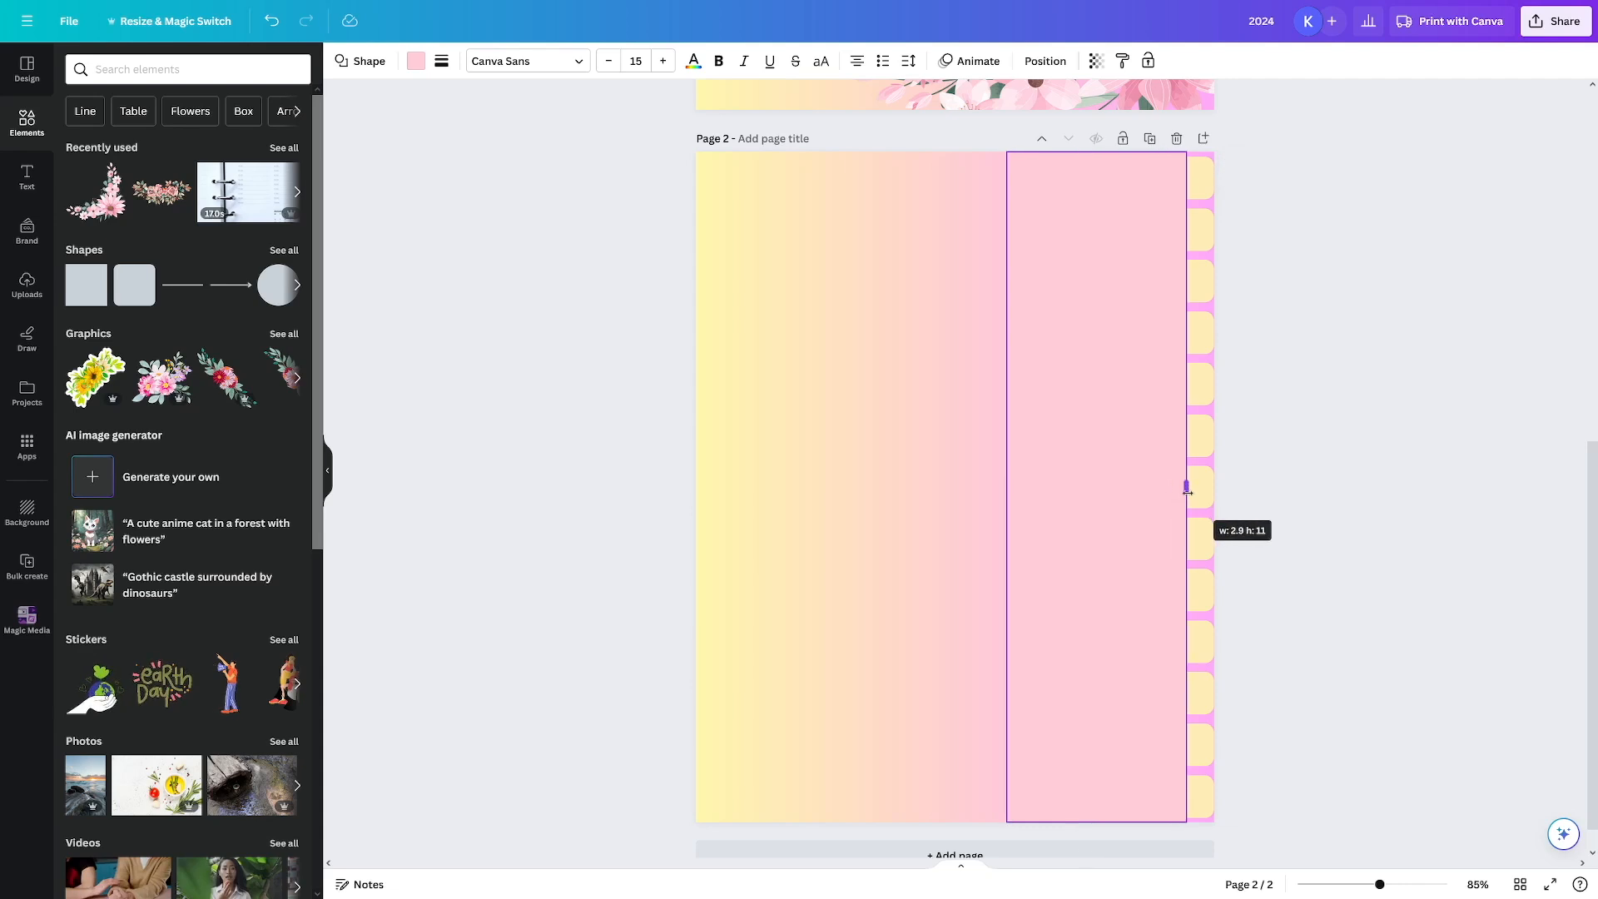
{"action": "left_click_drag", "start_coordinate": [1186, 487], "coordinate": [1179, 486]}
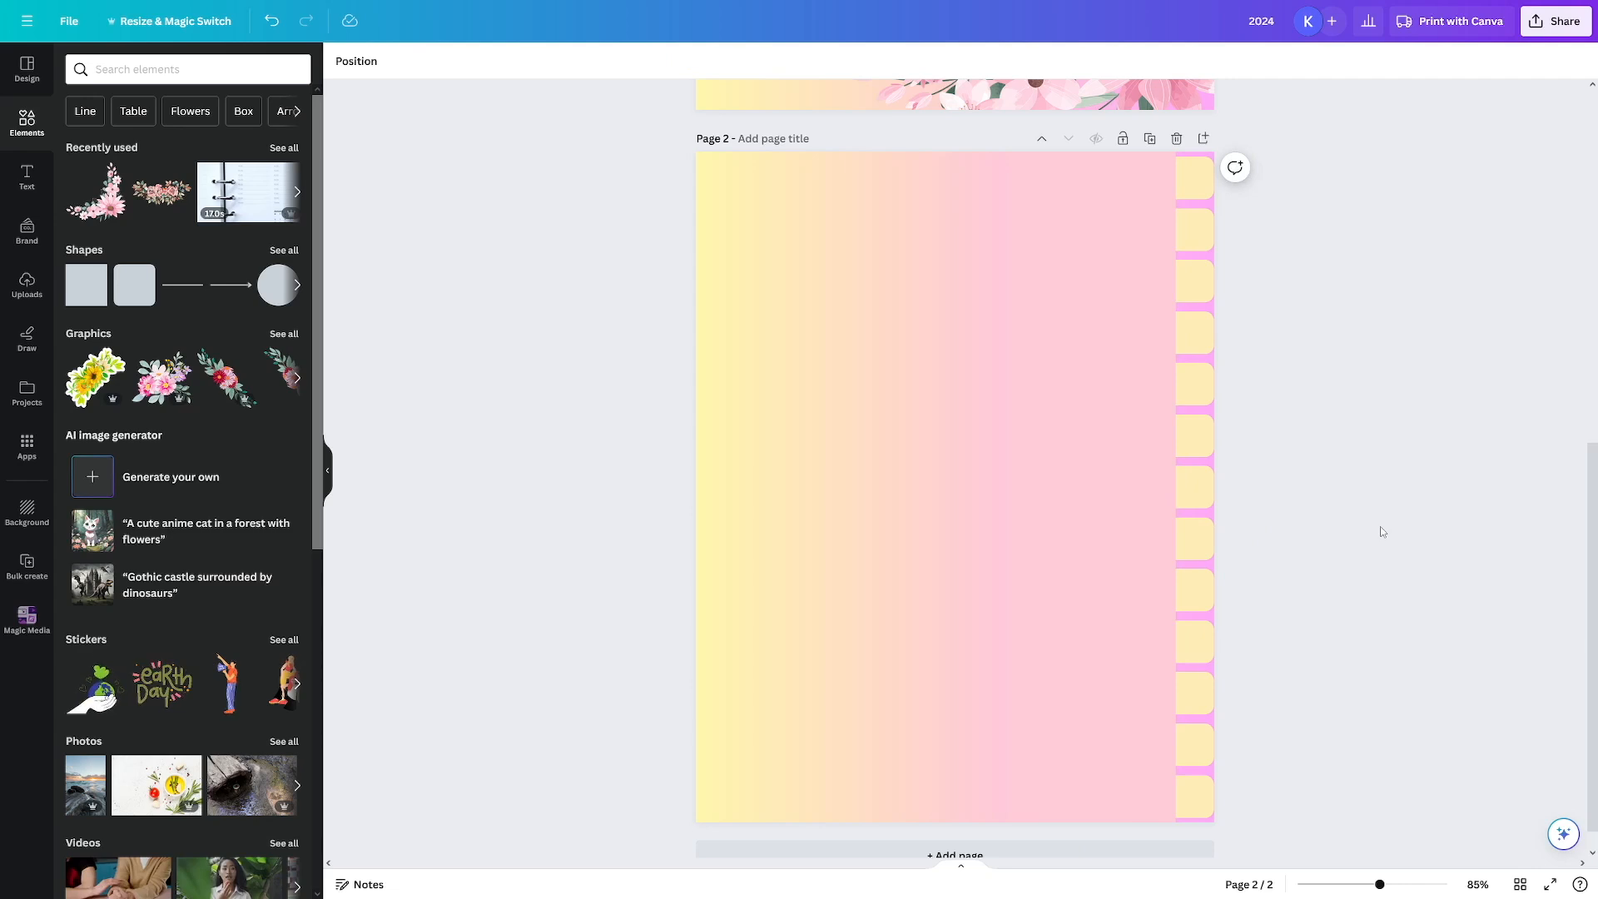
{"action": "mouse_move", "coordinate": [1315, 503]}
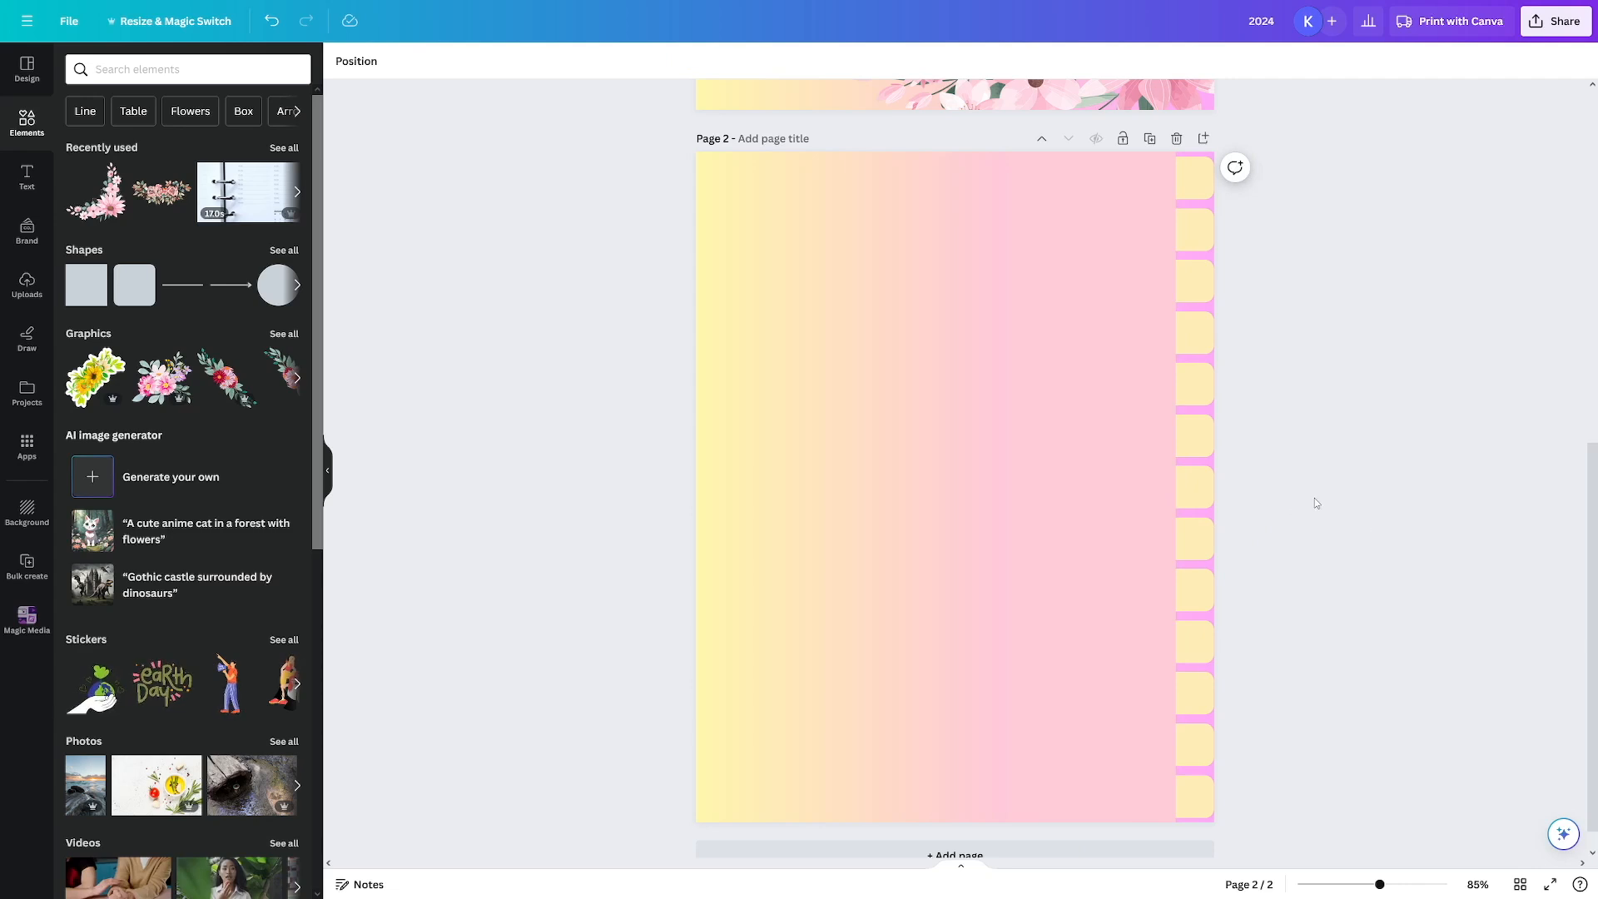
{"action": "left_click", "coordinate": [1127, 178]}
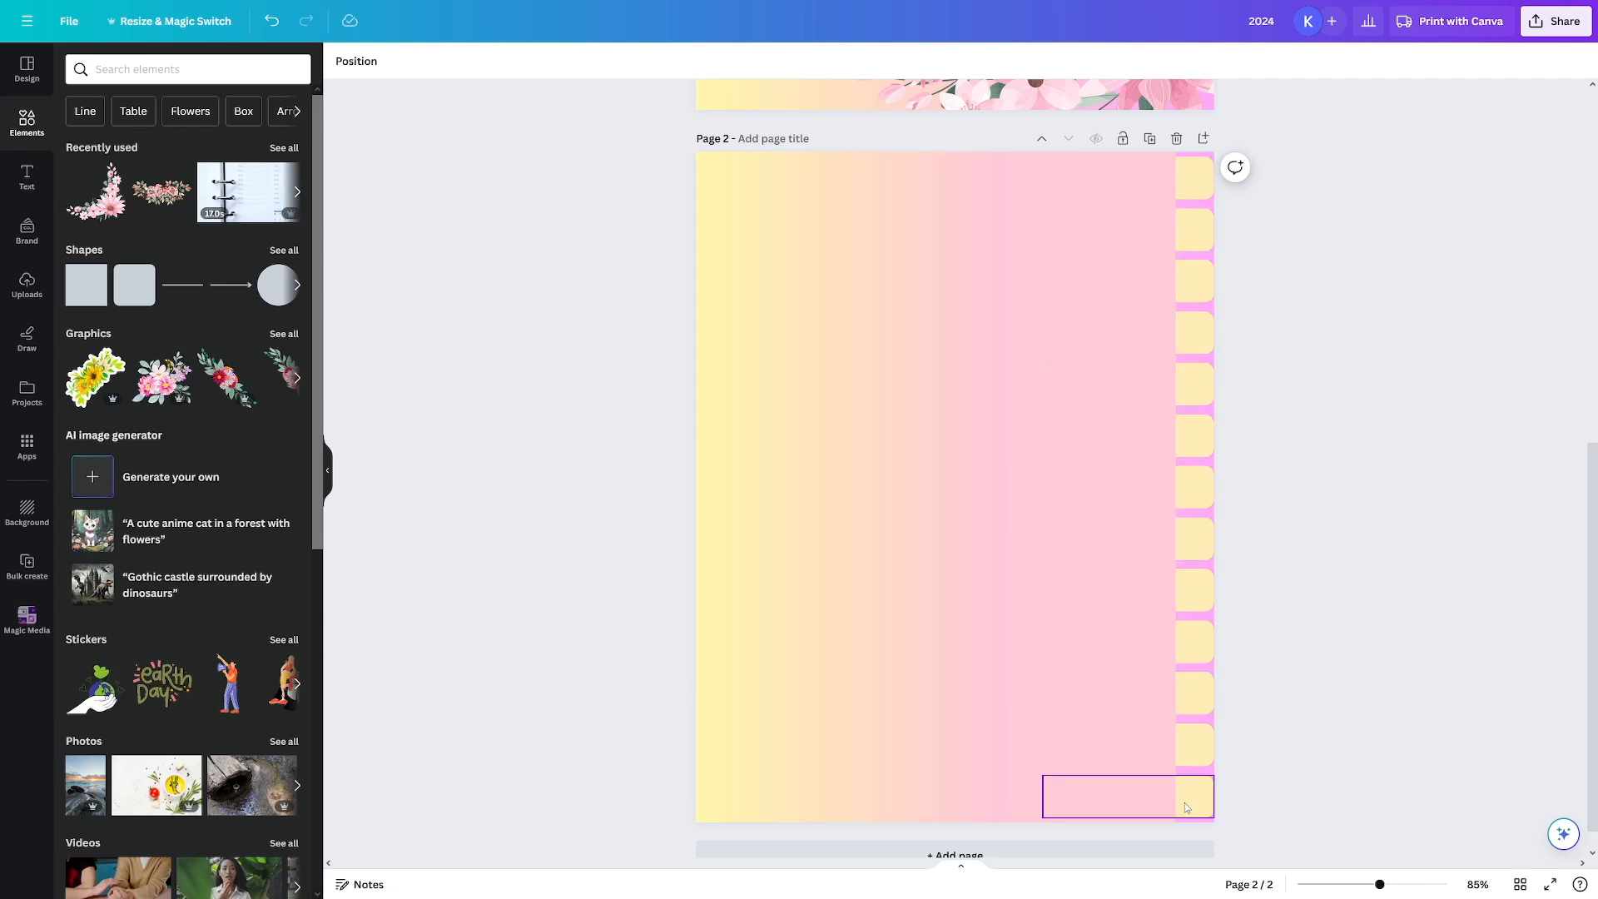
- Find a black house graphic under 'home' and shrink it onto the top yellow tab
{"action": "left_click", "coordinate": [188, 68]}
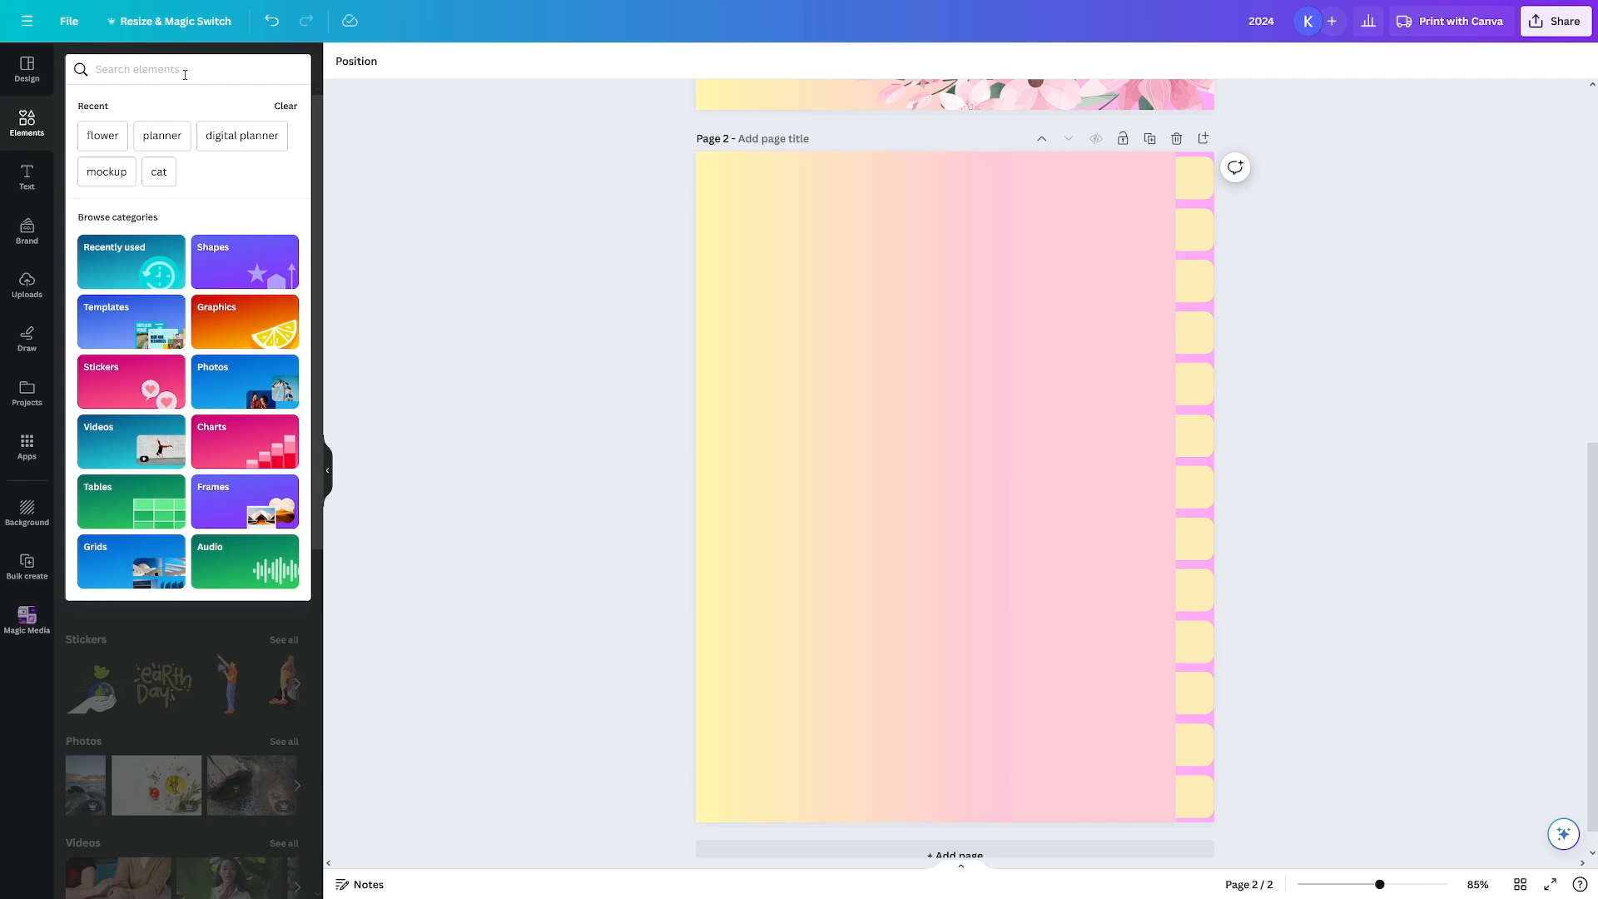
{"action": "type", "text": "home"}
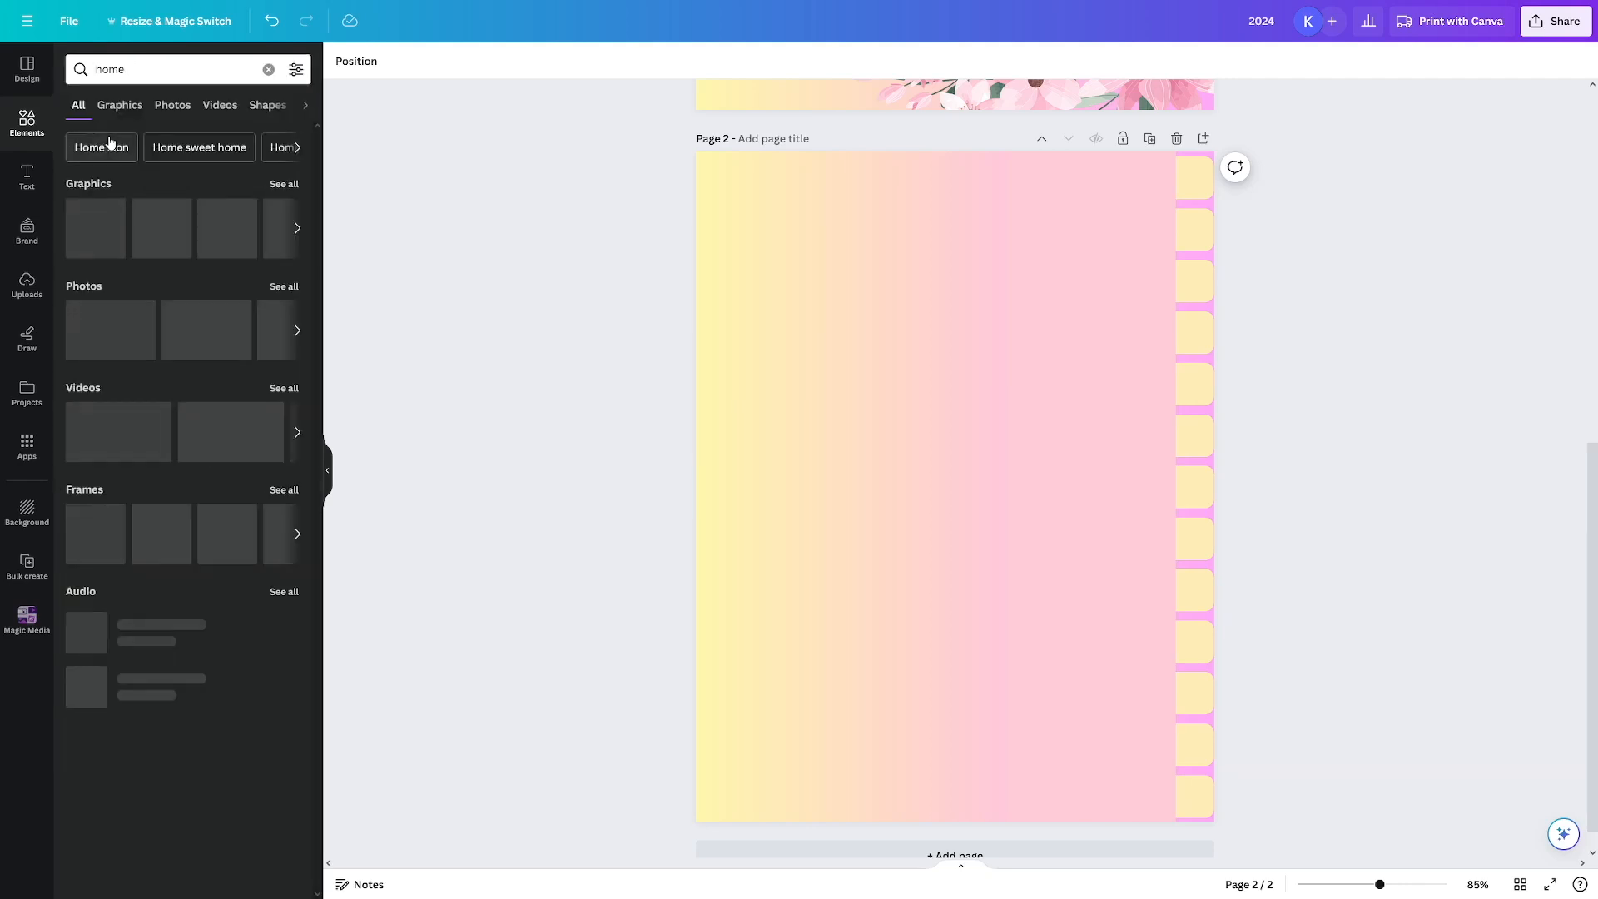
{"action": "left_click", "coordinate": [120, 104]}
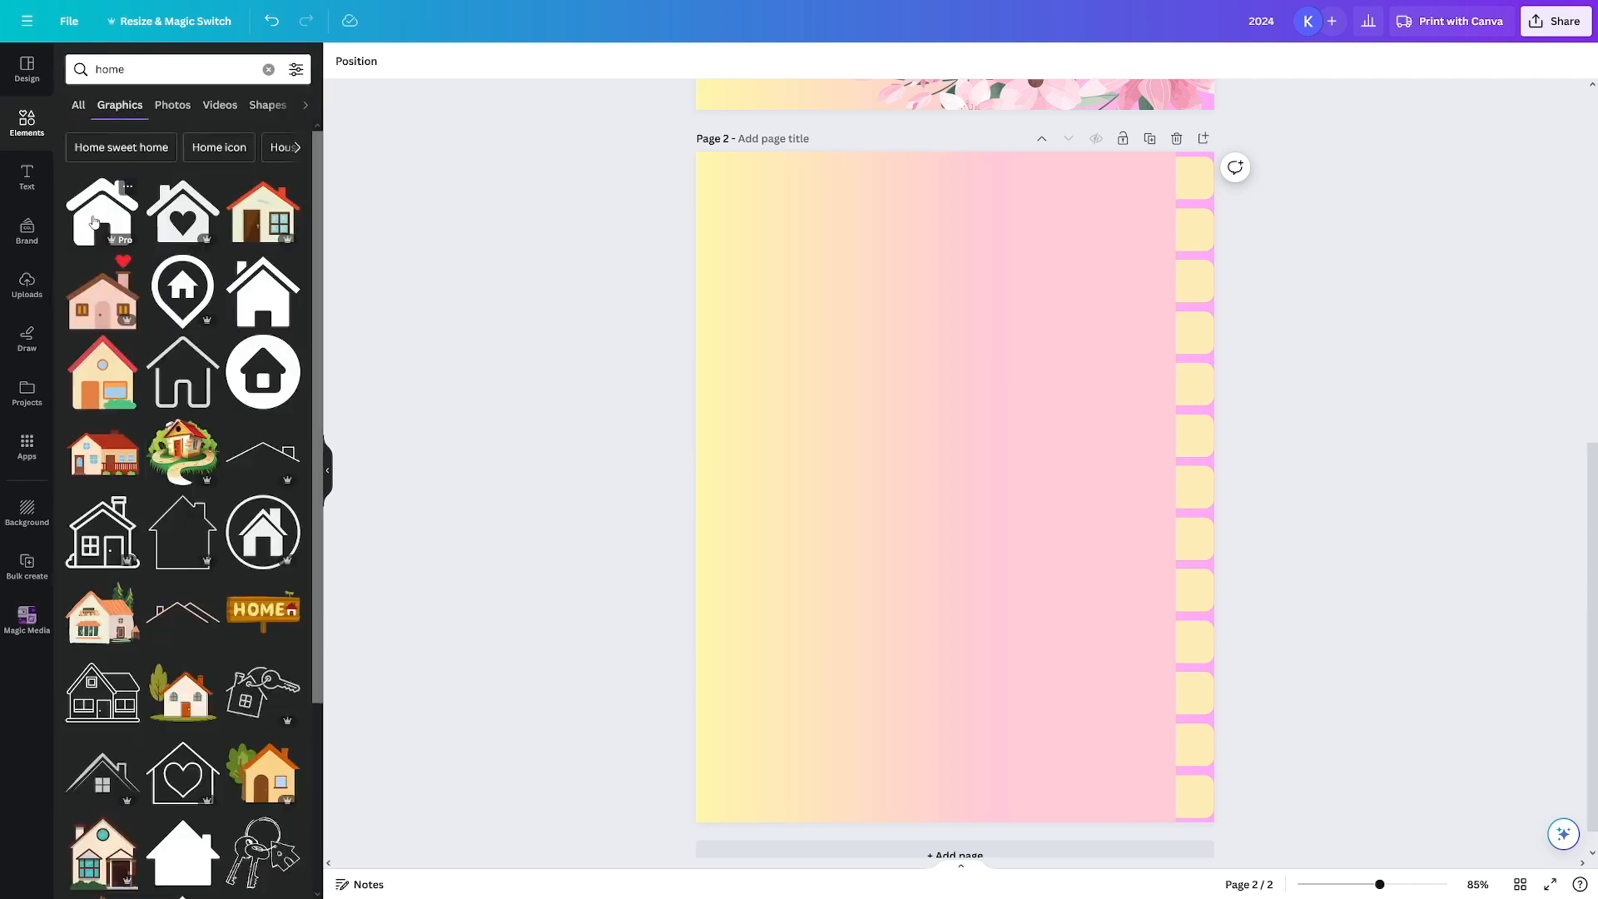
{"action": "left_click", "coordinate": [101, 211]}
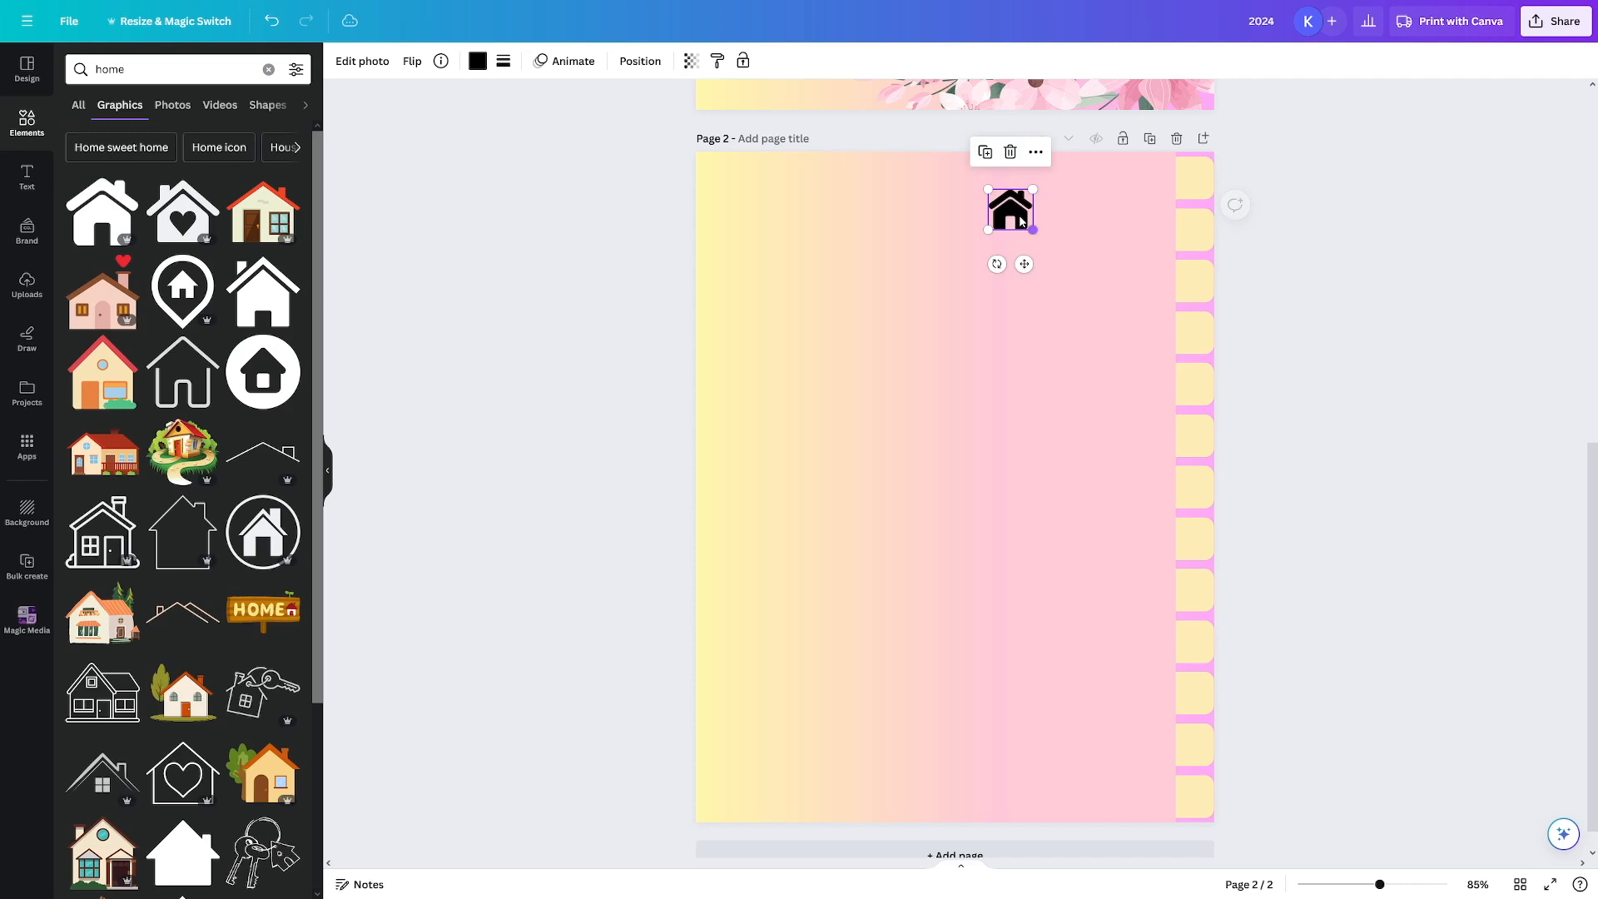
{"action": "left_click_drag", "start_coordinate": [1009, 211], "coordinate": [1086, 193]}
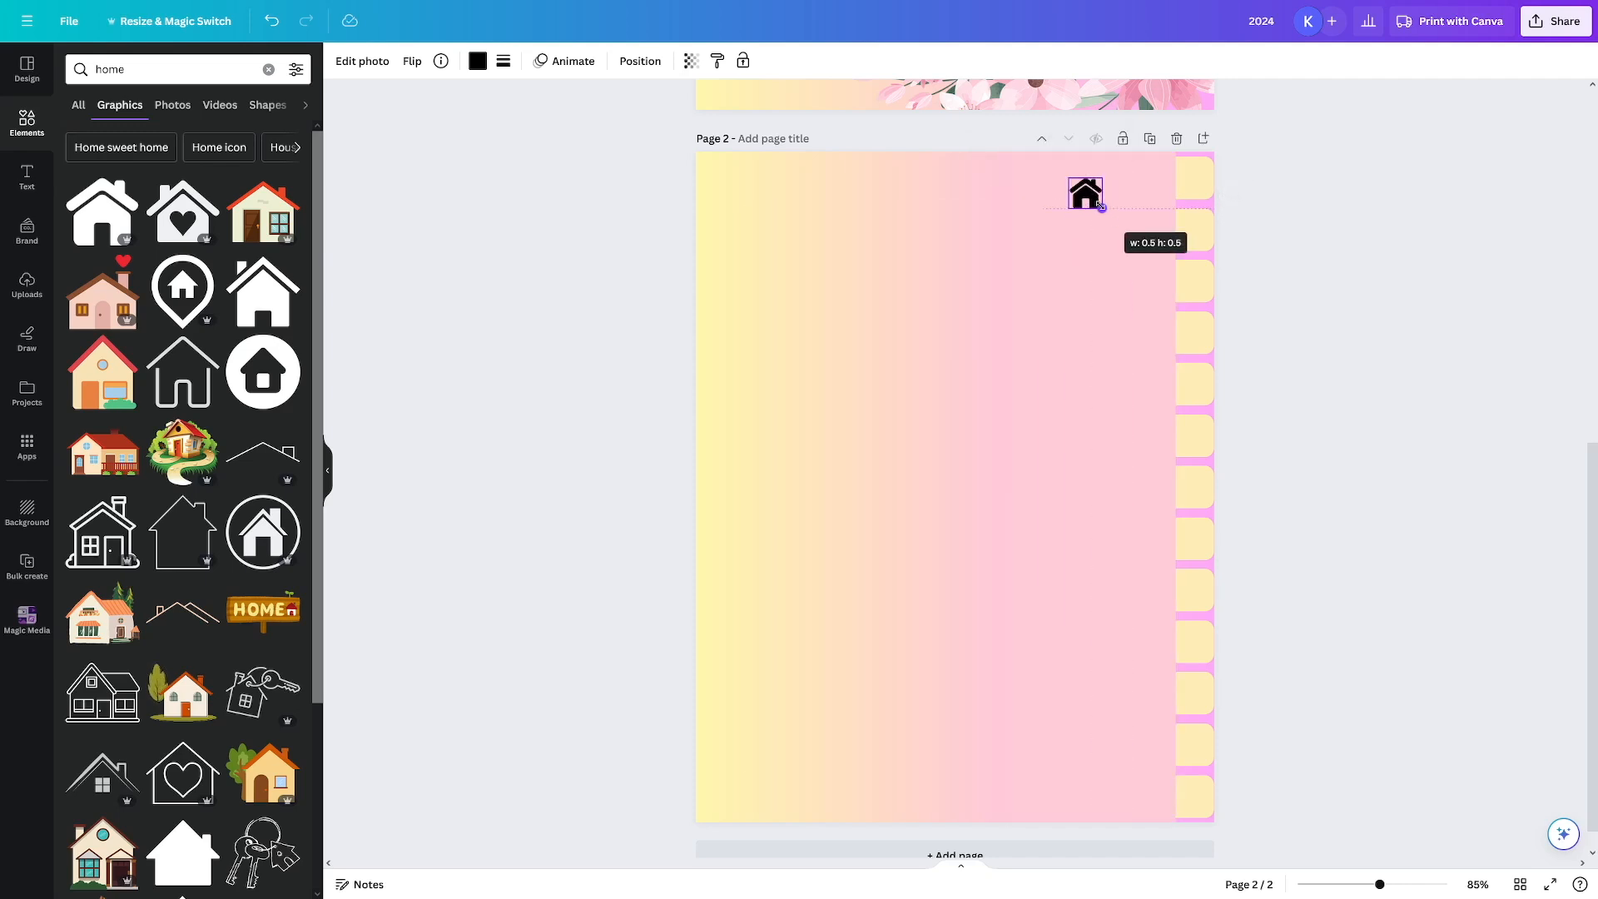
{"action": "left_click_drag", "start_coordinate": [1084, 193], "coordinate": [1192, 178]}
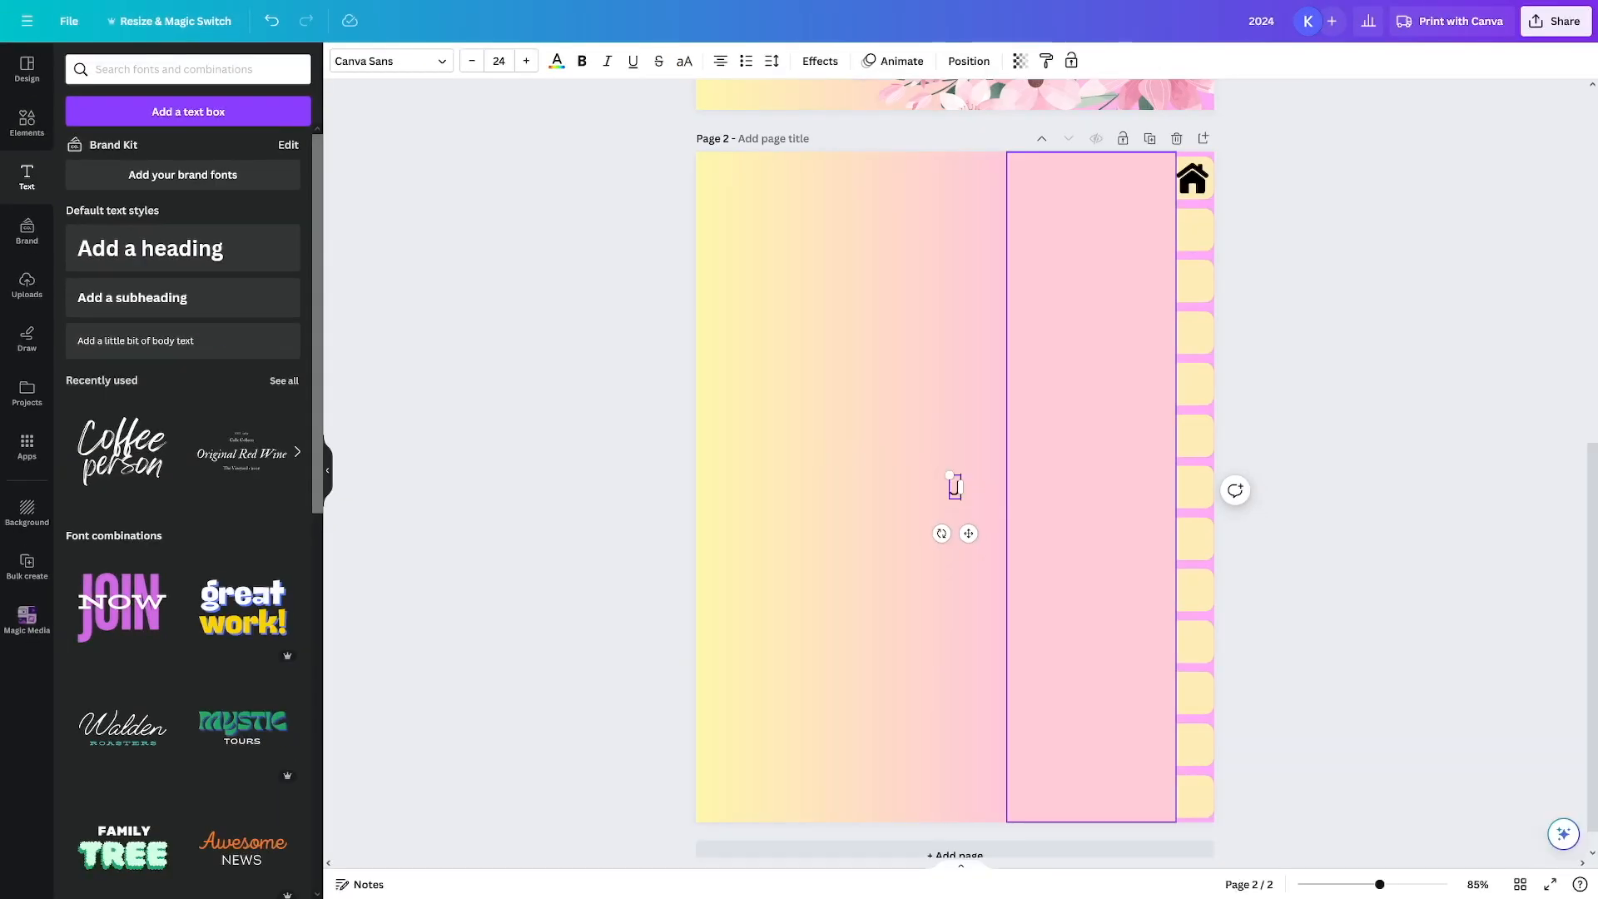
- Add a 'Jan' text label rotated sideways on the first tab beneath the house graphic
{"action": "type", "text": "Jan"}
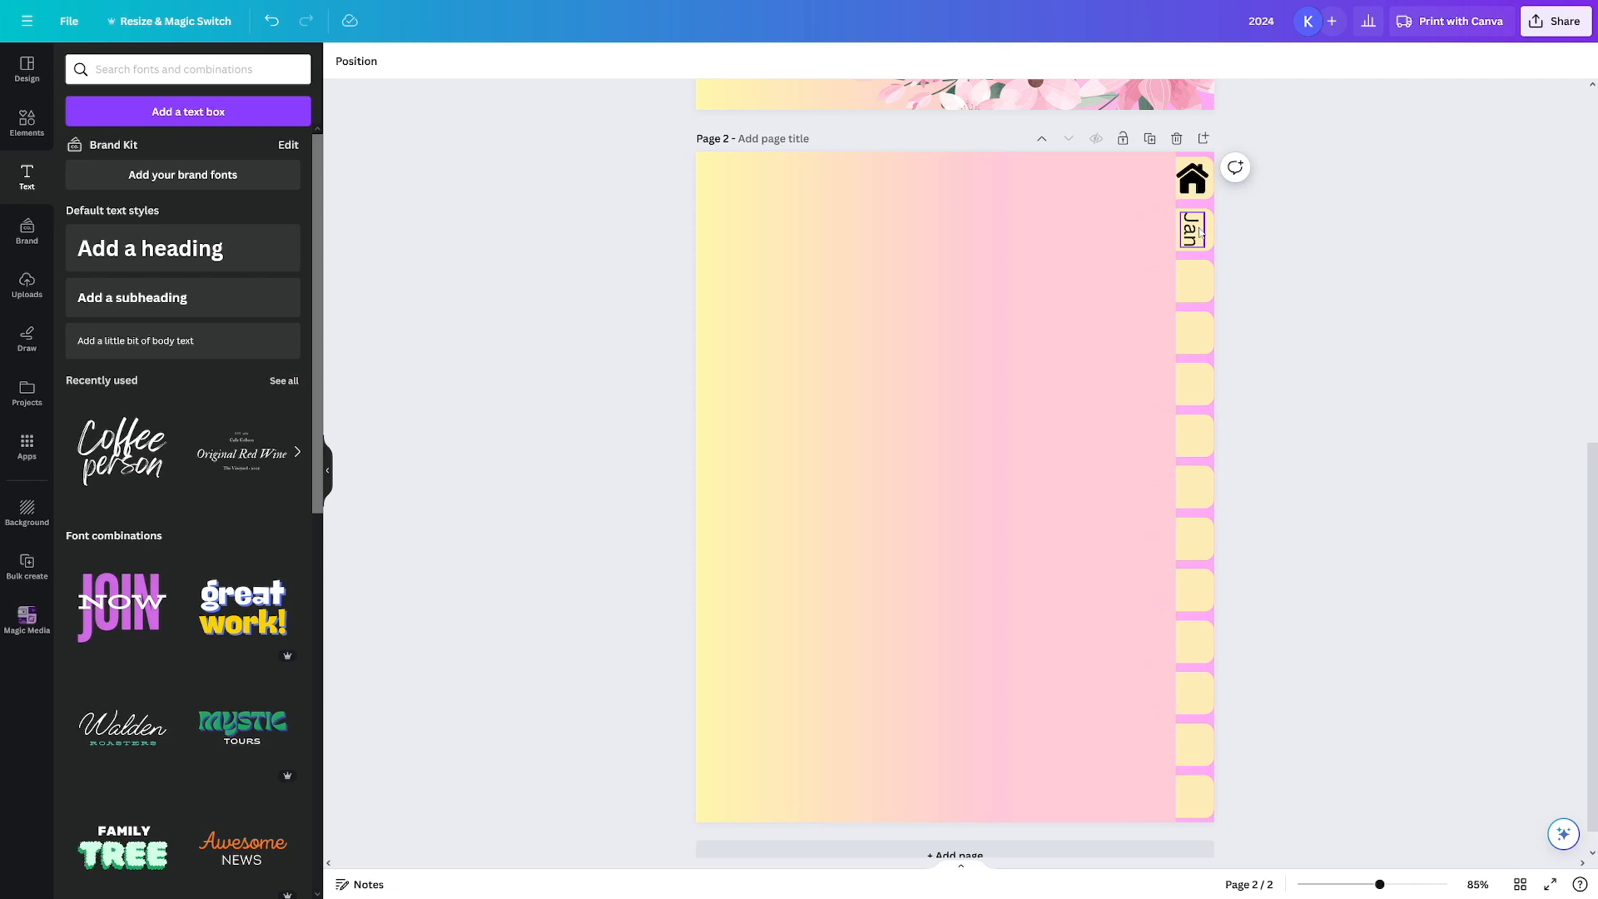
{"action": "left_click", "coordinate": [1192, 228]}
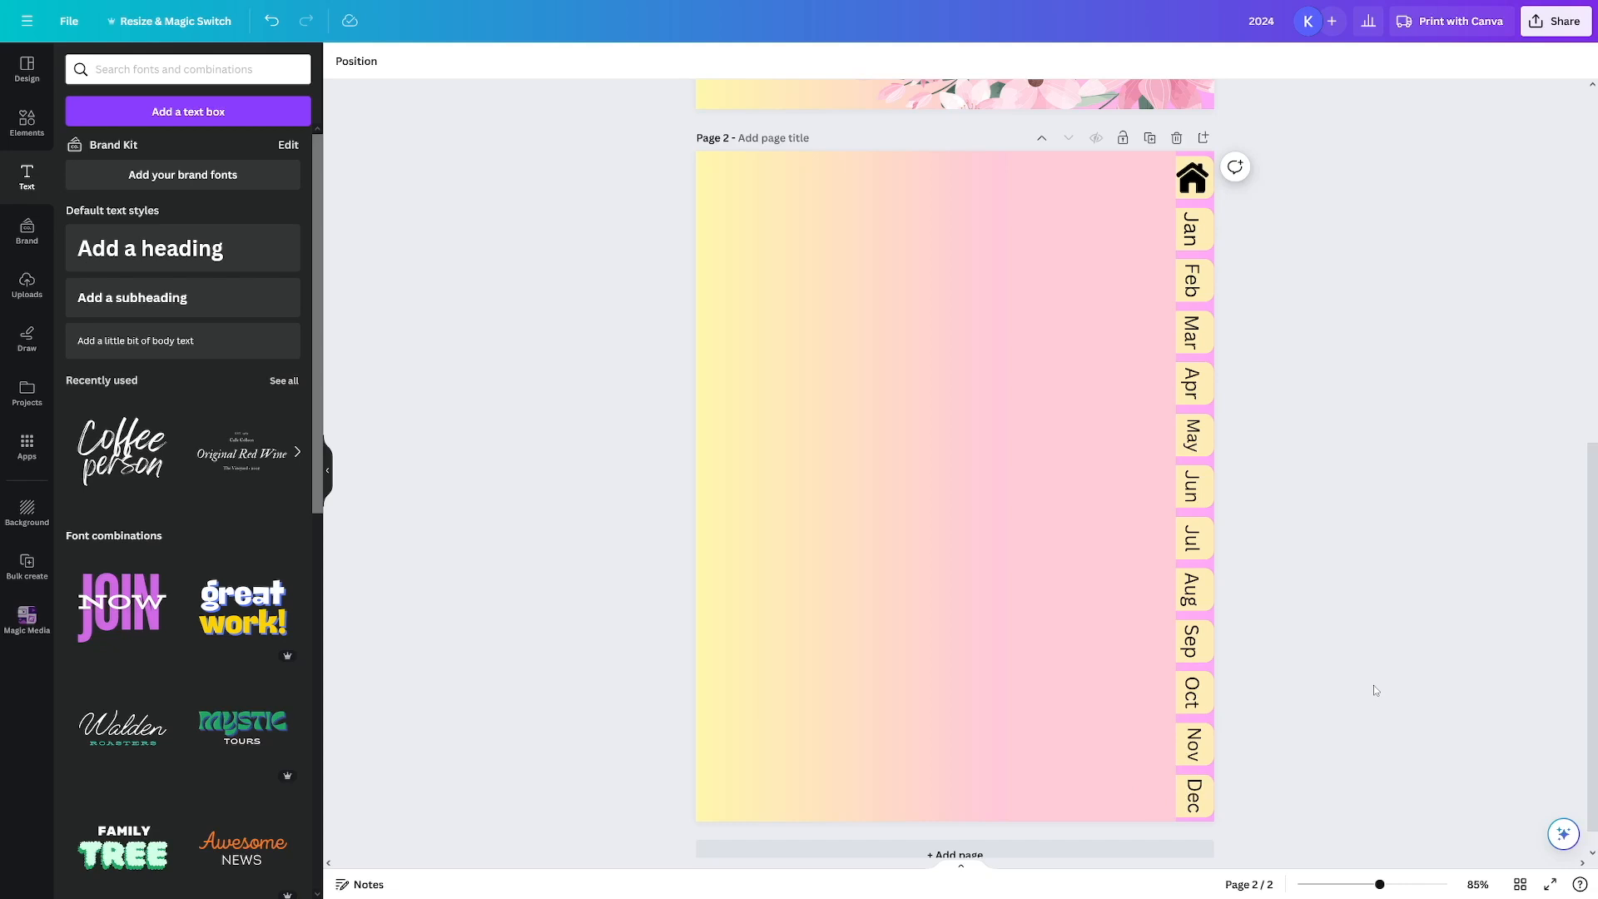
{"action": "left_click", "coordinate": [1190, 176]}
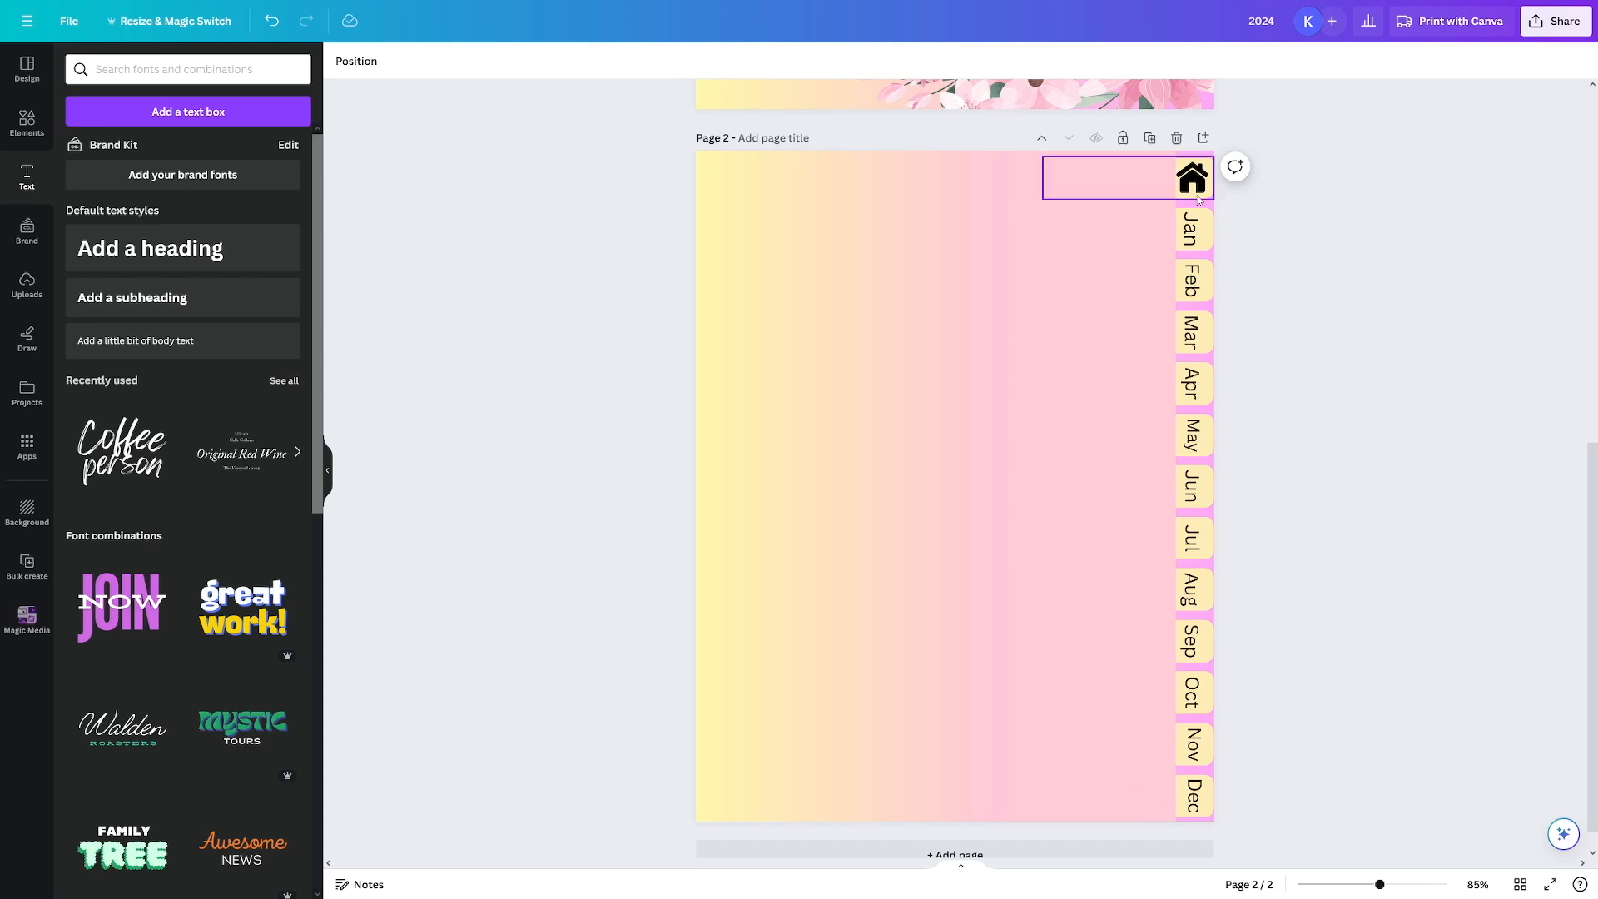
{"action": "left_click", "coordinate": [1192, 176]}
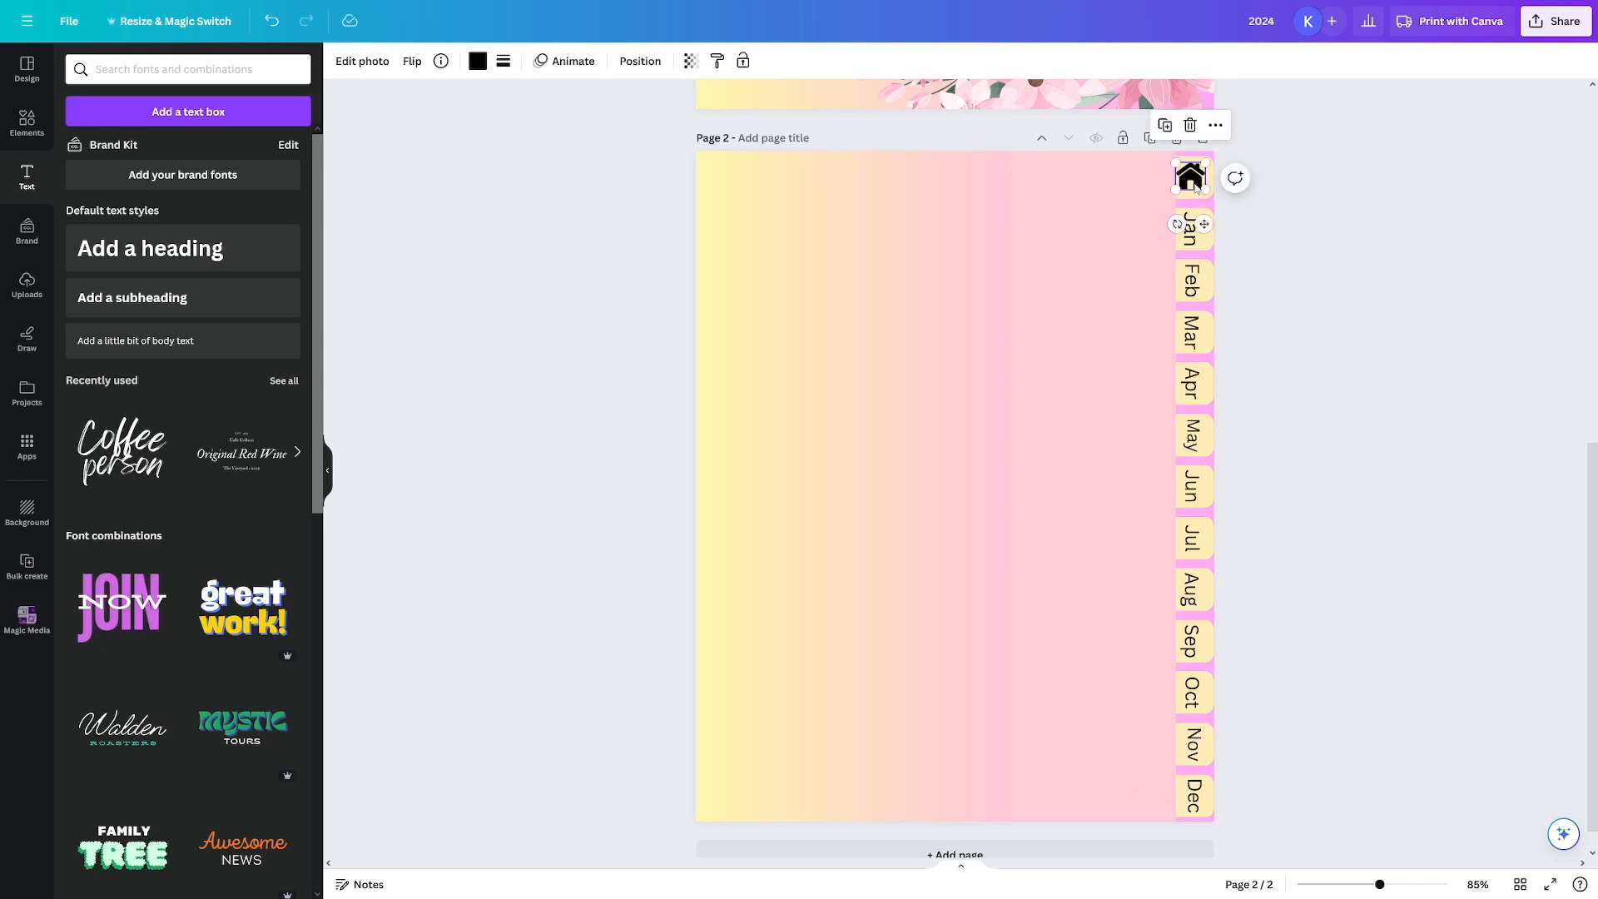
{"action": "left_click", "coordinate": [1415, 425]}
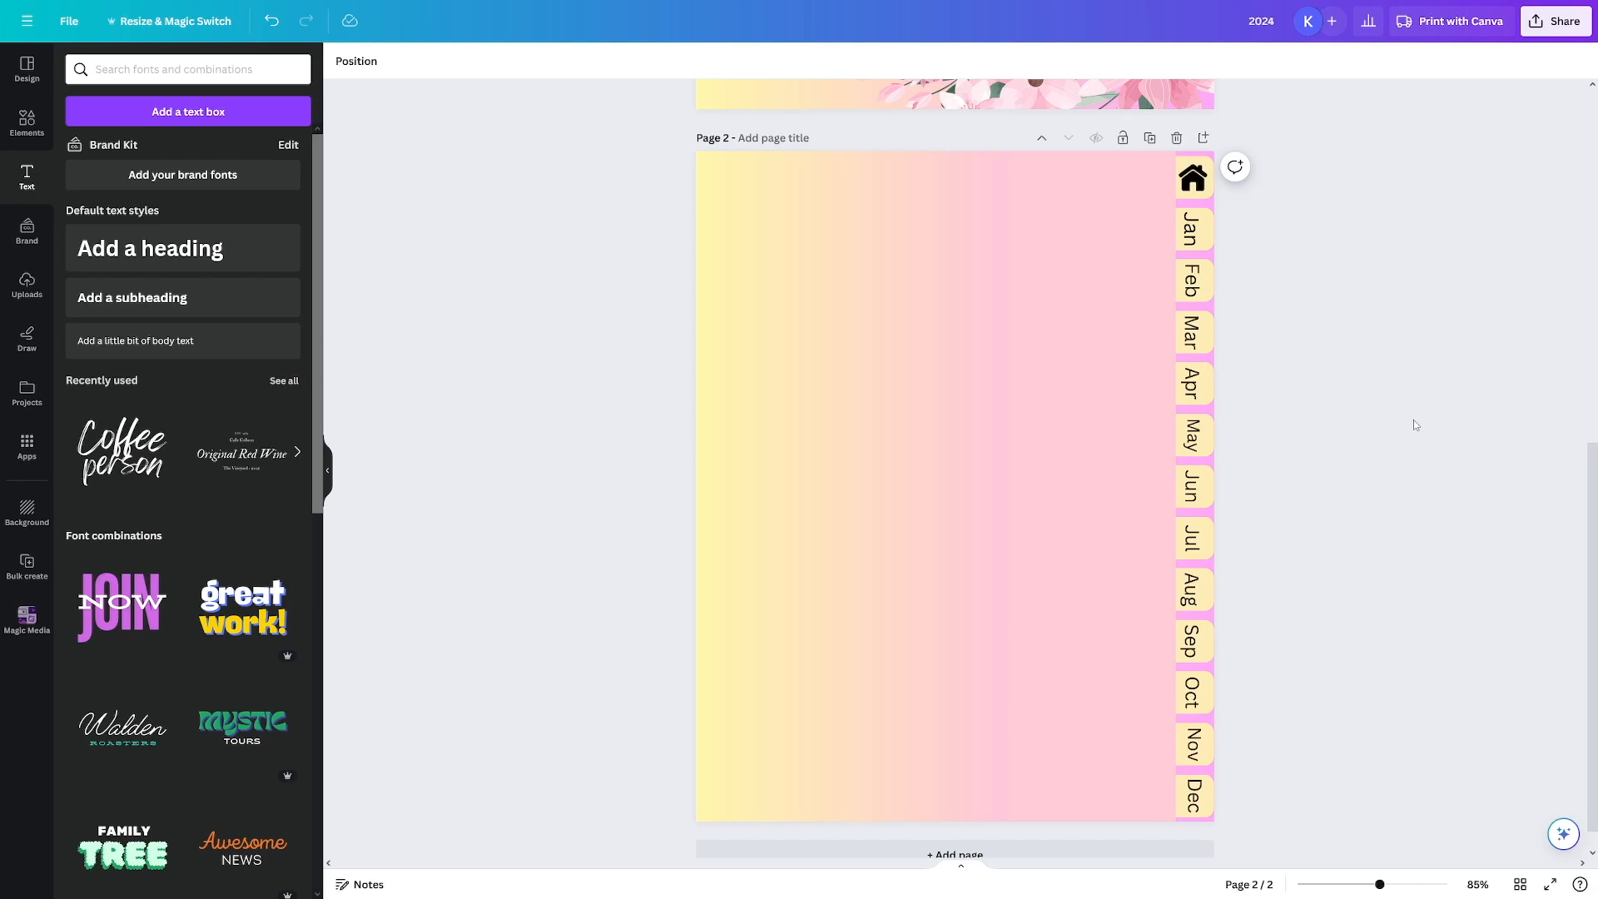
{"action": "mouse_move", "coordinate": [1397, 344]}
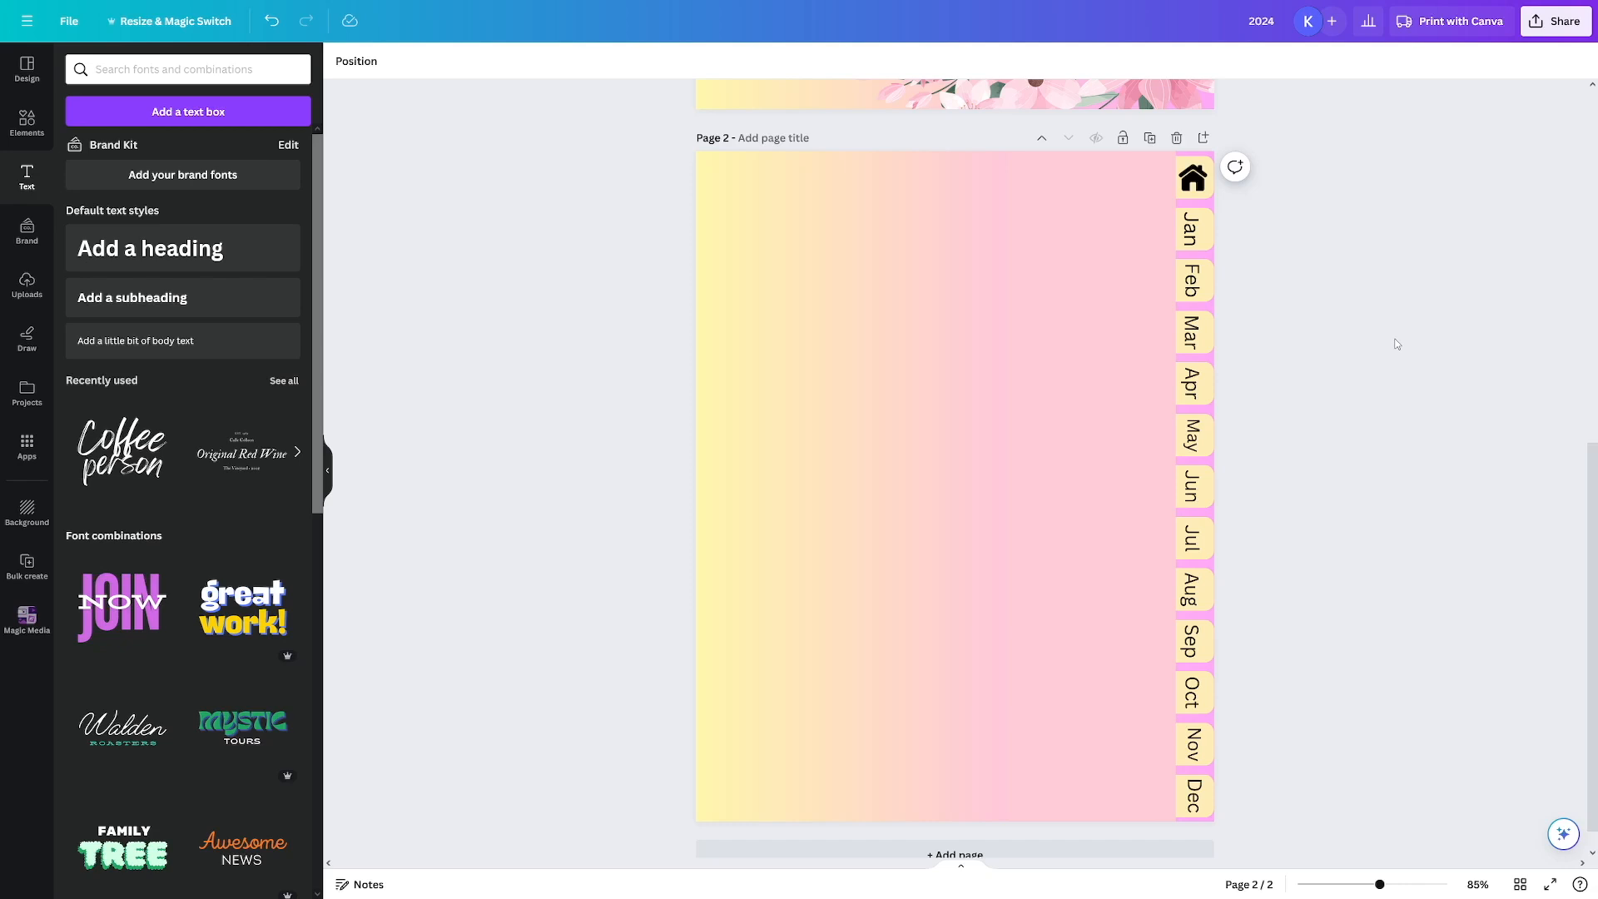
{"action": "mouse_move", "coordinate": [1261, 248]}
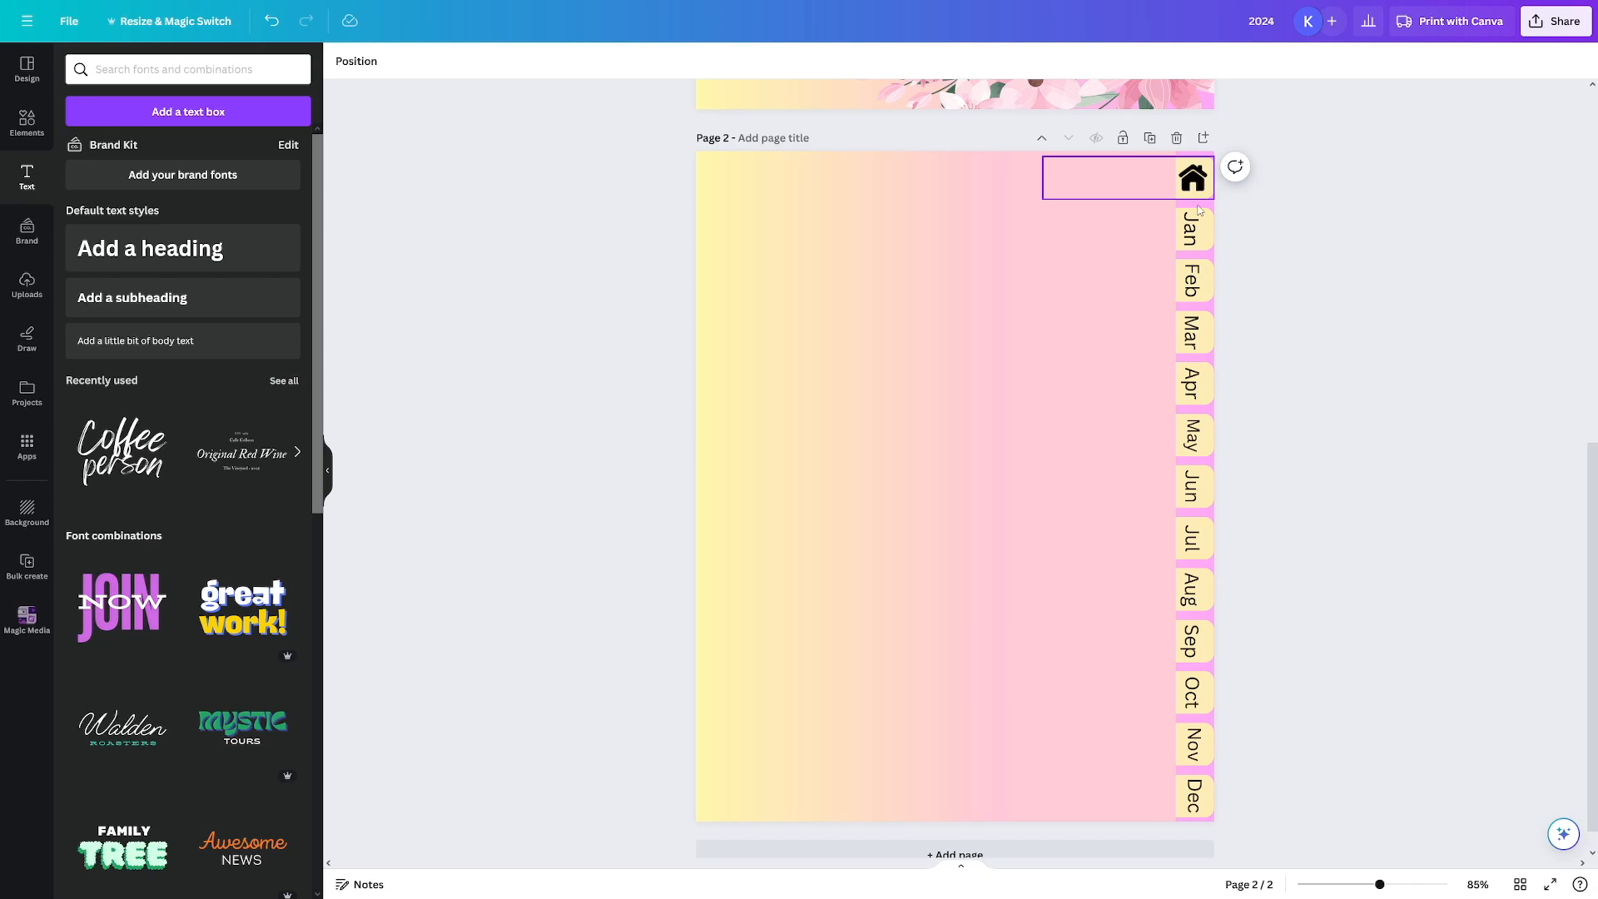
{"action": "left_click", "coordinate": [1192, 330]}
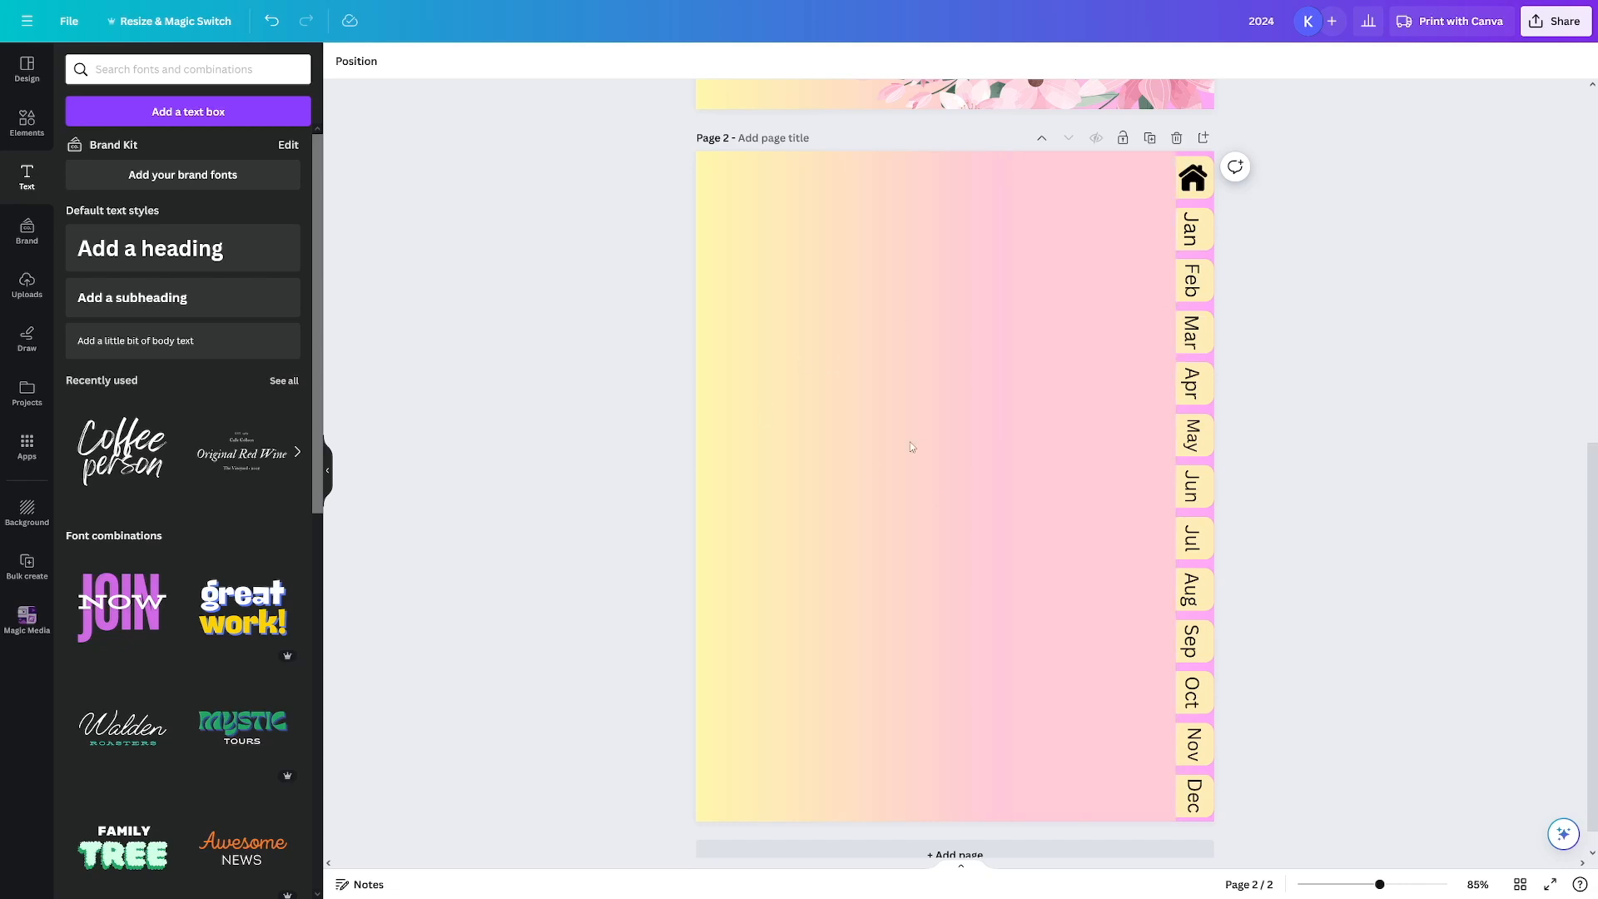
- Add pages until the planner has 14, review them in Grid view, and return to the cover
{"action": "left_click", "coordinate": [1192, 177]}
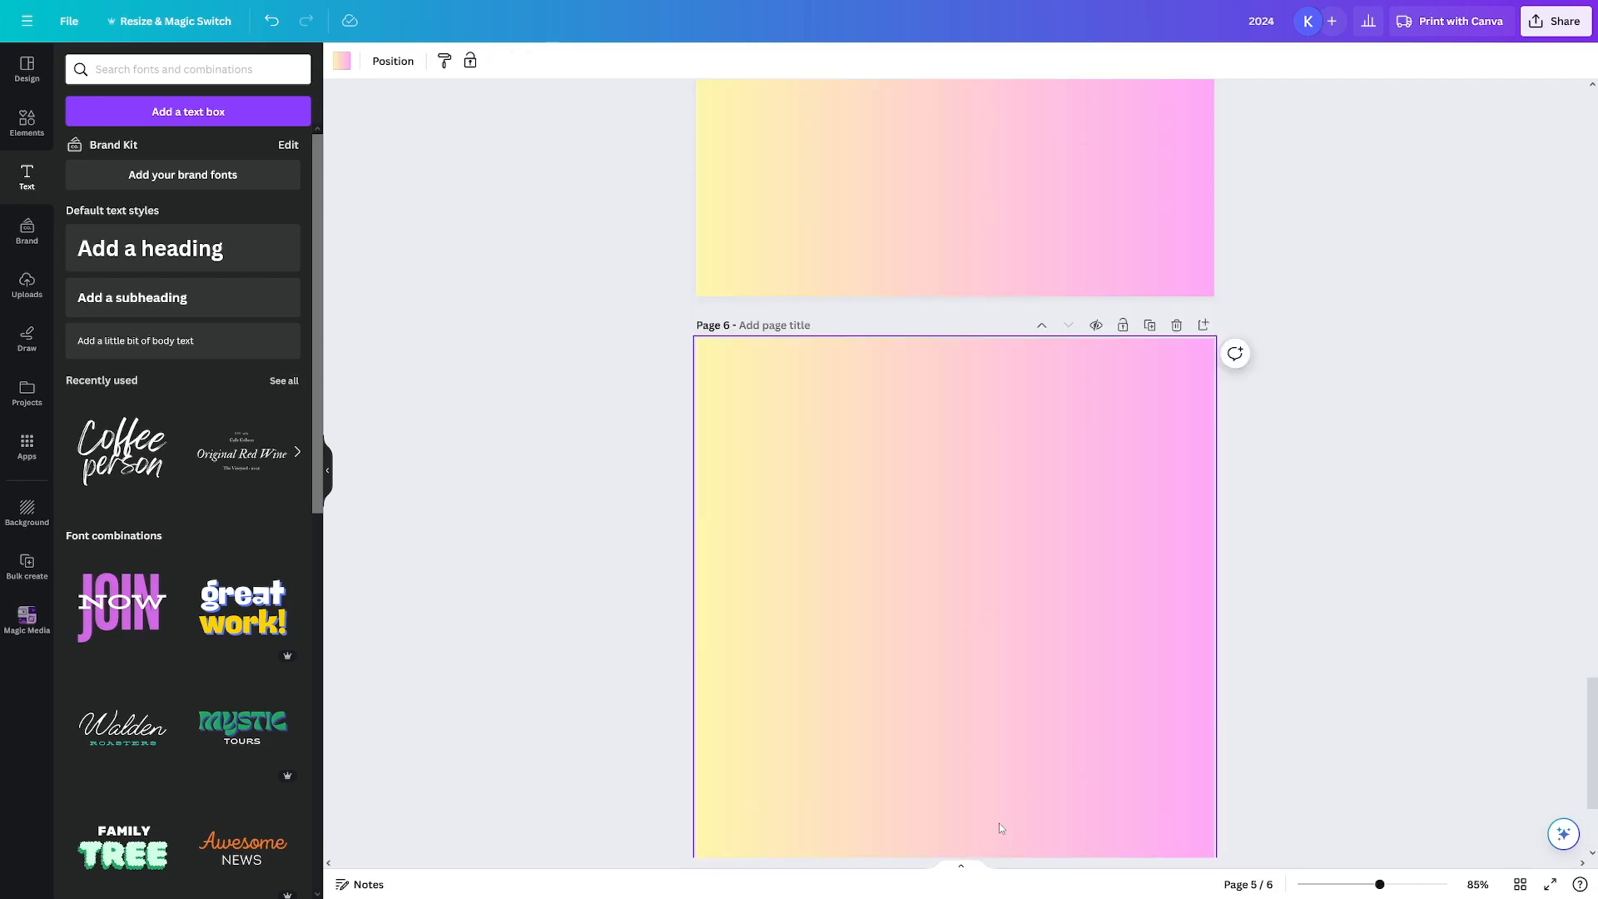
{"action": "scroll", "scroll_direction": "down", "scroll_amount": 3}
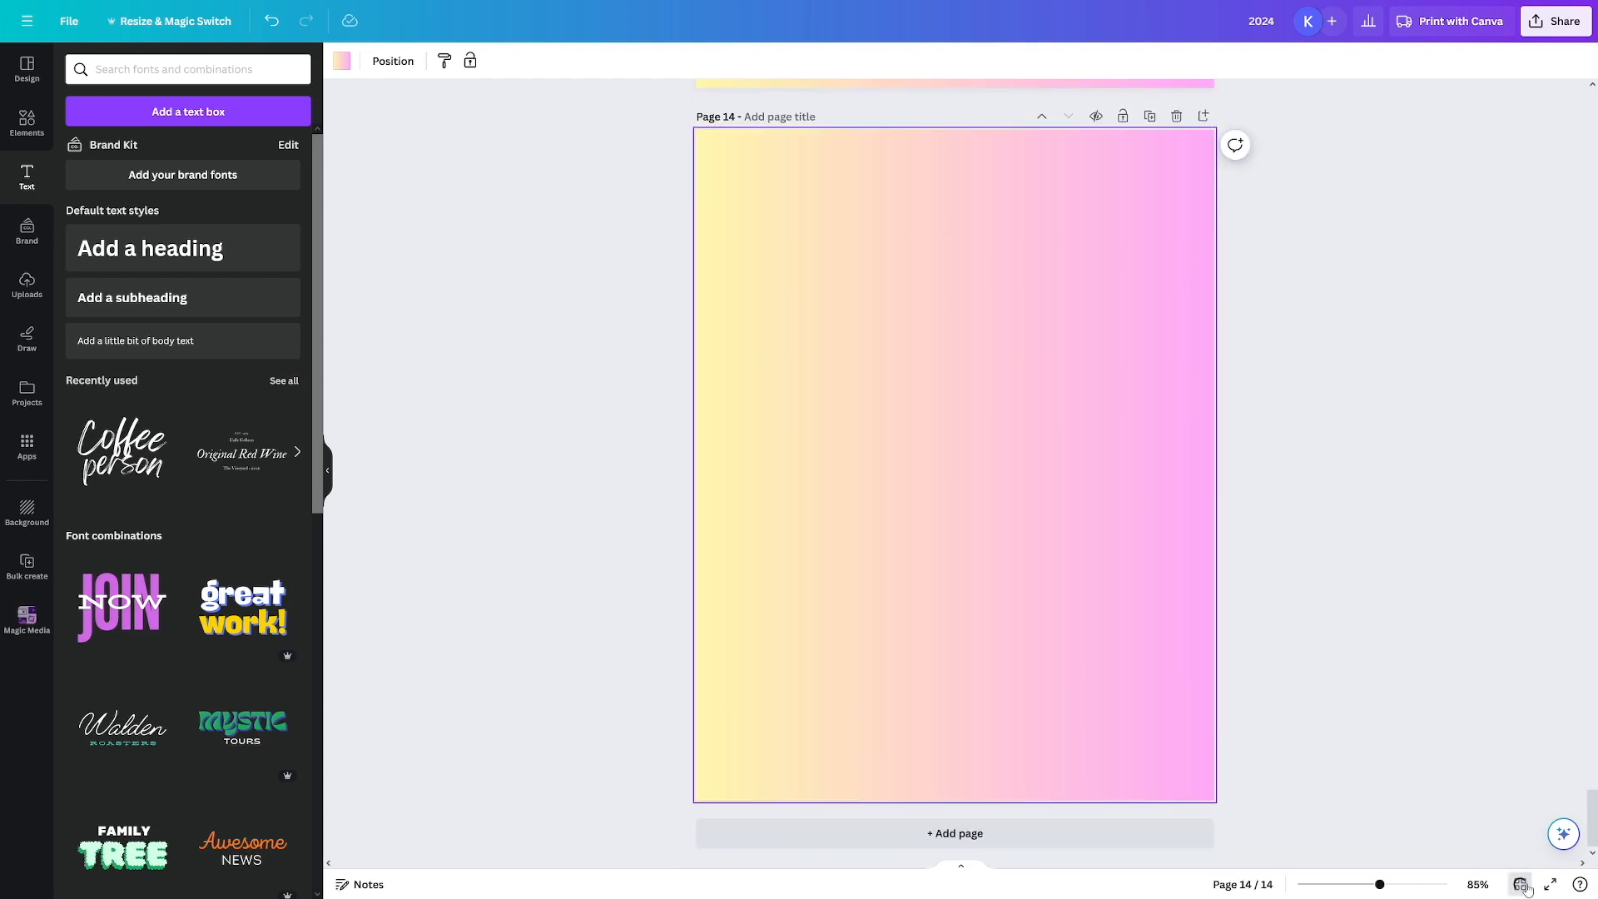
{"action": "left_click", "coordinate": [1518, 884]}
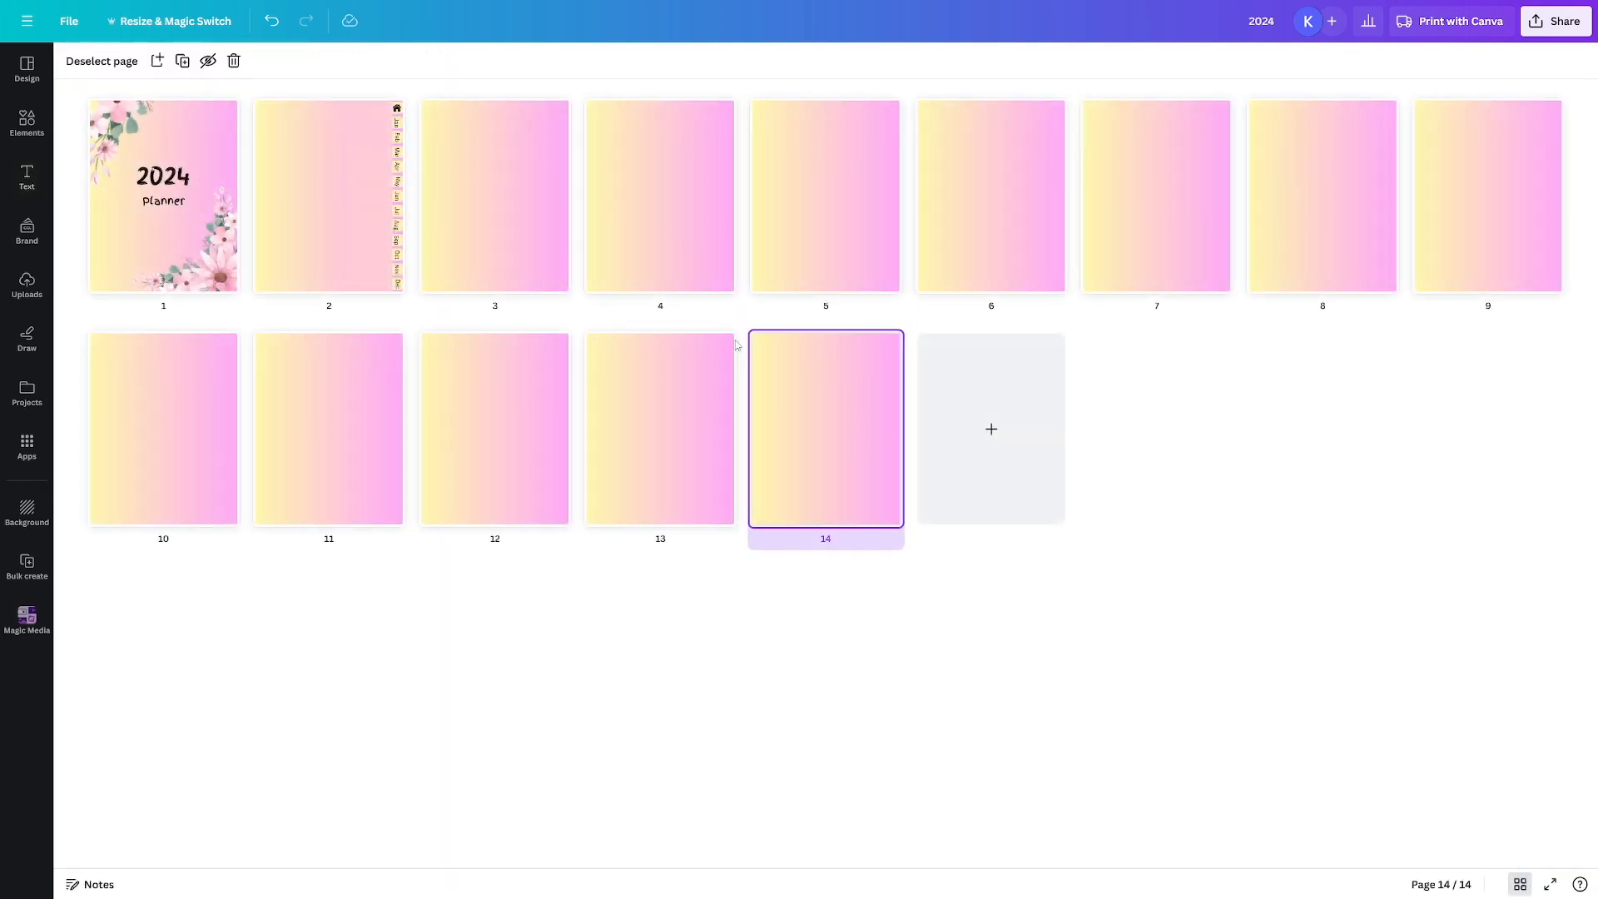
{"action": "left_click", "coordinate": [25, 173]}
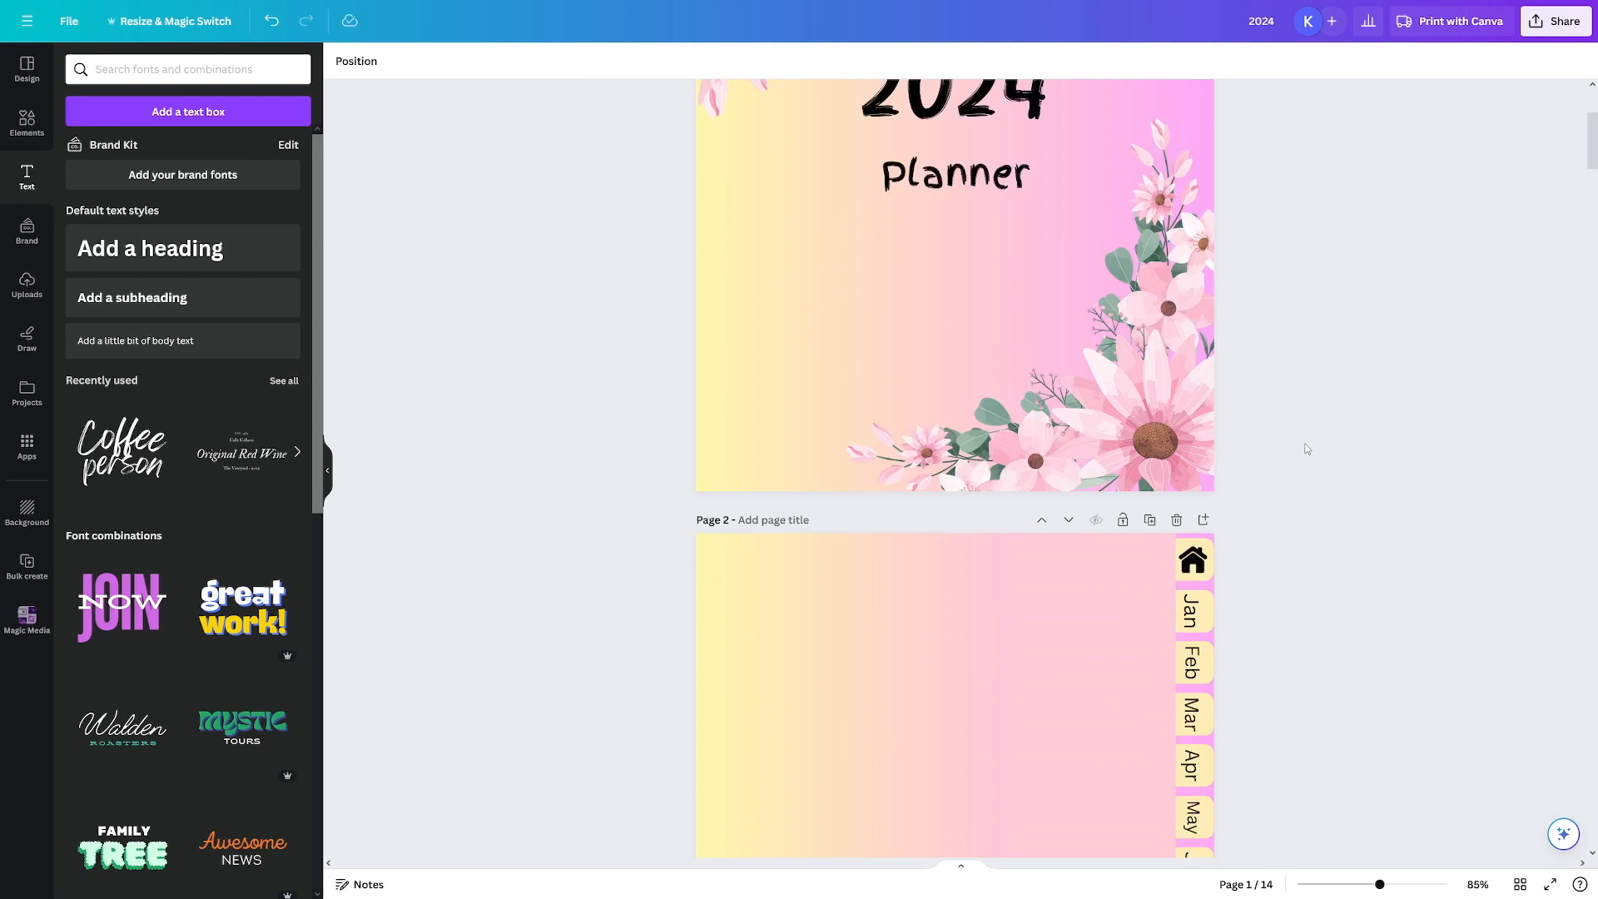
{"action": "scroll", "scroll_direction": "down", "scroll_amount": 3}
{"action": "type", "text": "Home"}
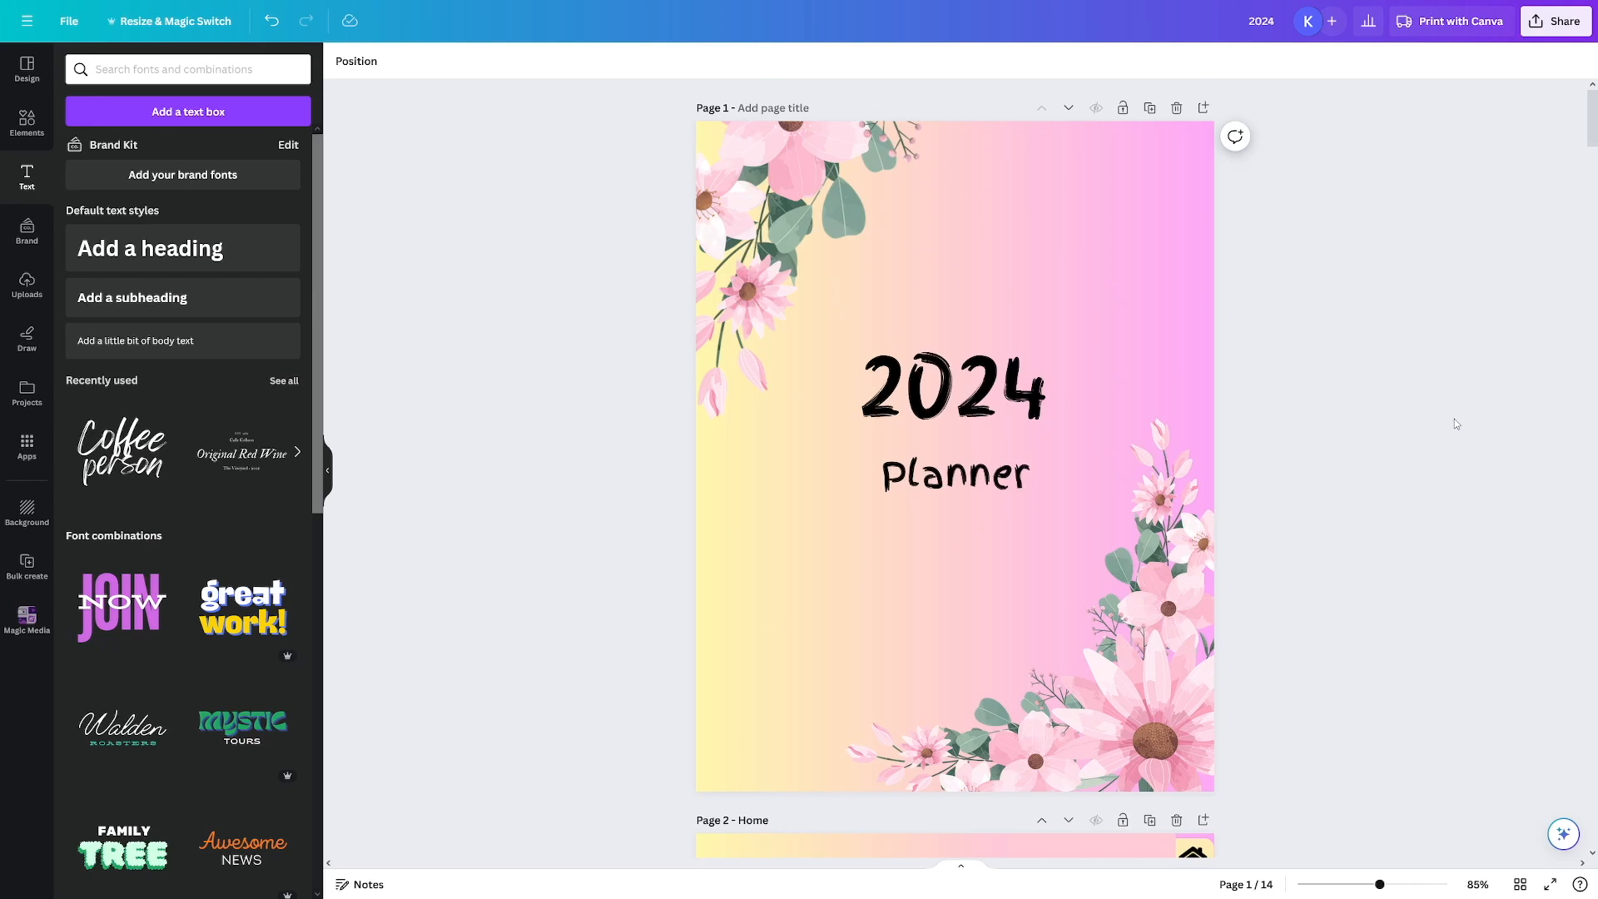
- Link the house graphic on page 2 to the '2 - Home' page and confirm
{"action": "scroll", "scroll_direction": "down", "scroll_amount": 3}
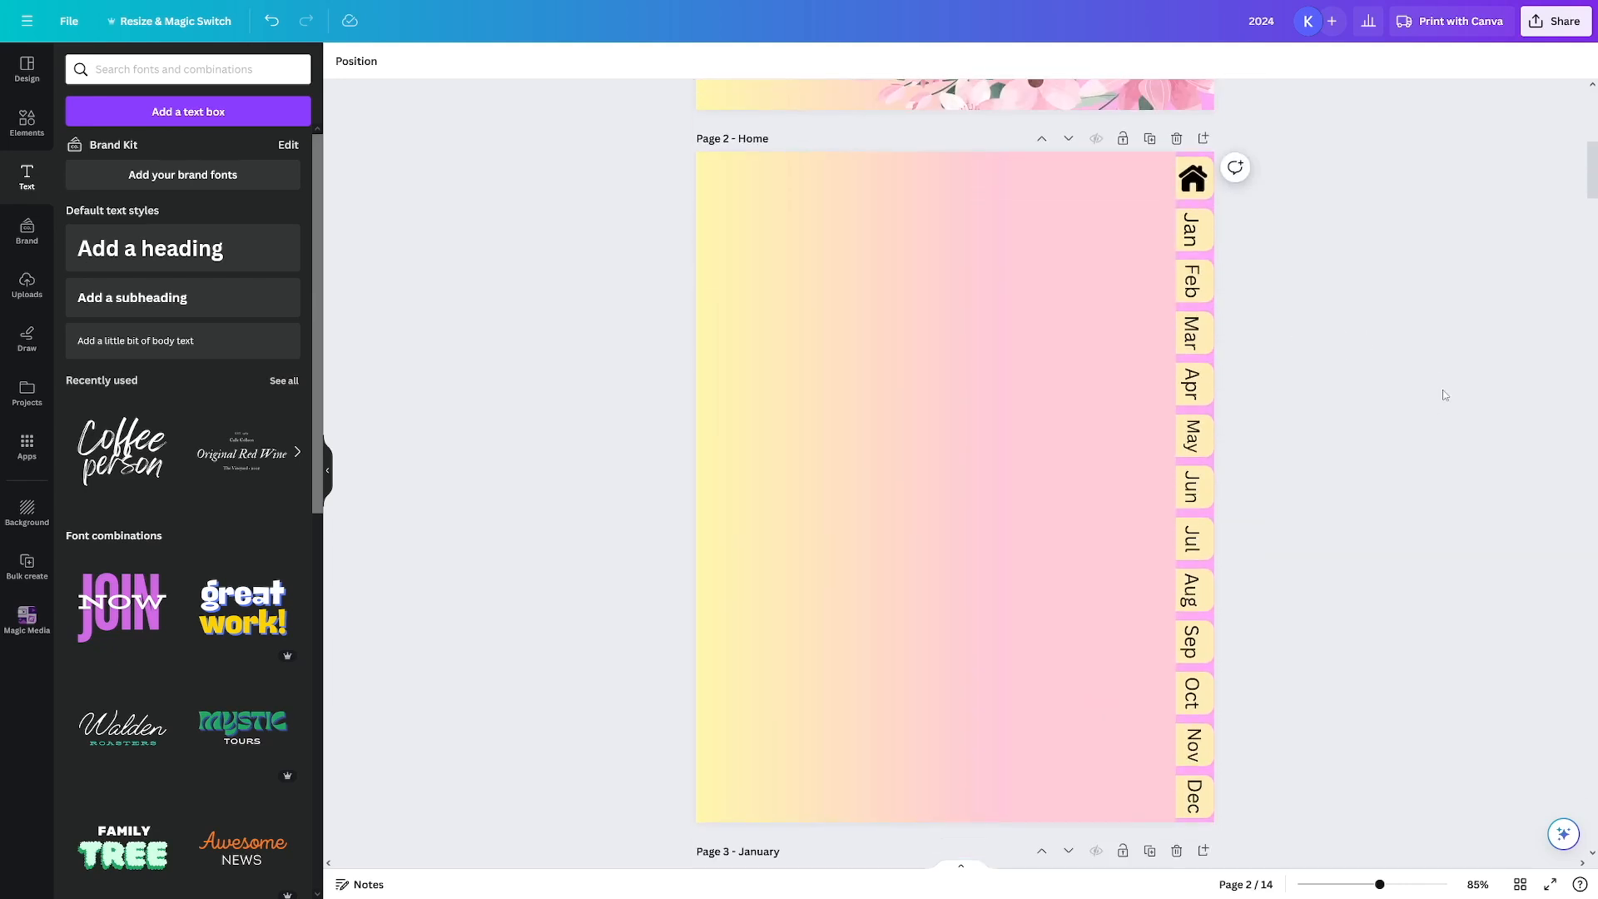
{"action": "left_click", "coordinate": [1192, 178]}
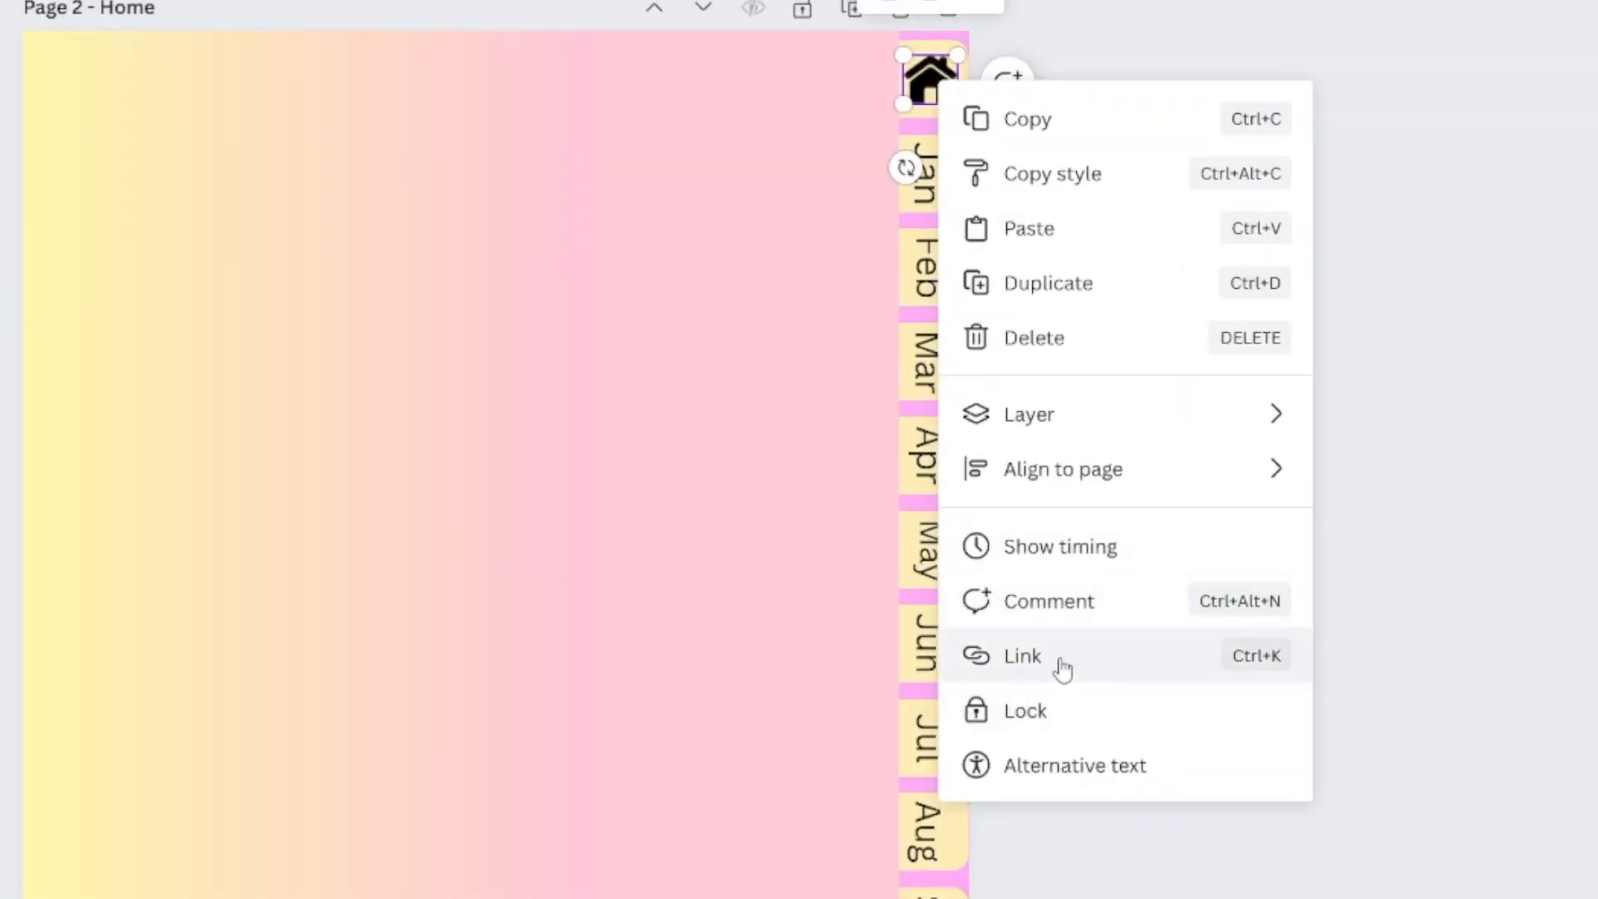
{"action": "left_click", "coordinate": [1023, 656]}
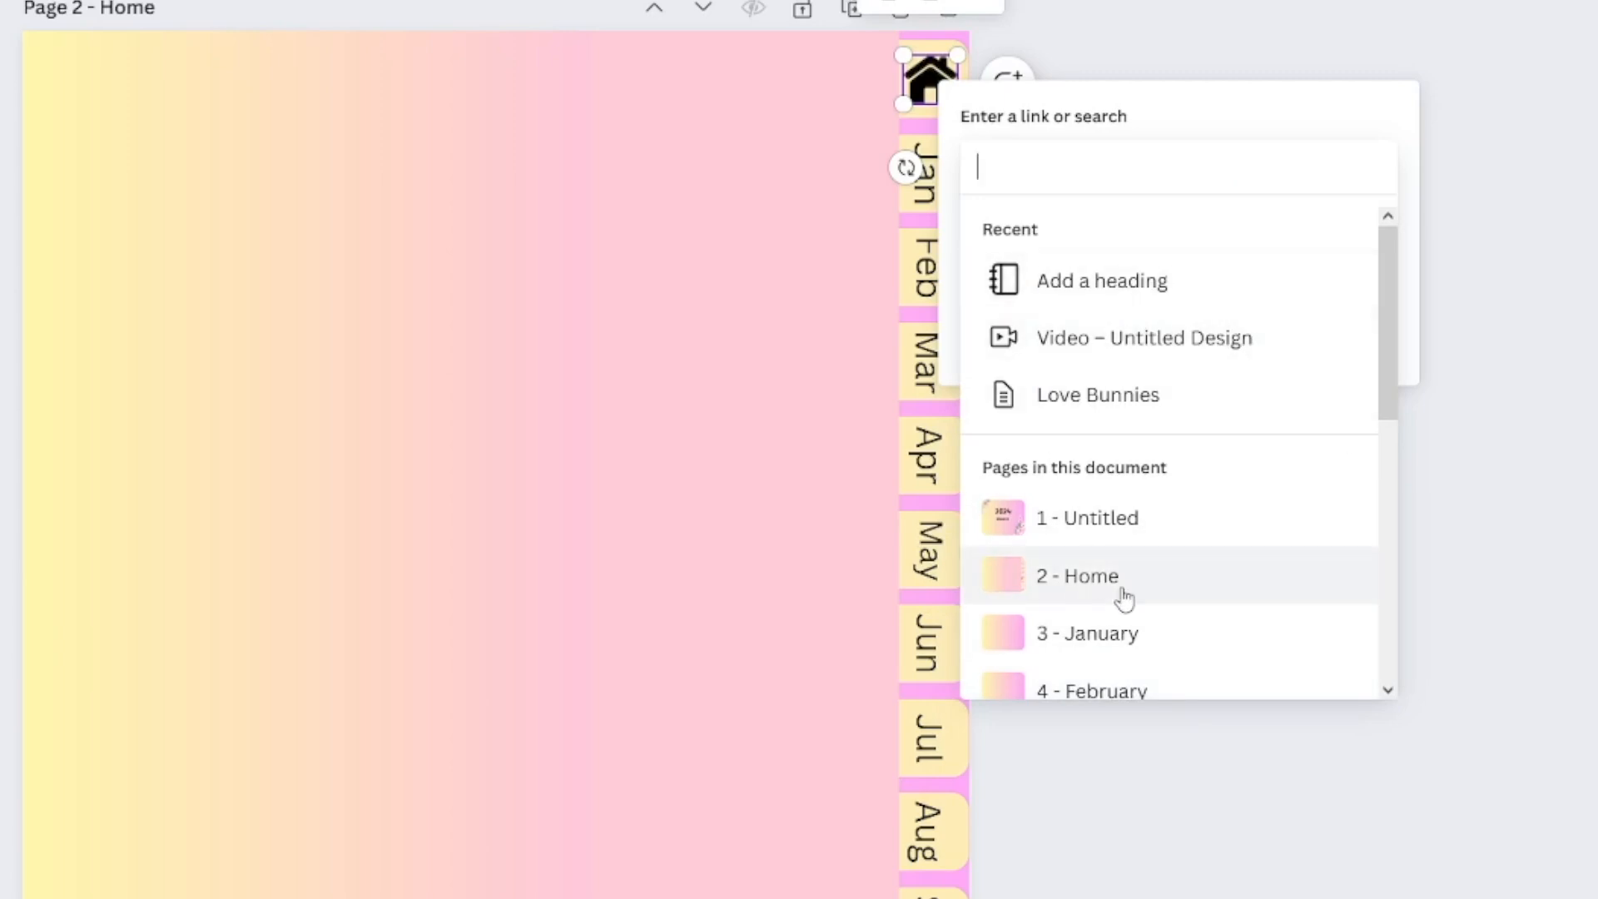
{"action": "left_click", "coordinate": [1078, 574]}
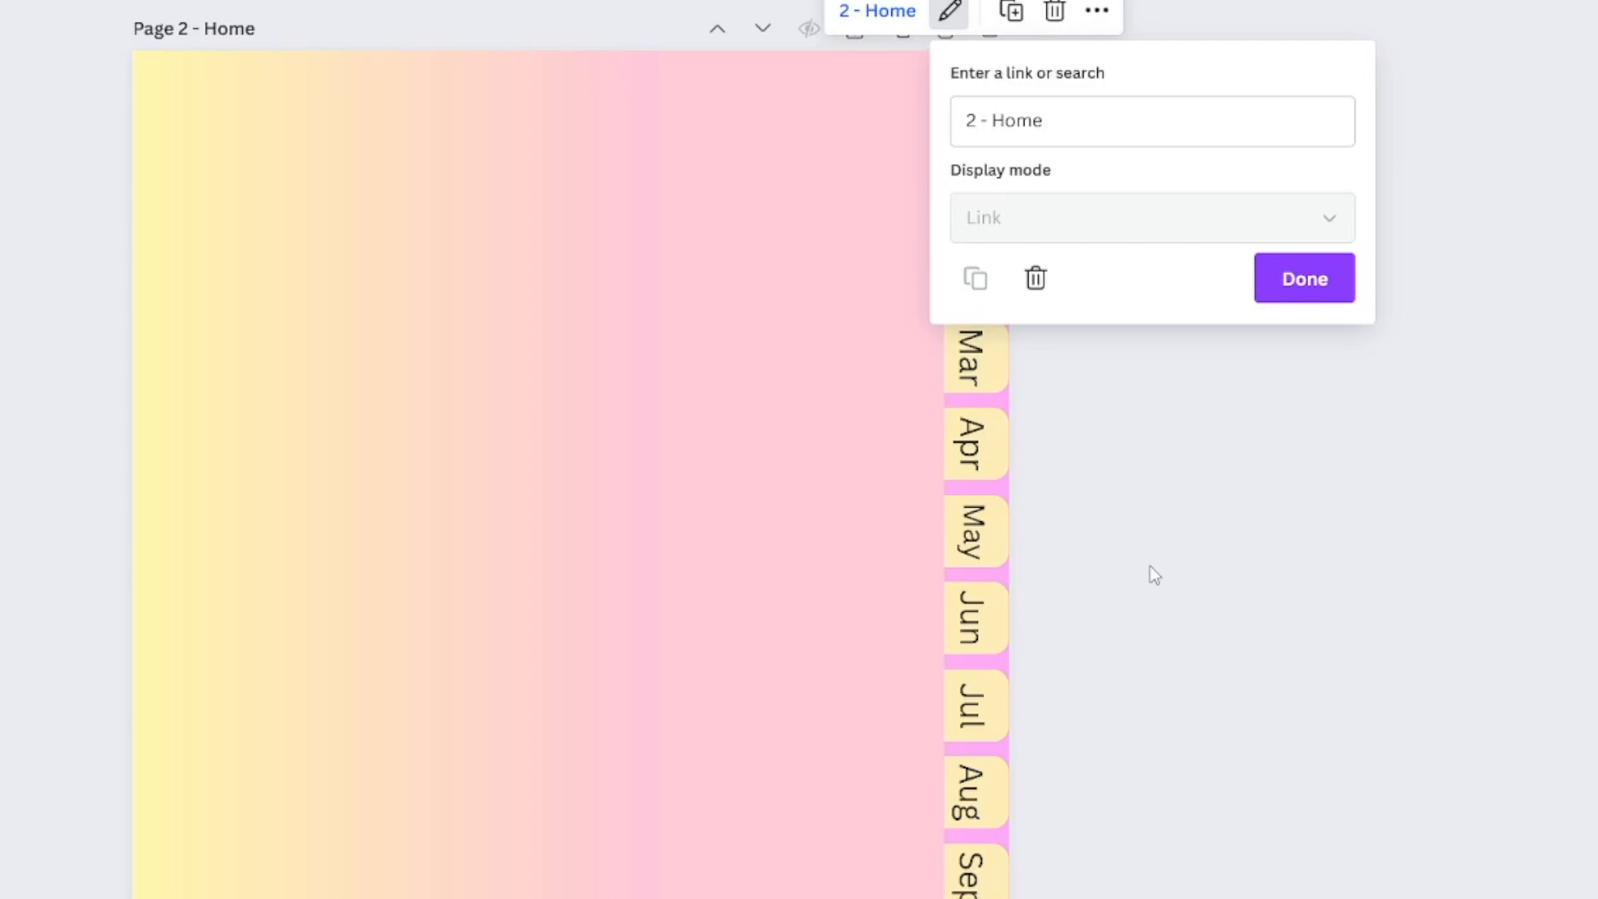
{"action": "left_click", "coordinate": [1302, 278]}
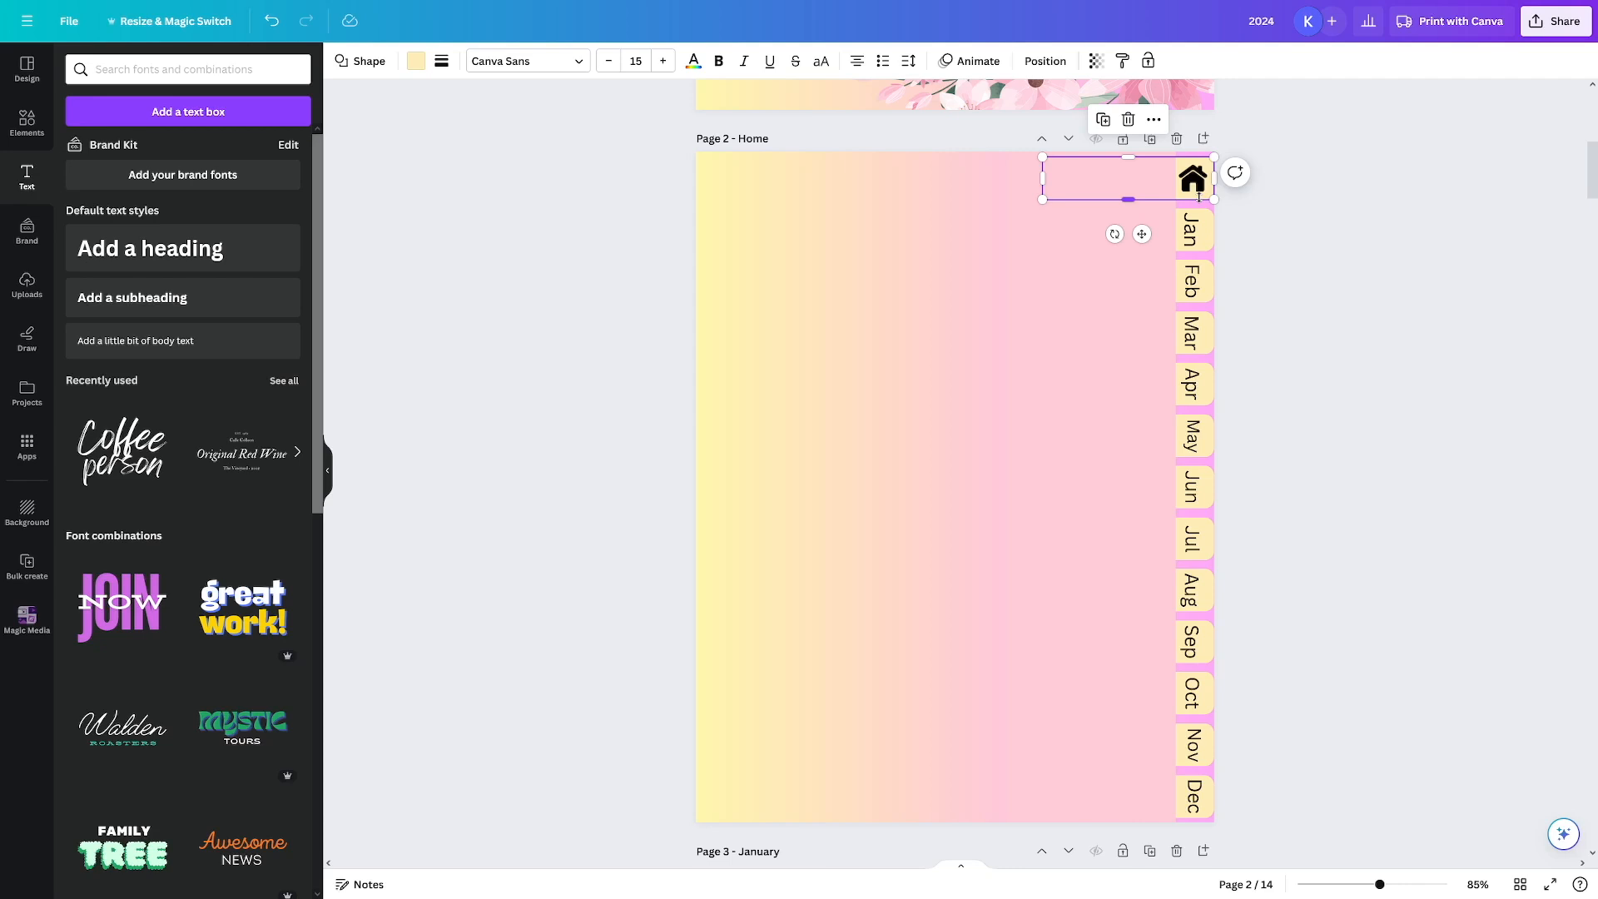
- Link the top tab shape behind the house graphic to a page in this document
{"action": "left_click", "coordinate": [1192, 179]}
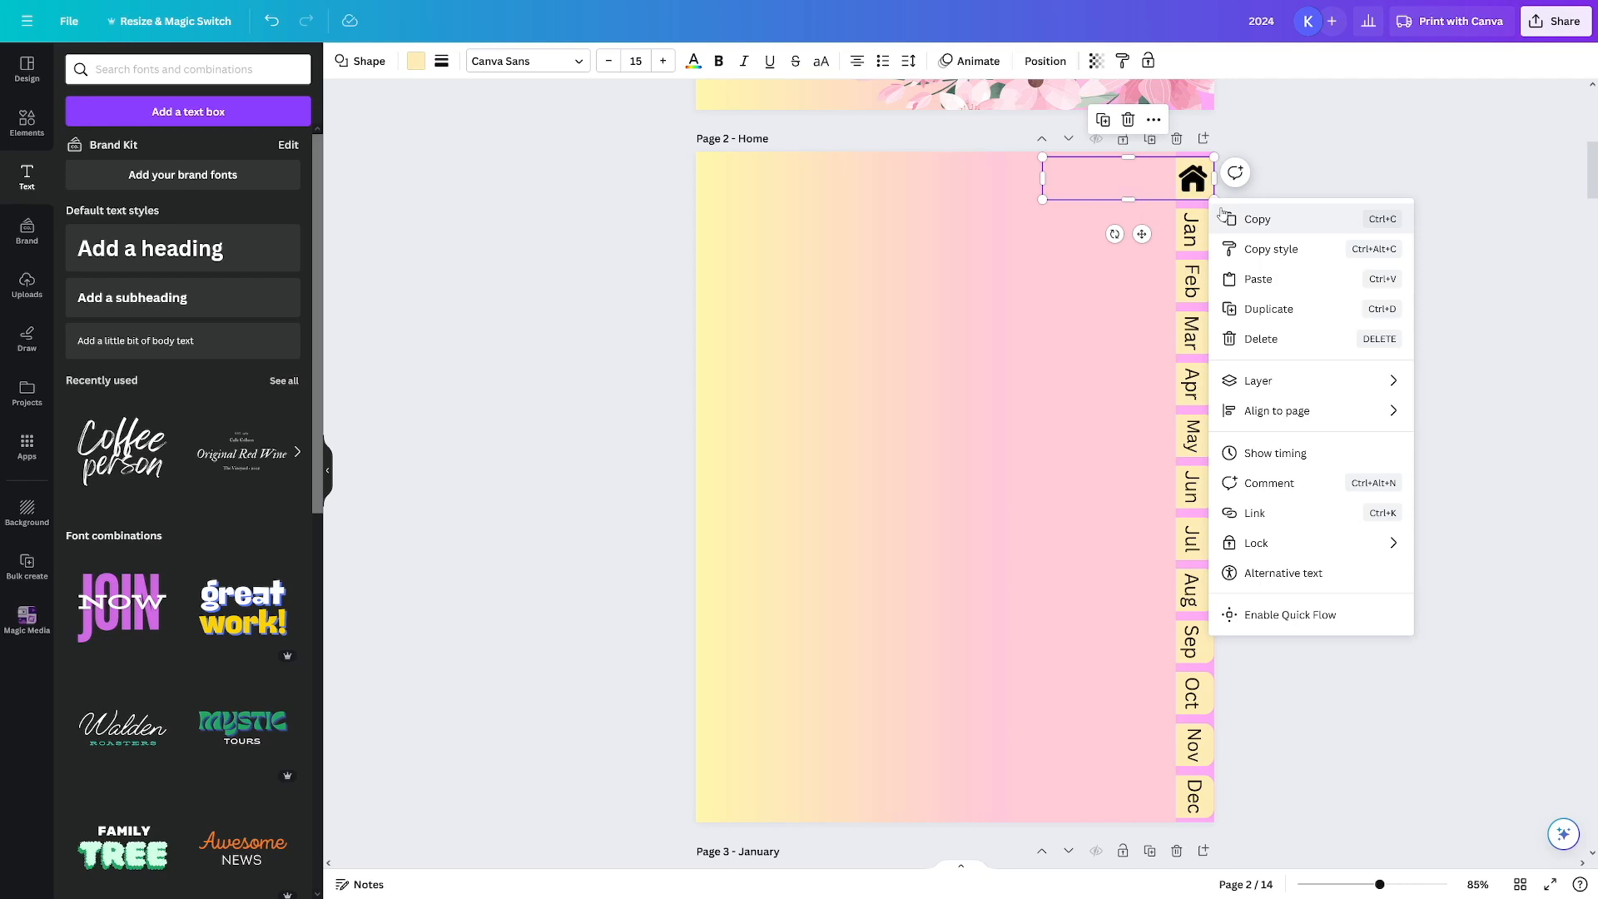
{"action": "left_click", "coordinate": [1252, 512]}
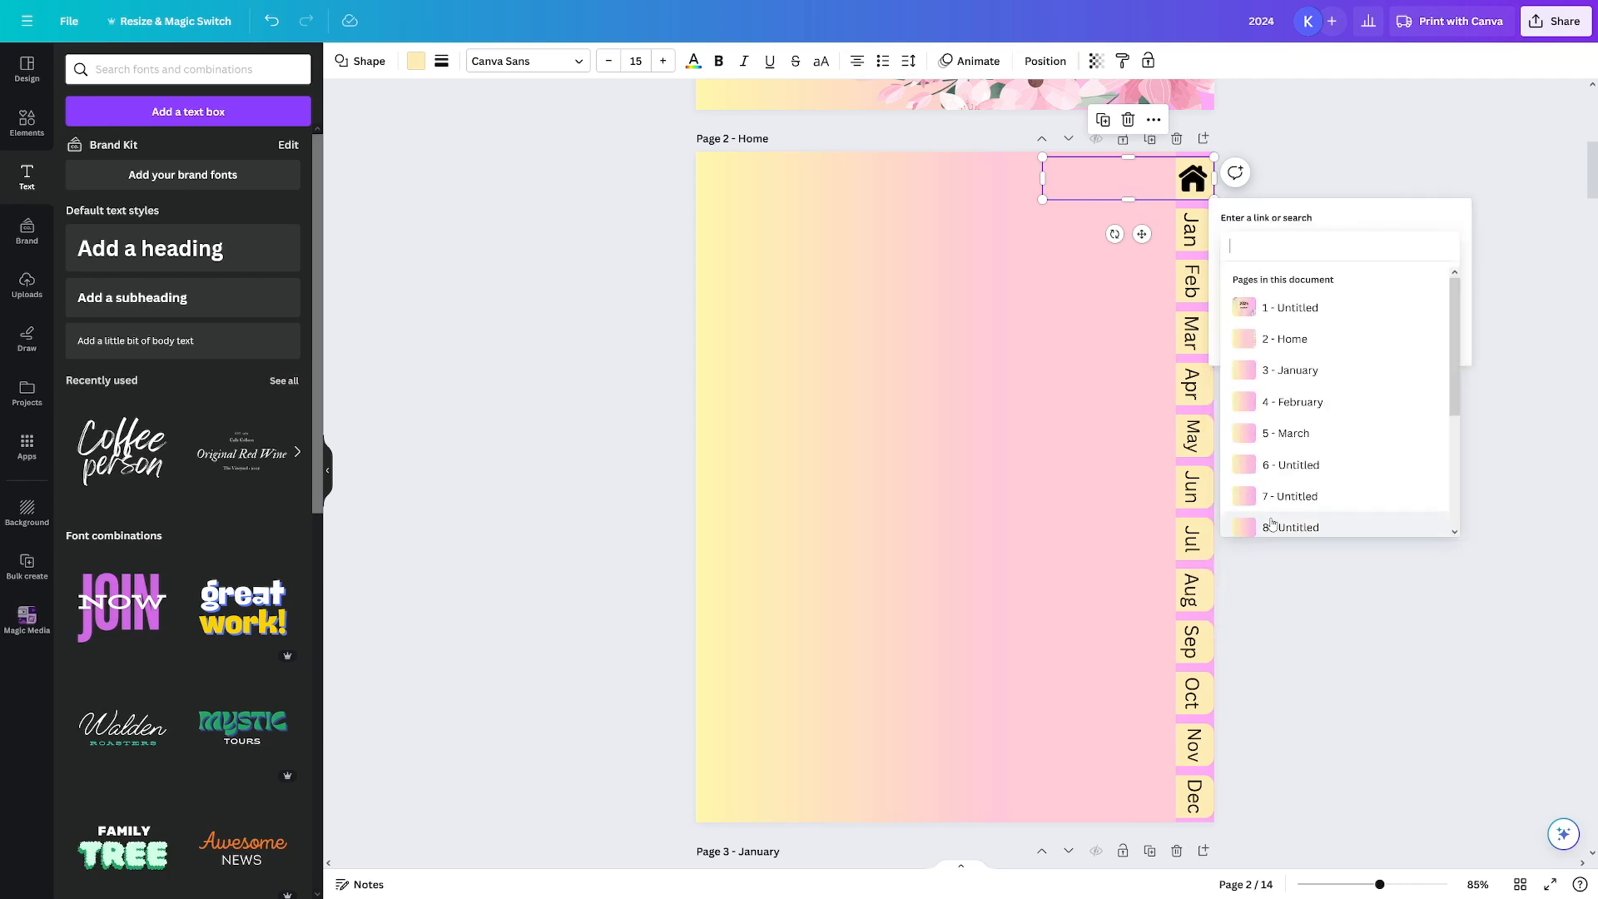
{"action": "left_click", "coordinate": [1292, 338]}
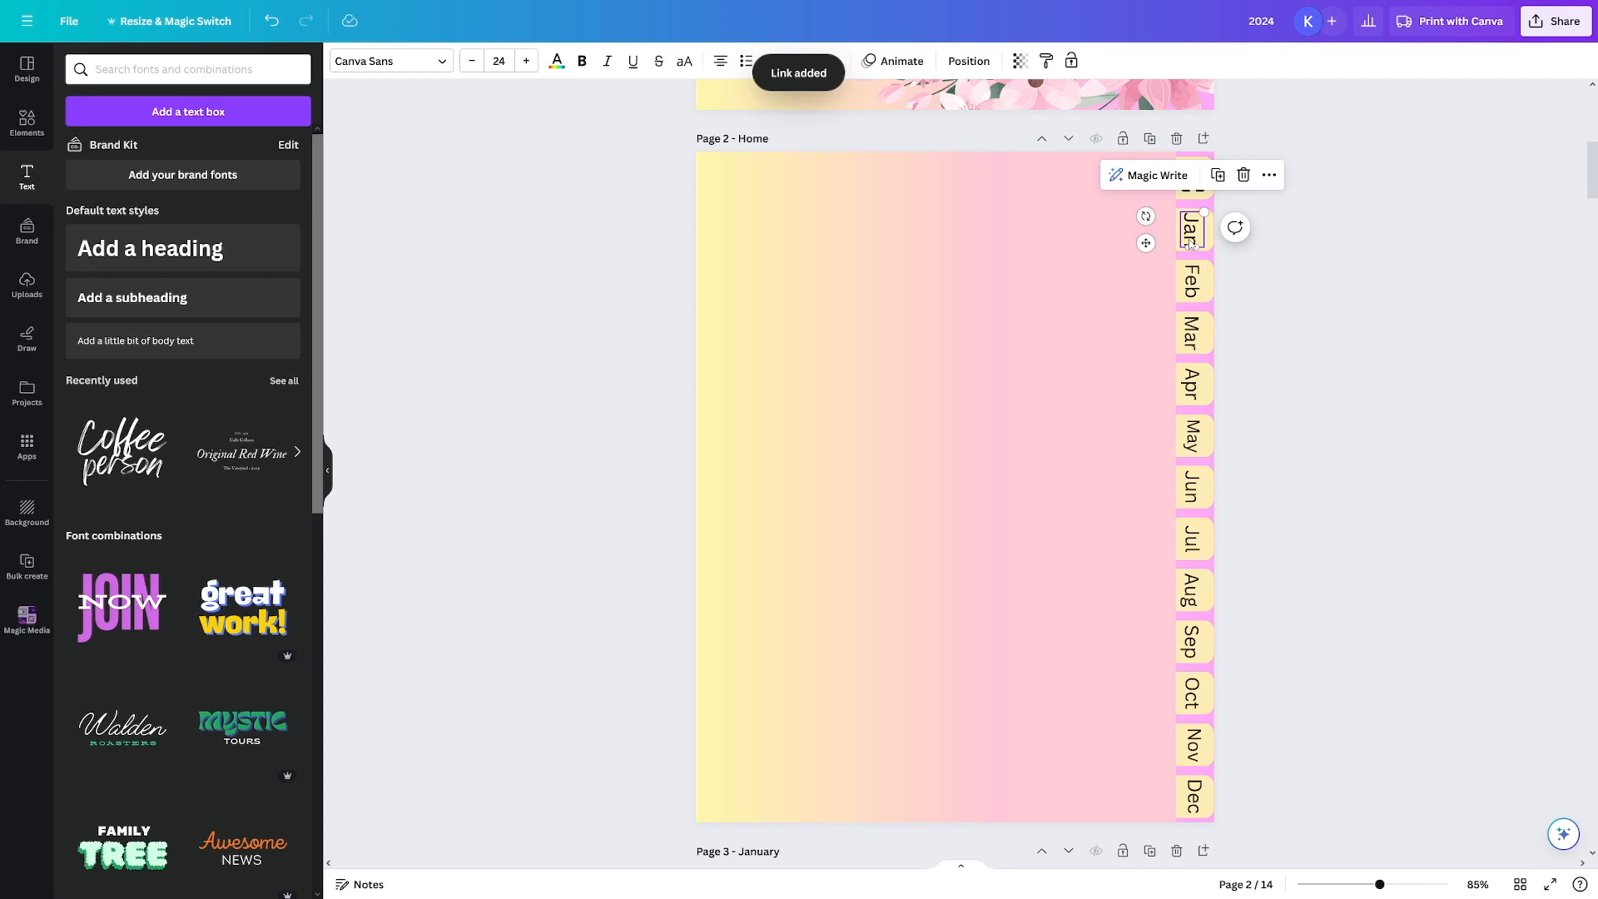
- Link the Jan tab to '3 - January' under Pages in this document and confirm
{"action": "right_click", "coordinate": [1192, 228]}
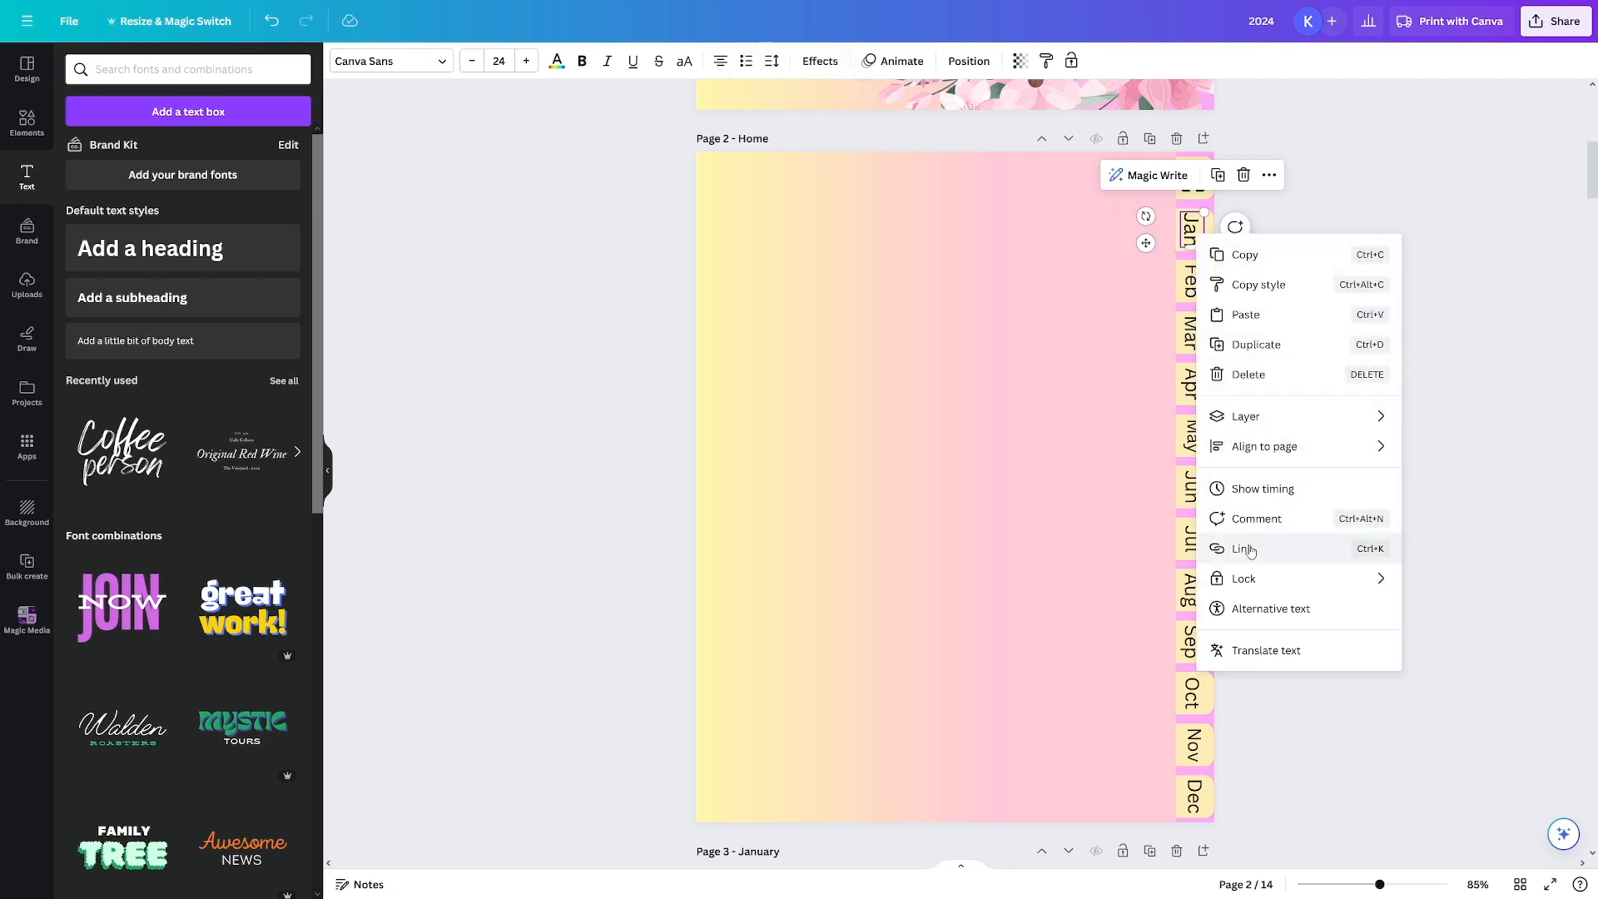
{"action": "left_click", "coordinate": [1244, 548]}
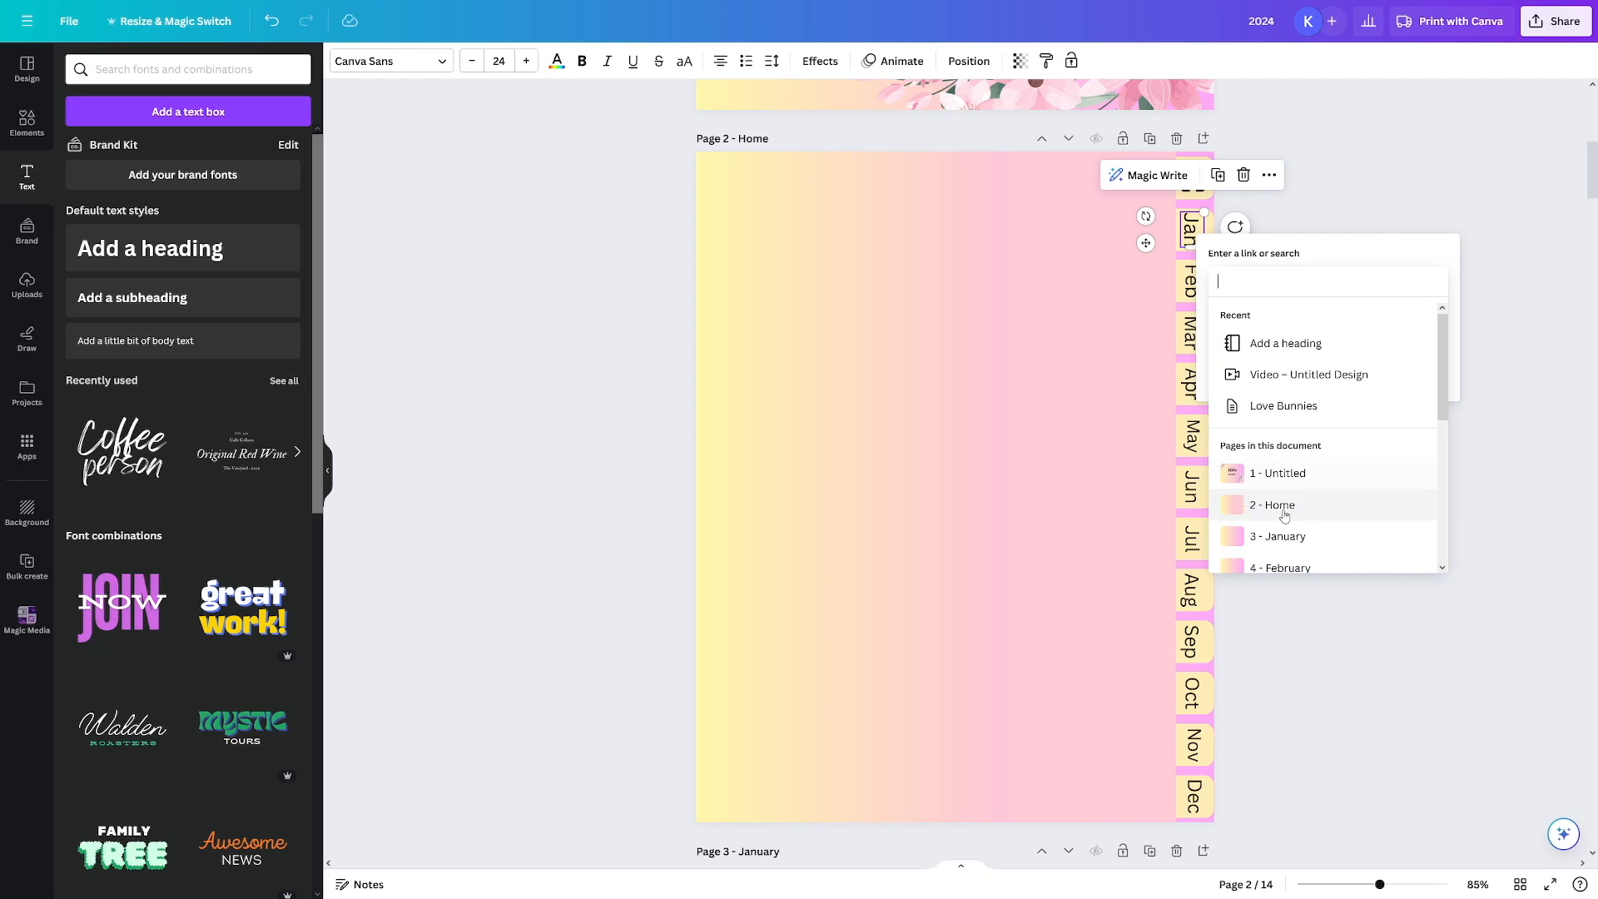
{"action": "scroll", "scroll_direction": "down", "scroll_amount": 3}
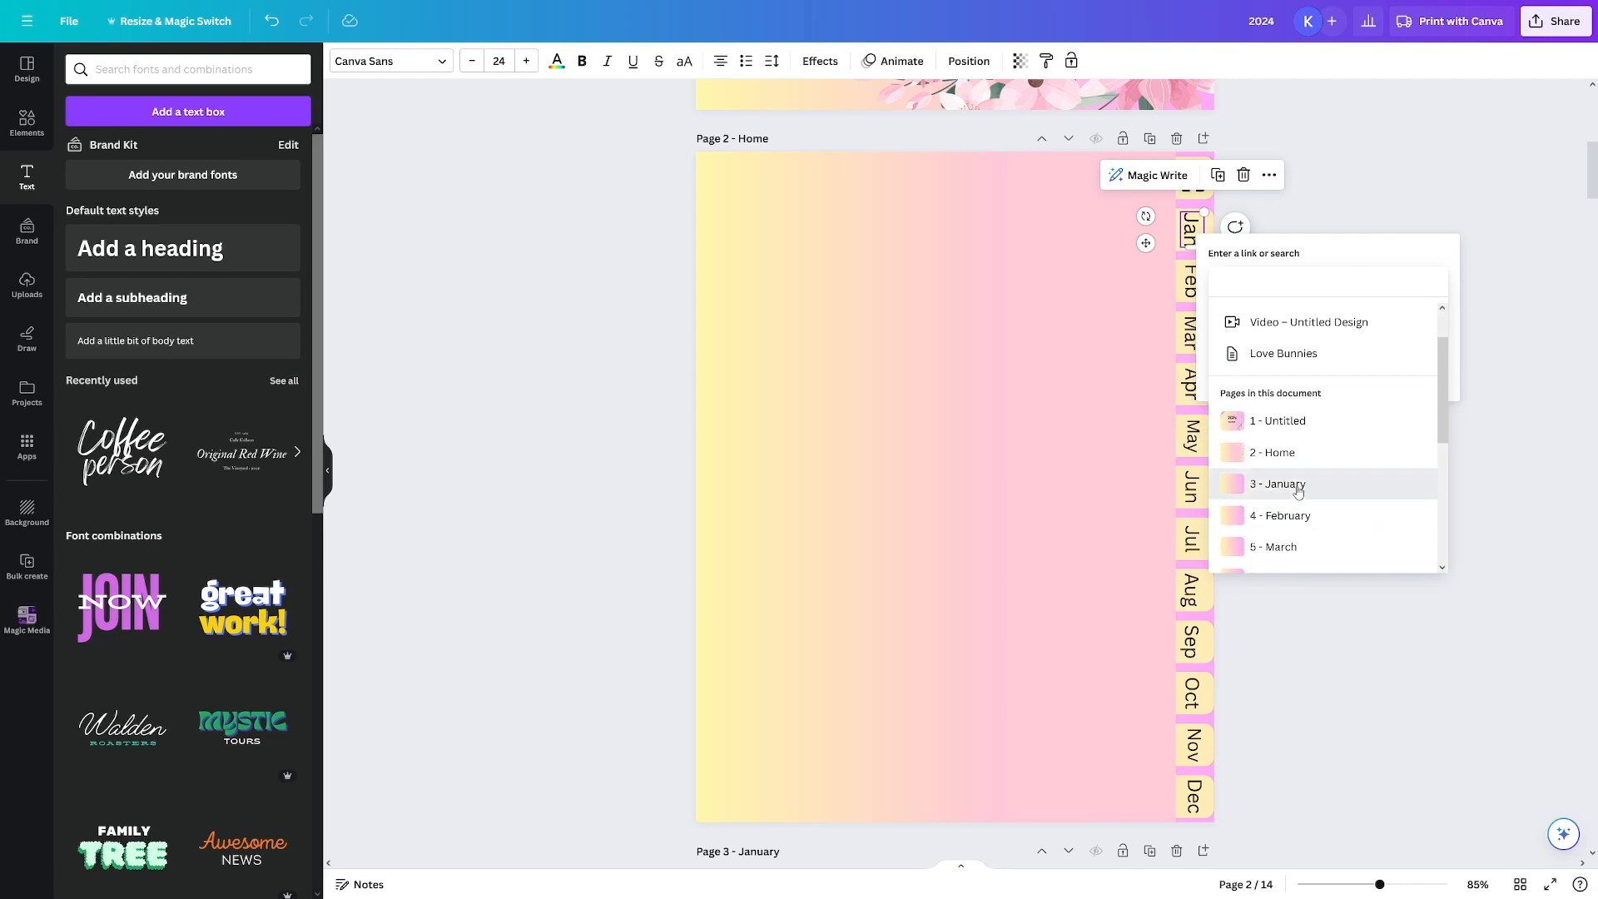
{"action": "left_click", "coordinate": [1277, 483]}
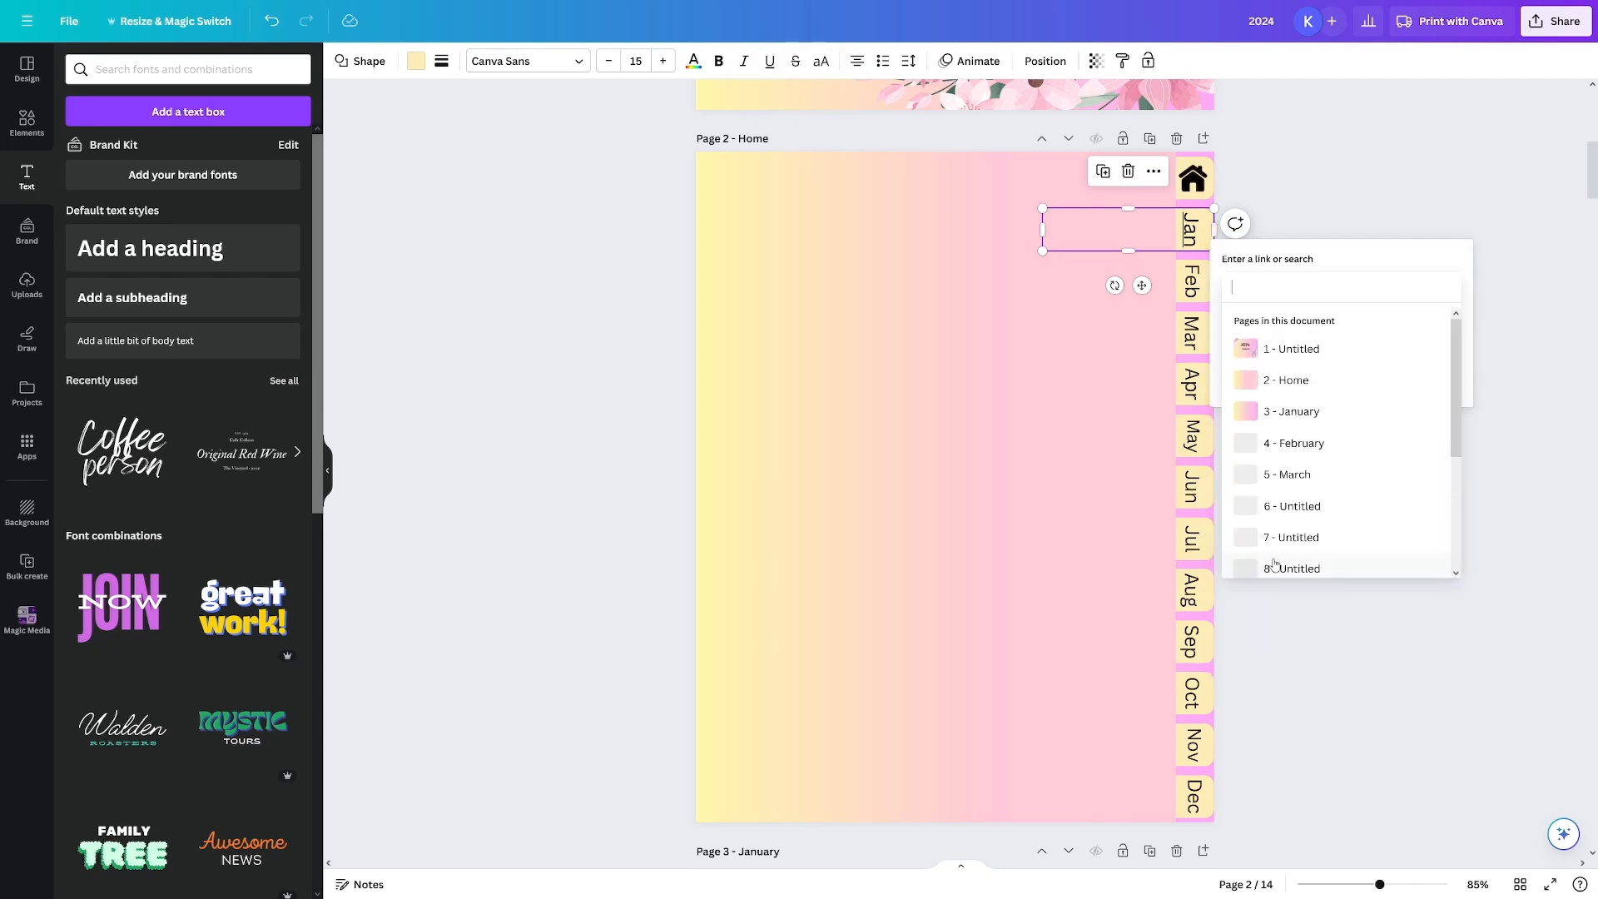
{"action": "left_click", "coordinate": [1292, 411]}
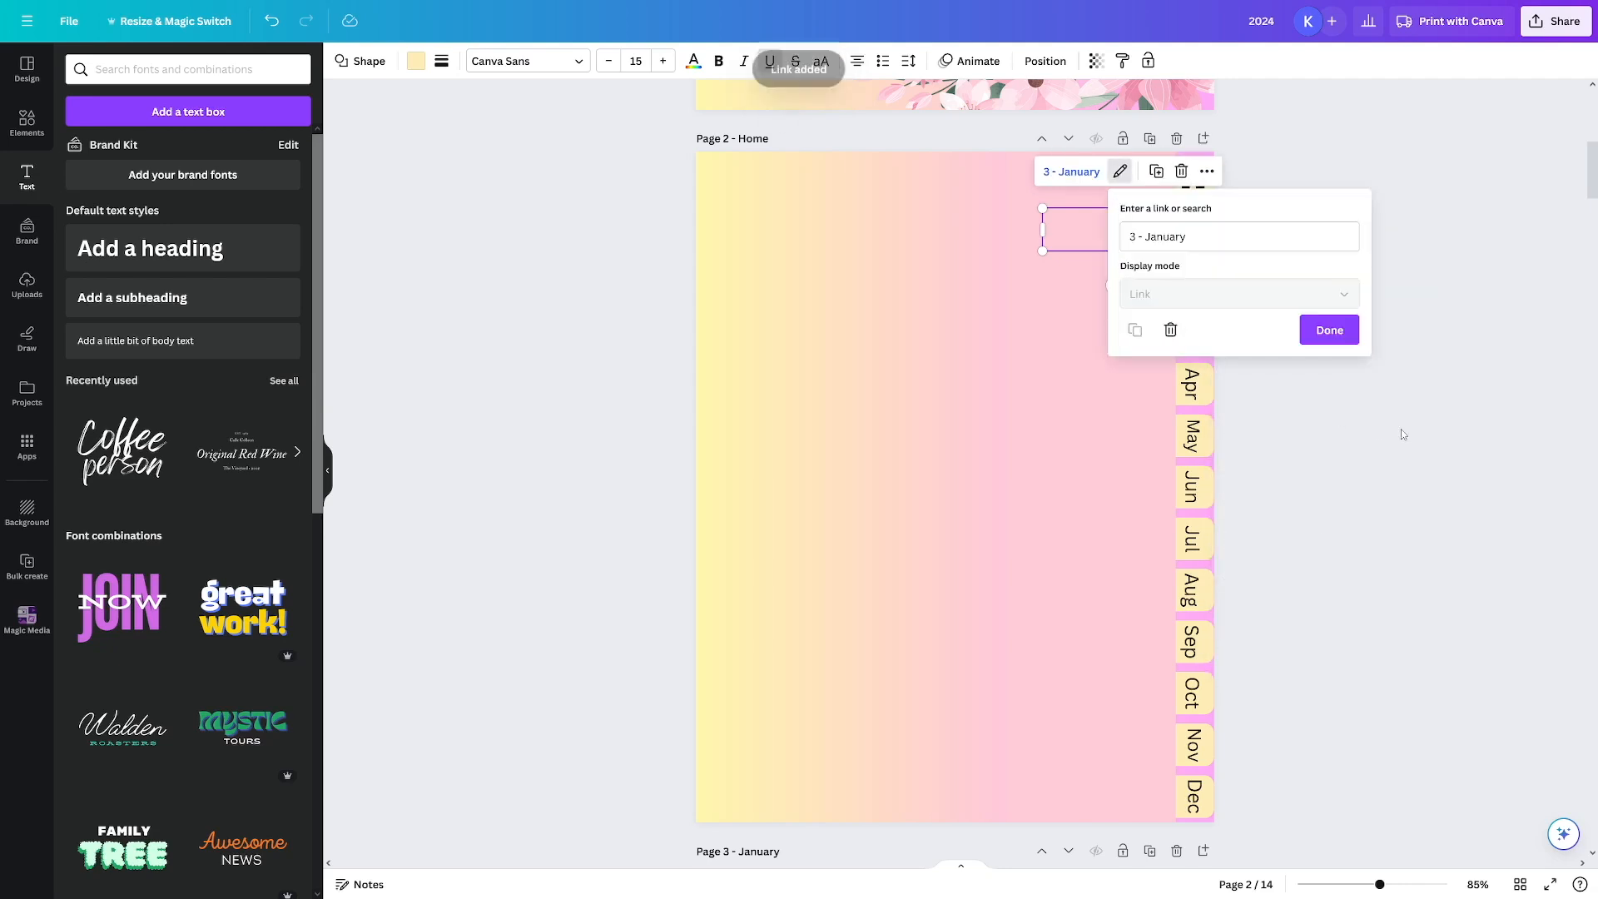
{"action": "left_click", "coordinate": [1327, 330]}
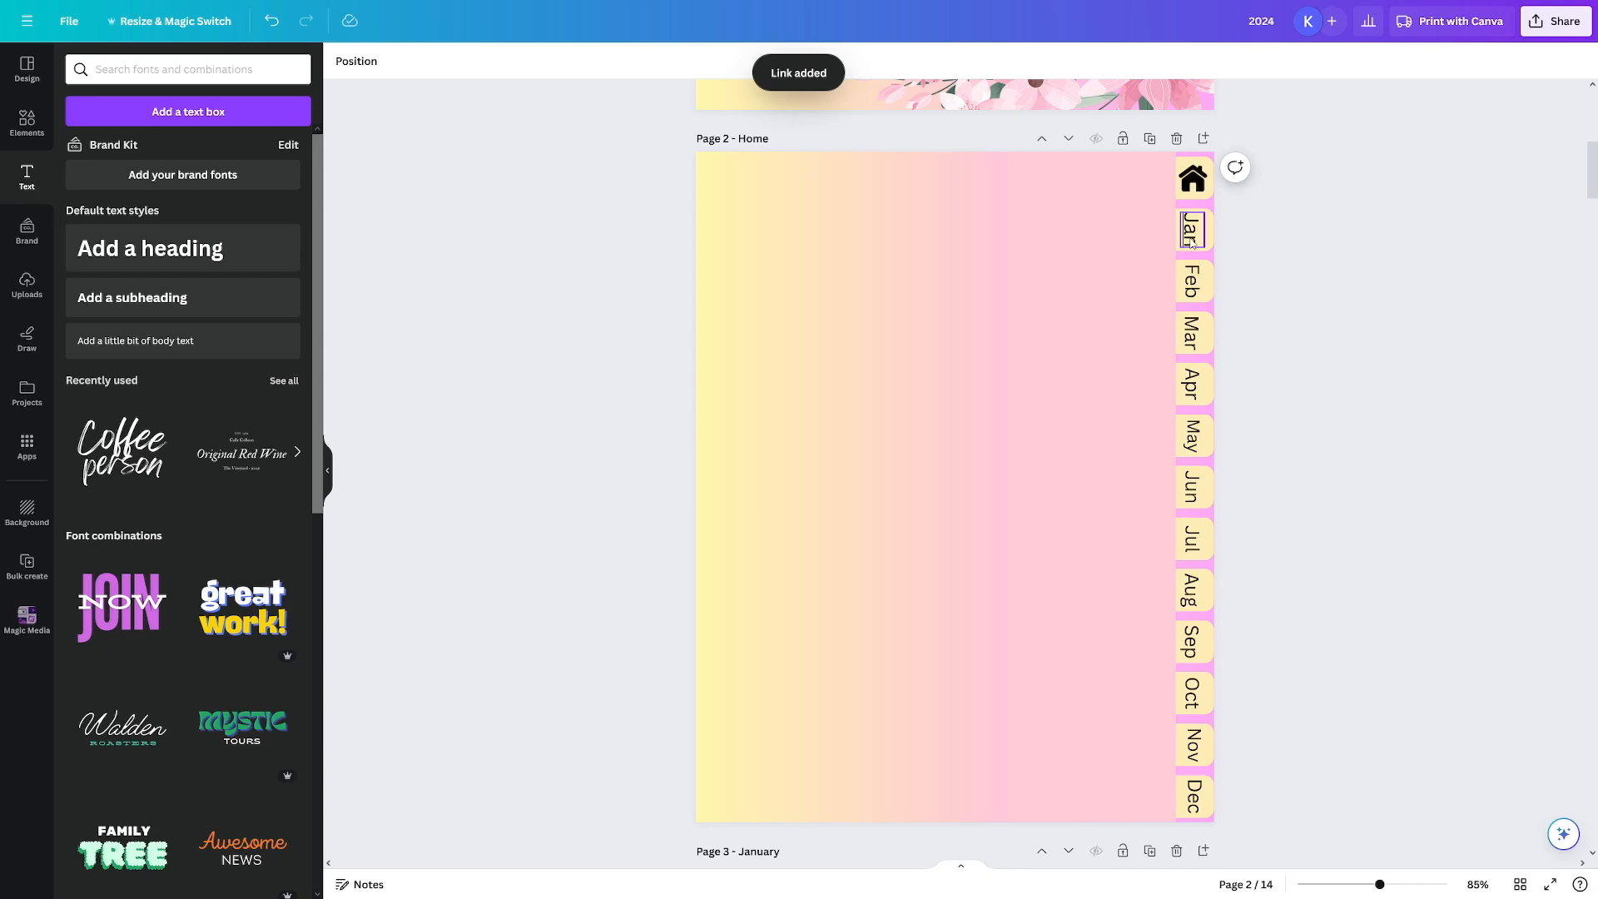
{"action": "left_click", "coordinate": [1267, 298]}
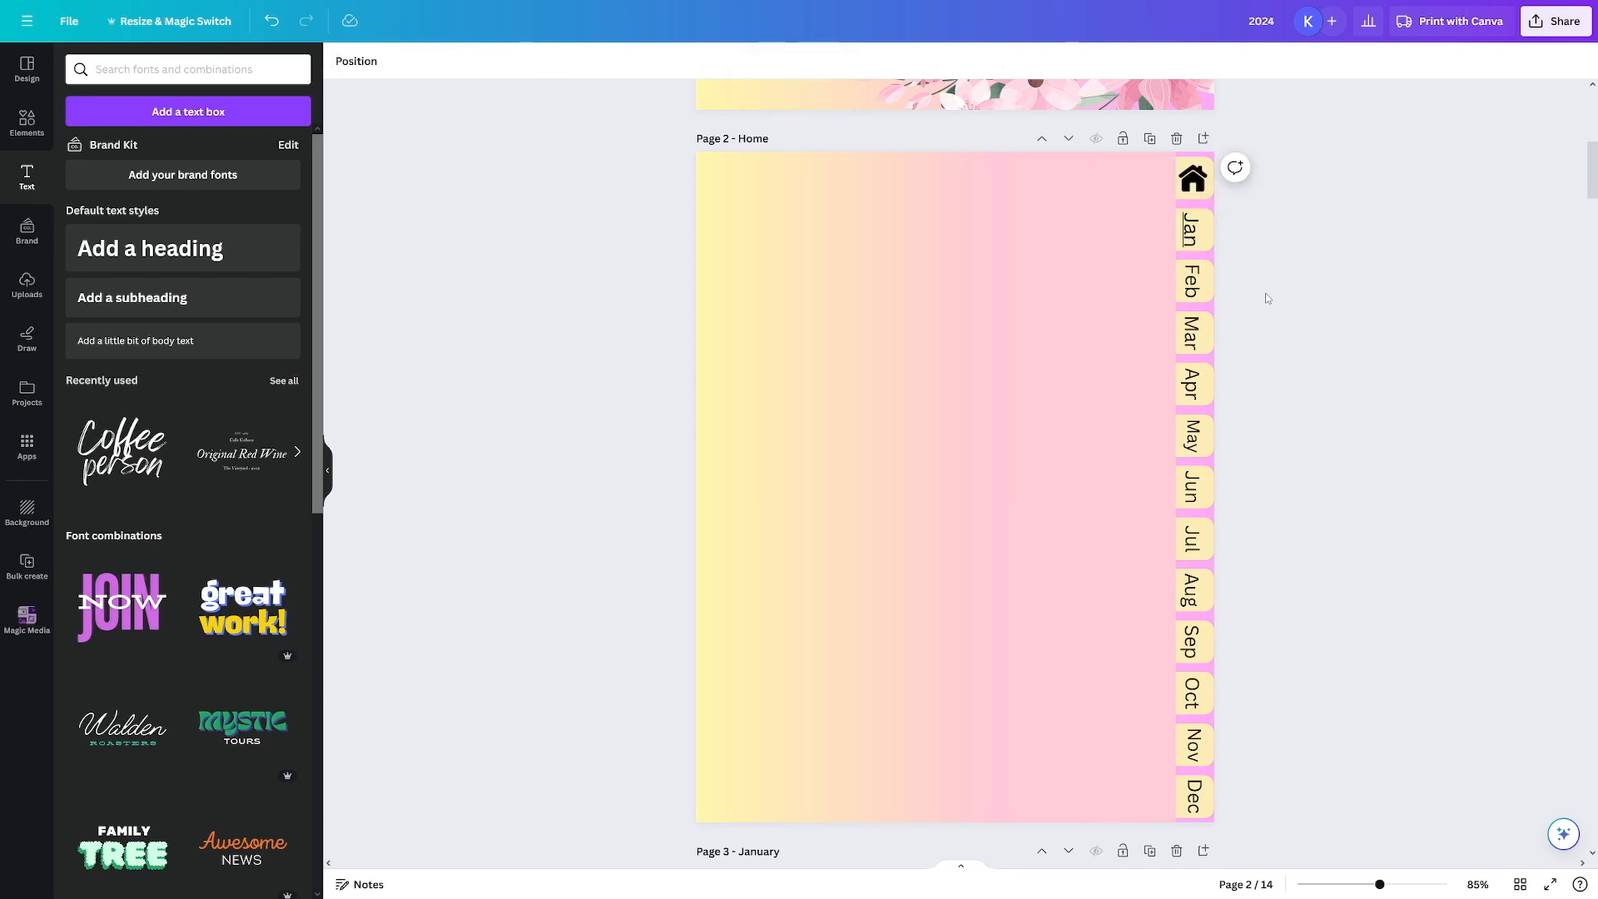
{"action": "mouse_move", "coordinate": [1299, 313]}
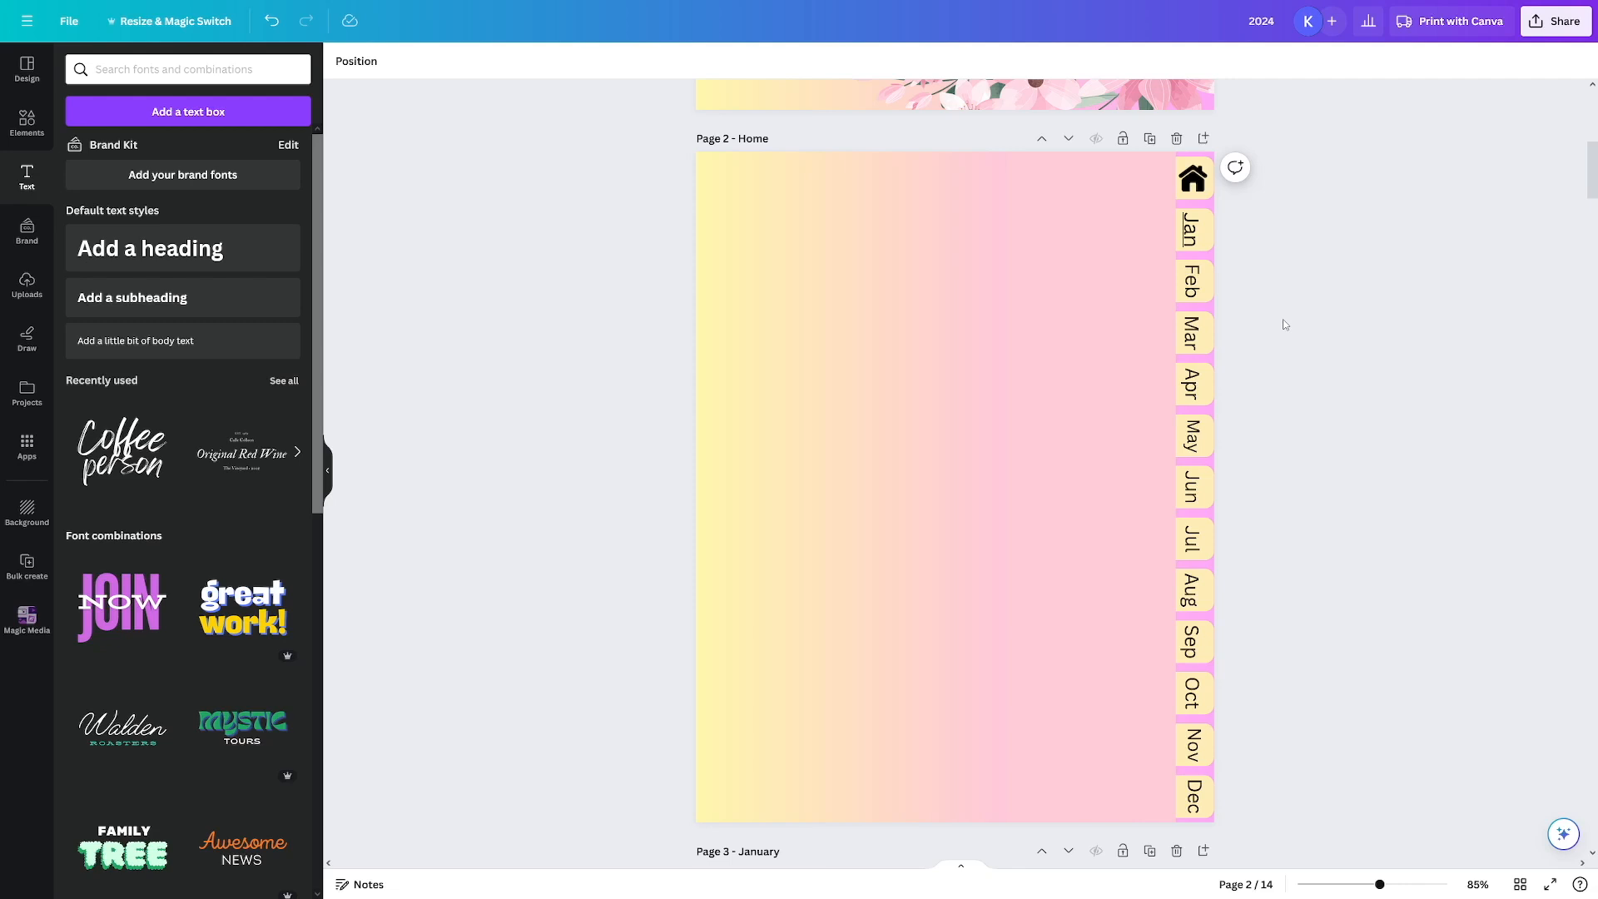
{"action": "mouse_move", "coordinate": [1392, 373]}
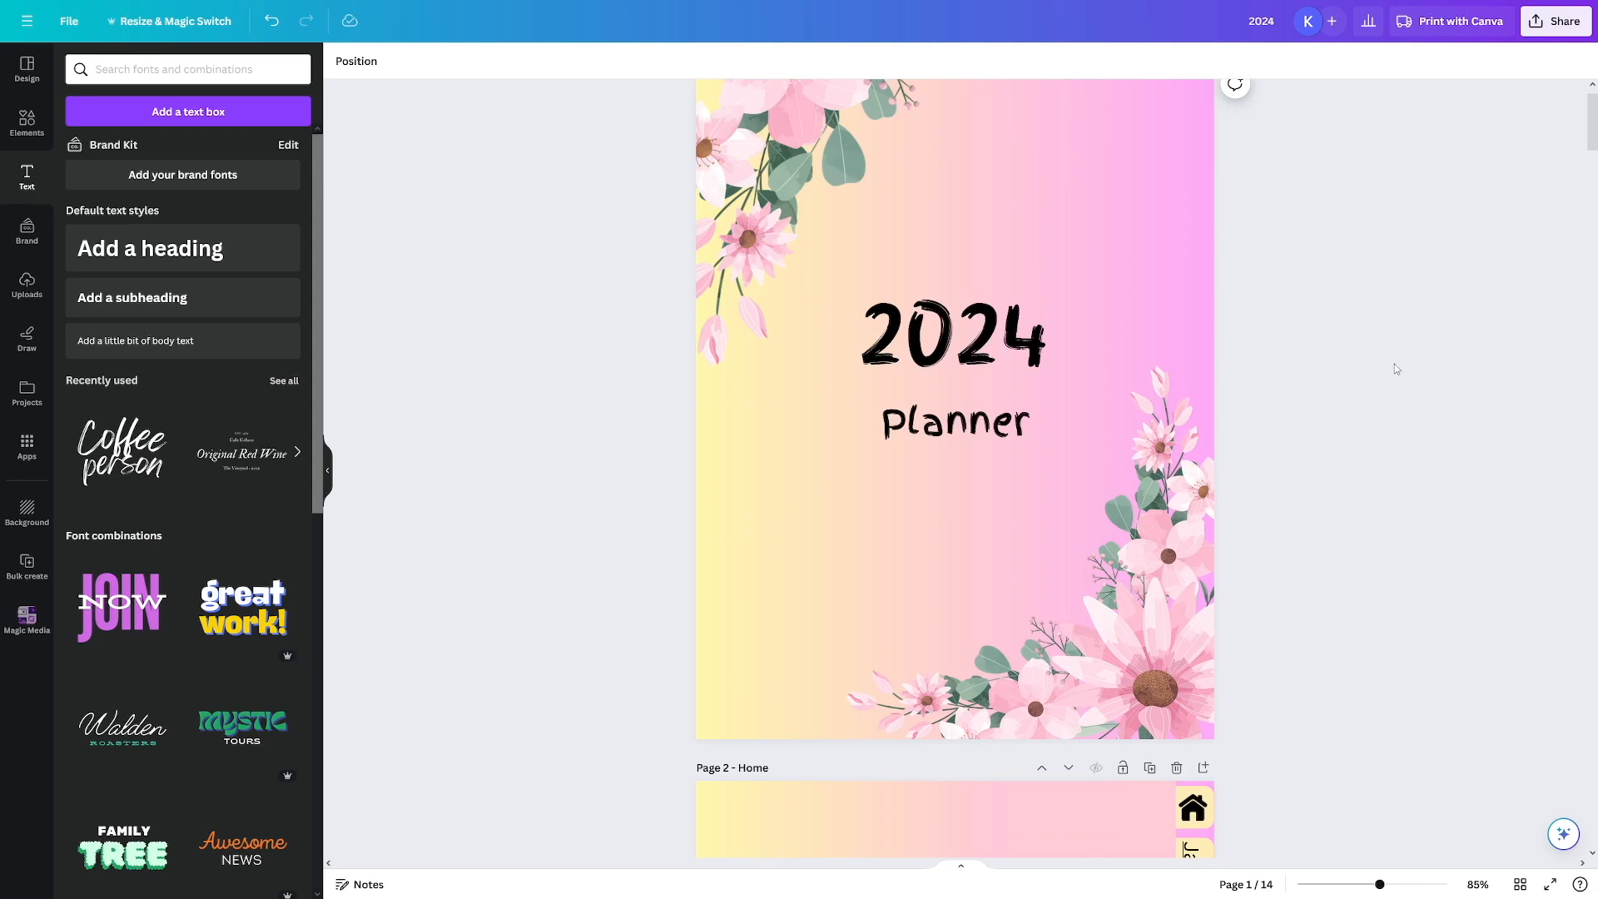
- Search the Elements library for 'home', then for 'table' graphics
{"action": "scroll", "scroll_direction": "down", "scroll_amount": 3}
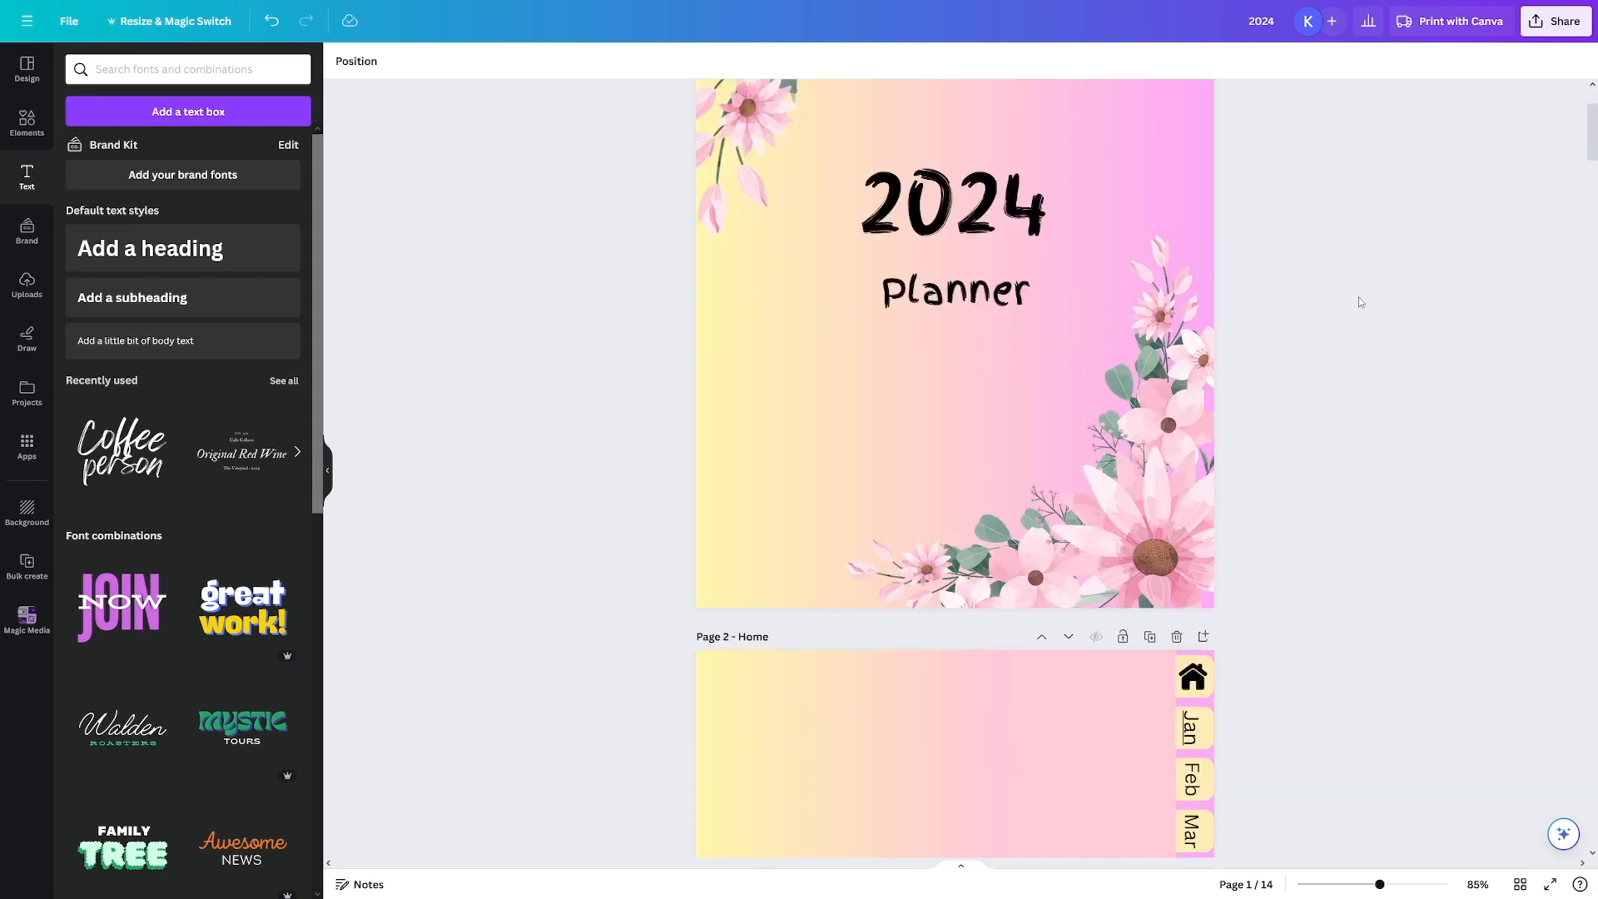
{"action": "scroll", "scroll_direction": "down", "scroll_amount": 3}
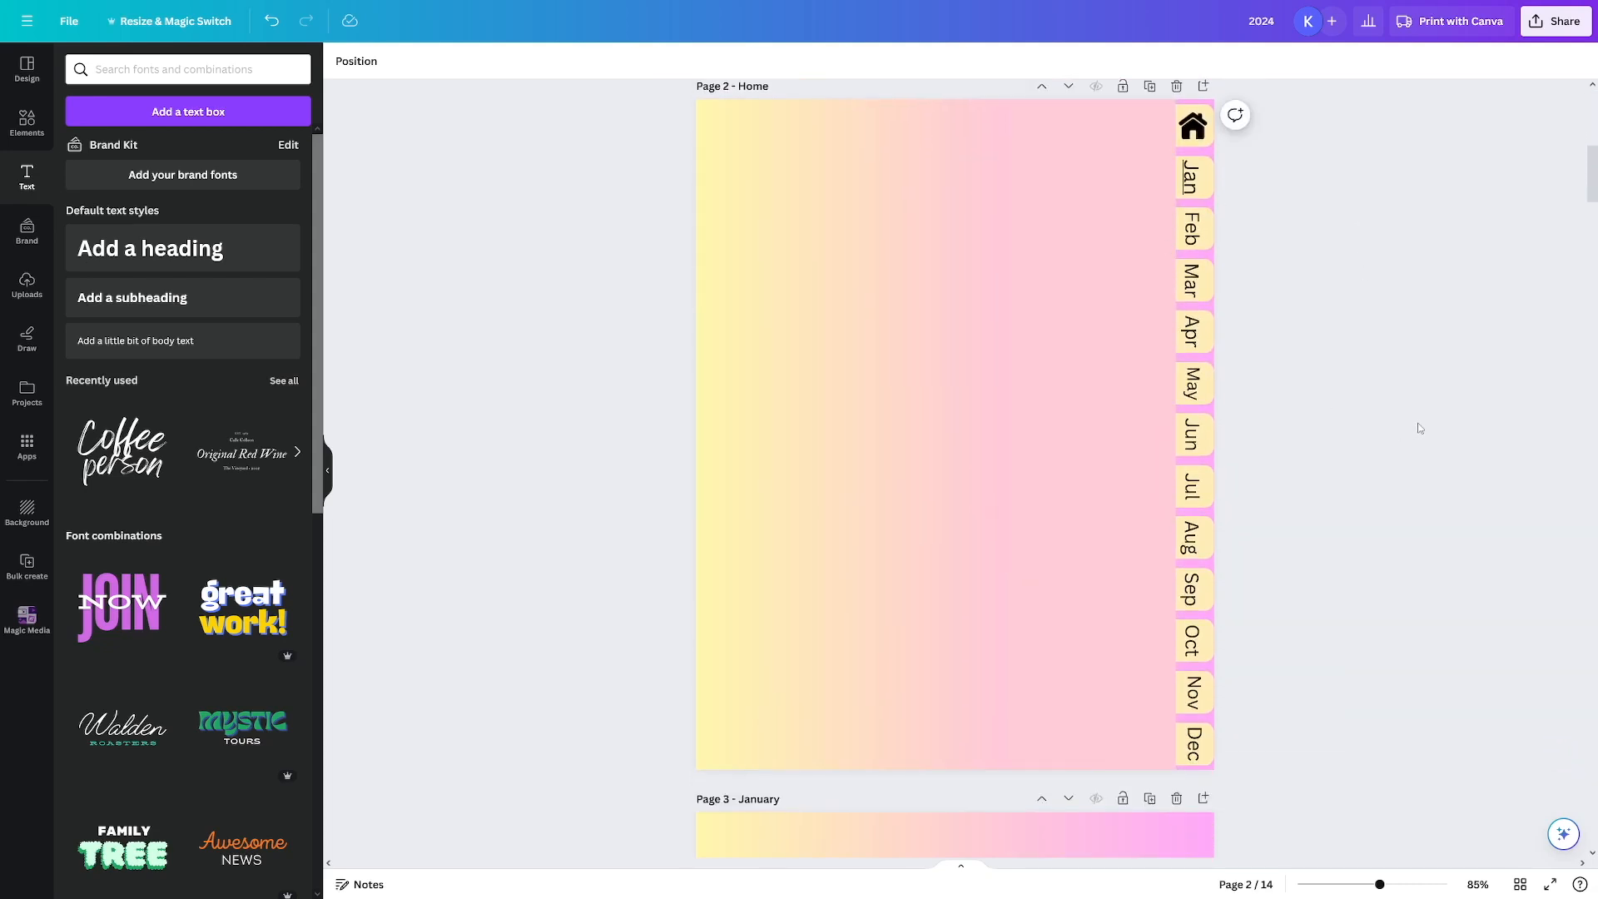
{"action": "left_click", "coordinate": [188, 68]}
{"action": "type", "text": "Recently used"}
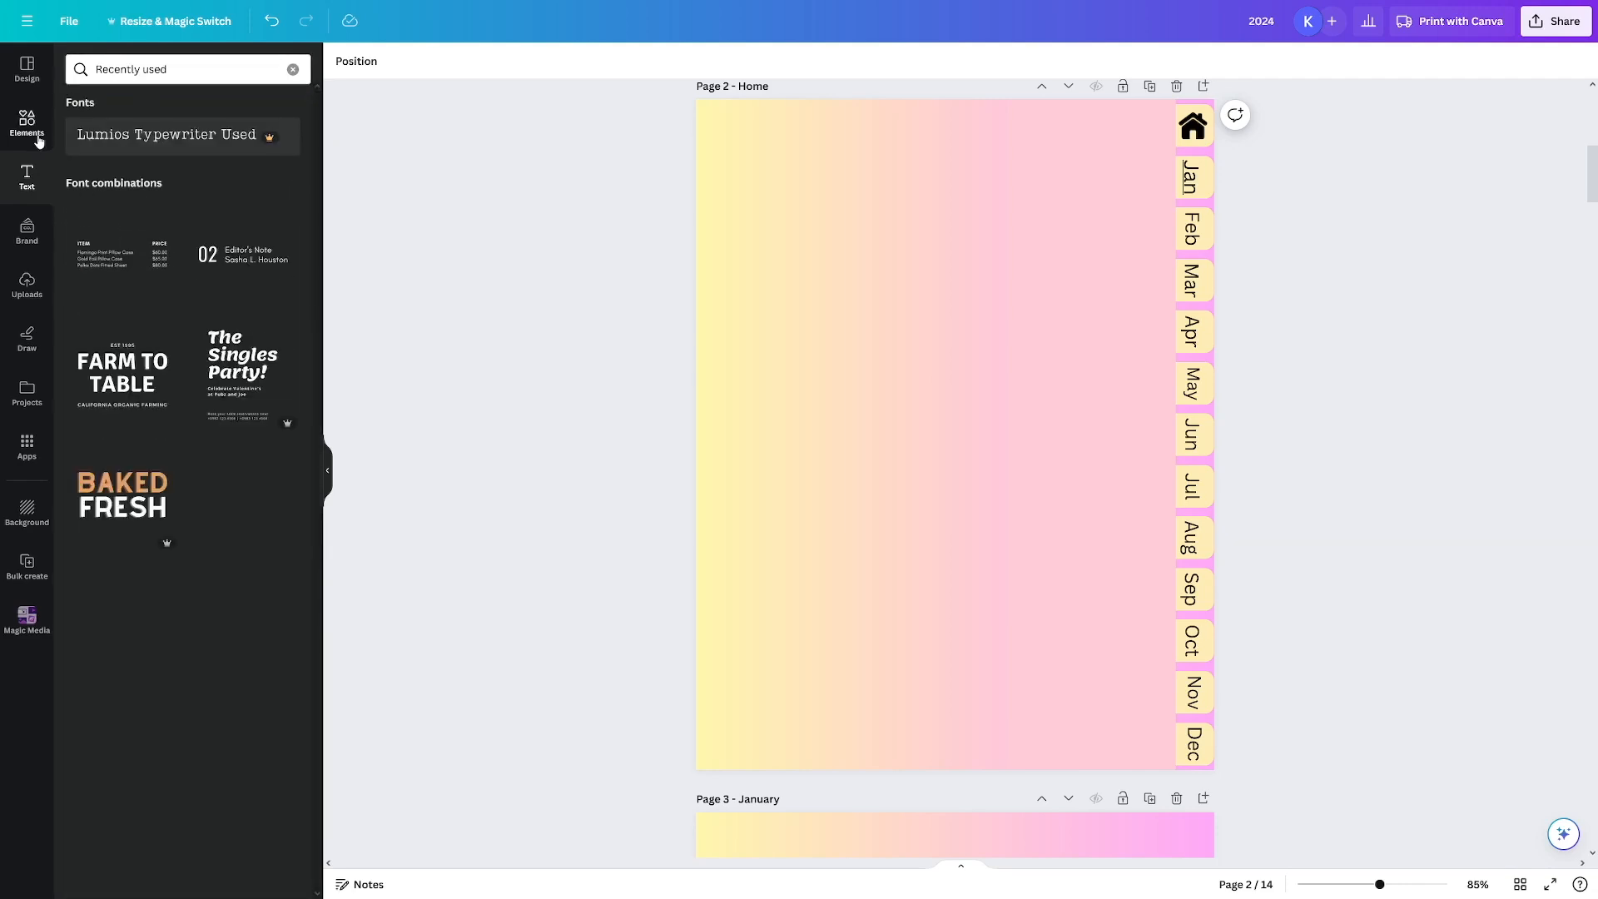
{"action": "type", "text": "home"}
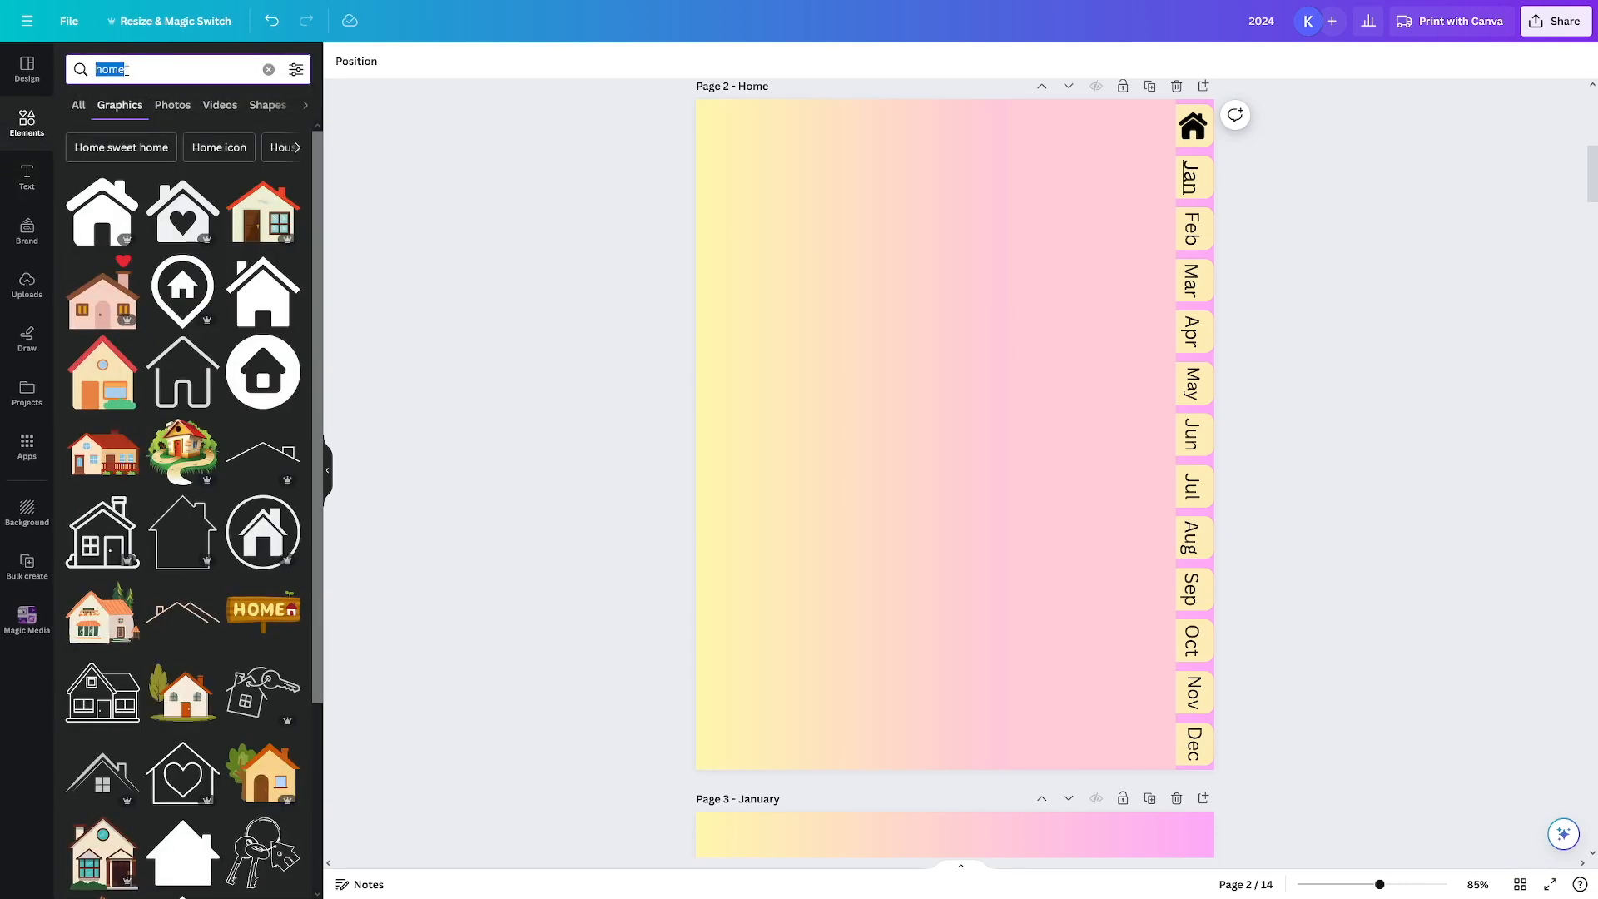
{"action": "type", "text": "table"}
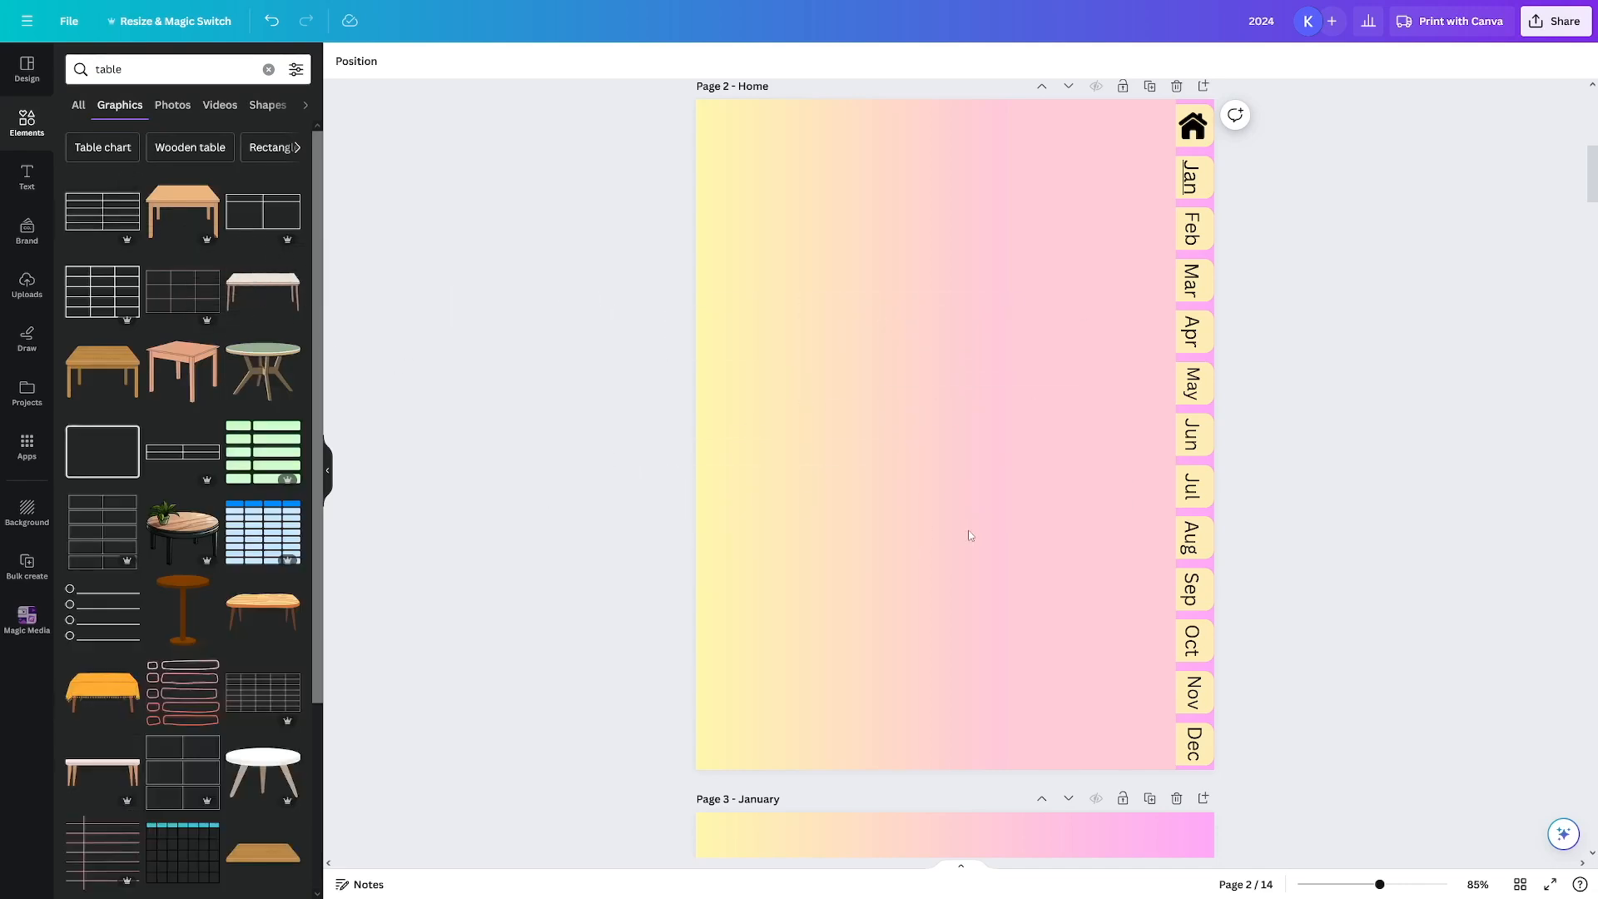
{"action": "scroll", "scroll_direction": "down", "scroll_amount": 3}
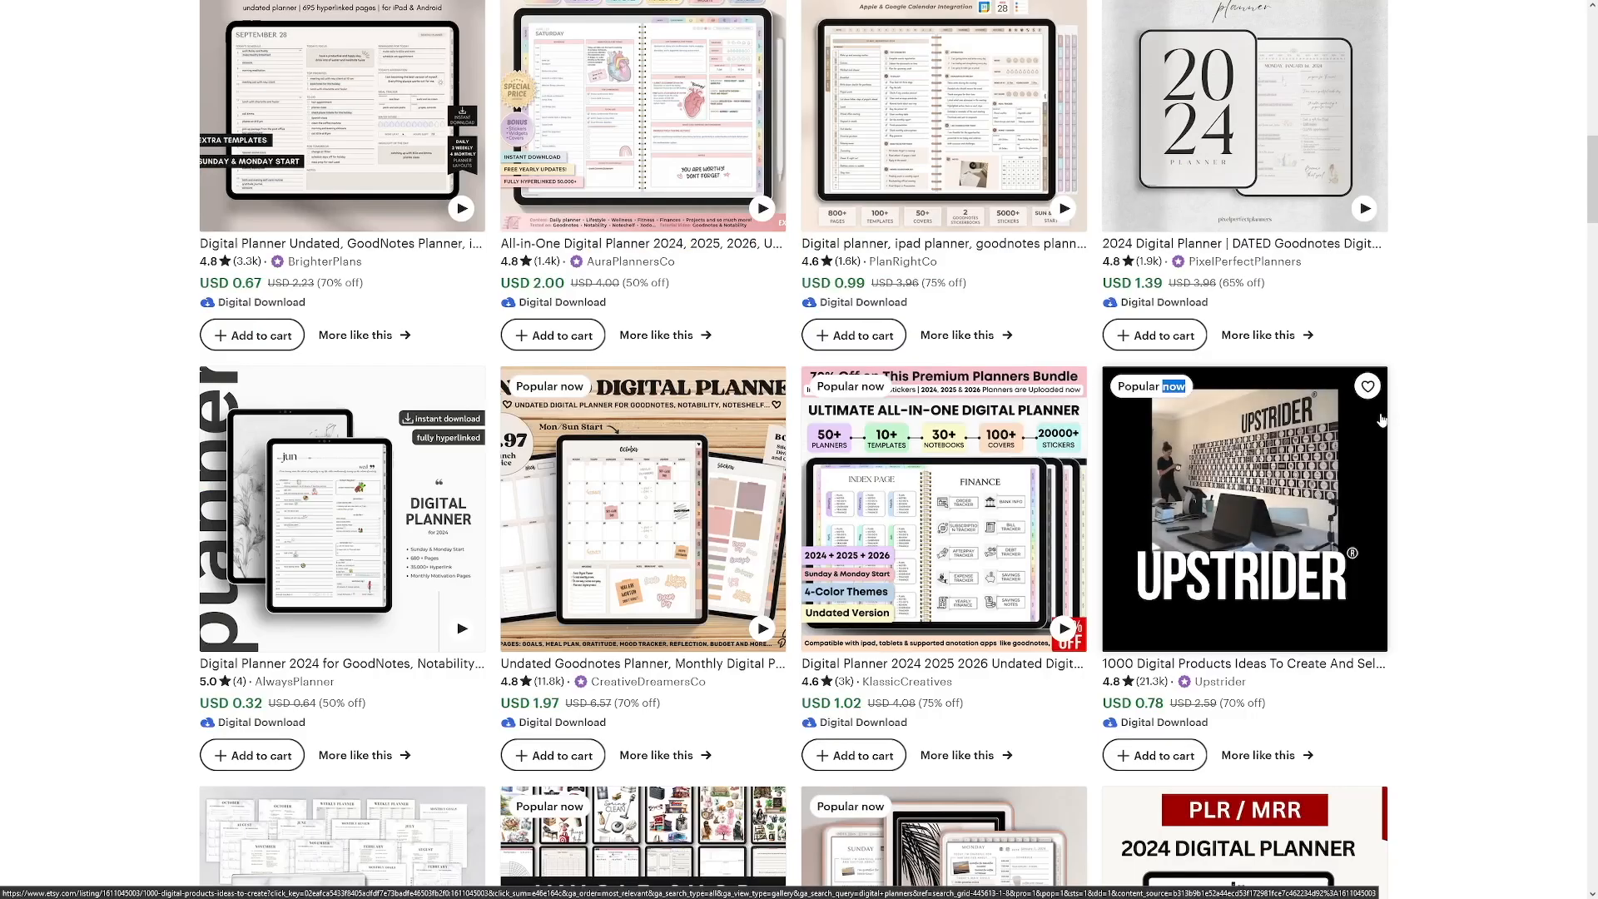
{"action": "scroll", "scroll_direction": "down", "scroll_amount": 3}
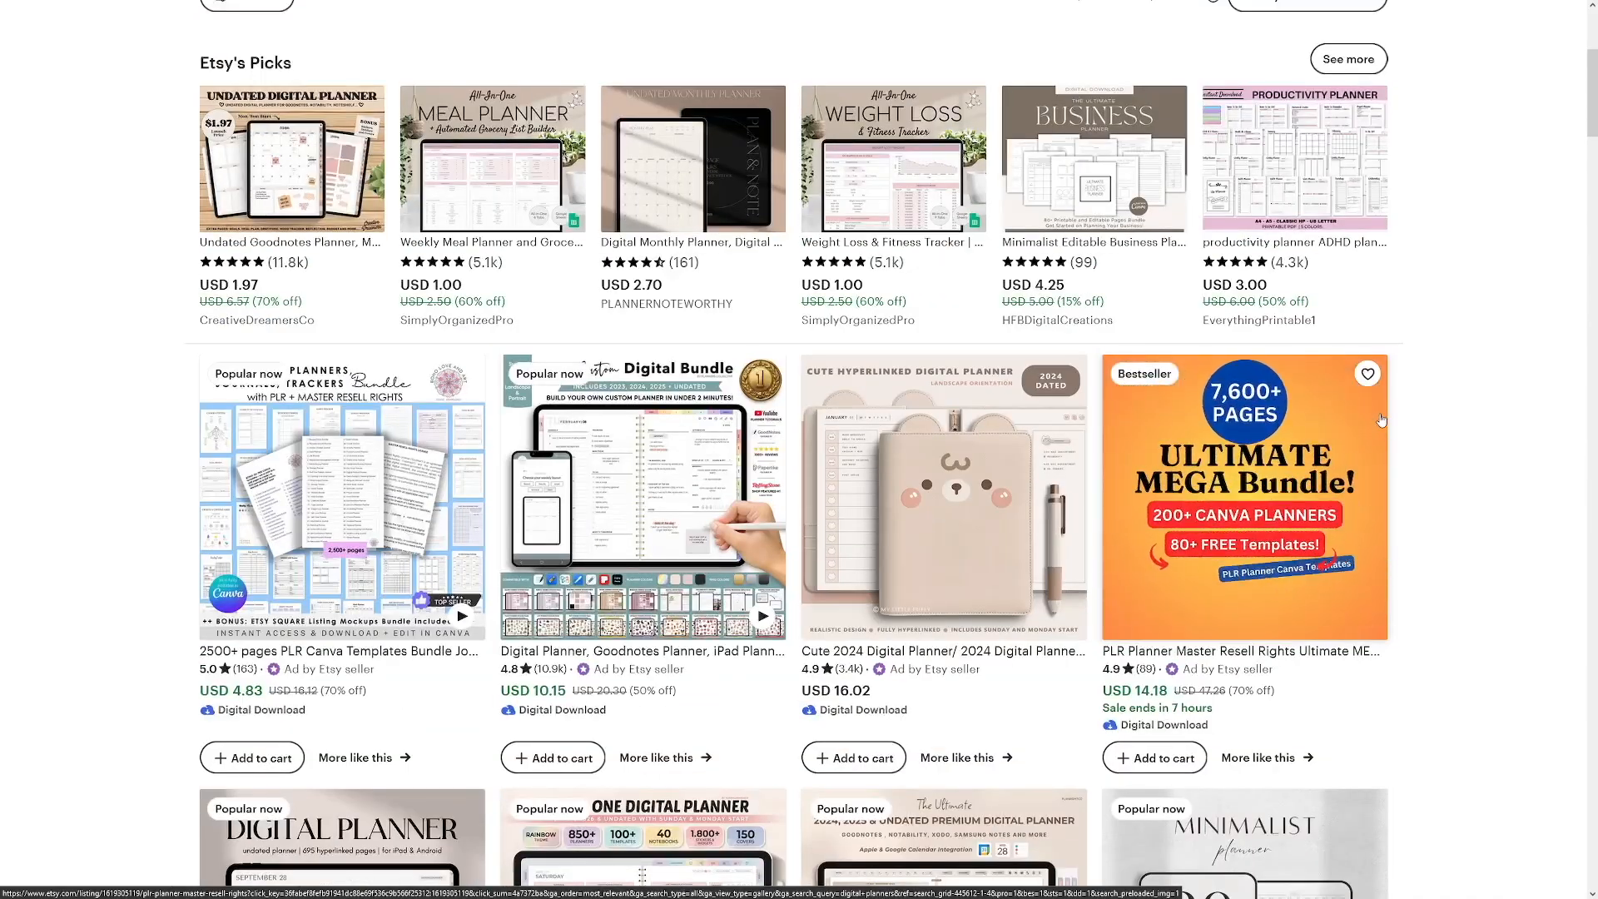
{"action": "left_click", "coordinate": [1295, 160]}
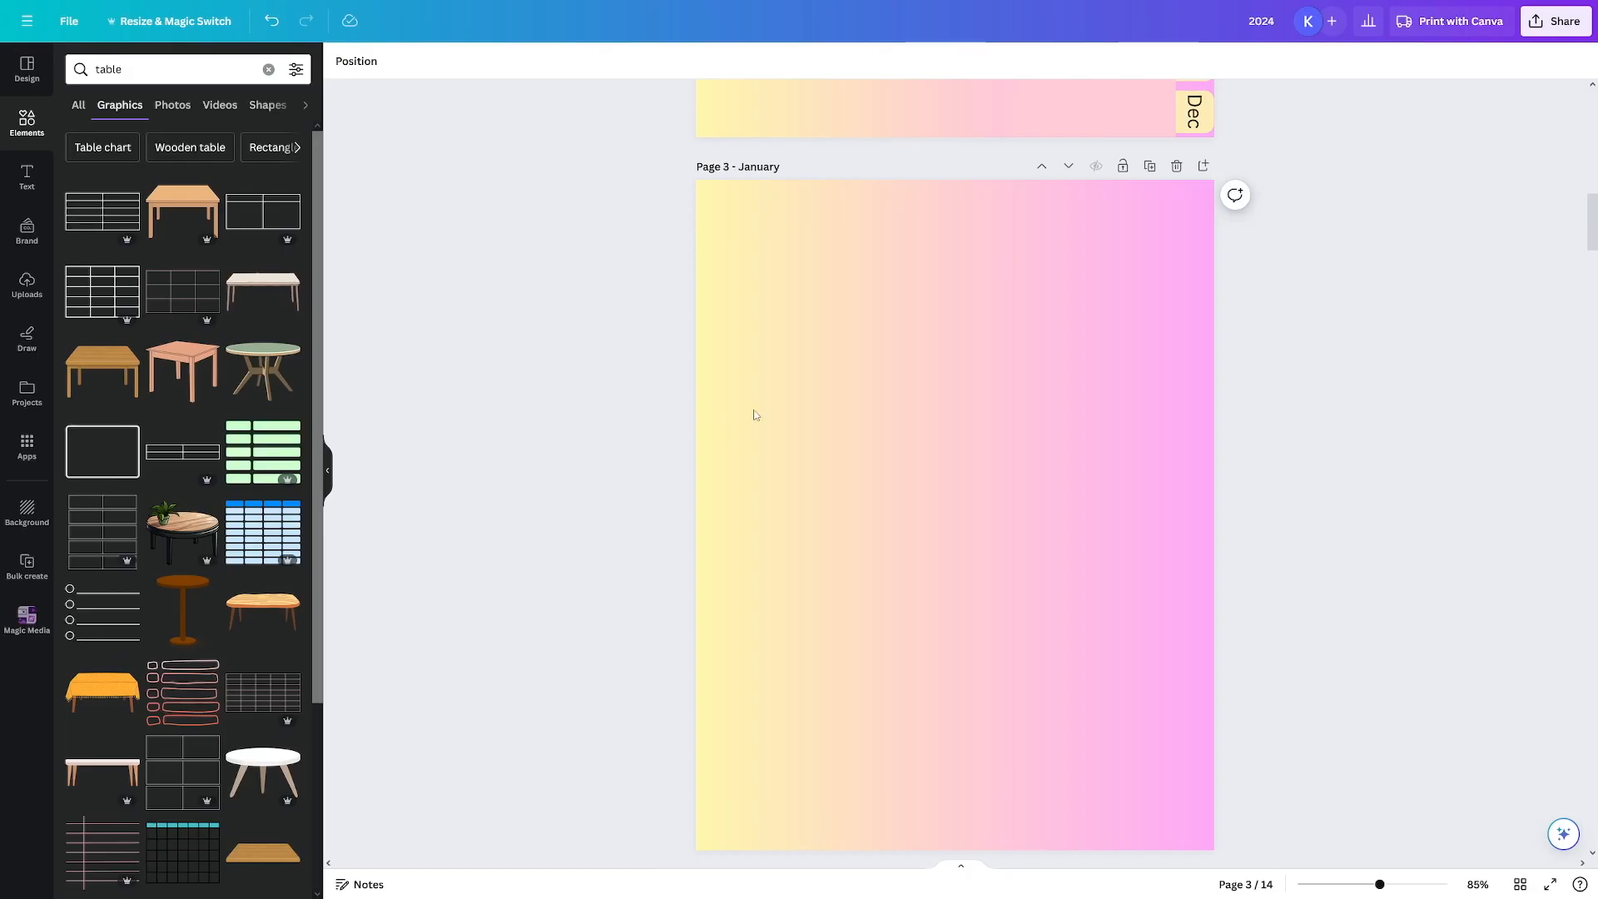
{"action": "mouse_move", "coordinate": [546, 454]}
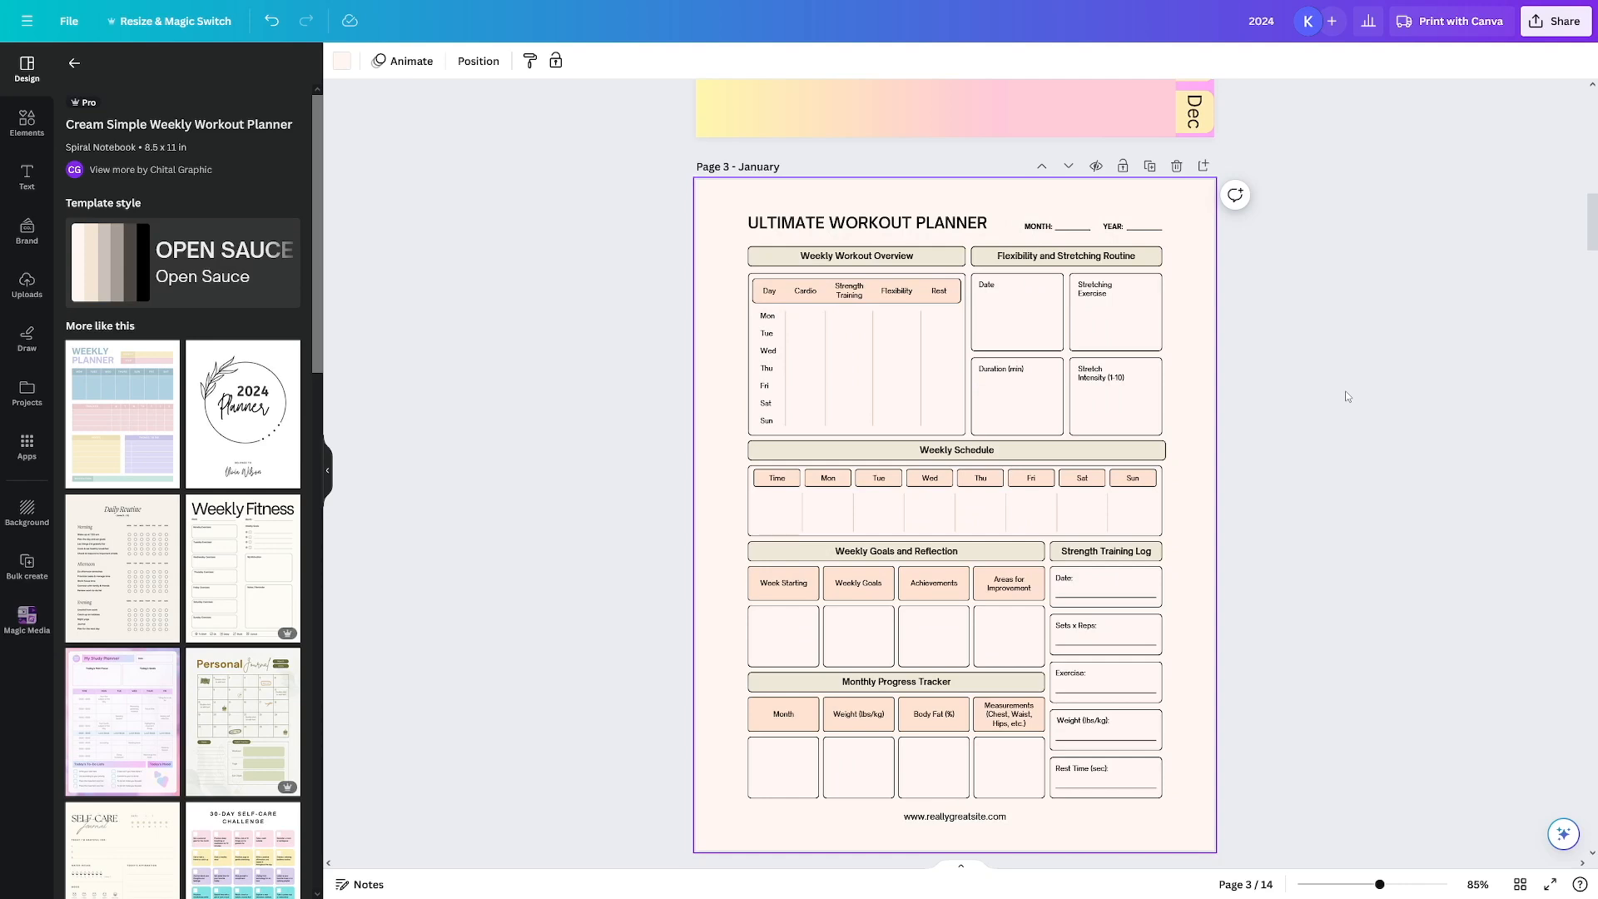
{"action": "mouse_move", "coordinate": [1369, 337]}
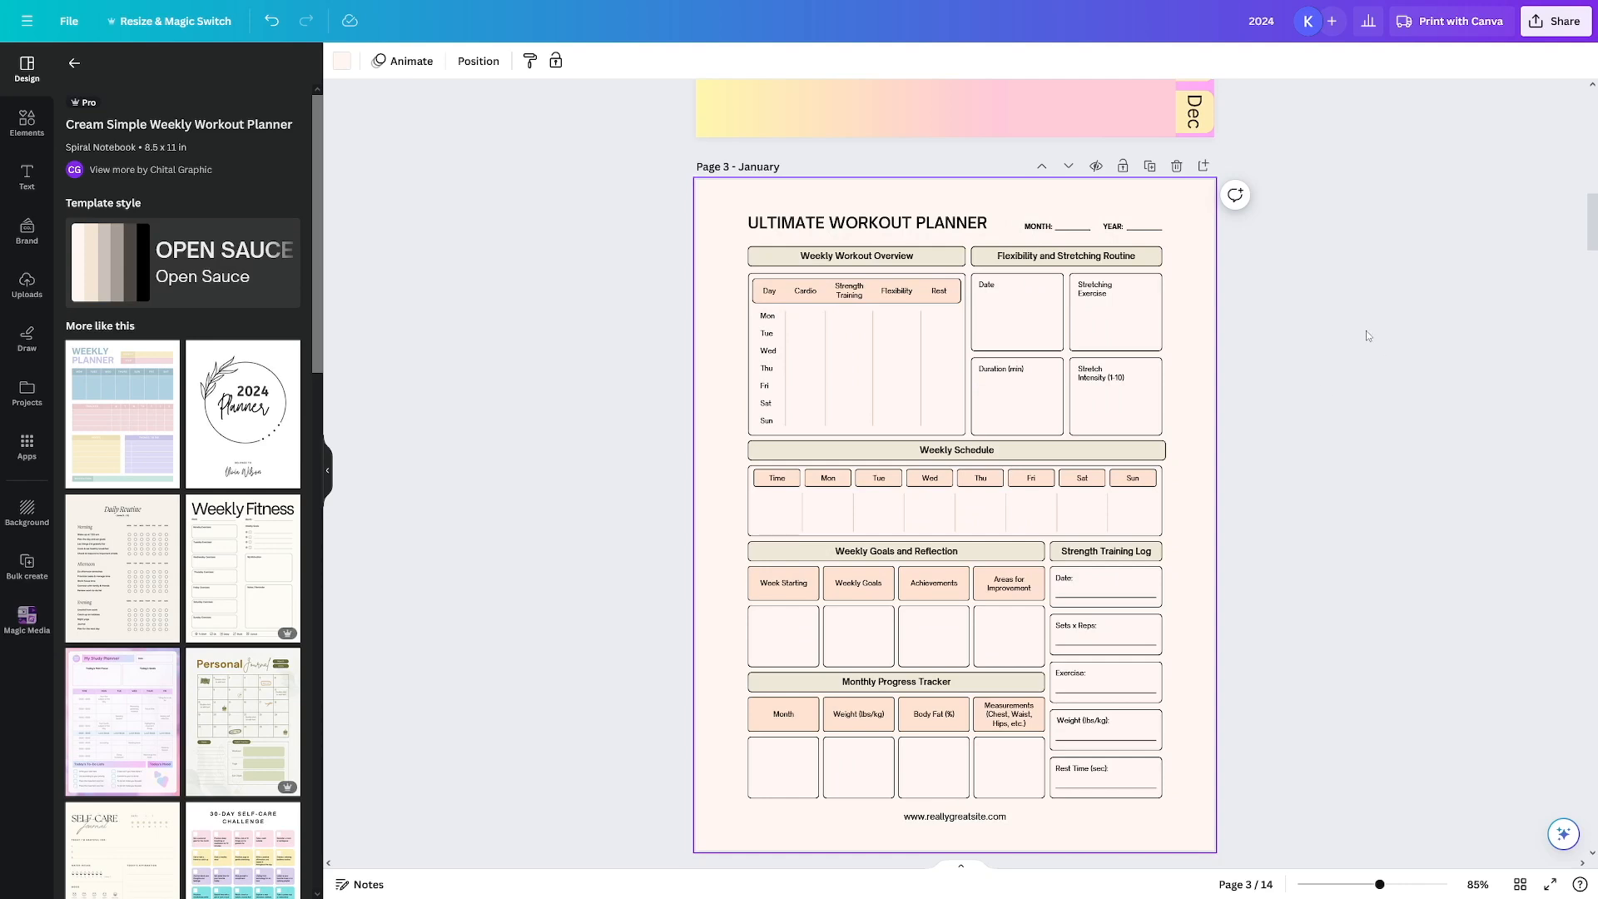
{"action": "mouse_move", "coordinate": [1285, 302]}
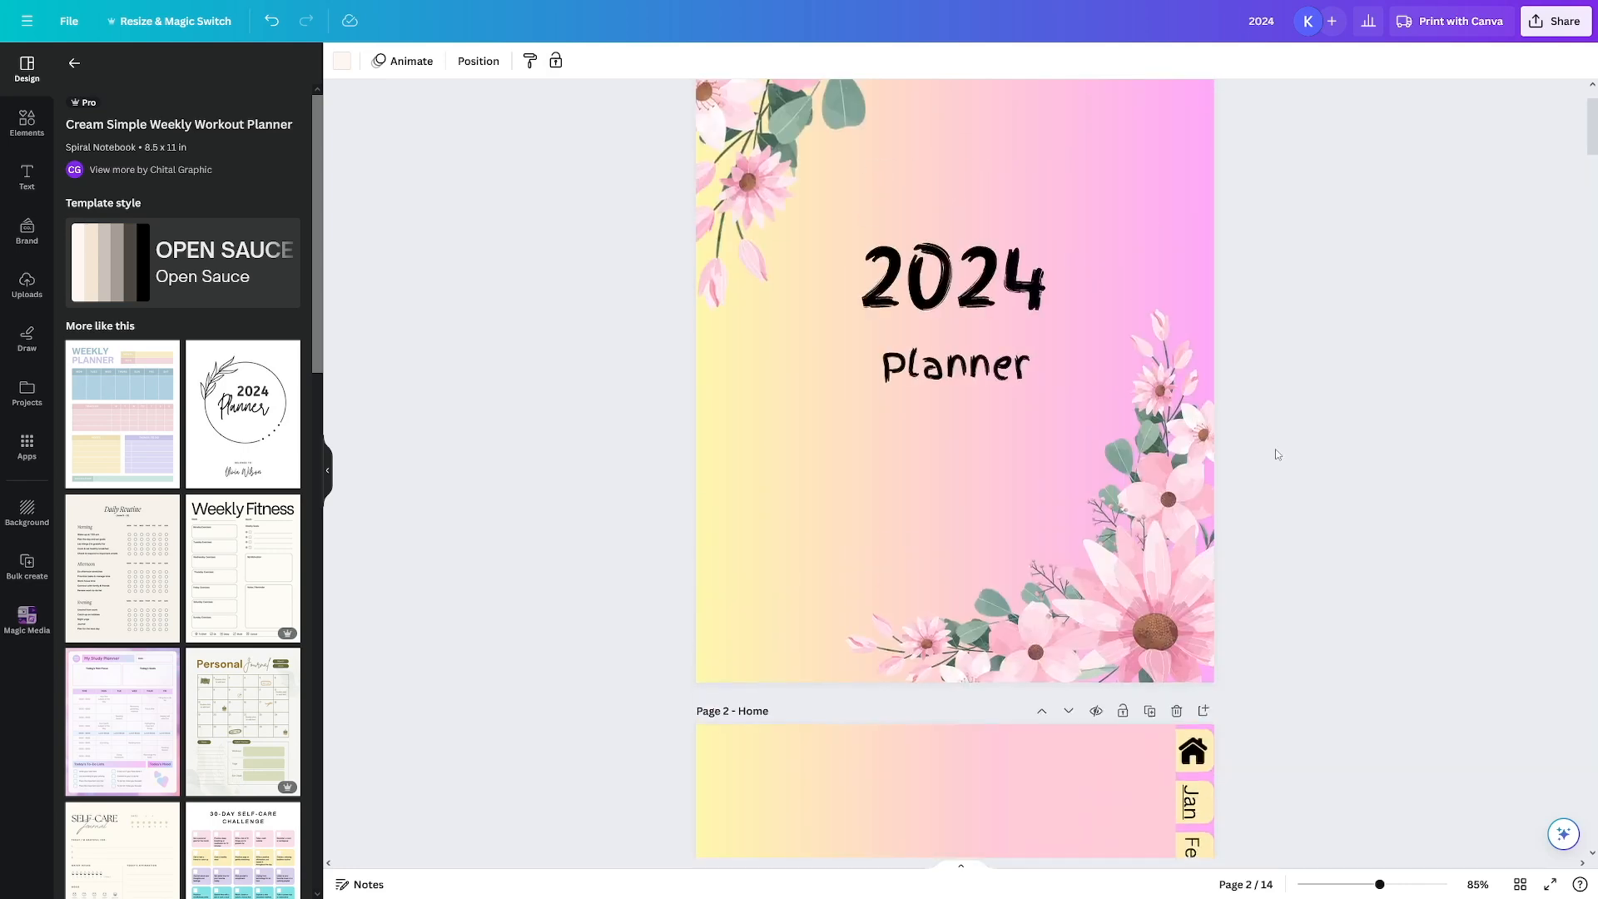
- Apply the Cream Simple Weekly Workout Planner template to the January page
{"action": "left_click", "coordinate": [952, 471]}
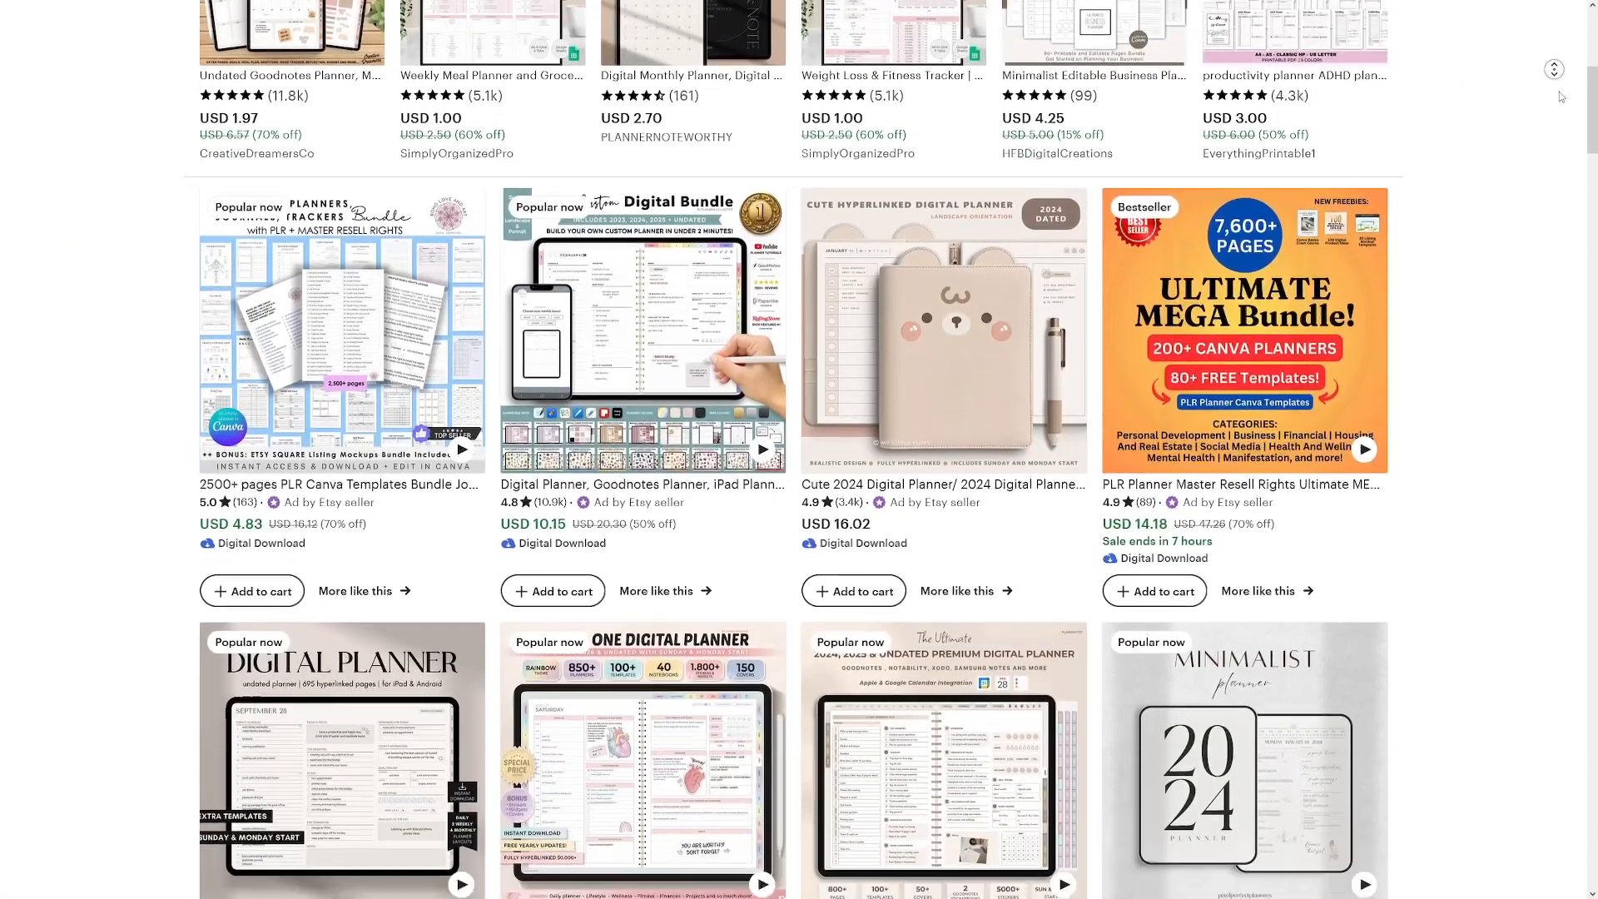
{"action": "scroll", "scroll_direction": "down", "scroll_amount": 3}
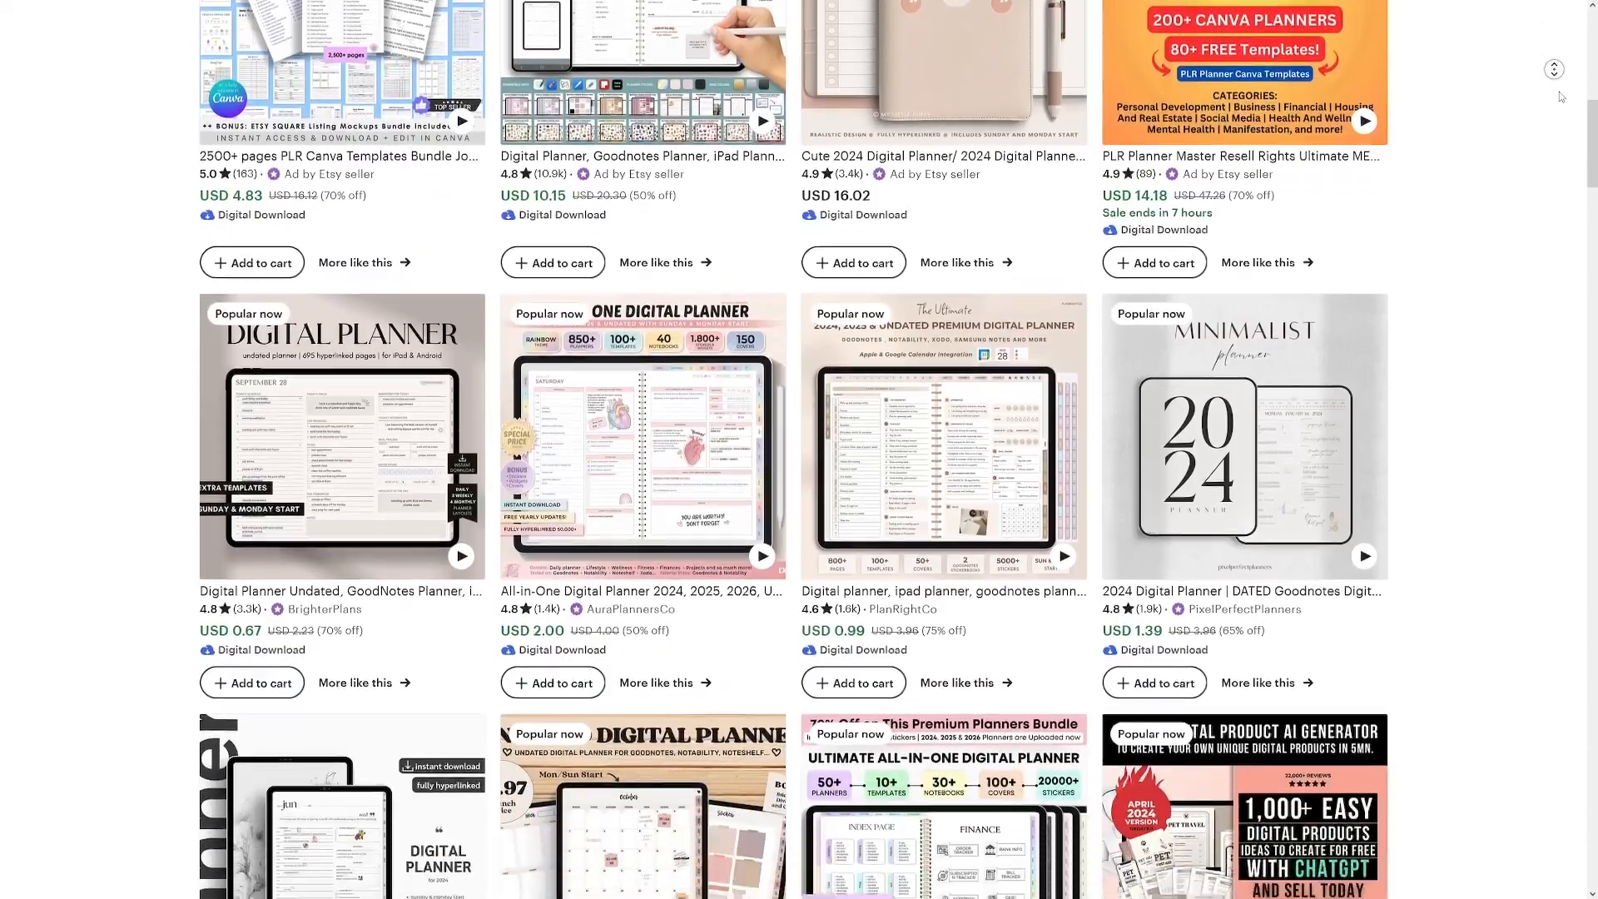
{"action": "scroll", "scroll_direction": "down", "scroll_amount": 3}
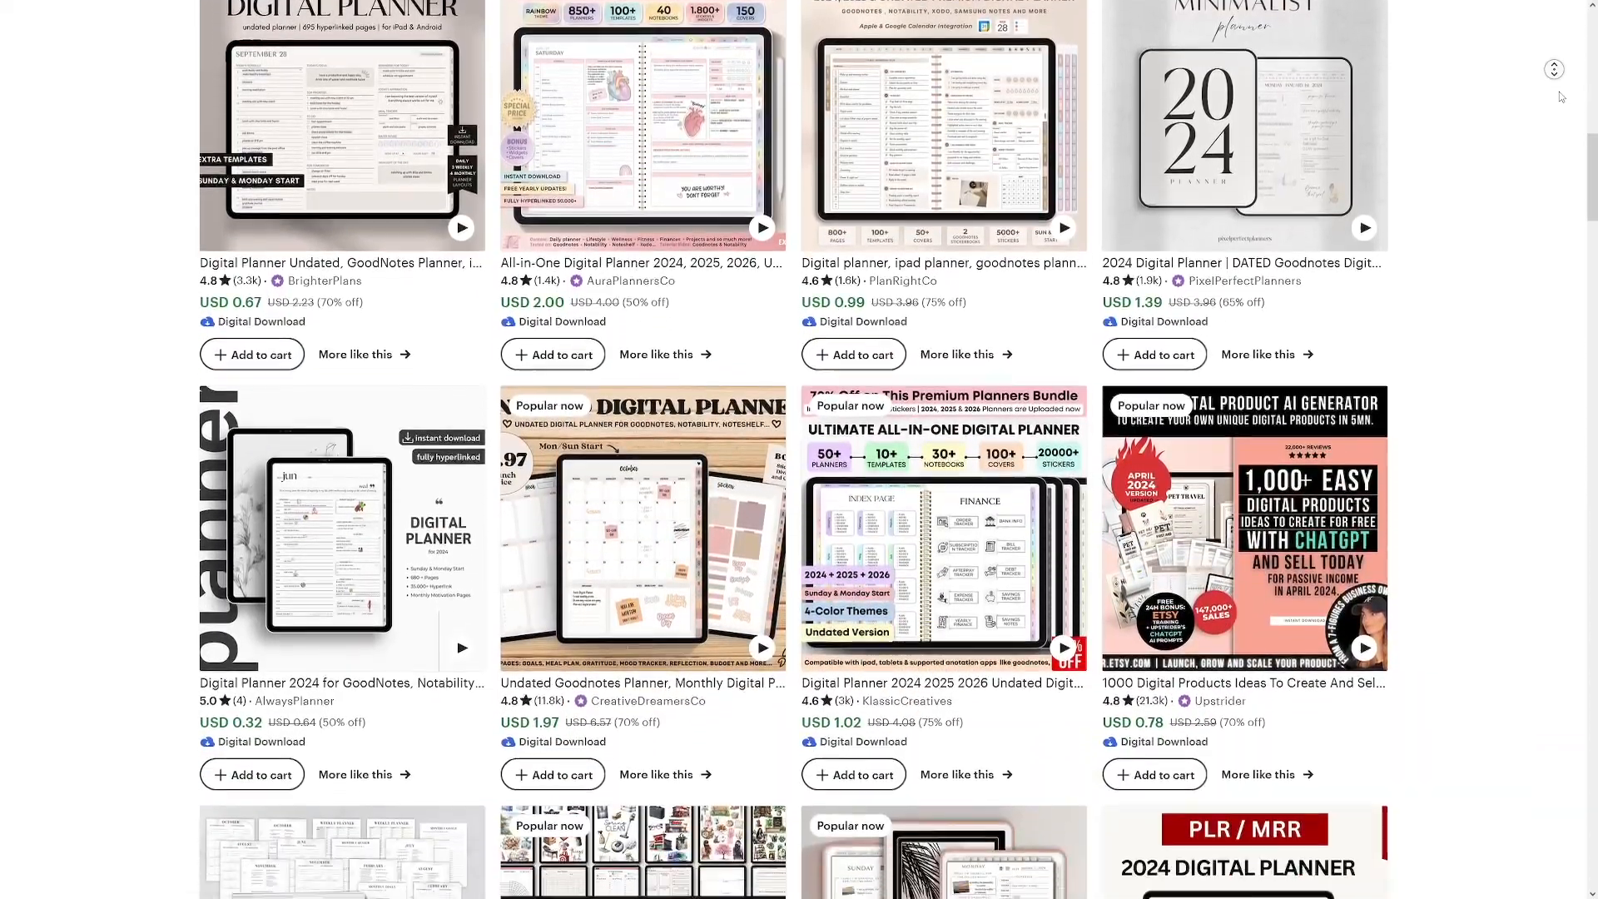
{"action": "scroll", "scroll_direction": "down", "scroll_amount": 3}
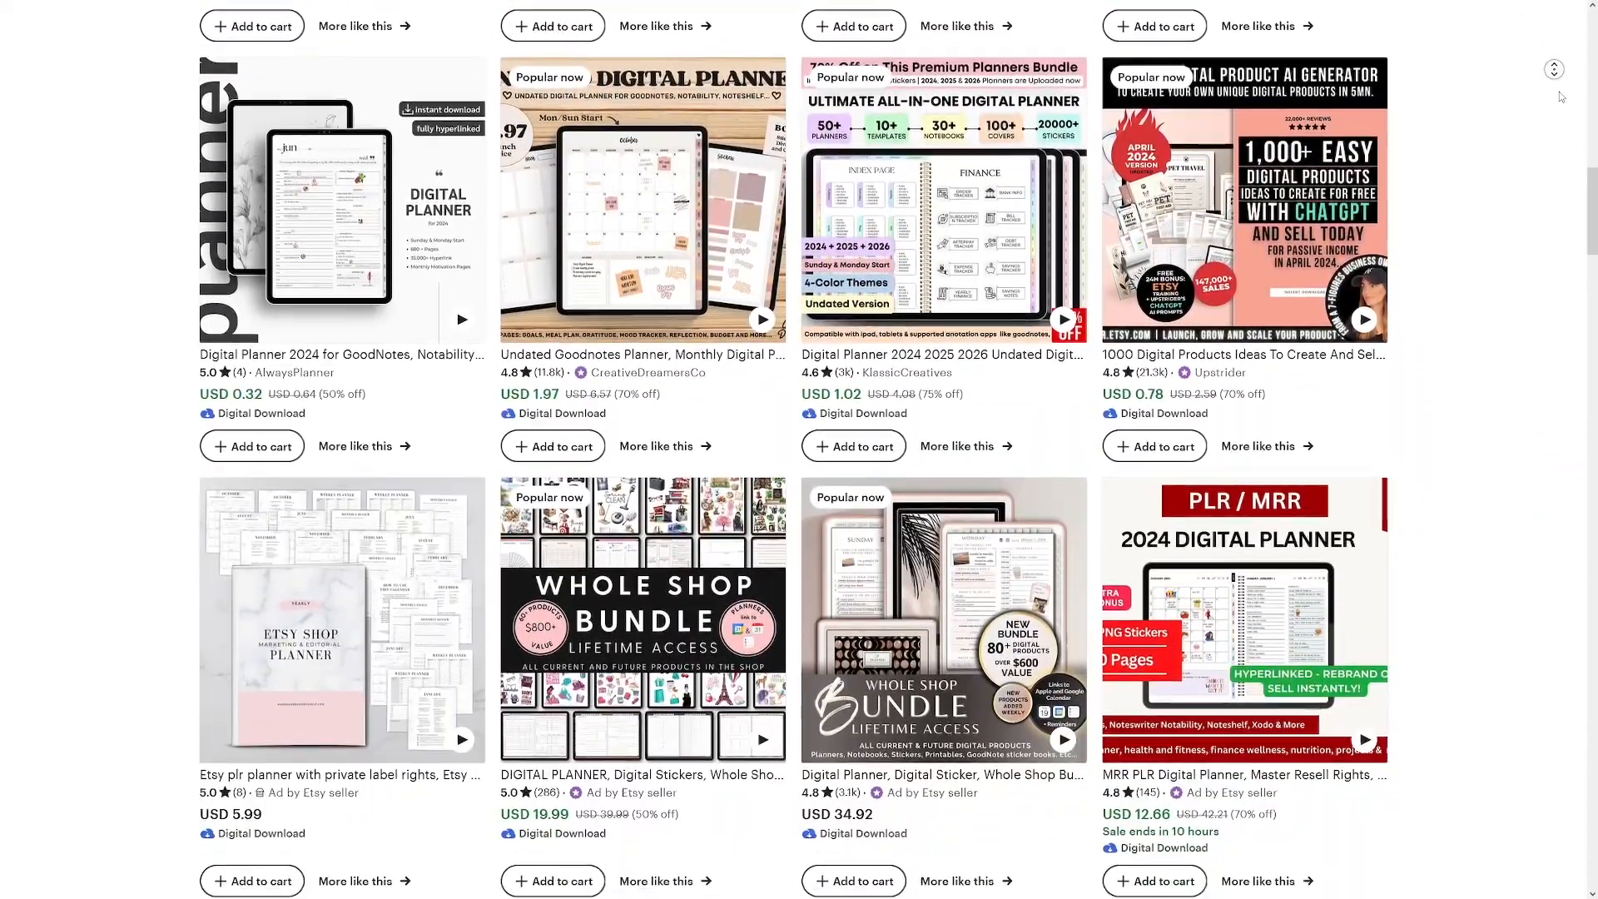
{"action": "scroll", "scroll_direction": "down", "scroll_amount": 3}
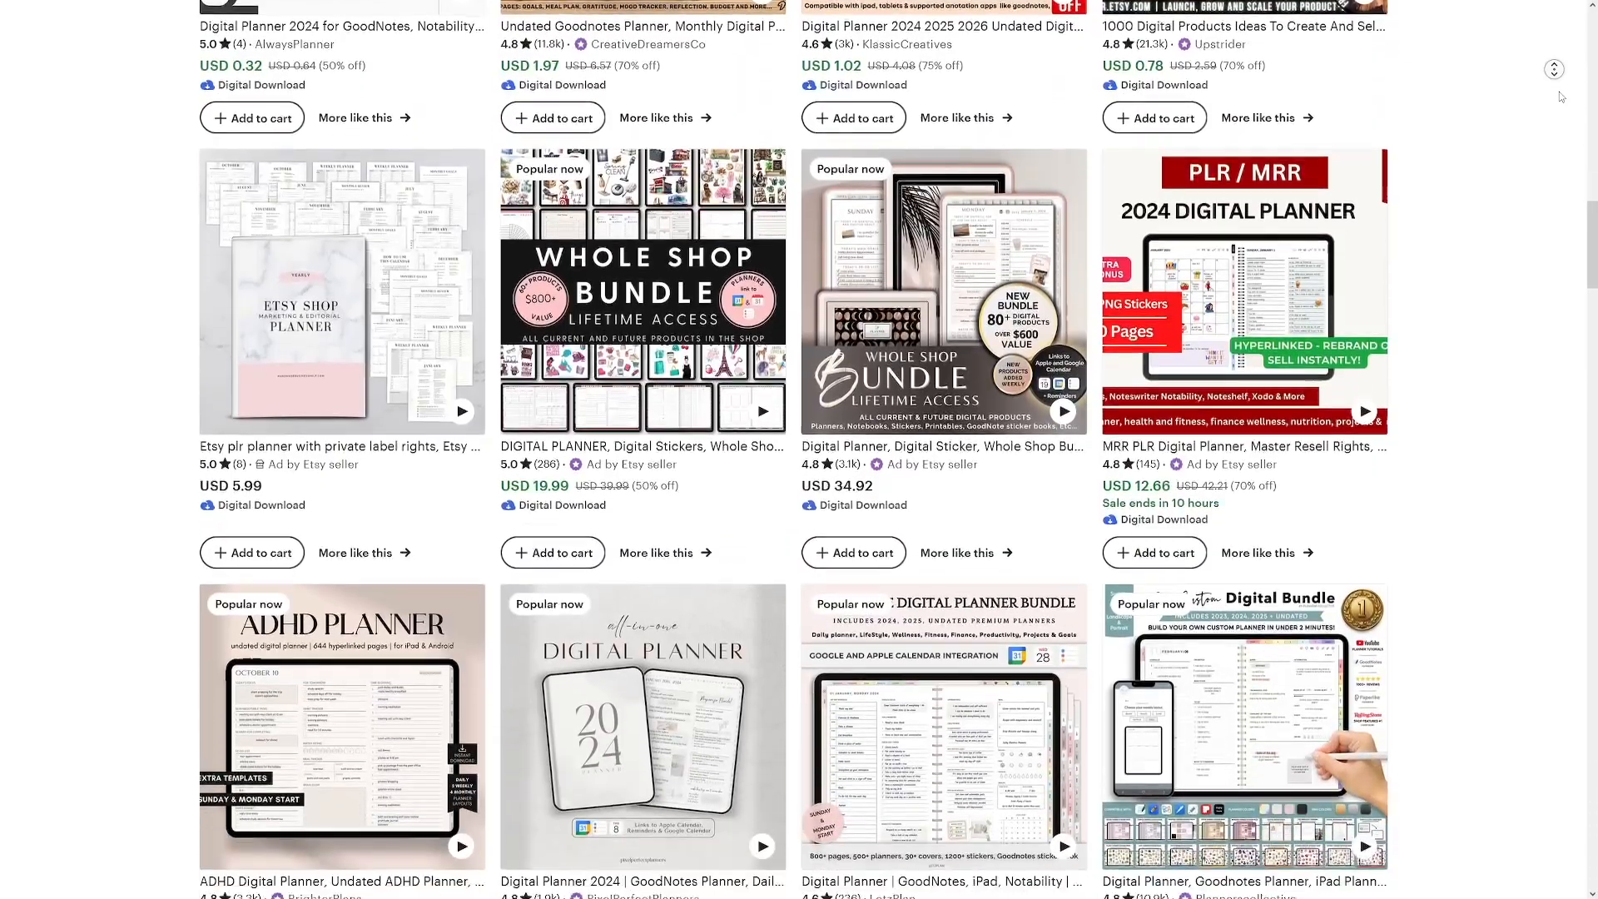
{"action": "scroll", "scroll_direction": "down", "scroll_amount": 3}
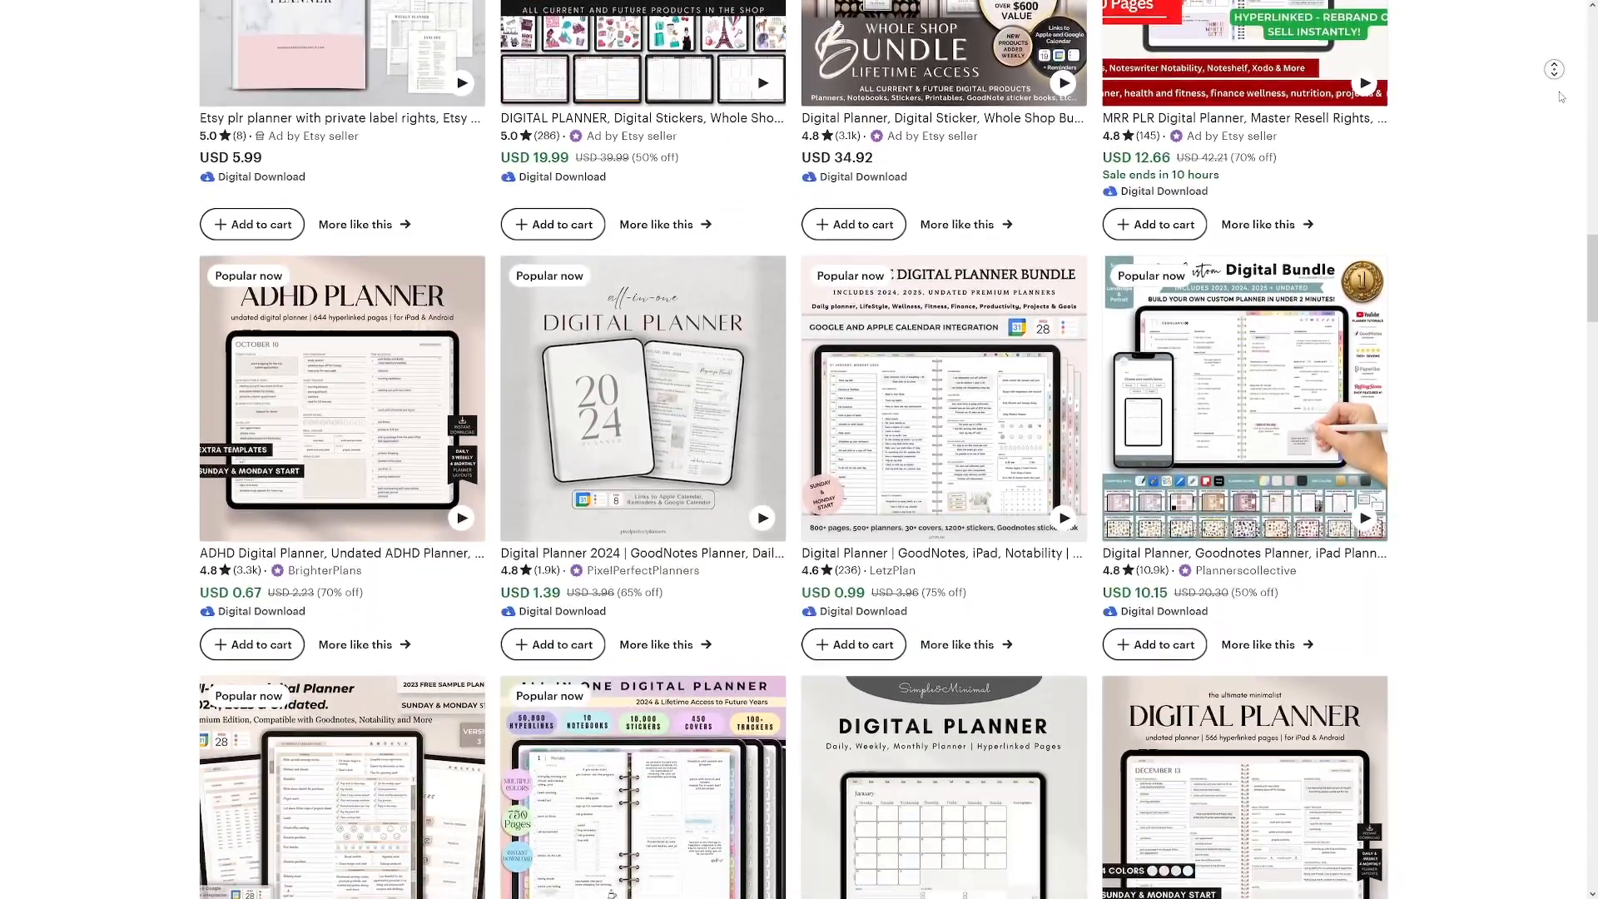
{"action": "scroll", "scroll_direction": "down", "scroll_amount": 3}
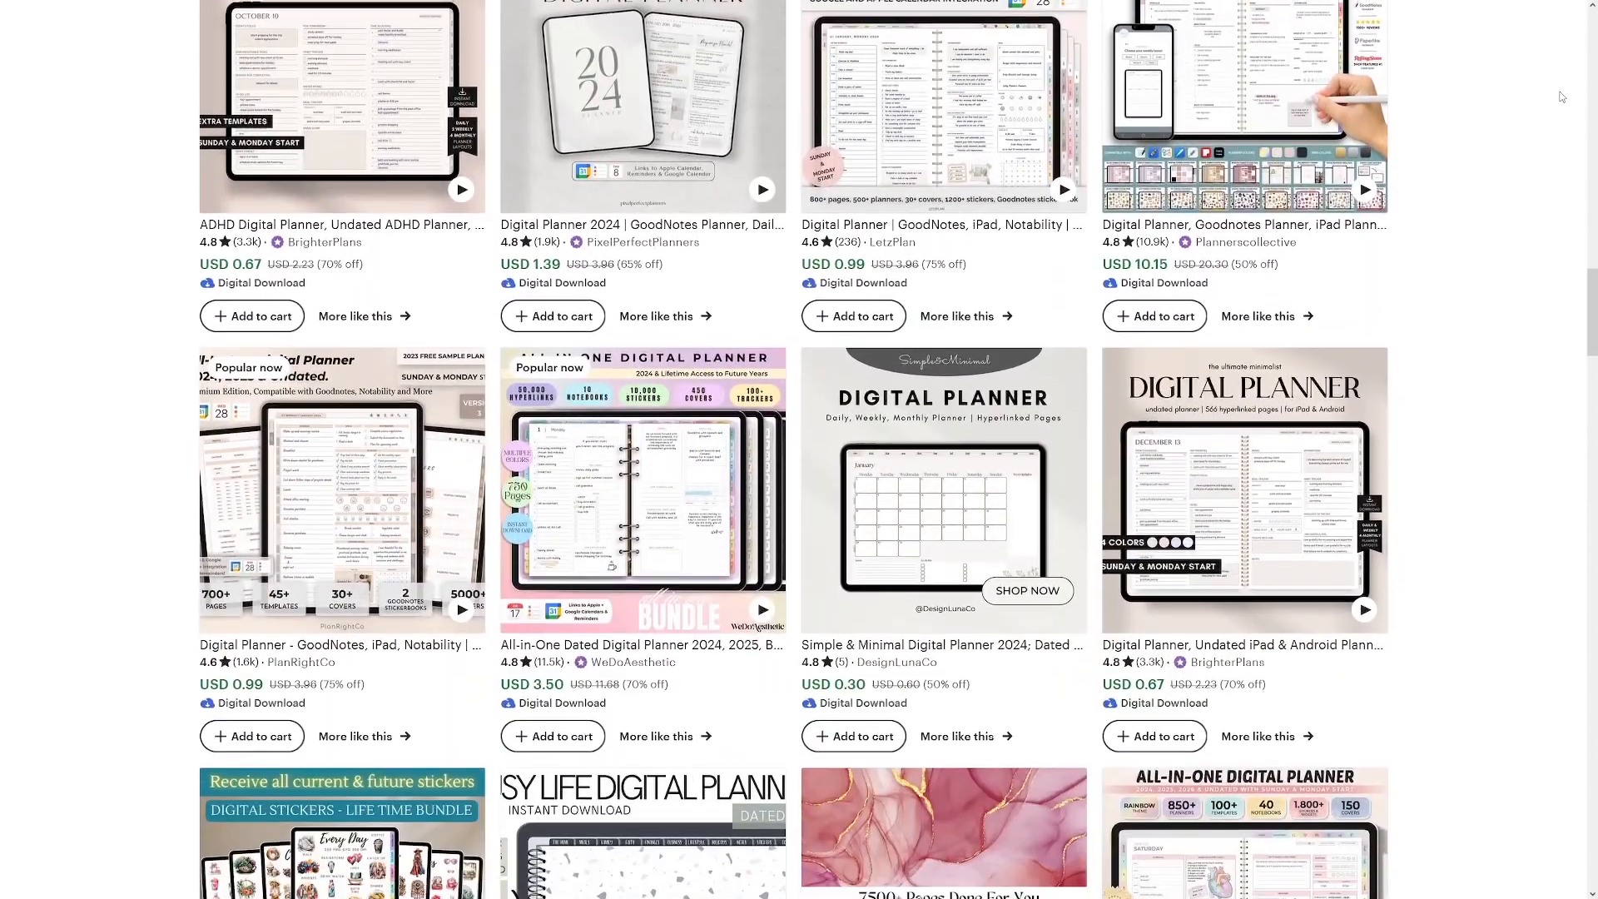
{"action": "scroll", "scroll_direction": "down", "scroll_amount": 3}
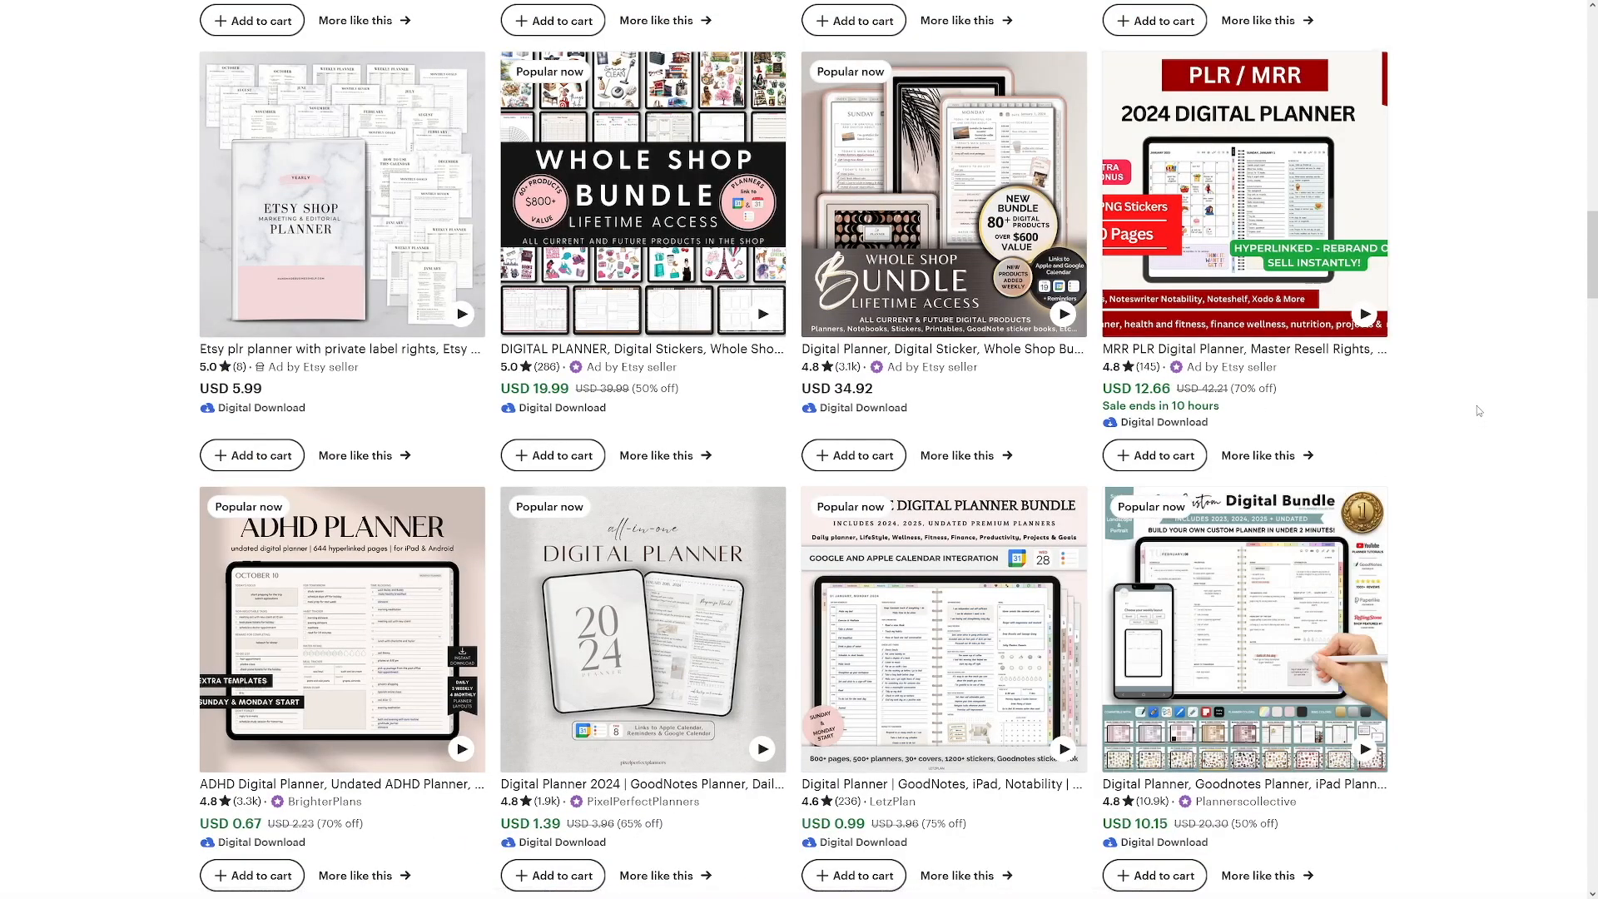
{"action": "scroll", "scroll_direction": "down", "scroll_amount": 3}
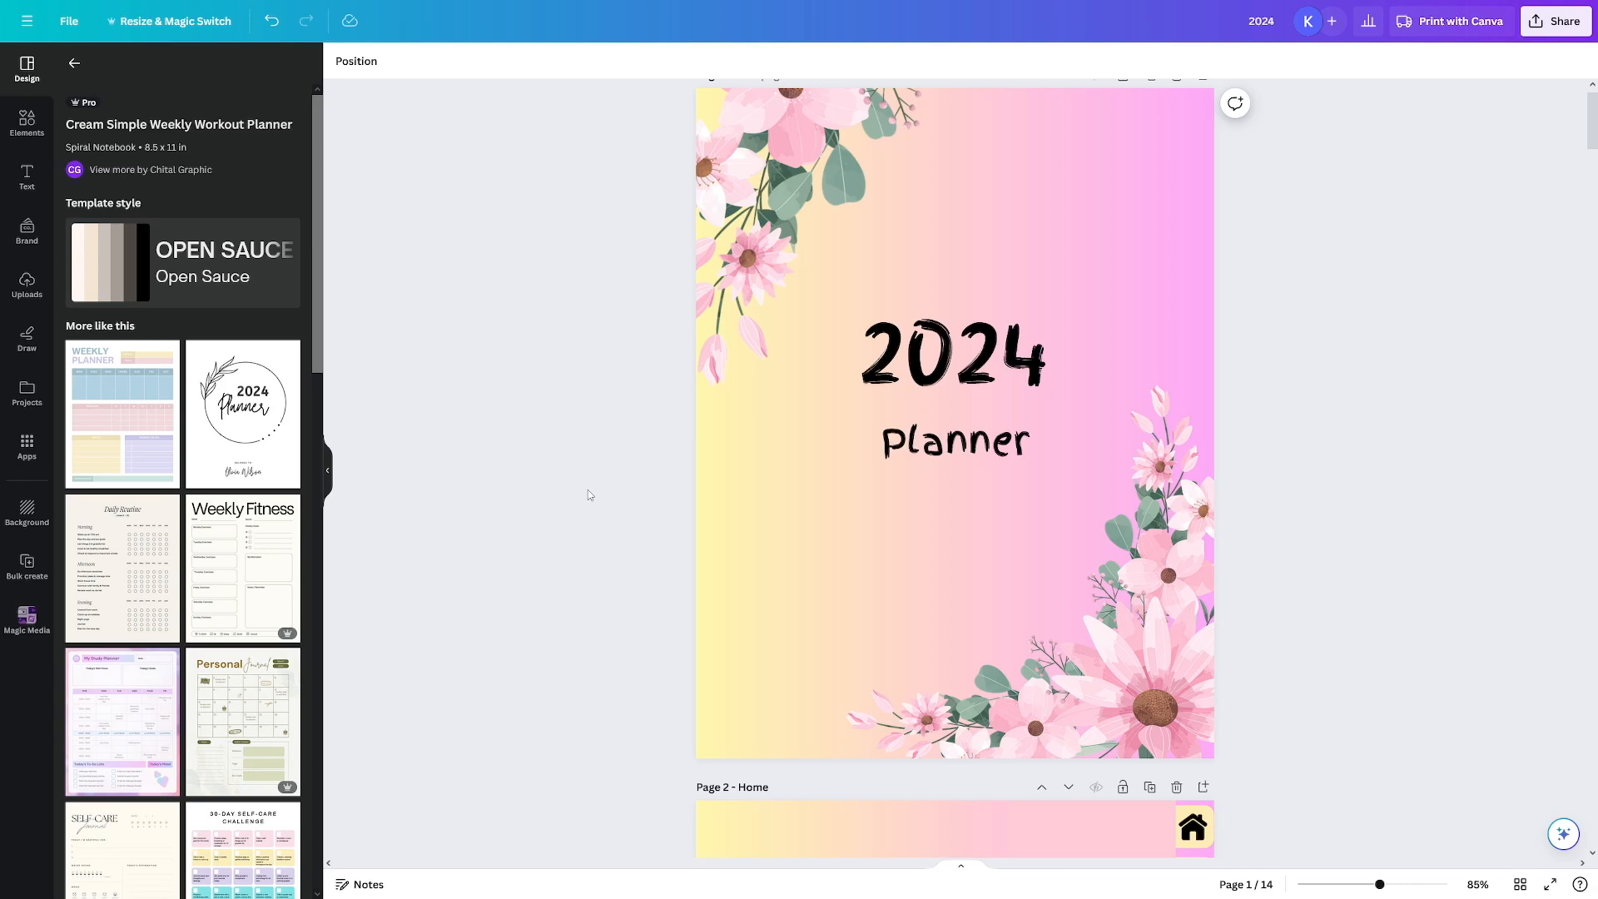
{"action": "mouse_move", "coordinate": [1407, 255]}
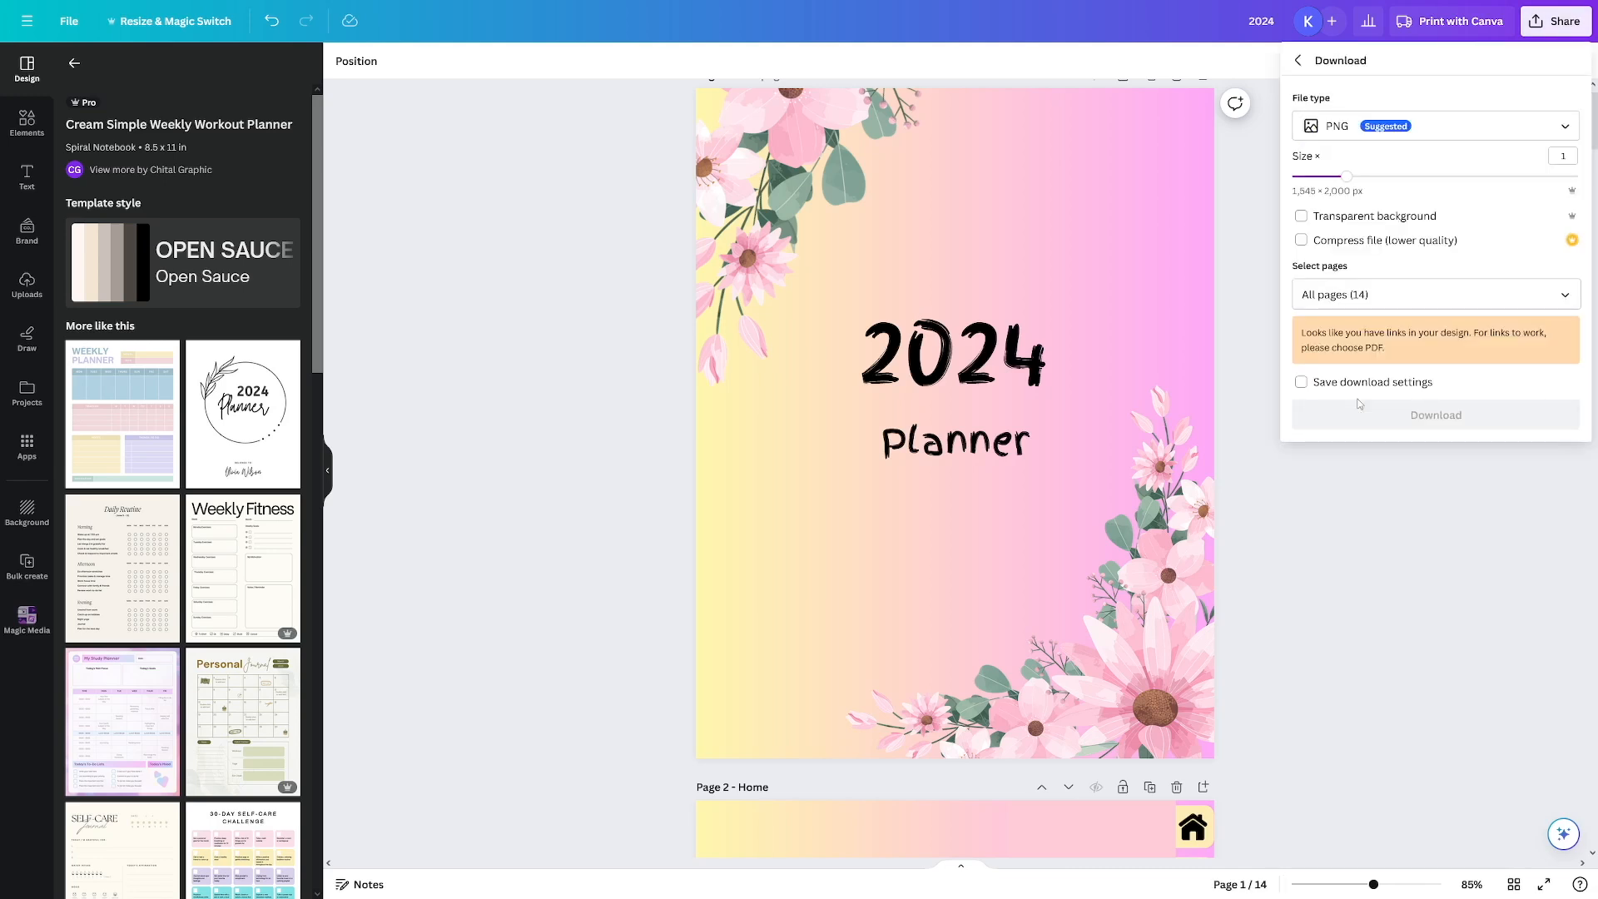
- Show the File type list in the Download settings
{"action": "left_click", "coordinate": [1432, 125]}
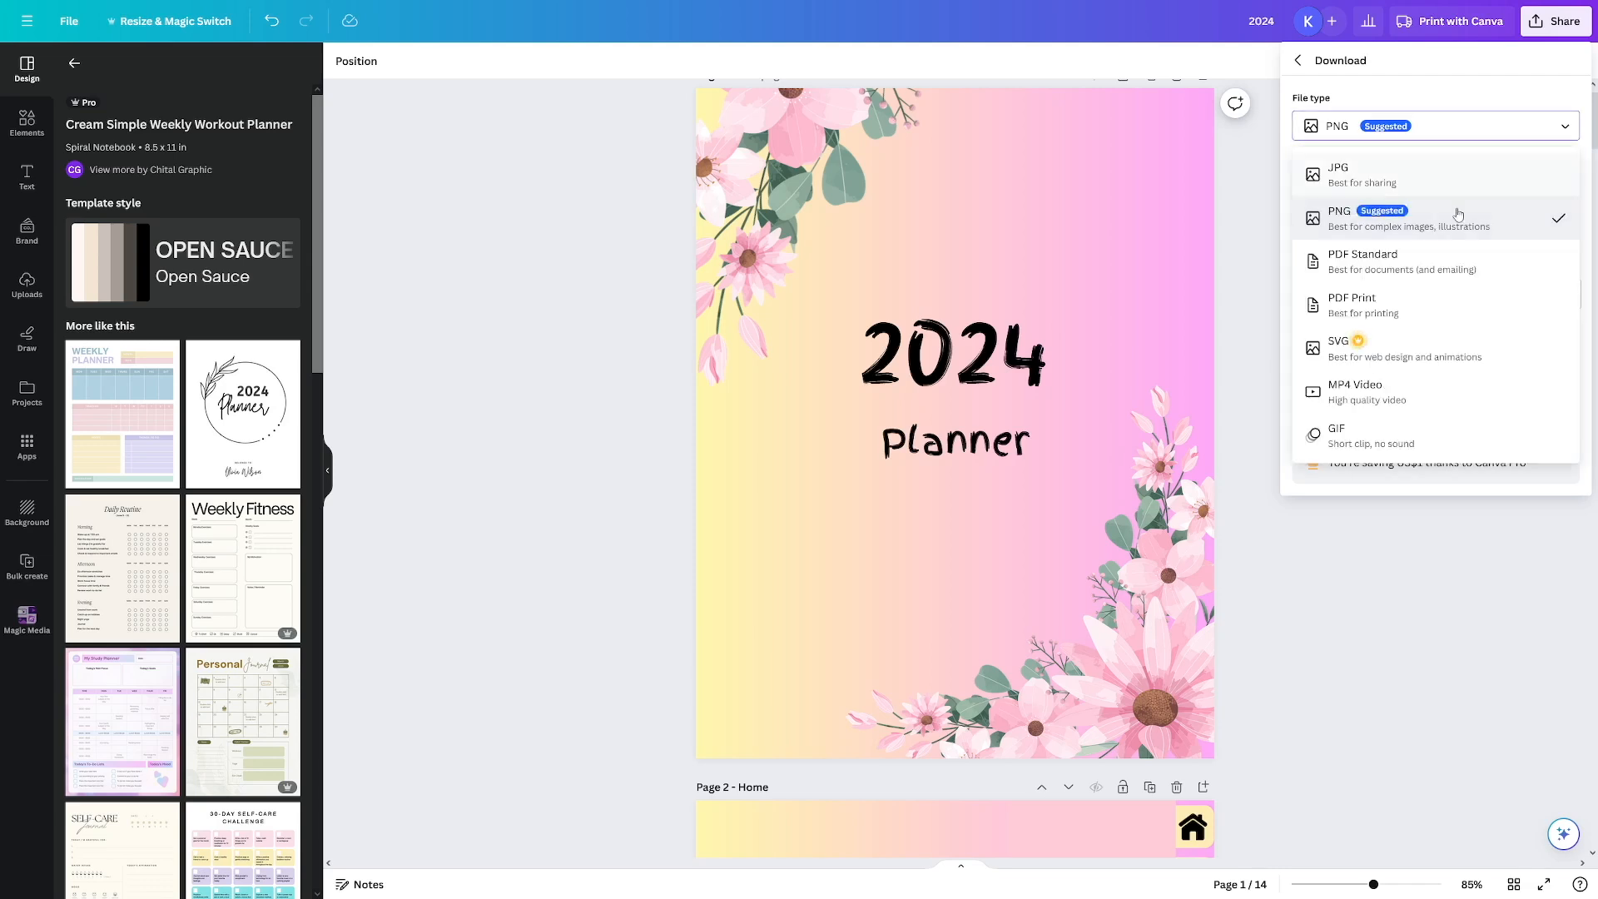